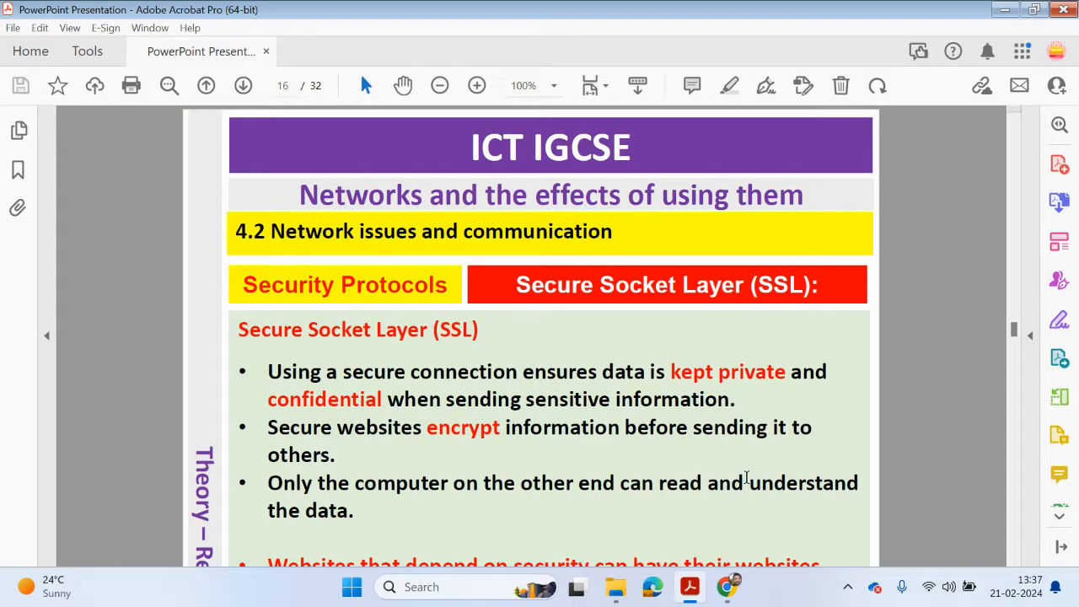
pyautogui.moveTo(271, 263)
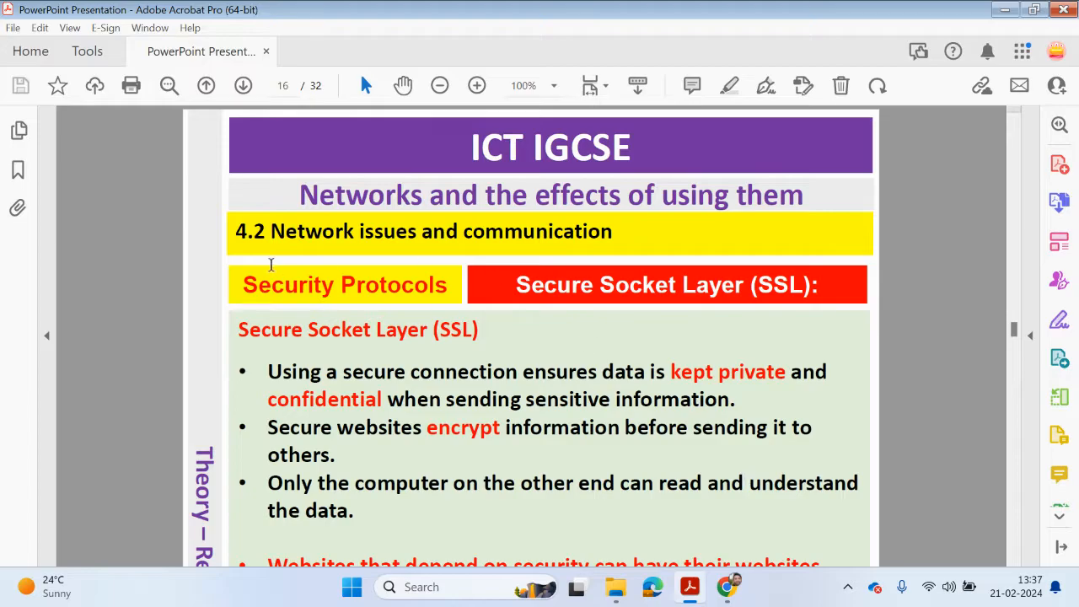
pyautogui.moveTo(406, 270)
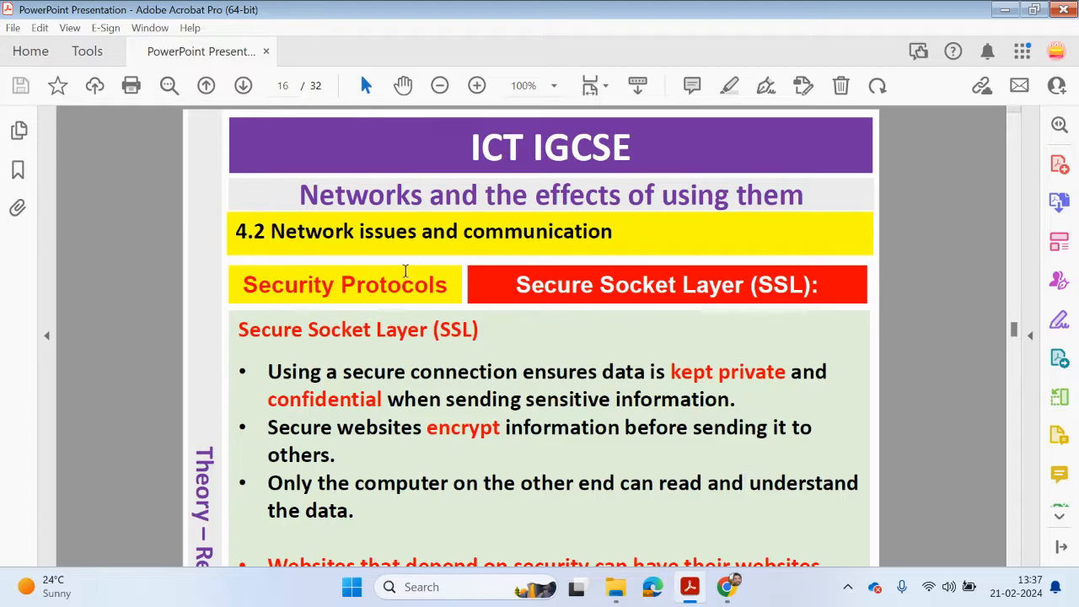
# Scroll page 16's SSL slide to the bullet on certificate authorities validating websites.
pyautogui.scroll(-3)
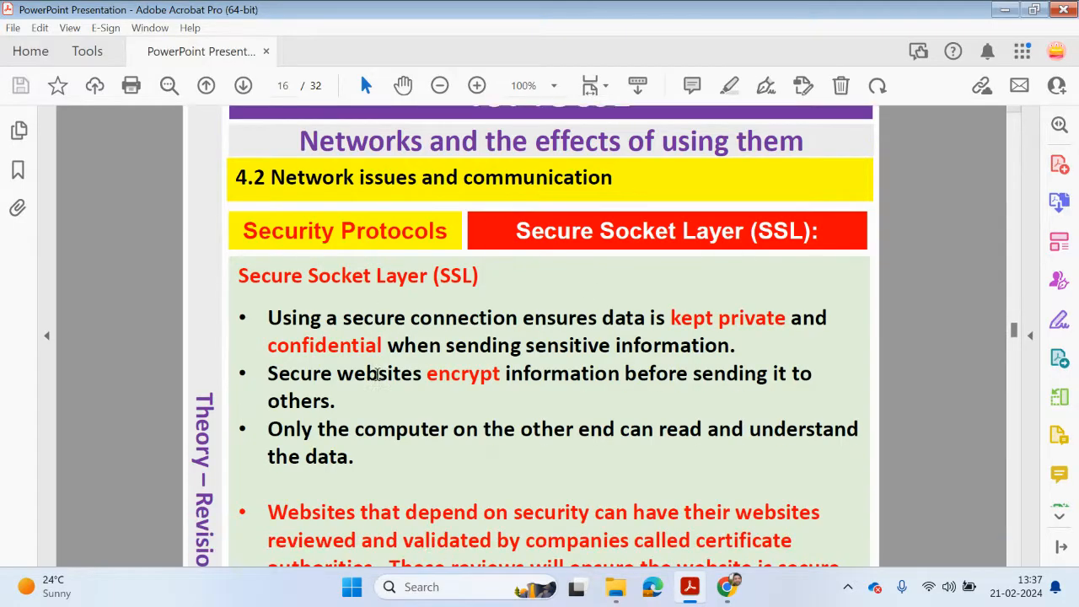
pyautogui.scroll(-3)
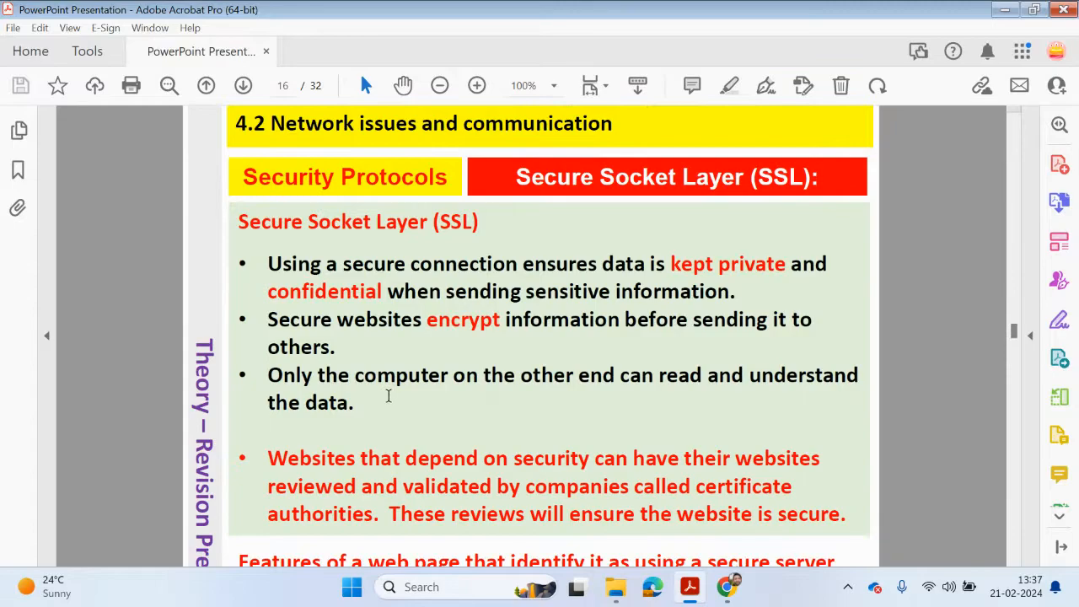
pyautogui.moveTo(394, 392)
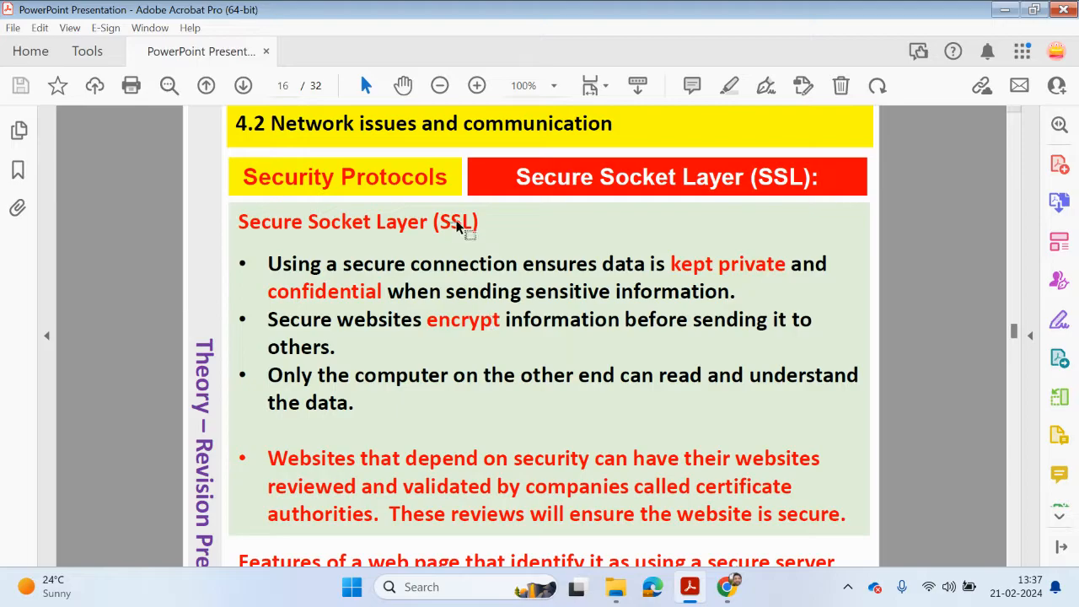
pyautogui.moveTo(727, 587)
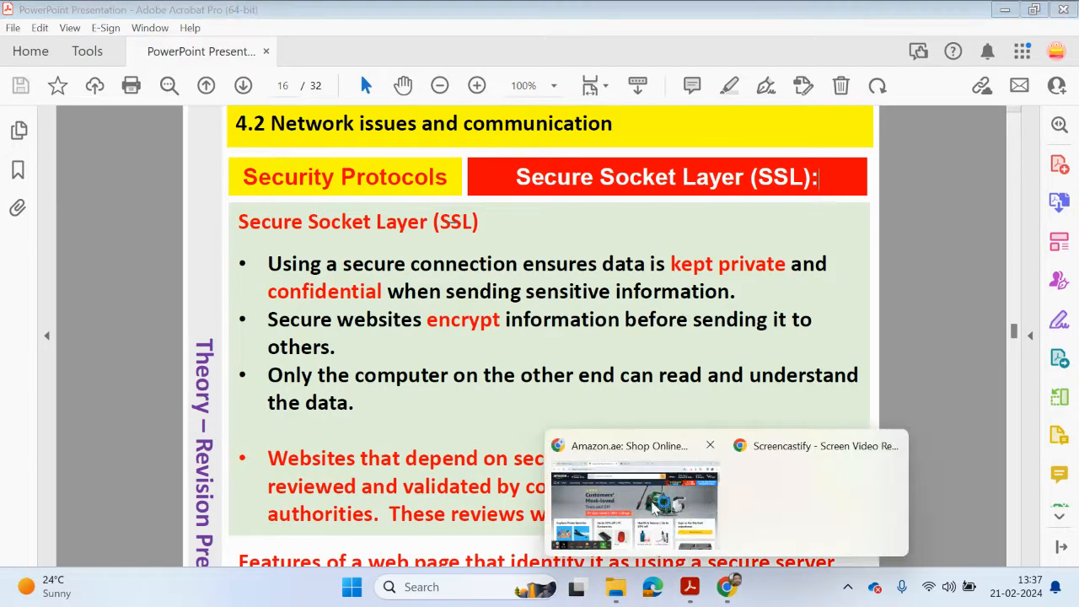
# Bring up amazon.ae in Chrome and view its secure connection and valid certificate details.
pyautogui.click(633, 506)
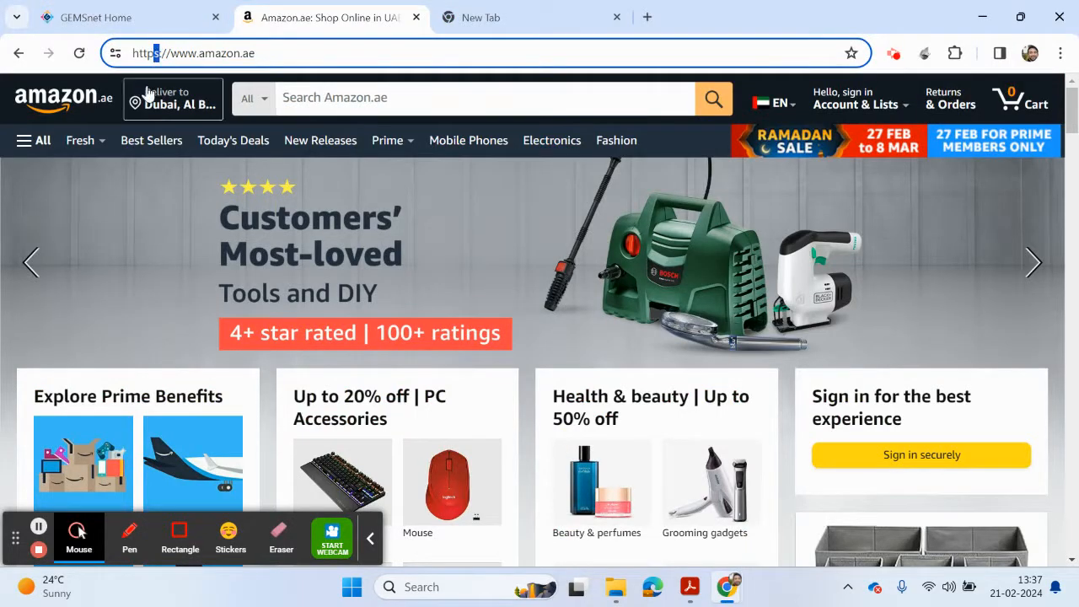
pyautogui.click(114, 53)
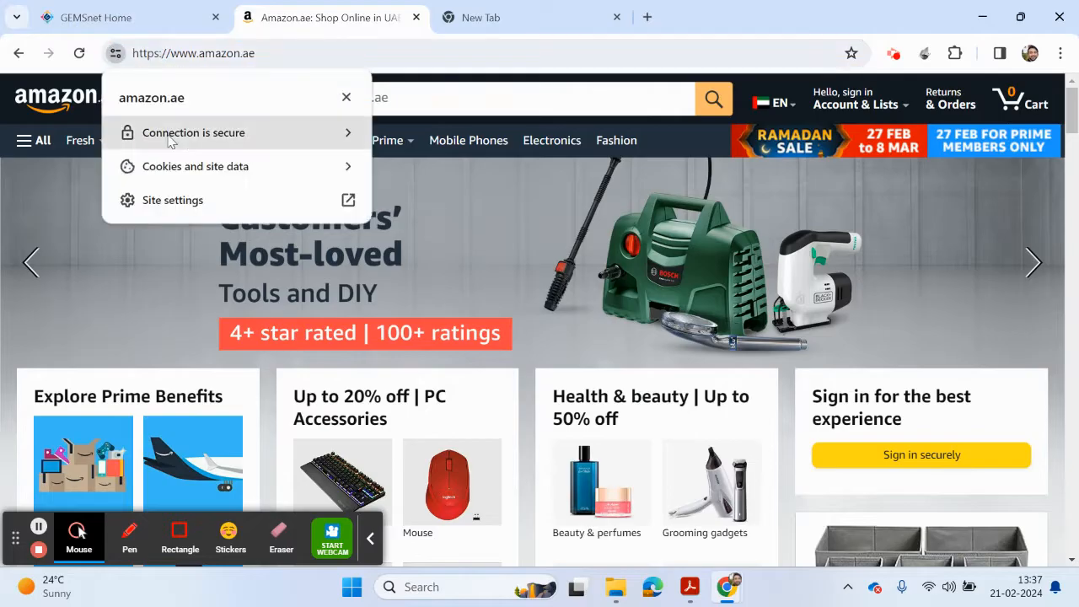
pyautogui.moveTo(348, 134)
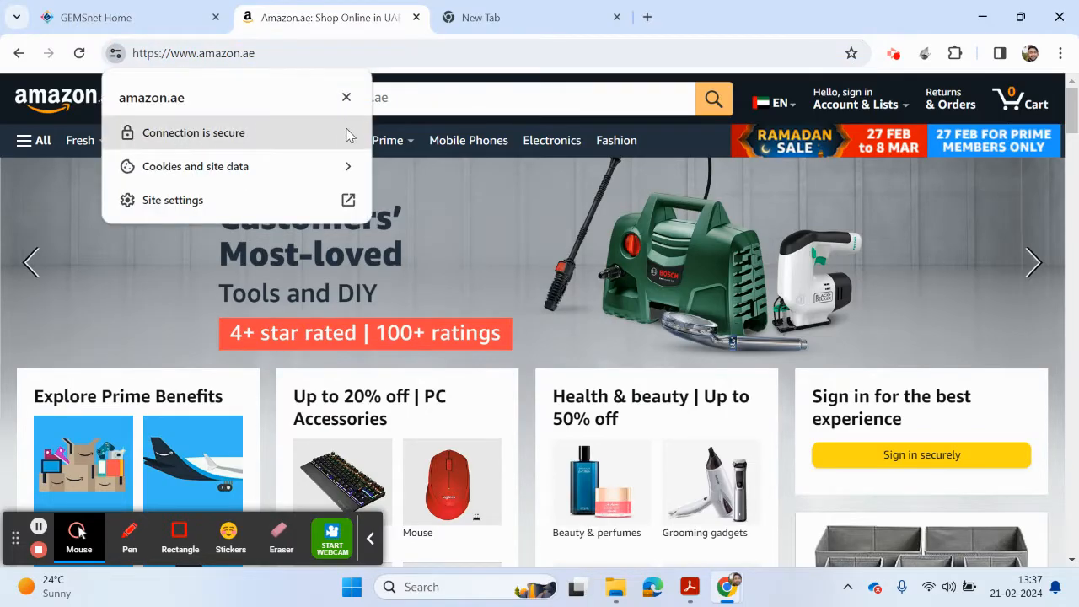
pyautogui.click(194, 133)
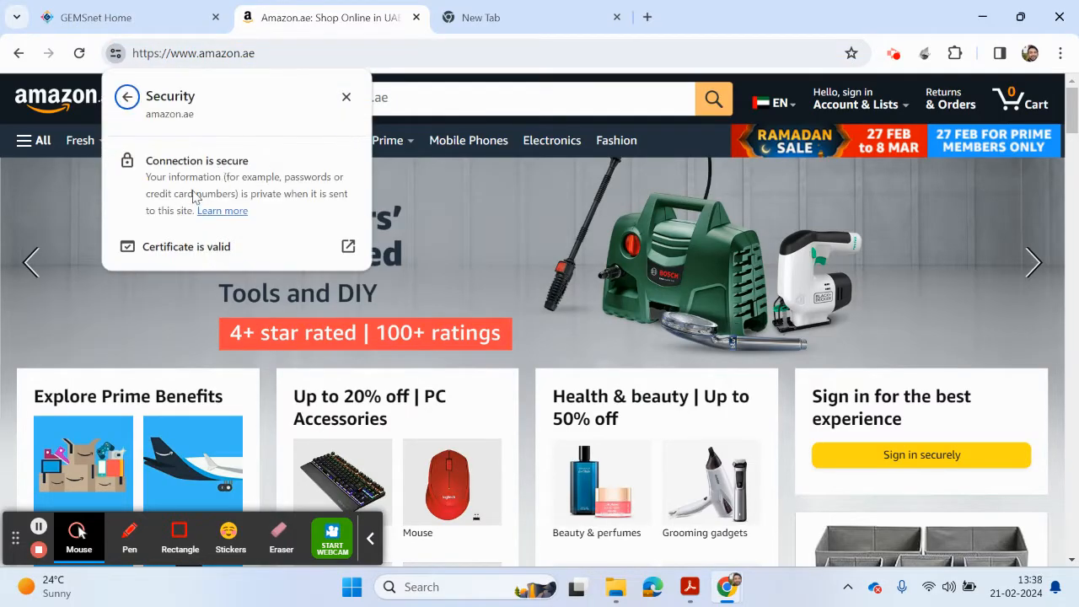
pyautogui.moveTo(184, 202)
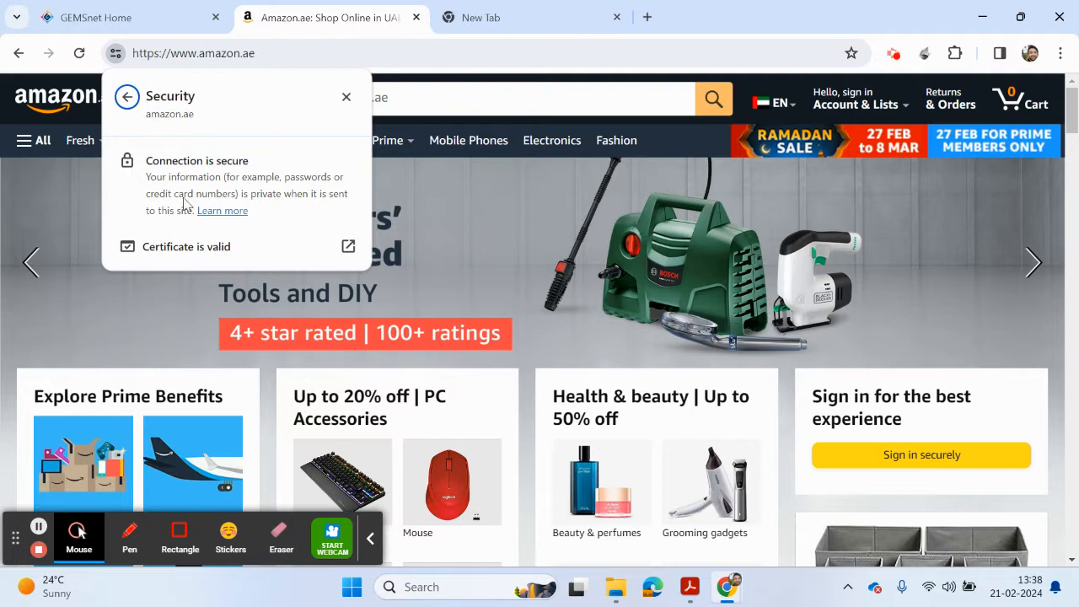
pyautogui.moveTo(256, 209)
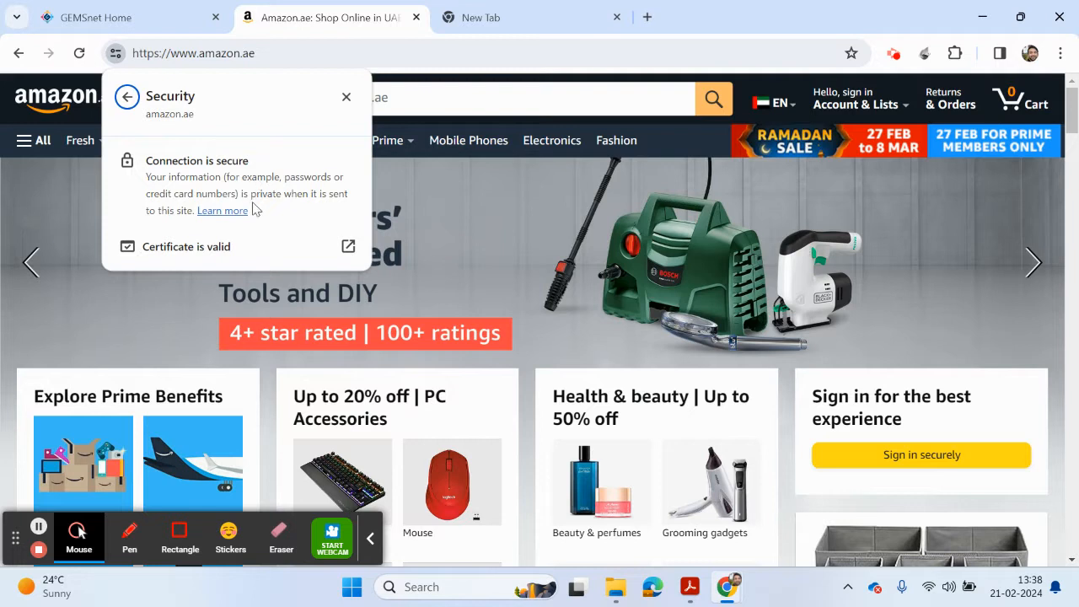
pyautogui.moveTo(429, 408)
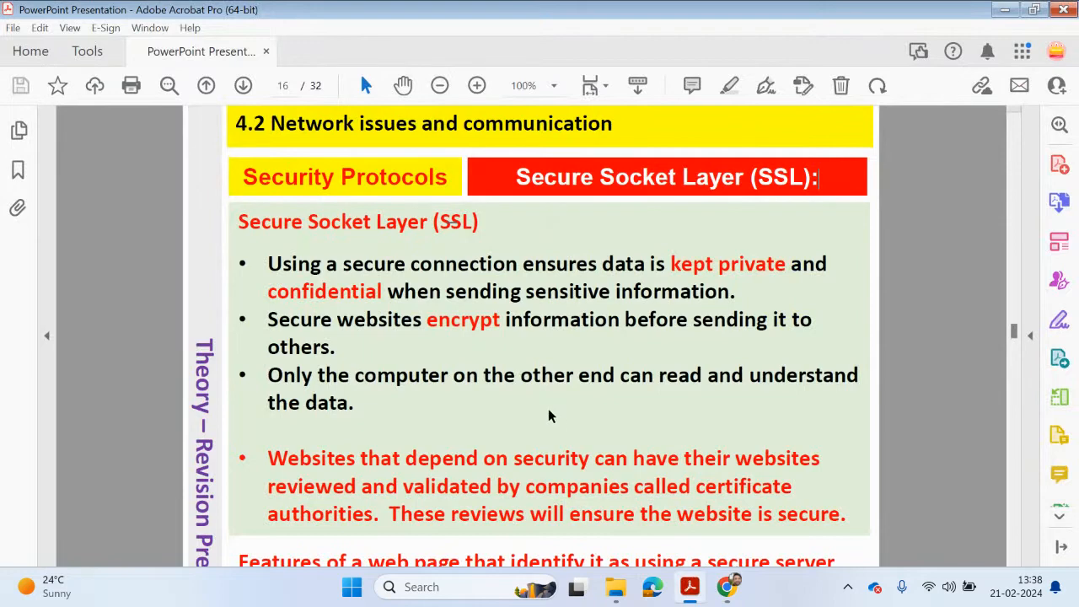
pyautogui.moveTo(463, 337)
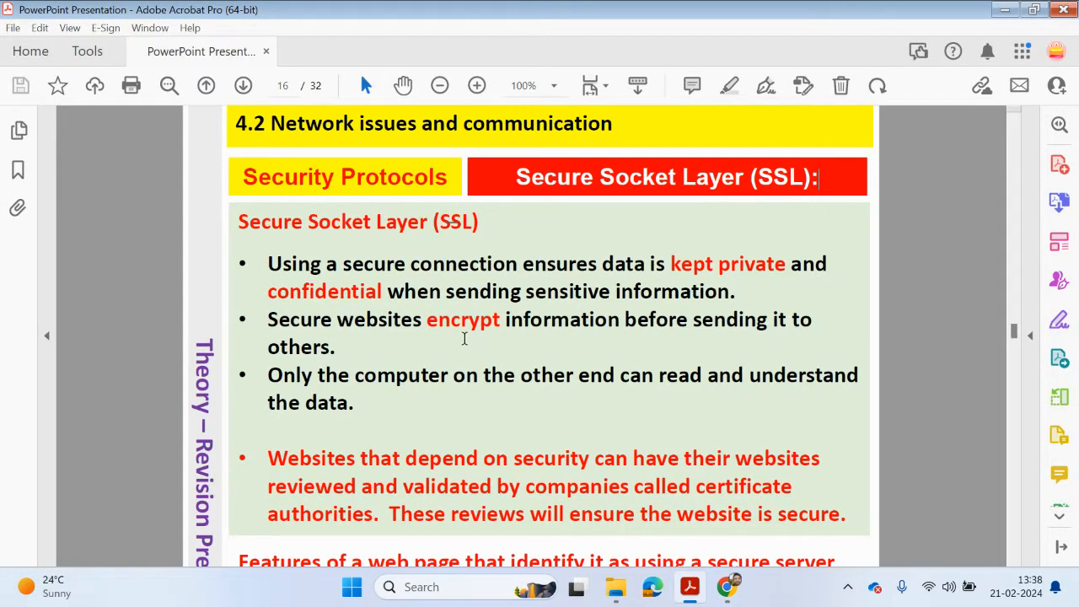
pyautogui.moveTo(740, 328)
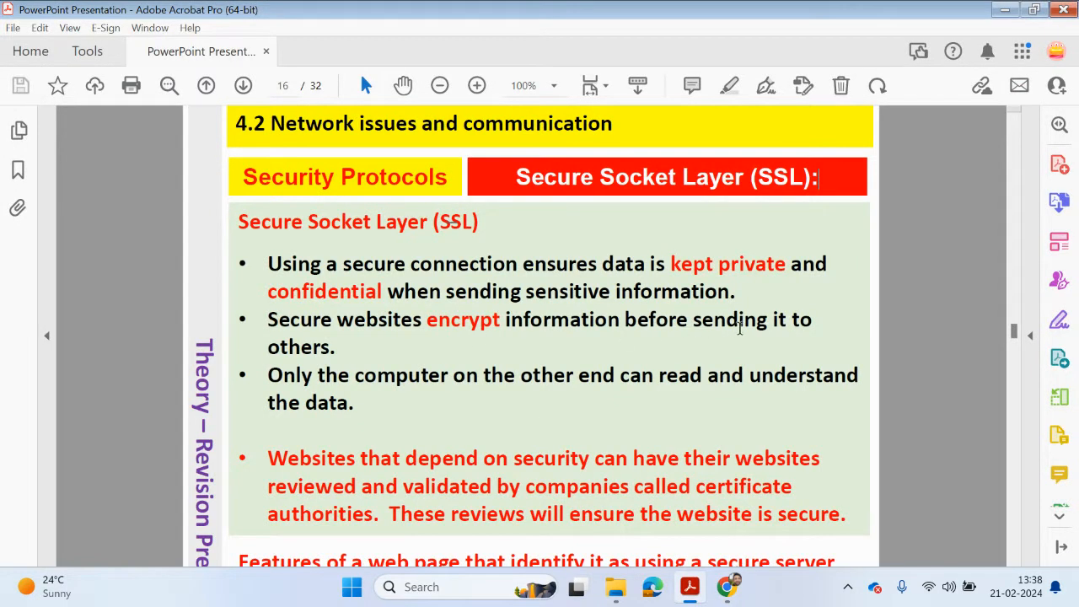
# Scroll page 16 down to the 'Features of a web page' secure-server section.
pyautogui.scroll(-3)
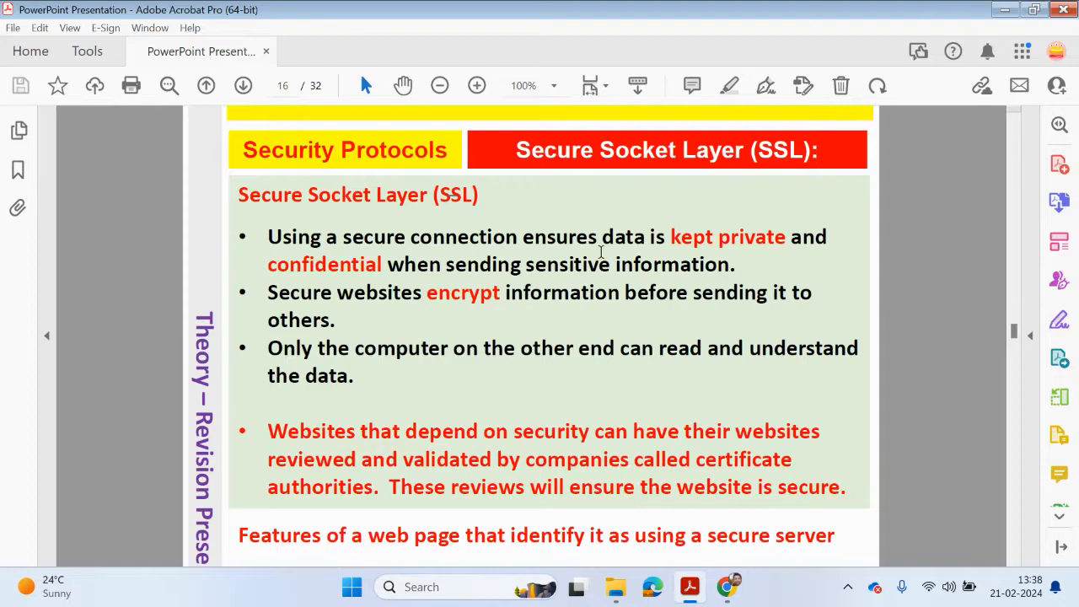
pyautogui.moveTo(318, 360)
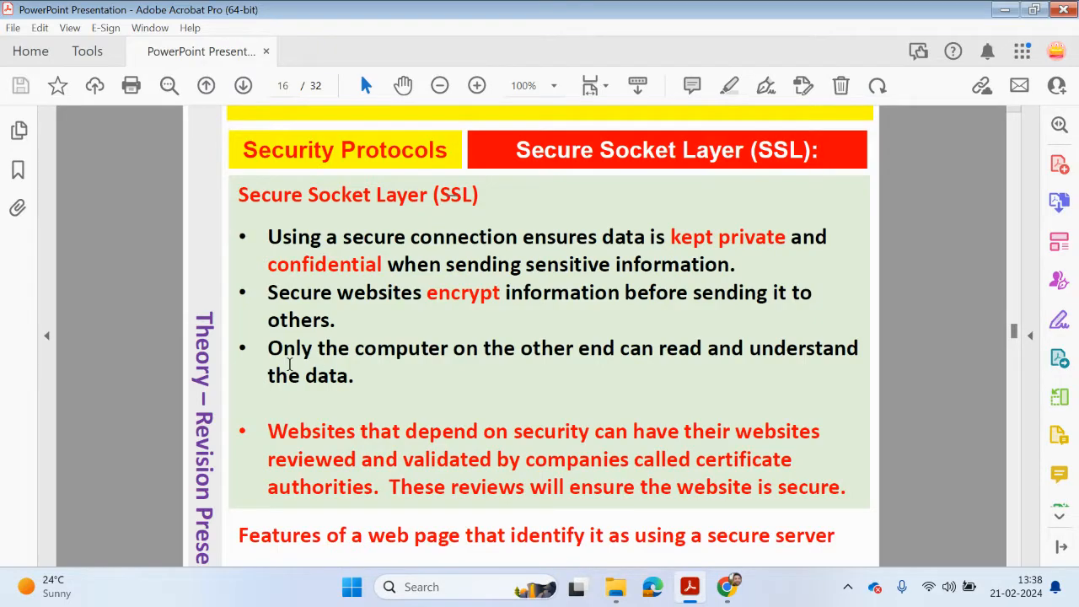
pyautogui.moveTo(511, 363)
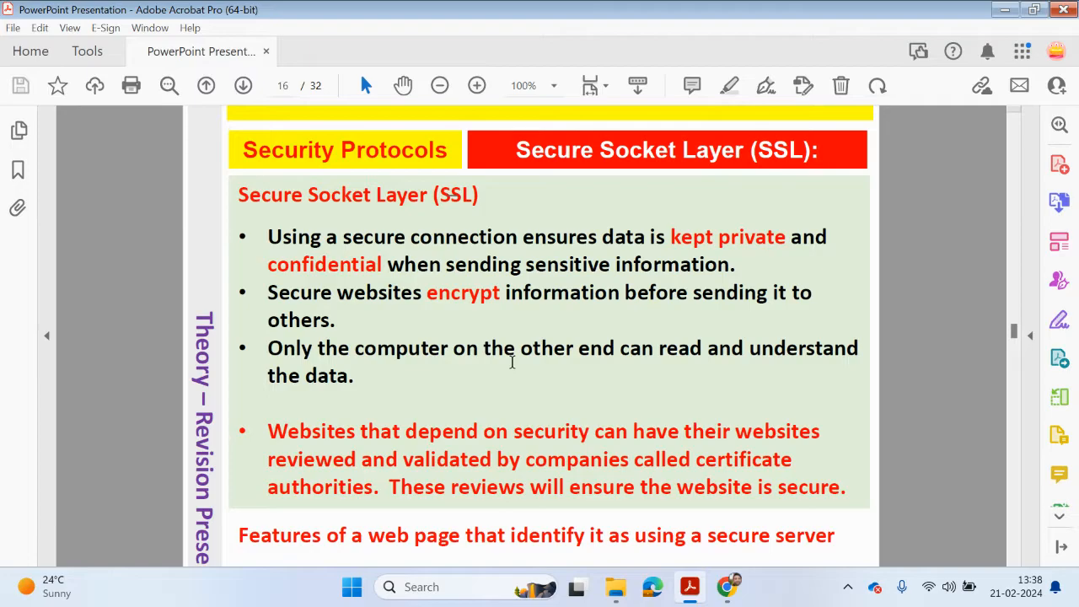
pyautogui.moveTo(607, 400)
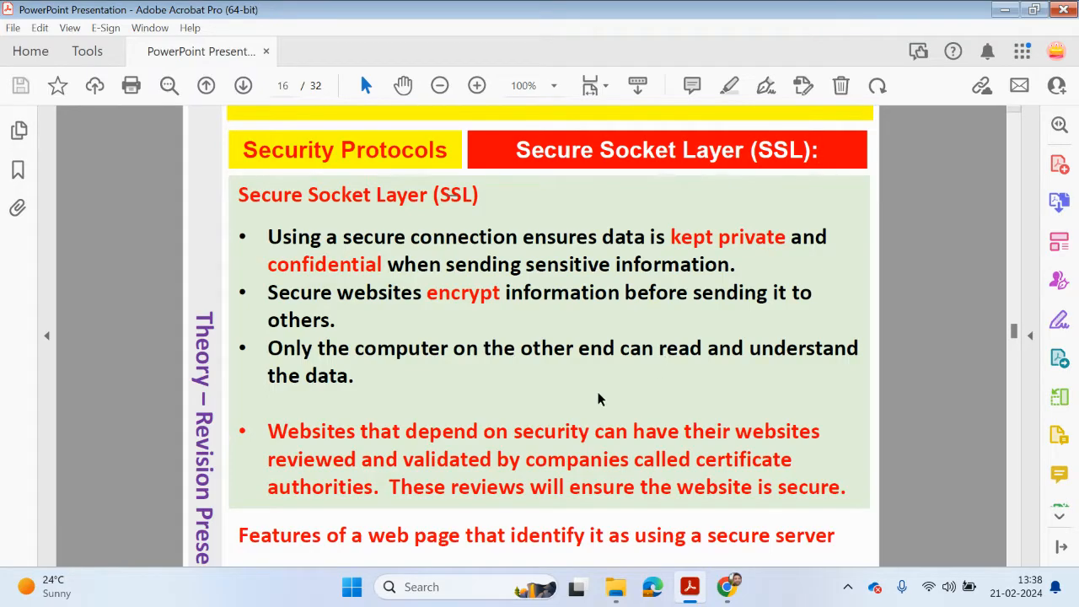
pyautogui.scroll(-3)
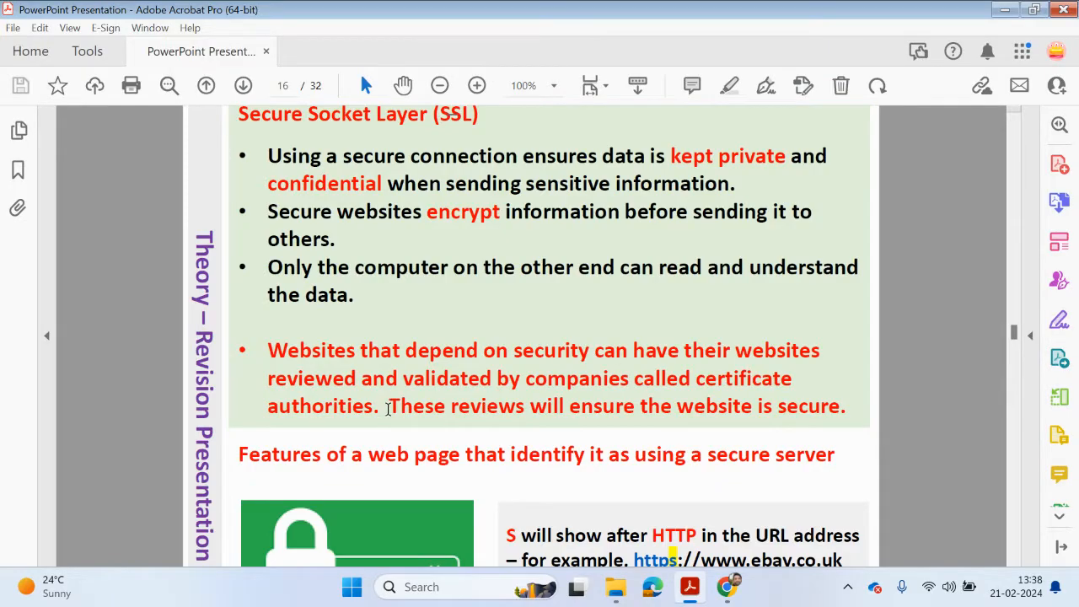
# Scroll to reveal all three secure-server features: HTTPS URL, padlock, green company name.
pyautogui.scroll(-3)
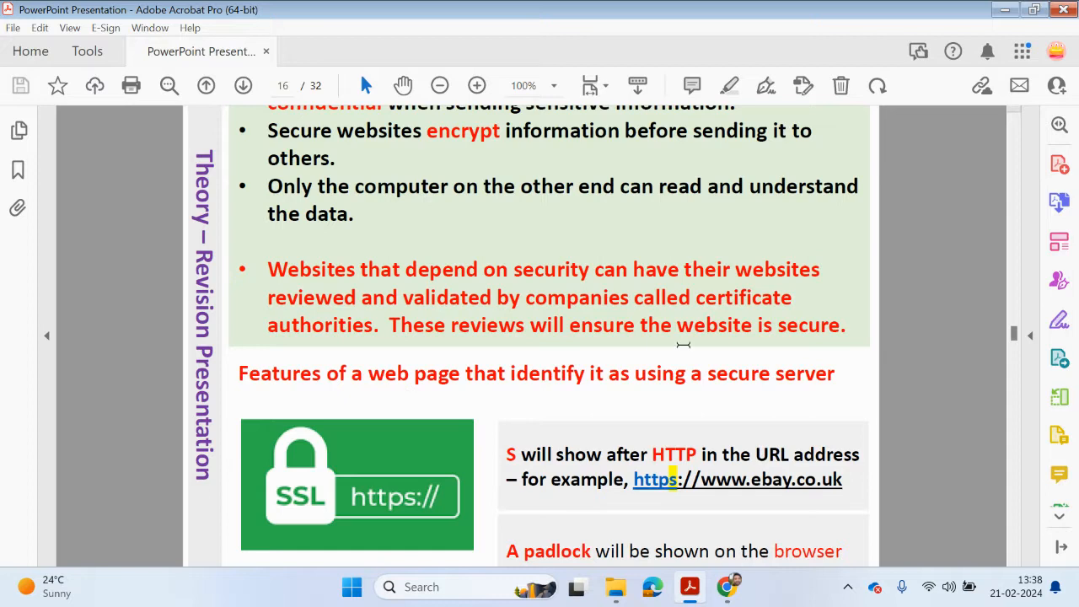
pyautogui.scroll(-3)
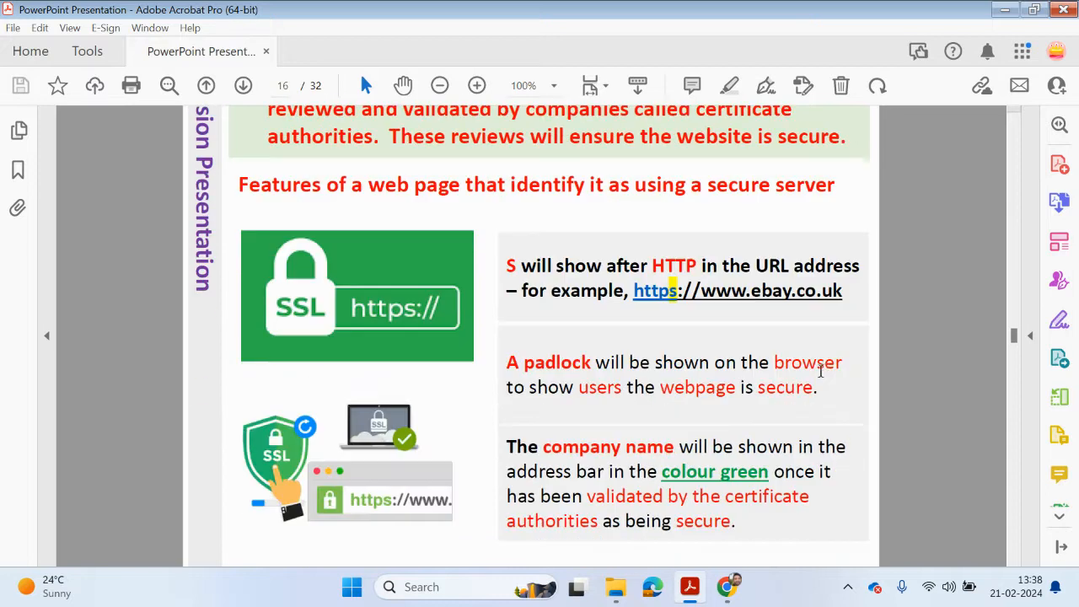
pyautogui.scroll(-3)
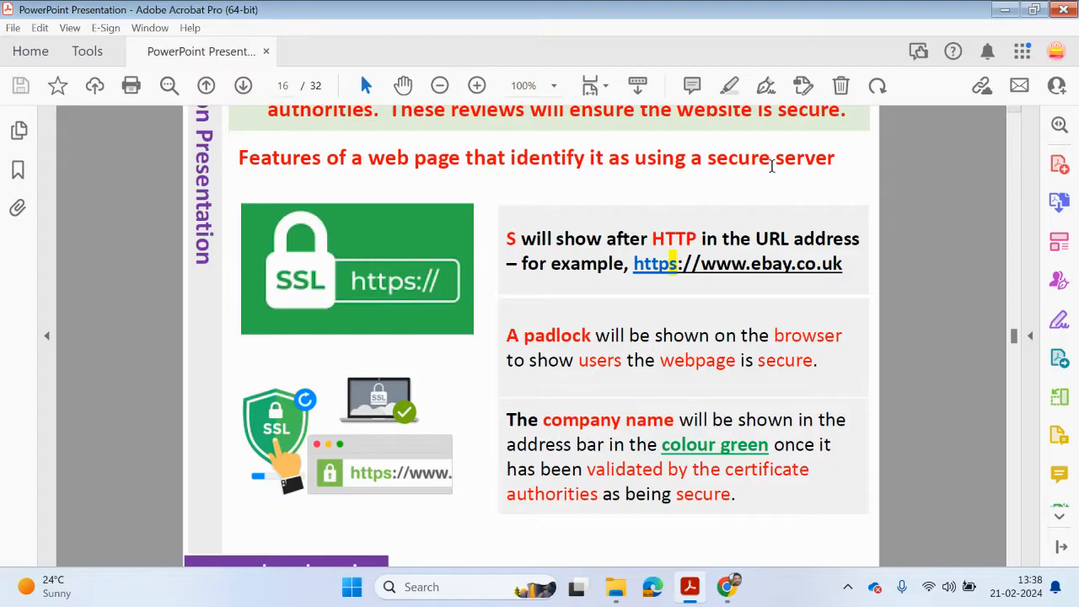
pyautogui.moveTo(691, 266)
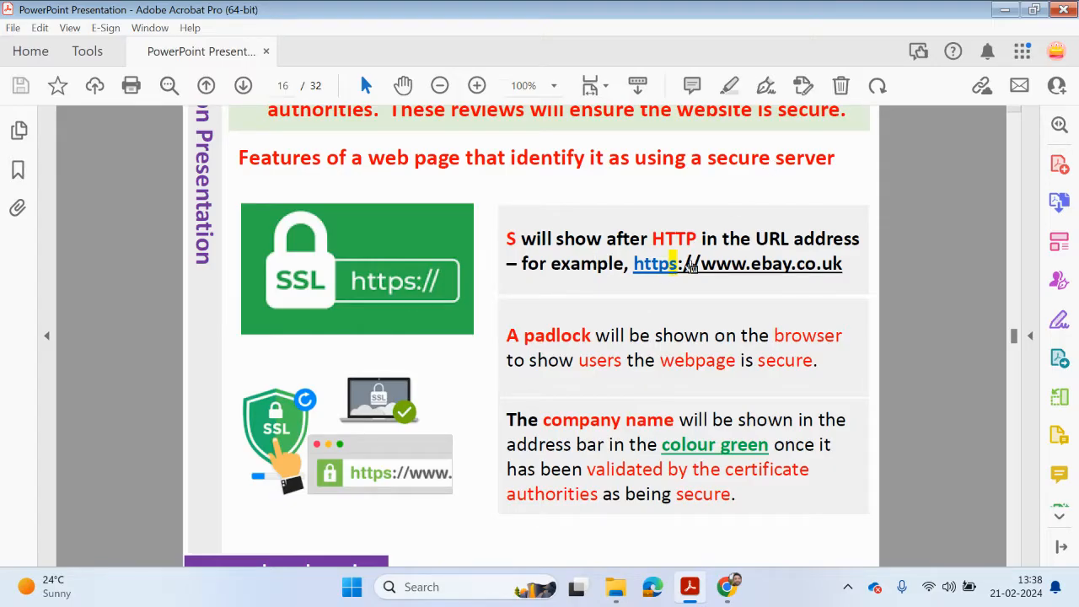
pyautogui.moveTo(698, 297)
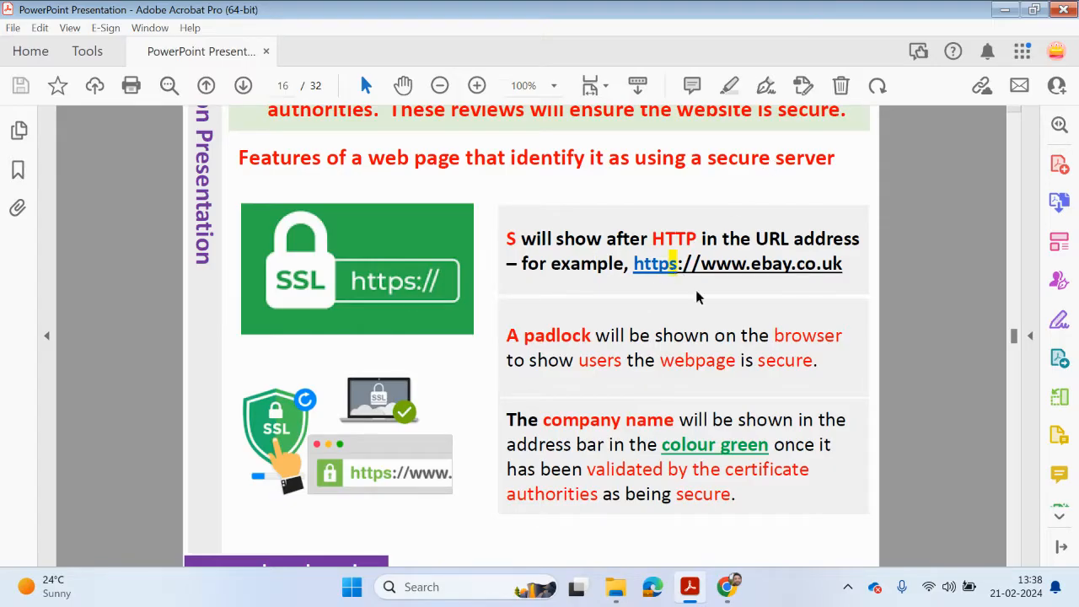
pyautogui.moveTo(656, 263)
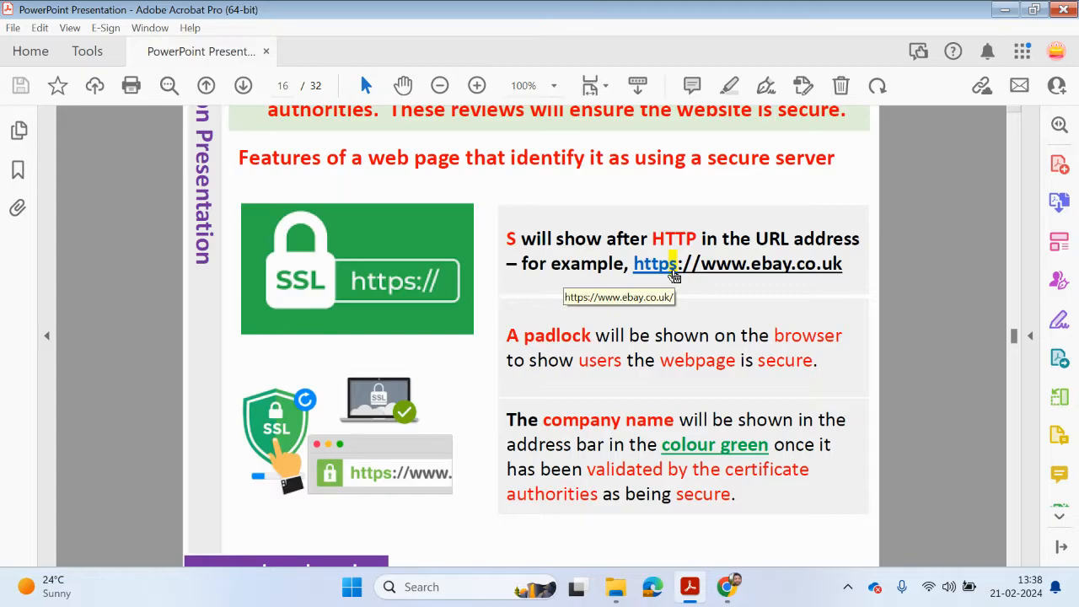
pyautogui.moveTo(678, 243)
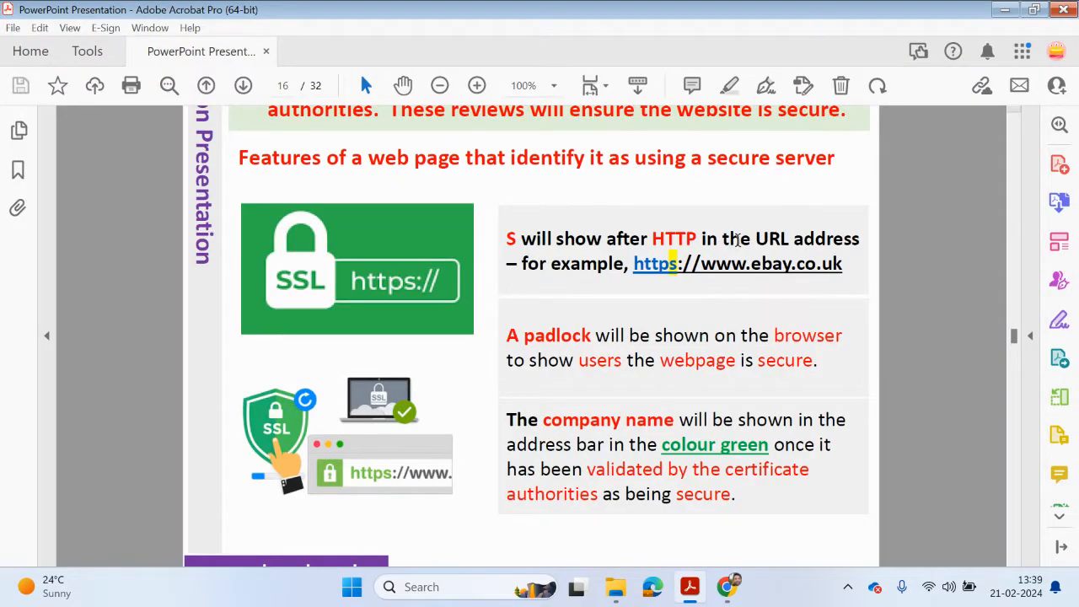
pyautogui.moveTo(666, 239)
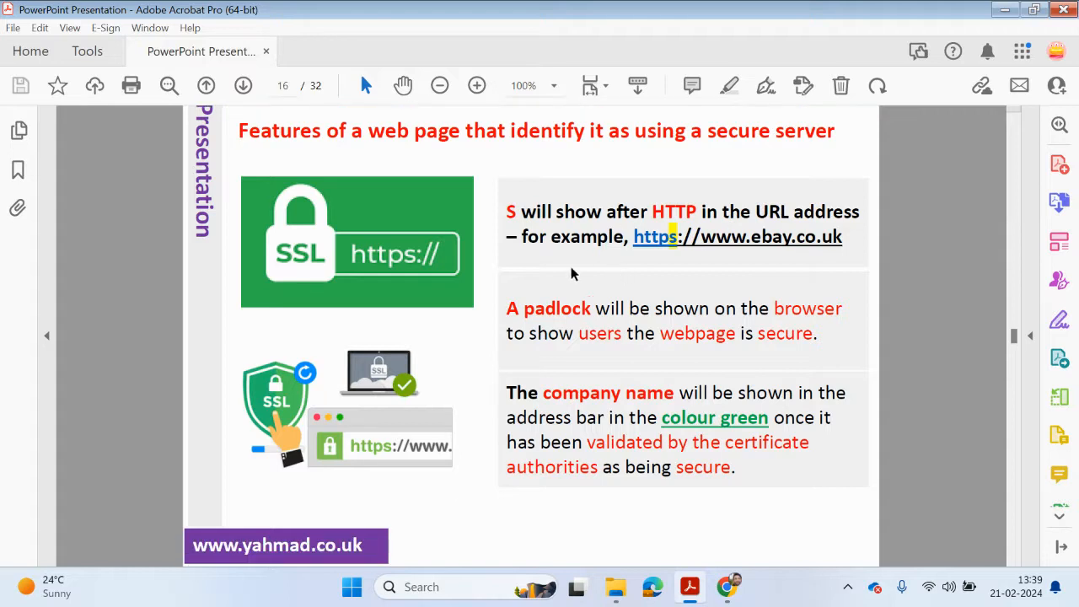
pyautogui.moveTo(687, 312)
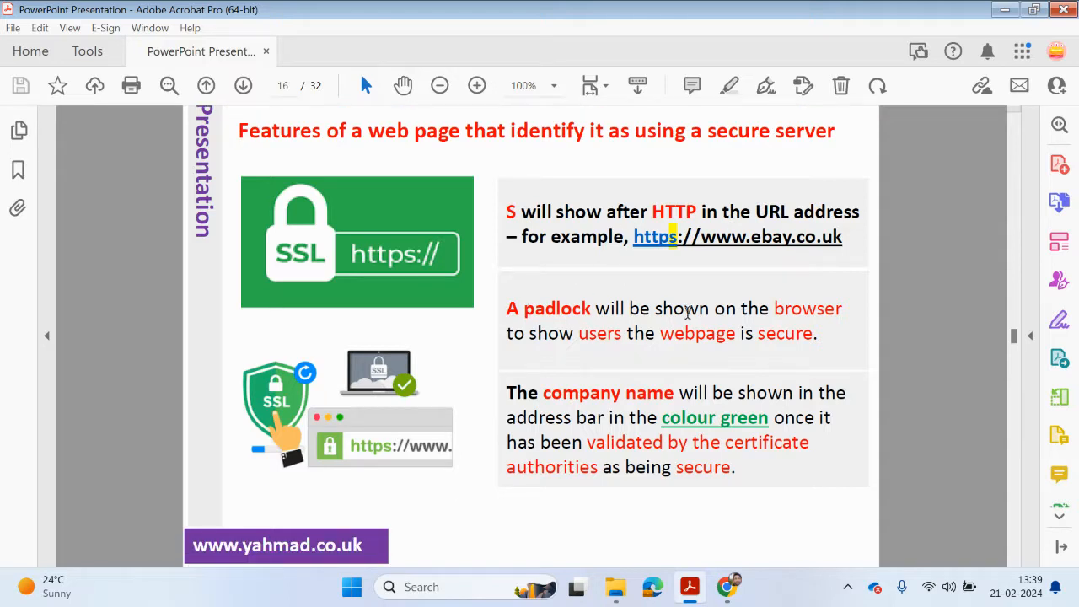
pyautogui.moveTo(788, 373)
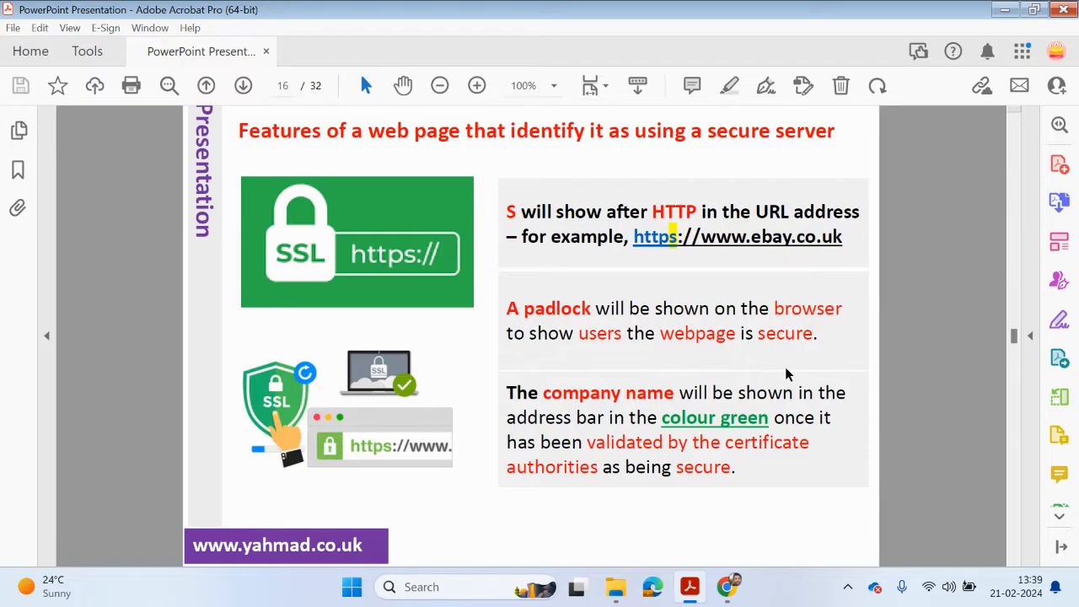
pyautogui.moveTo(624, 453)
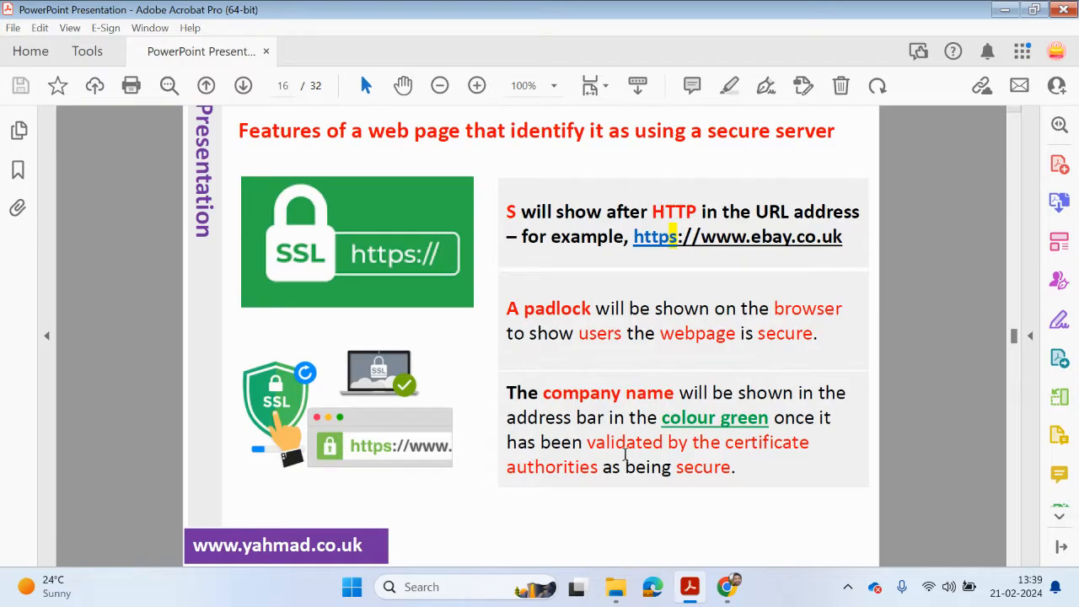
pyautogui.moveTo(787, 404)
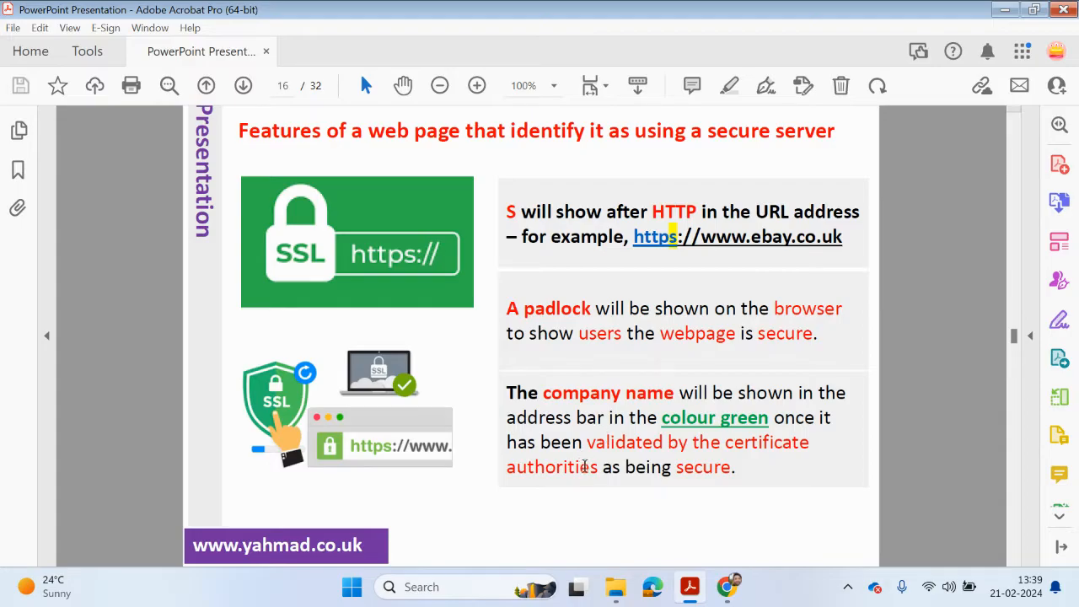
pyautogui.moveTo(636, 516)
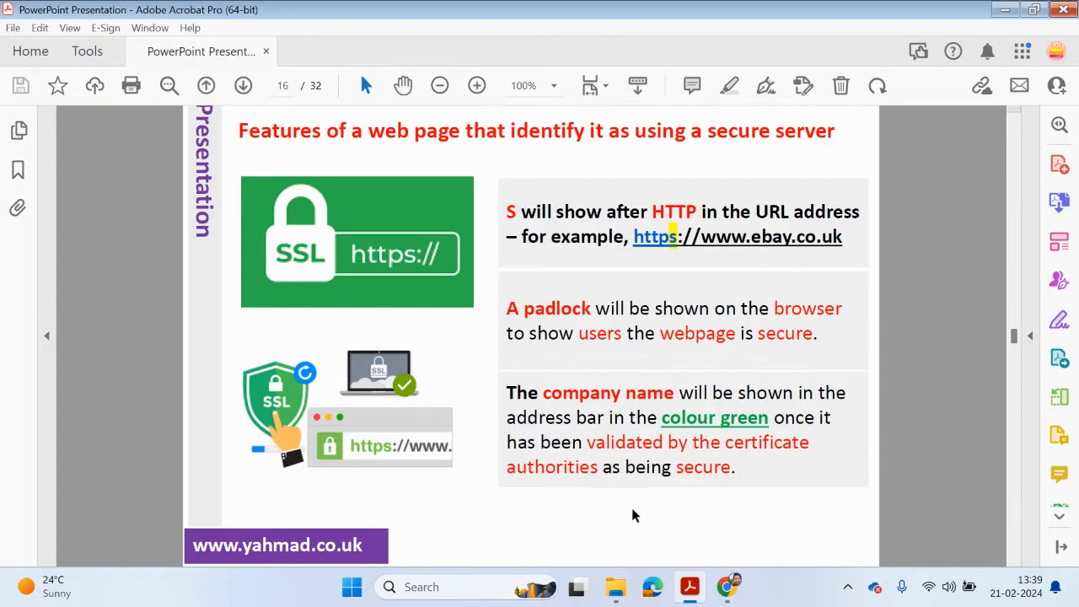
pyautogui.moveTo(389, 459)
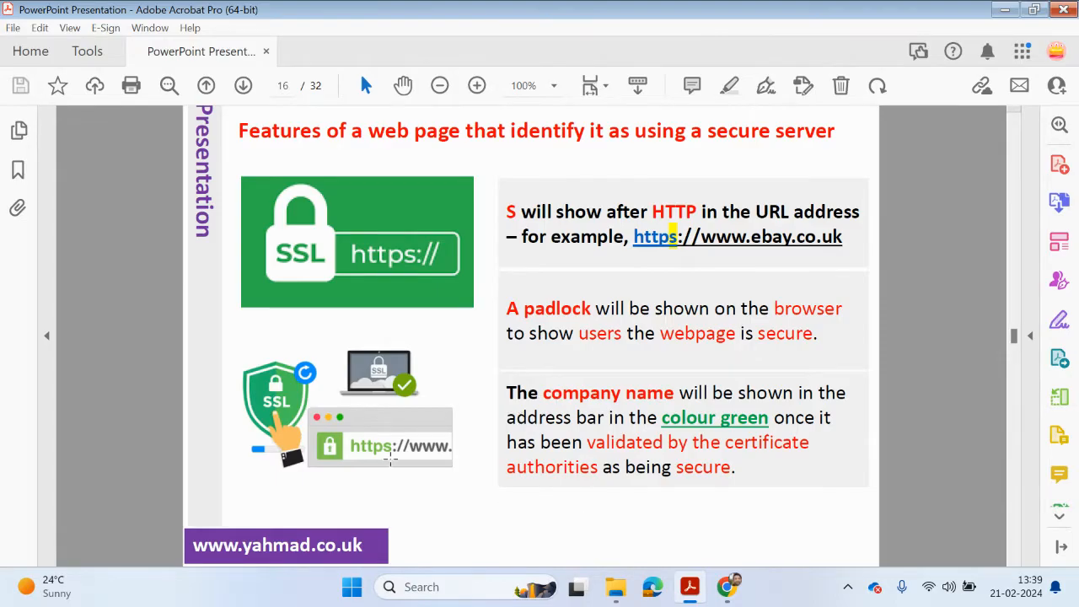
# Scroll through page 17's password disadvantages and avoiding password interception table.
pyautogui.scroll(-3)
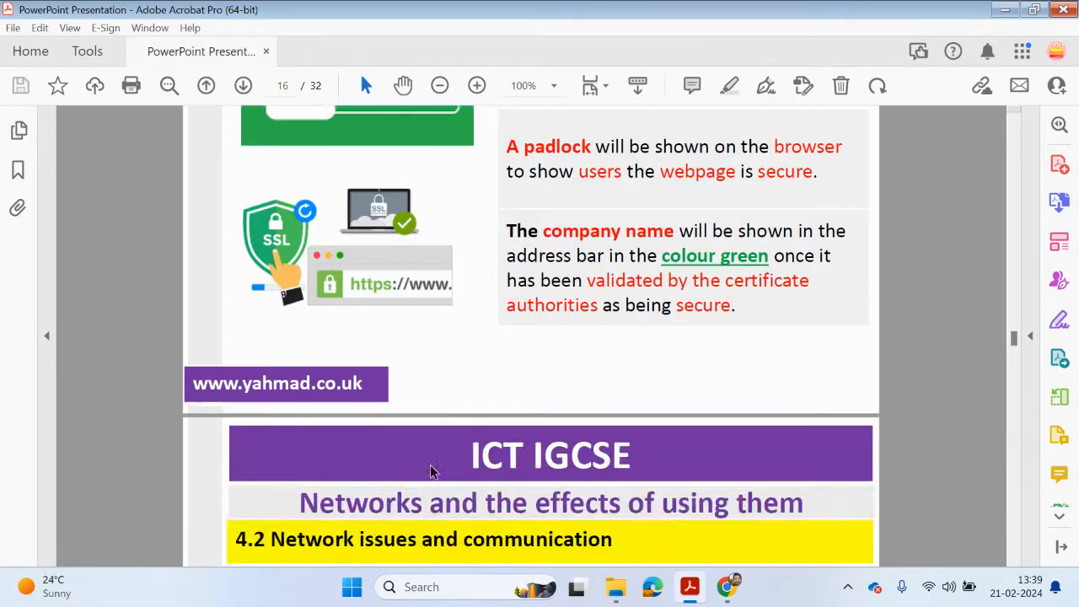
pyautogui.scroll(-3)
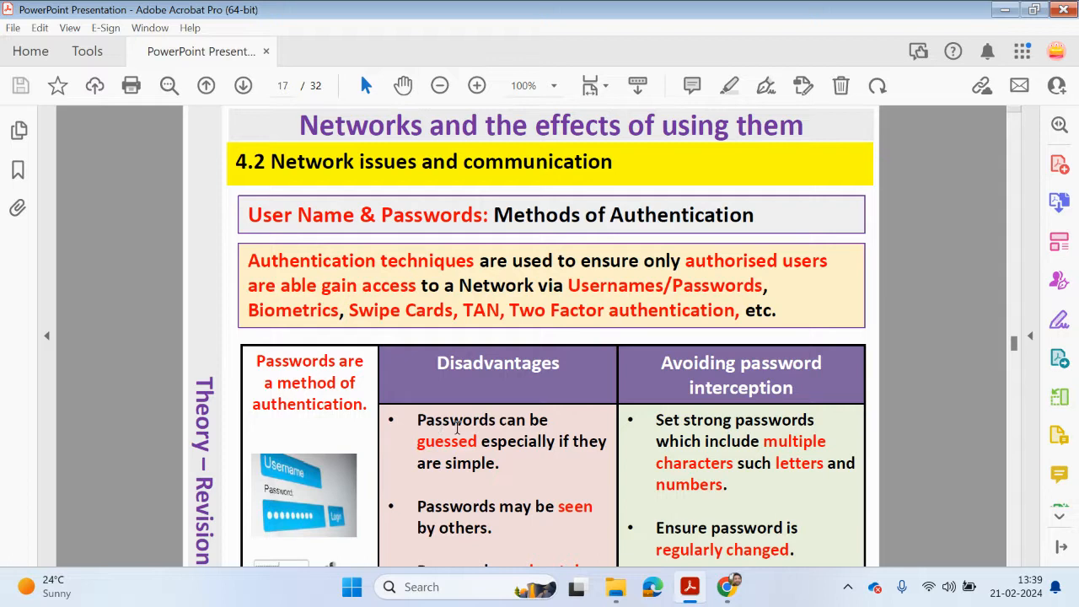
pyautogui.moveTo(472, 437)
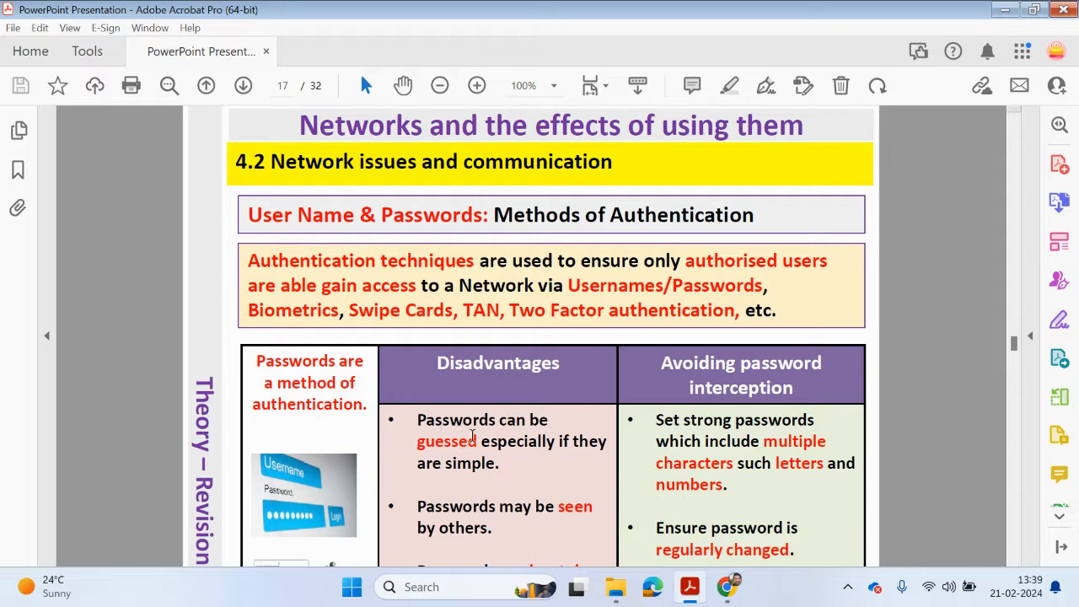
pyautogui.moveTo(426, 320)
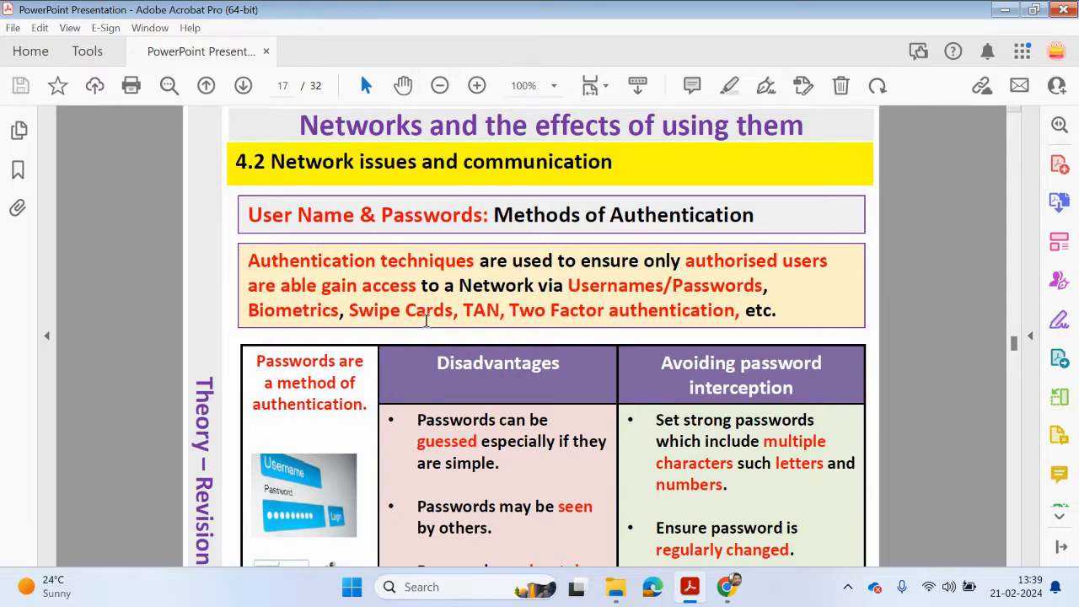
pyautogui.scroll(-3)
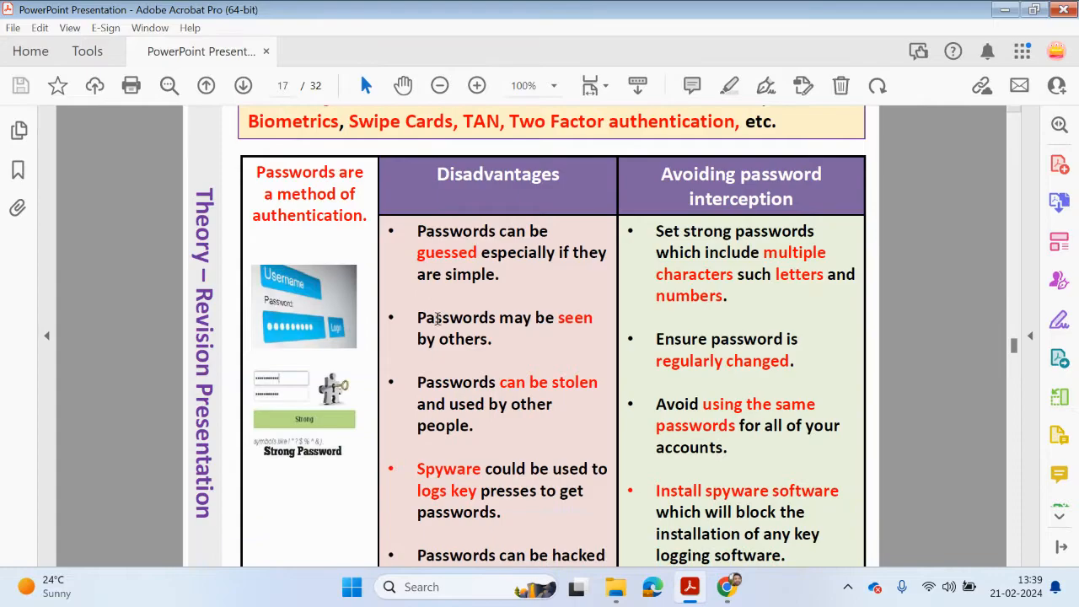
pyautogui.scroll(-3)
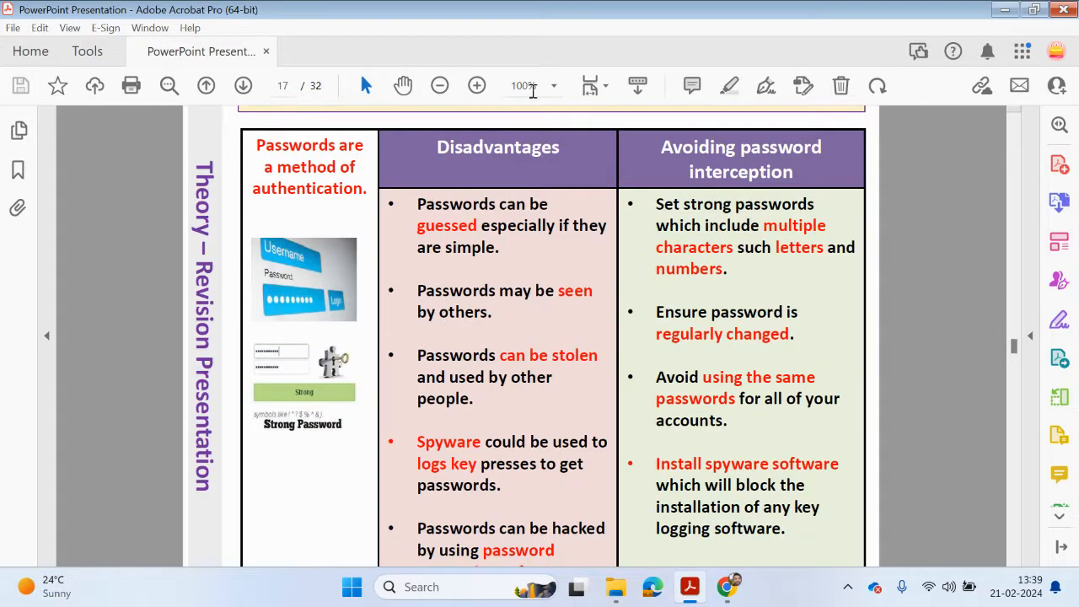
pyautogui.moveTo(242, 177)
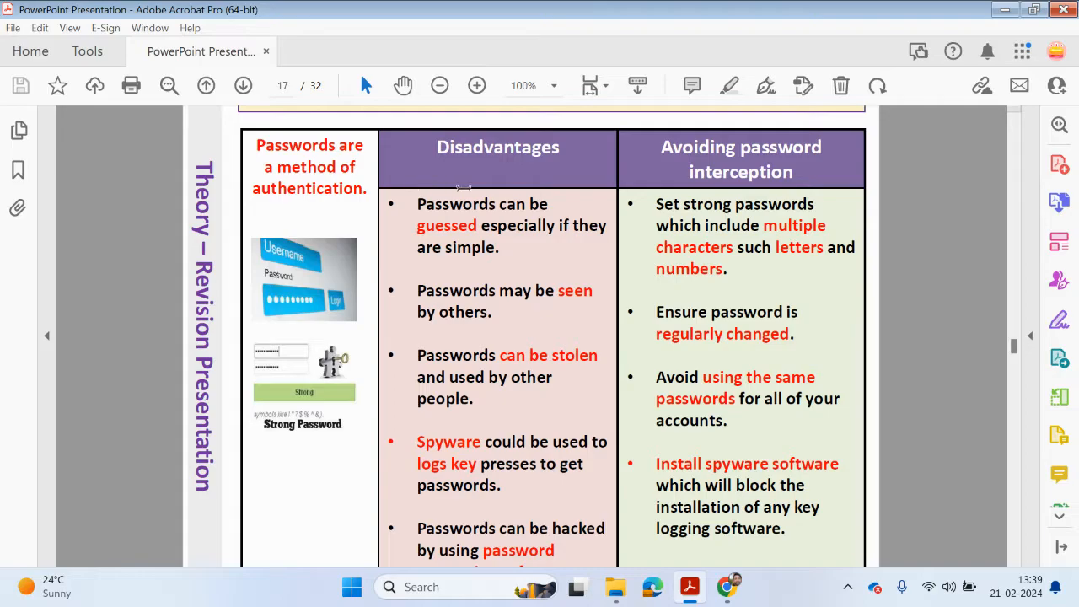
pyautogui.moveTo(637, 169)
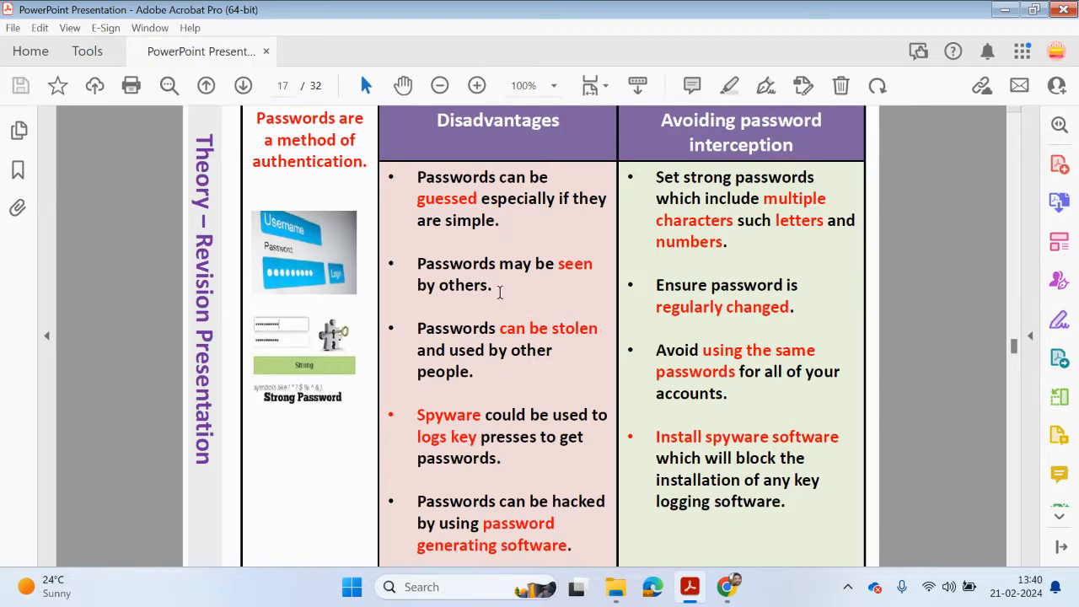
pyautogui.moveTo(555, 201)
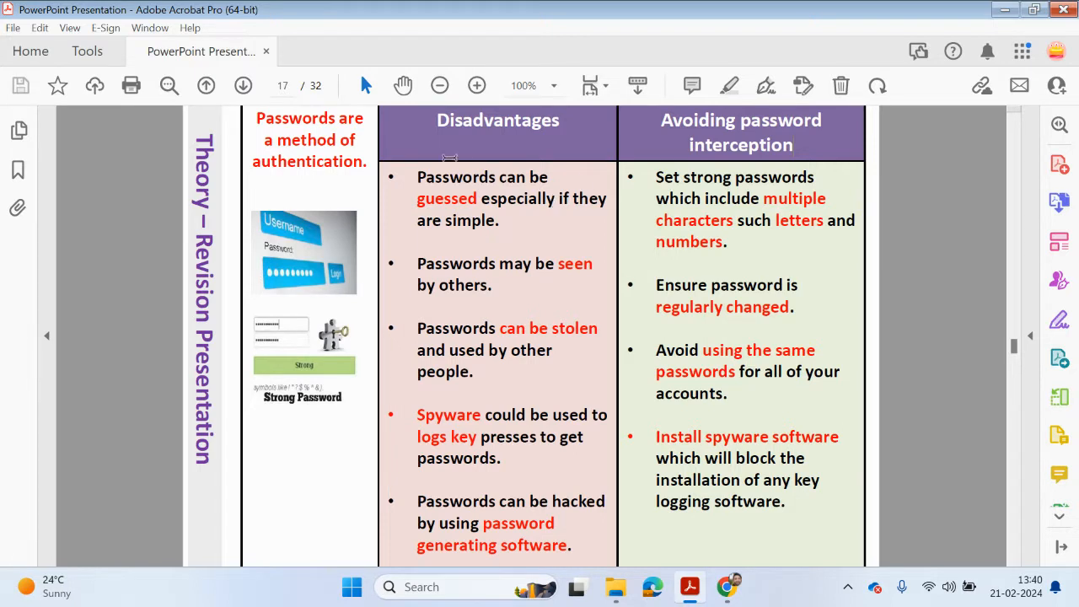
pyautogui.moveTo(454, 336)
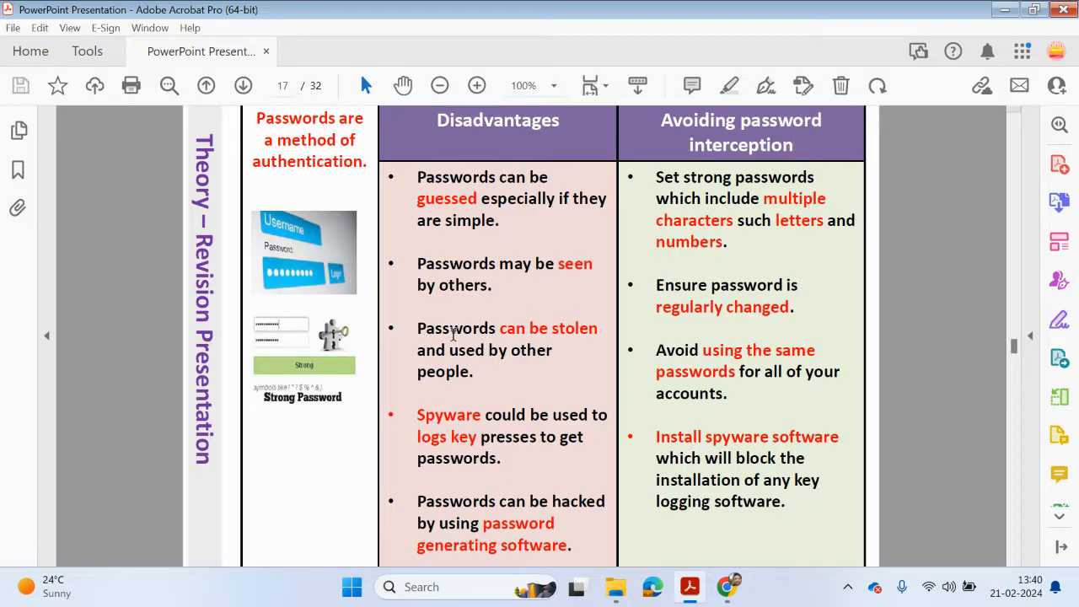
pyautogui.scroll(-3)
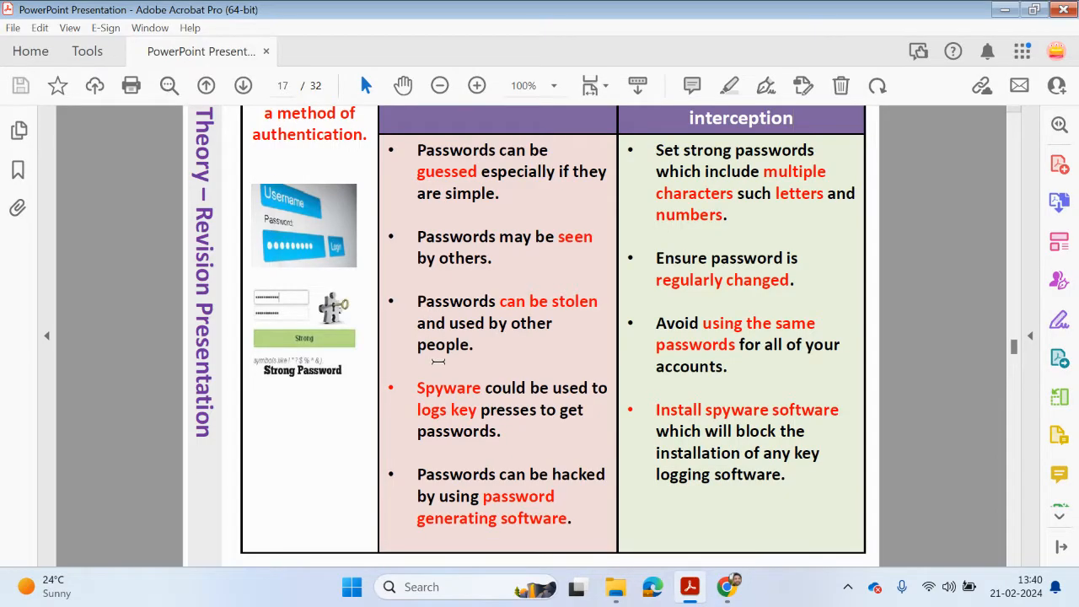
pyautogui.moveTo(413, 381)
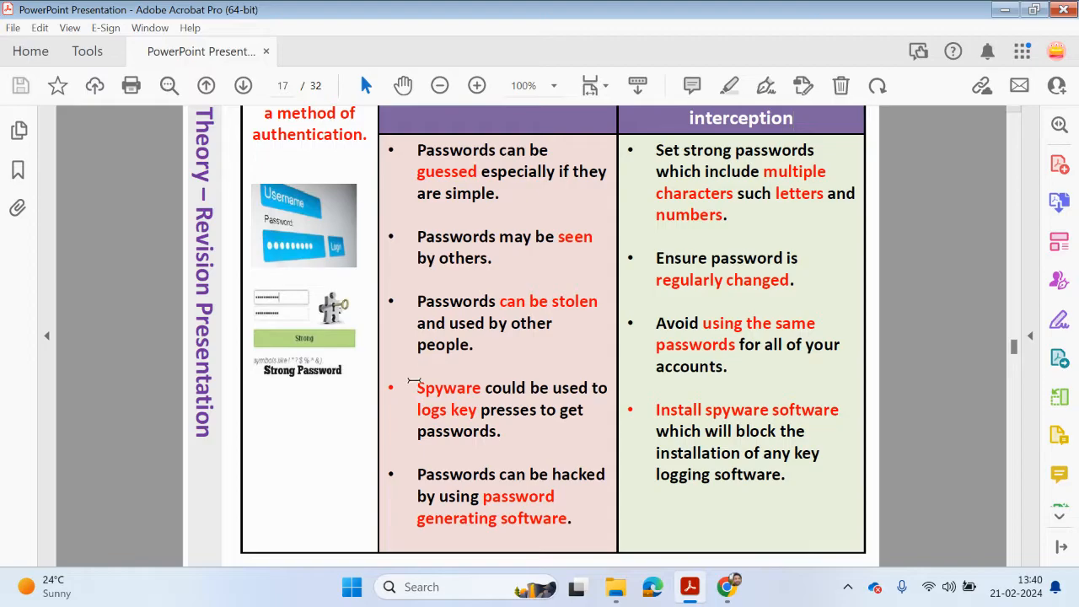
pyautogui.moveTo(499, 466)
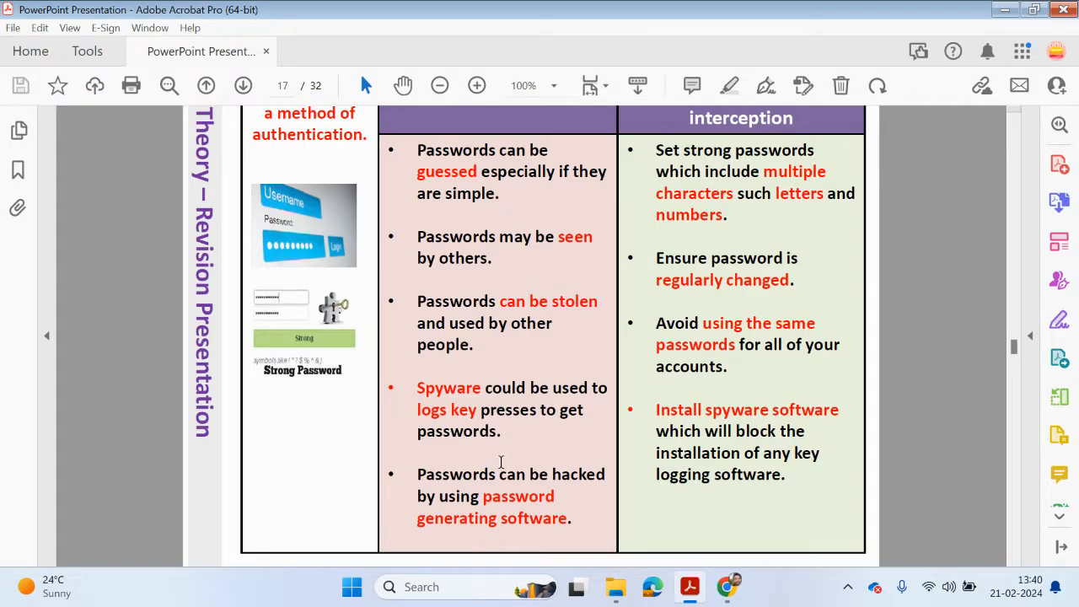
pyautogui.scroll(-3)
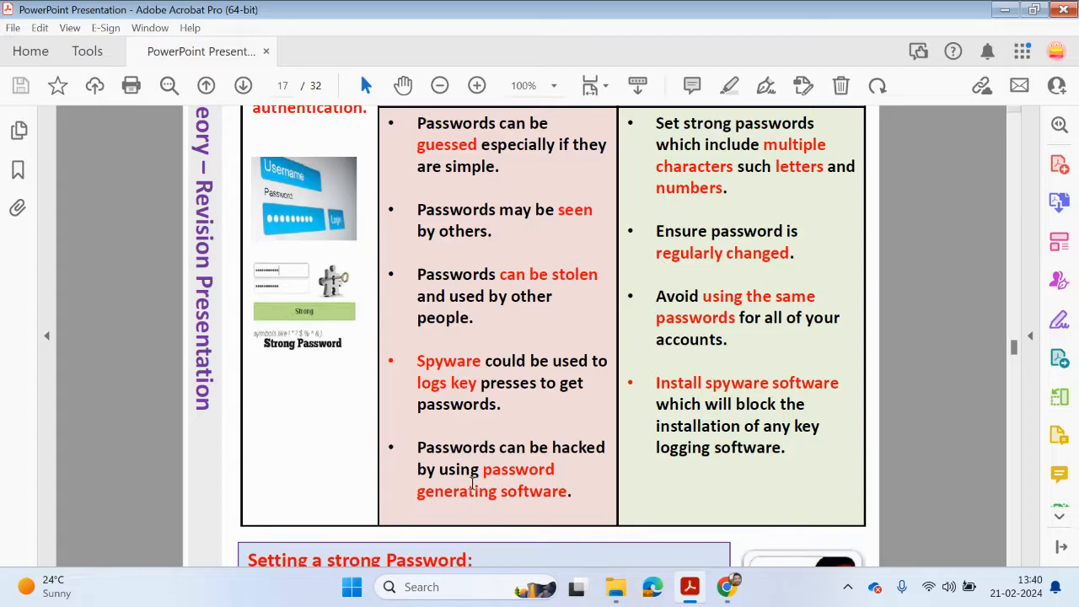
pyautogui.moveTo(443, 498)
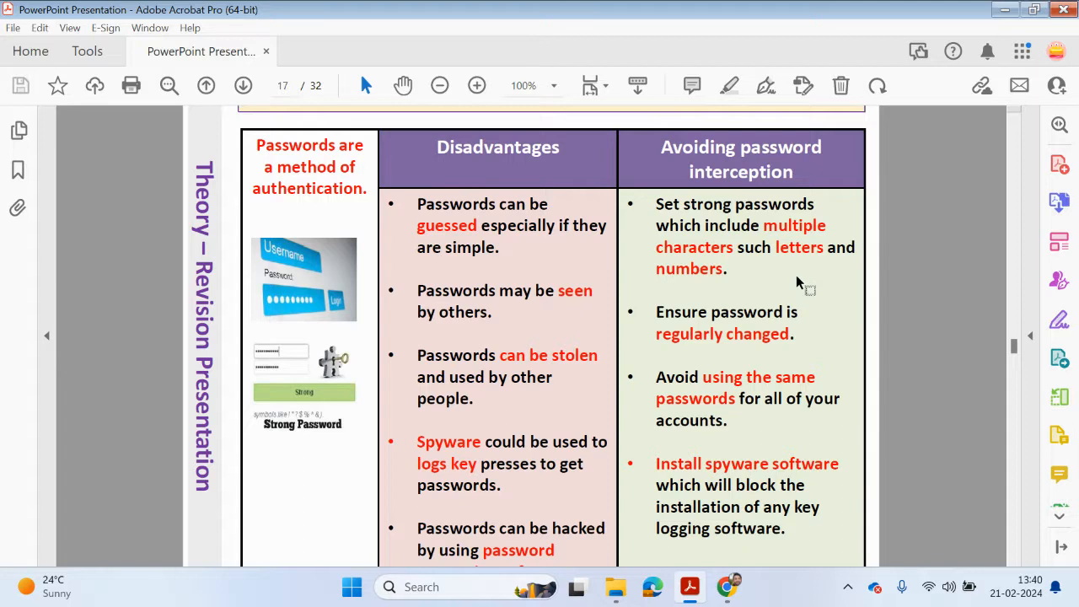
pyautogui.moveTo(808, 223)
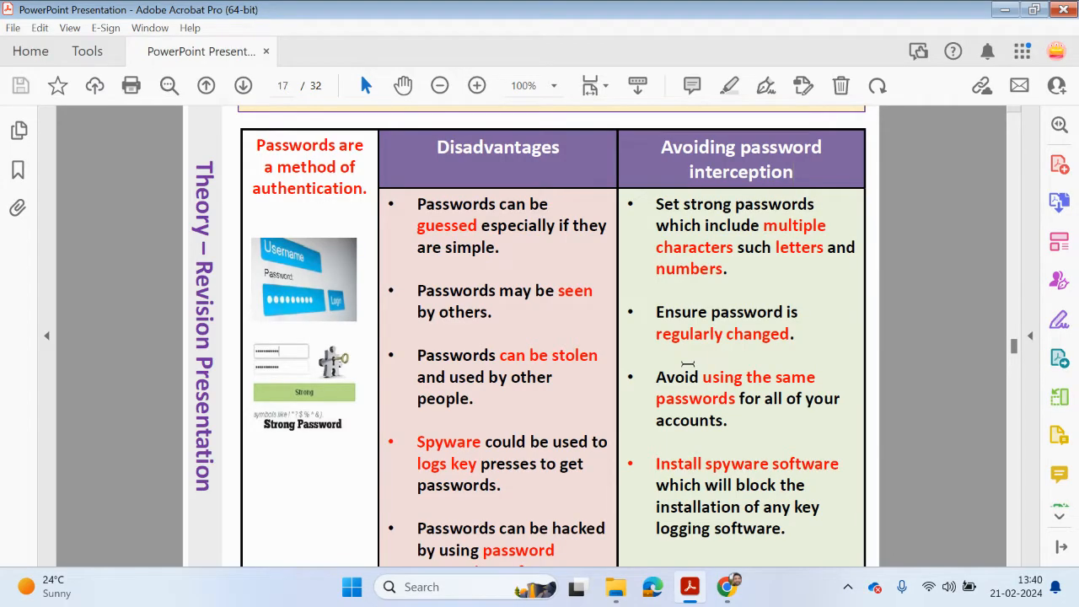
pyautogui.moveTo(722, 422)
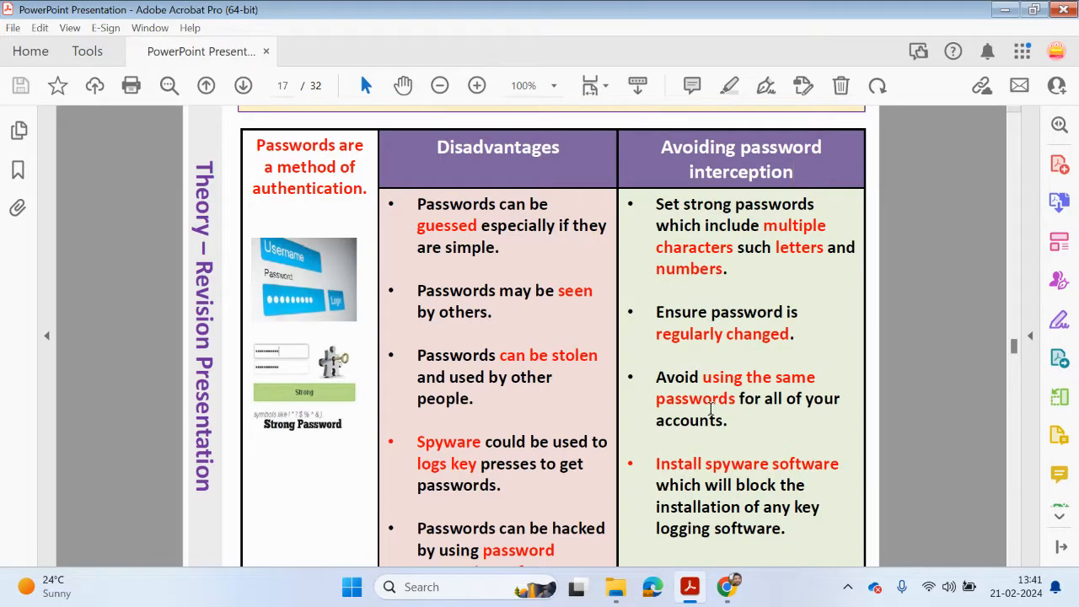
pyautogui.scroll(-3)
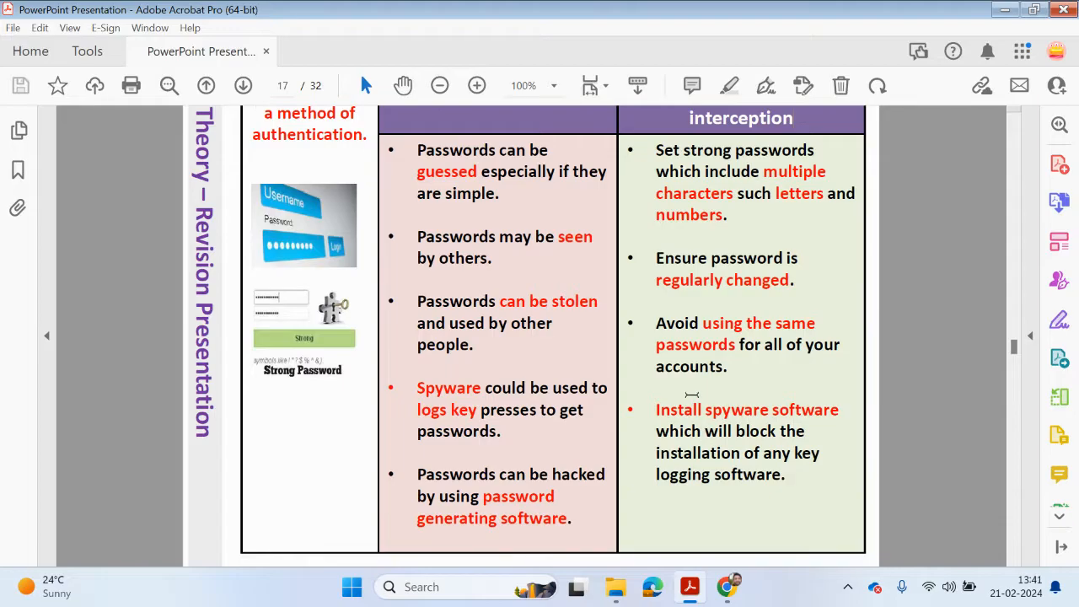
pyautogui.moveTo(681, 369)
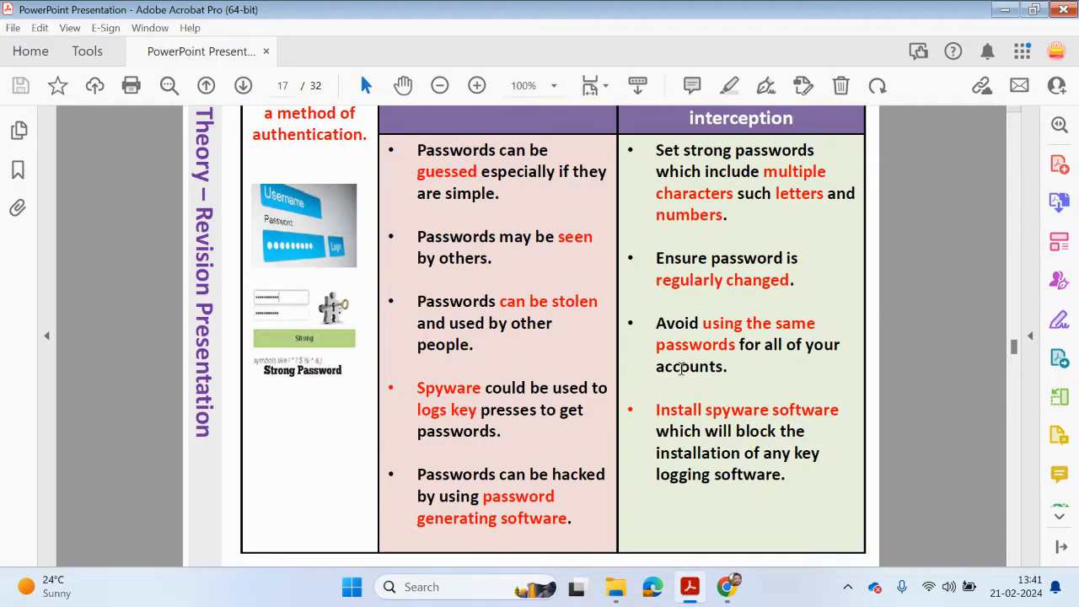
pyautogui.moveTo(730, 376)
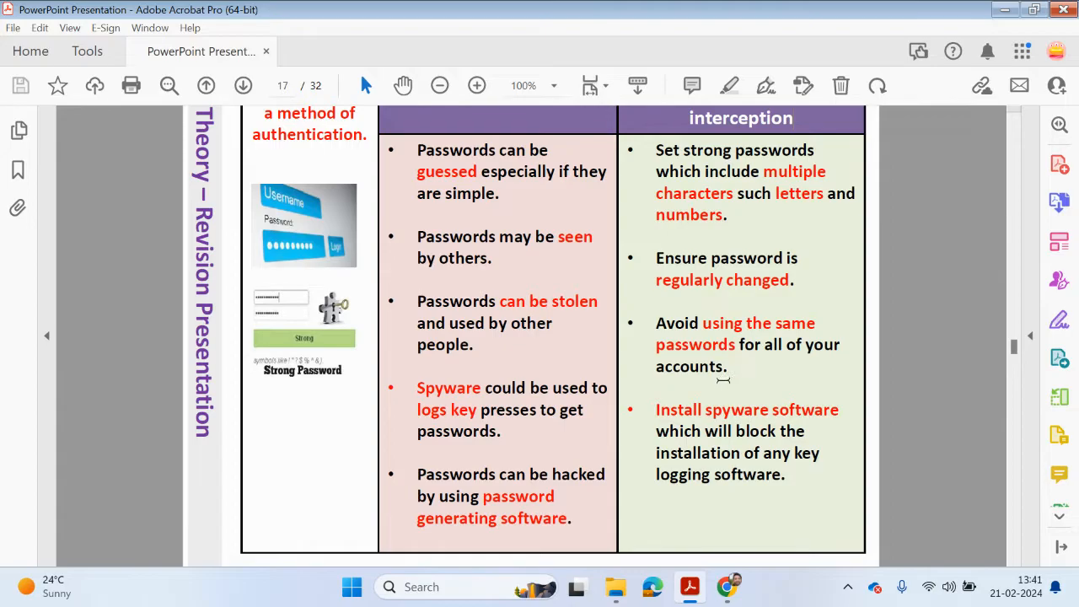
# Select 'spyware software' and scroll to page 18's weak versus strong password question.
pyautogui.scroll(-3)
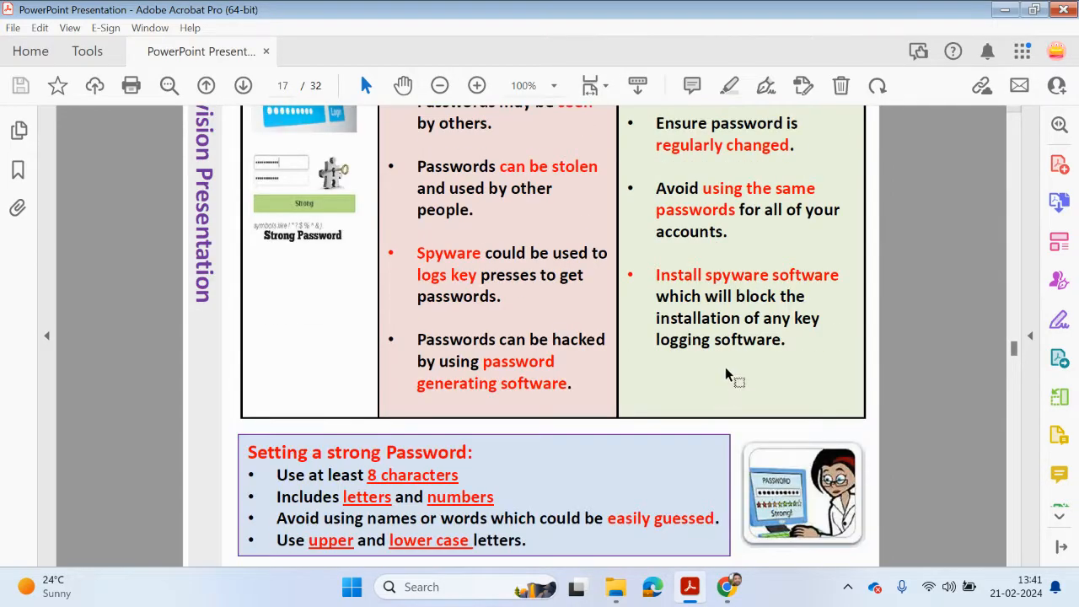
pyautogui.moveTo(721, 382)
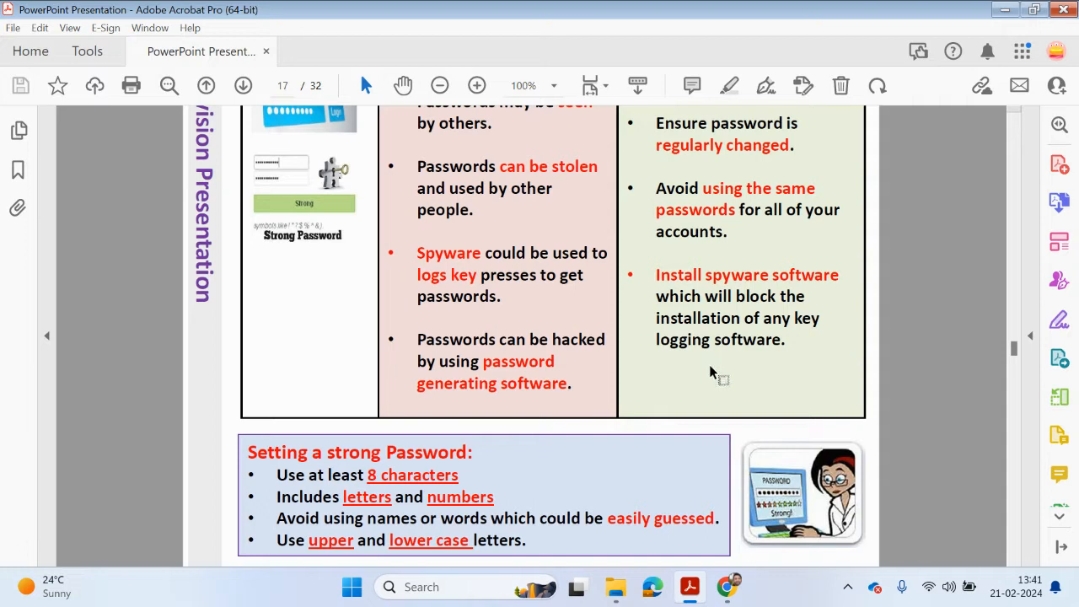
pyautogui.doubleClick(738, 275)
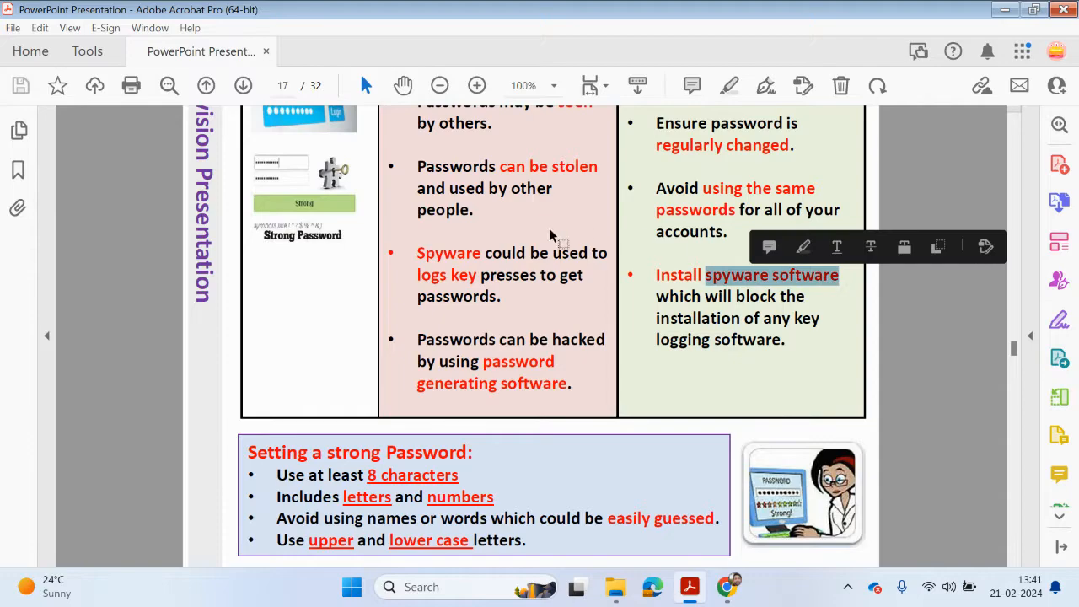
pyautogui.moveTo(720, 286)
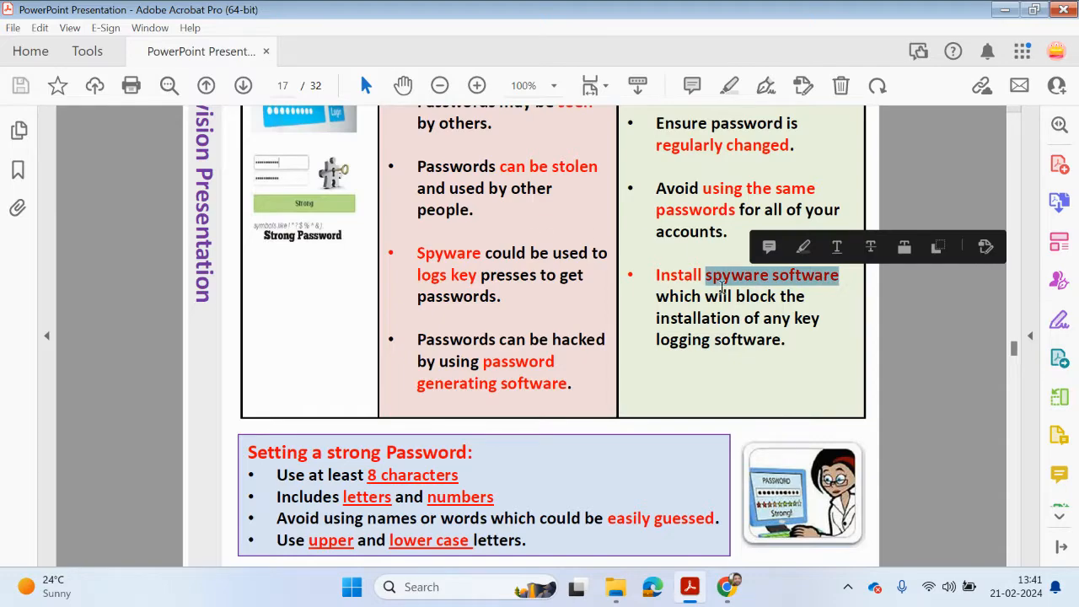
pyautogui.moveTo(792, 328)
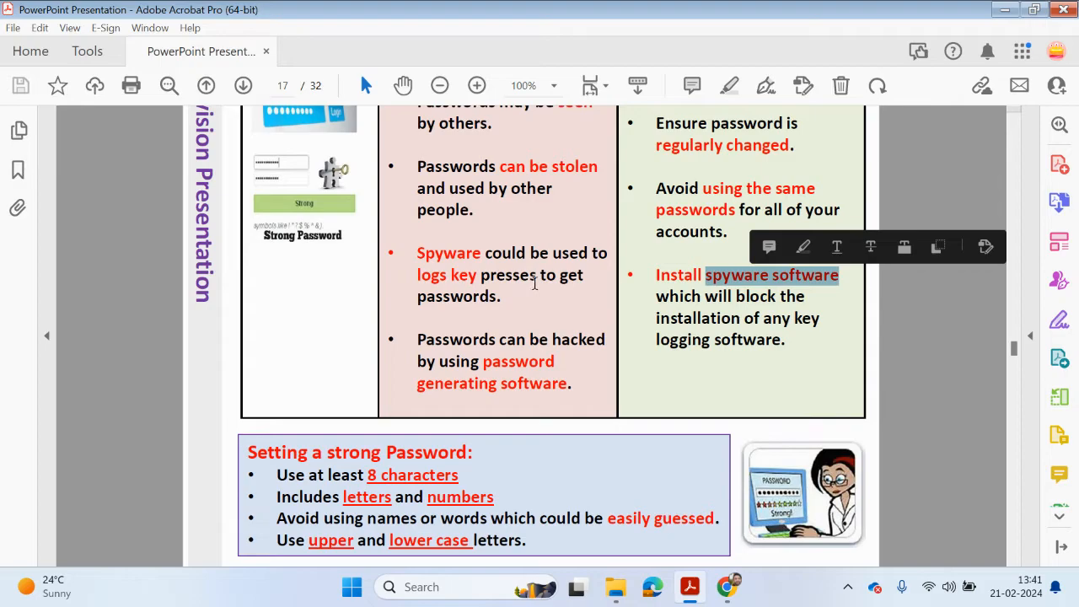
pyautogui.moveTo(713, 386)
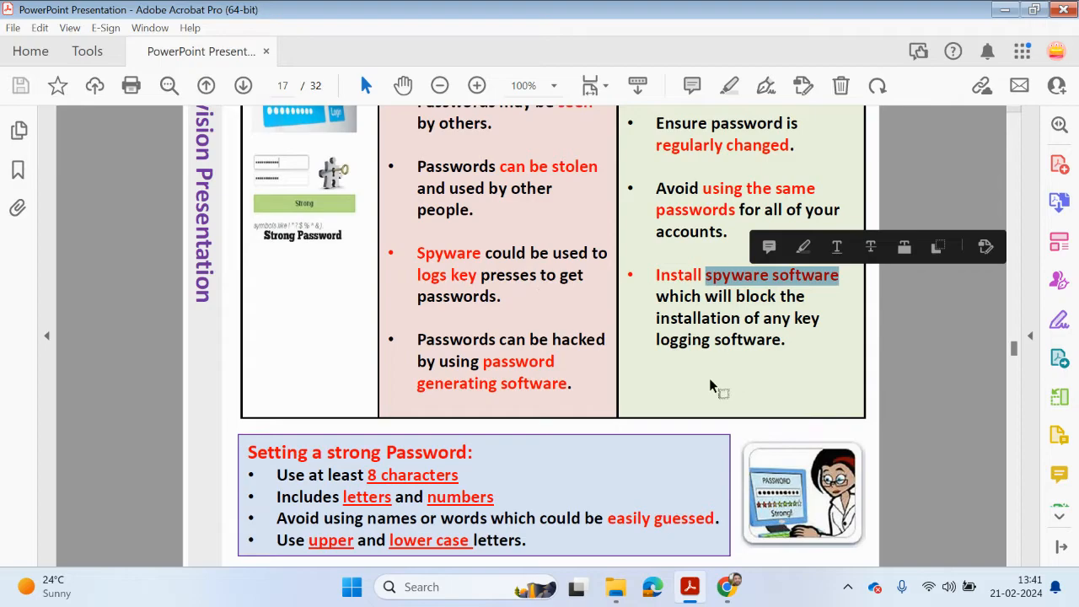
pyautogui.scroll(-3)
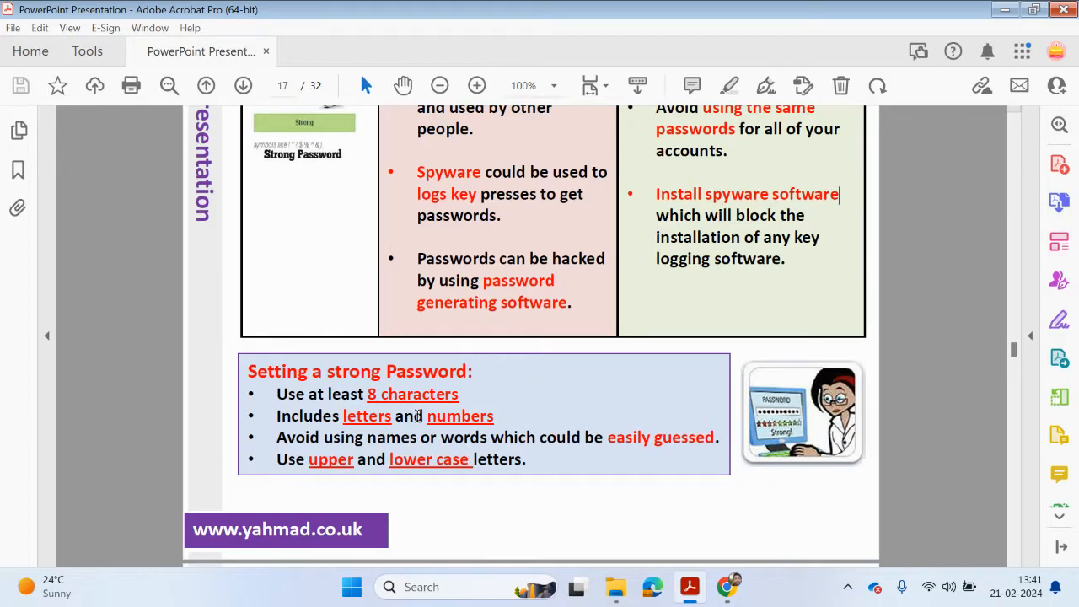
pyautogui.moveTo(386, 413)
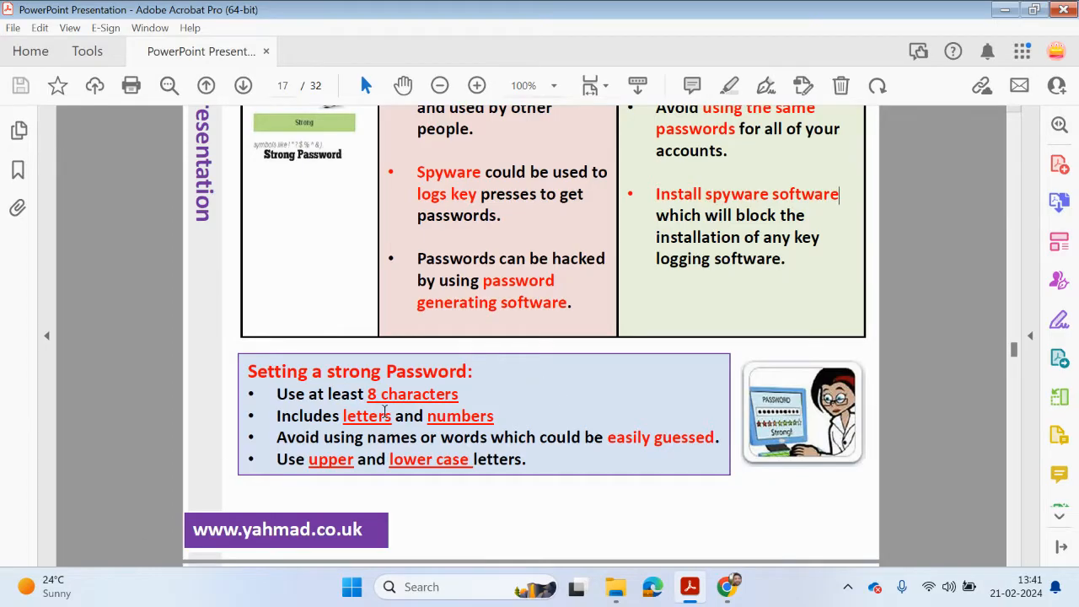
pyautogui.moveTo(464, 416)
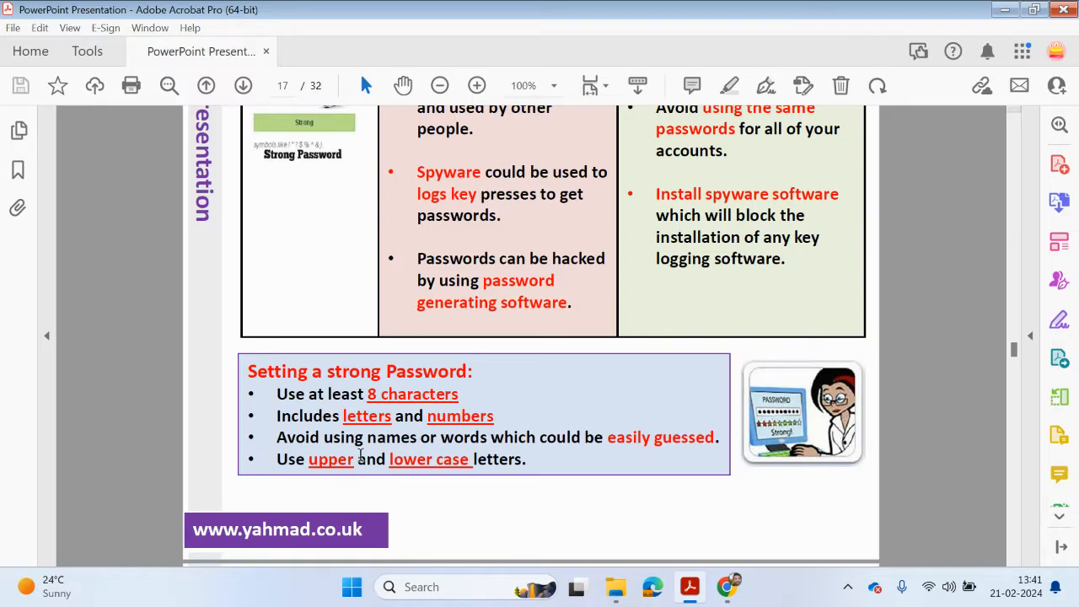
pyautogui.moveTo(568, 453)
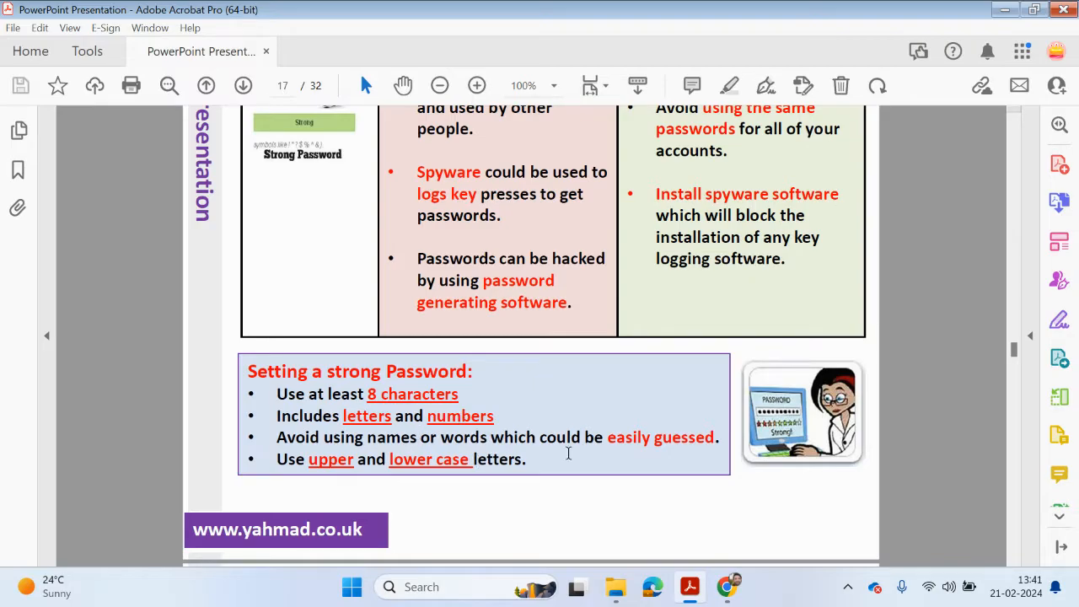
pyautogui.scroll(-3)
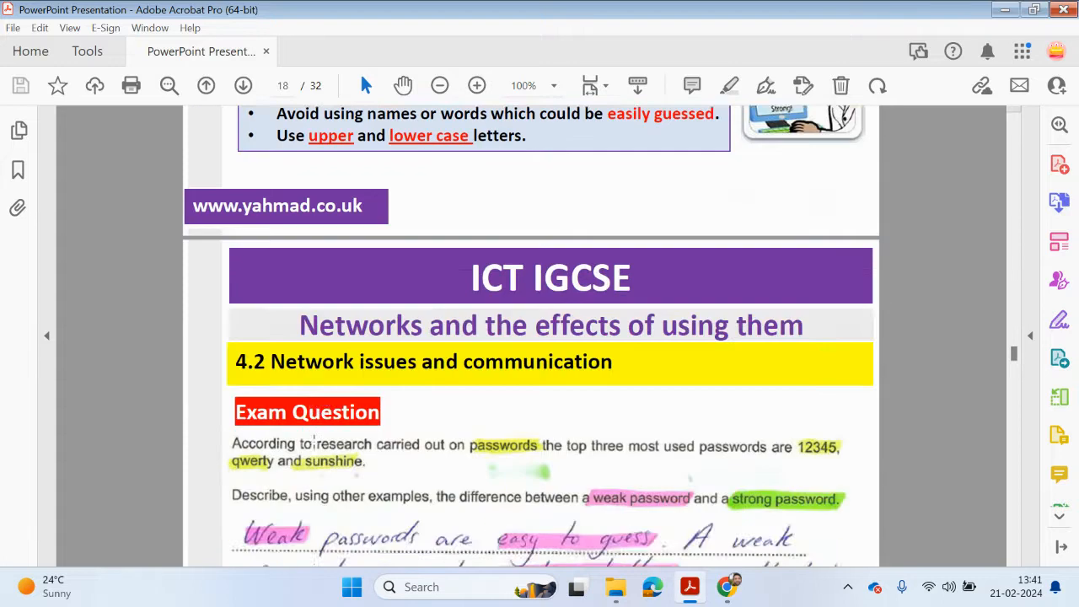
# Scroll through page 18's handwritten answer ending with the example 'App_135_11e?'.
pyautogui.scroll(-3)
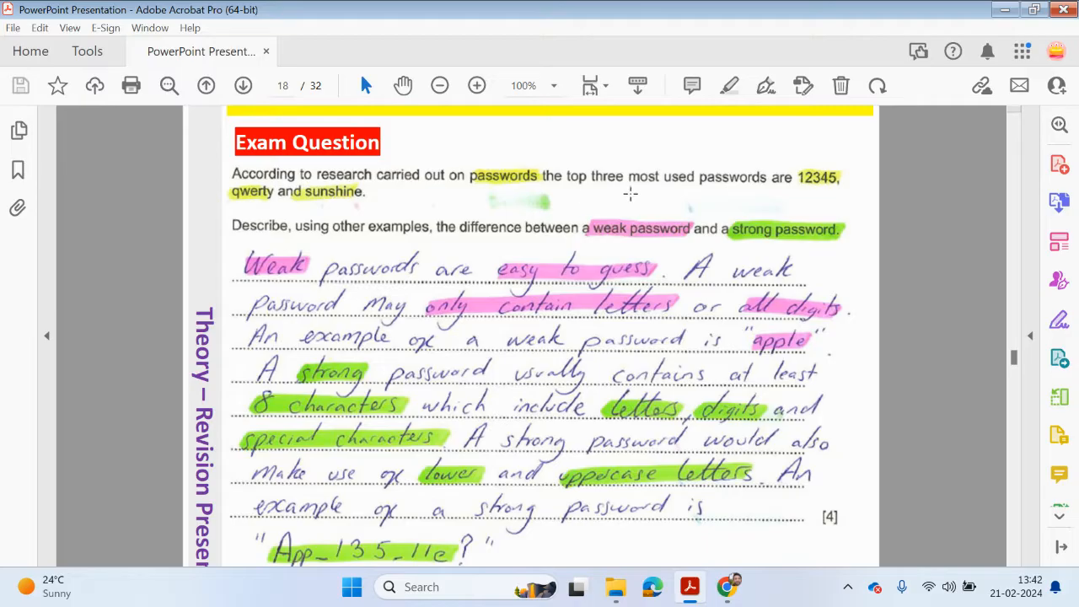
pyautogui.moveTo(835, 189)
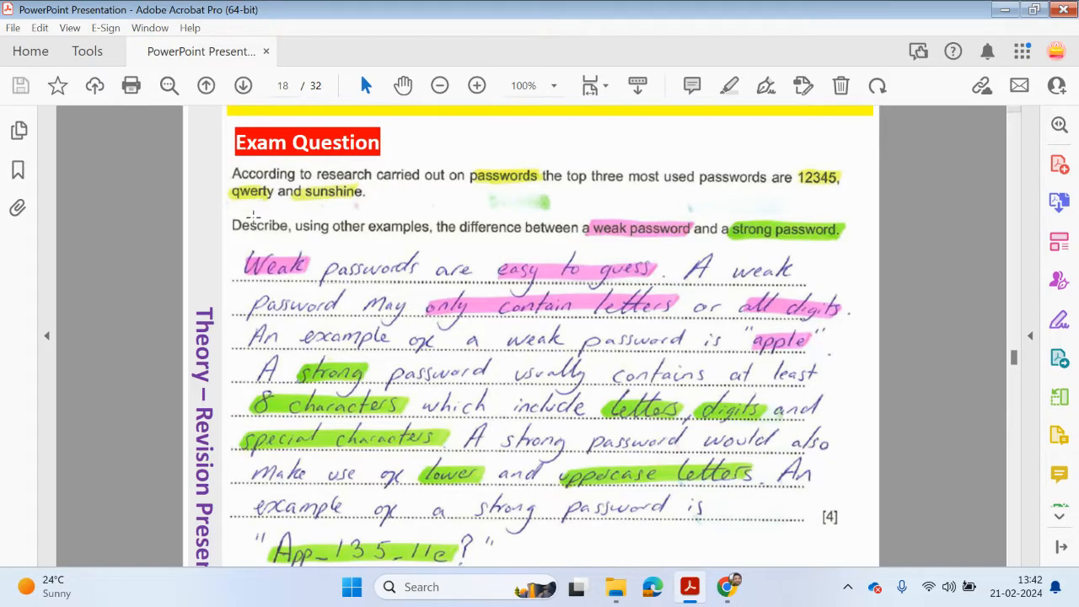
pyautogui.scroll(-3)
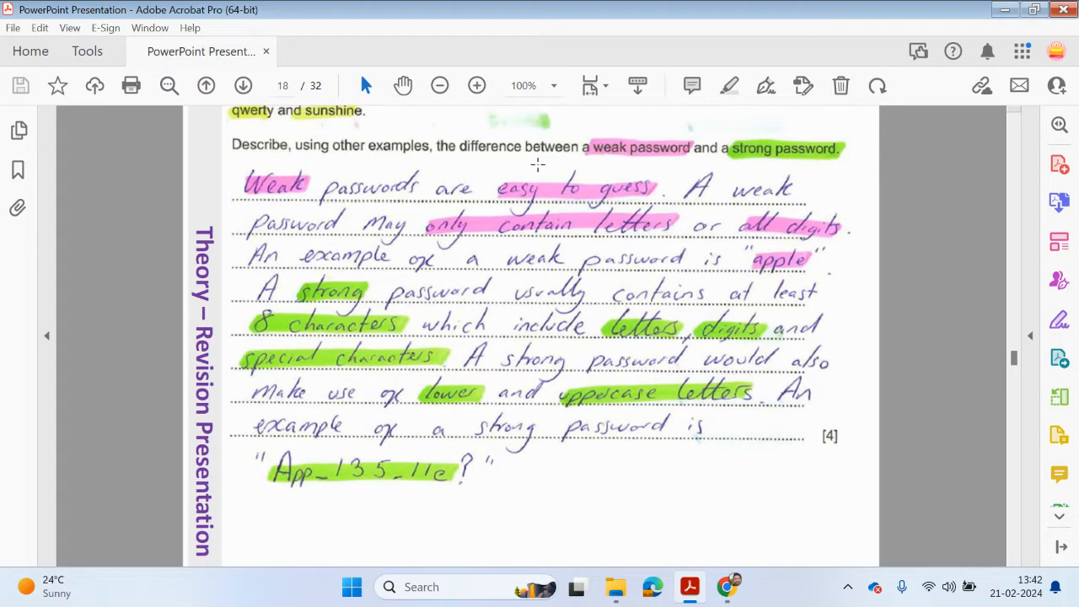
pyautogui.moveTo(823, 168)
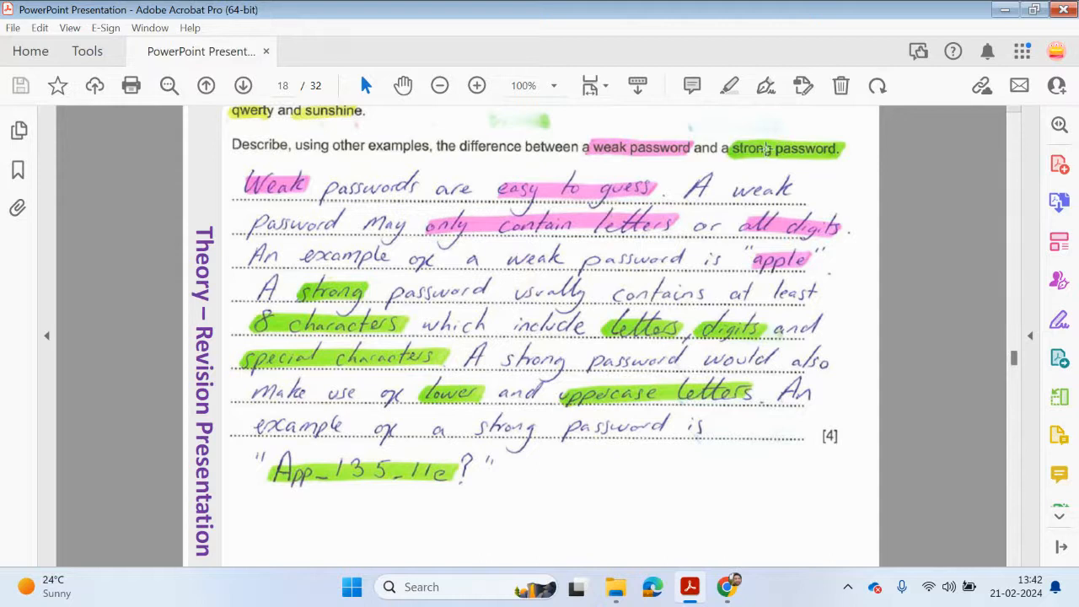
pyautogui.moveTo(653, 327)
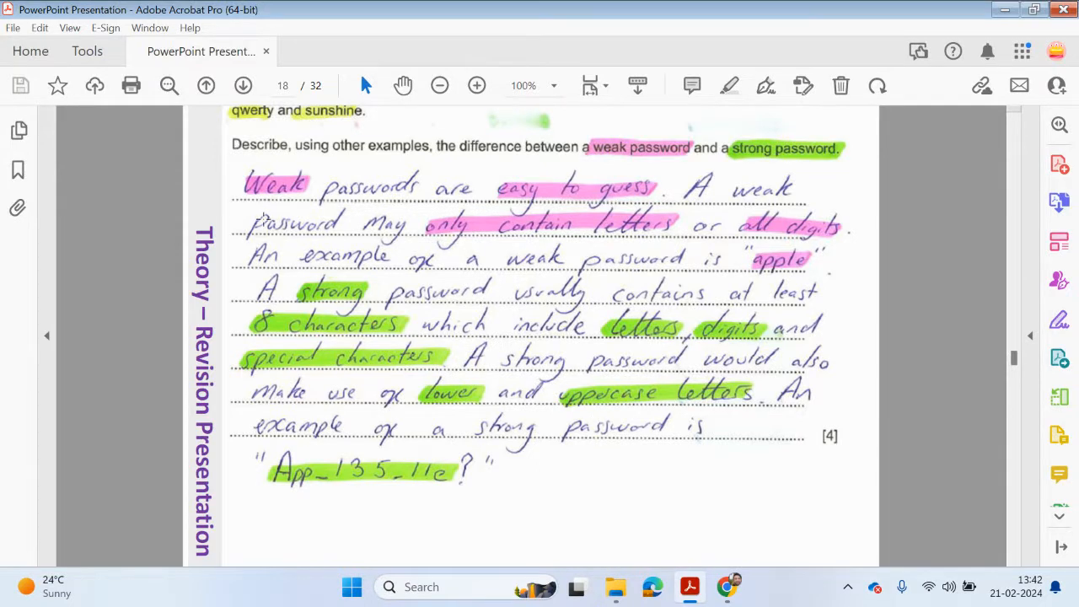
pyautogui.moveTo(784, 213)
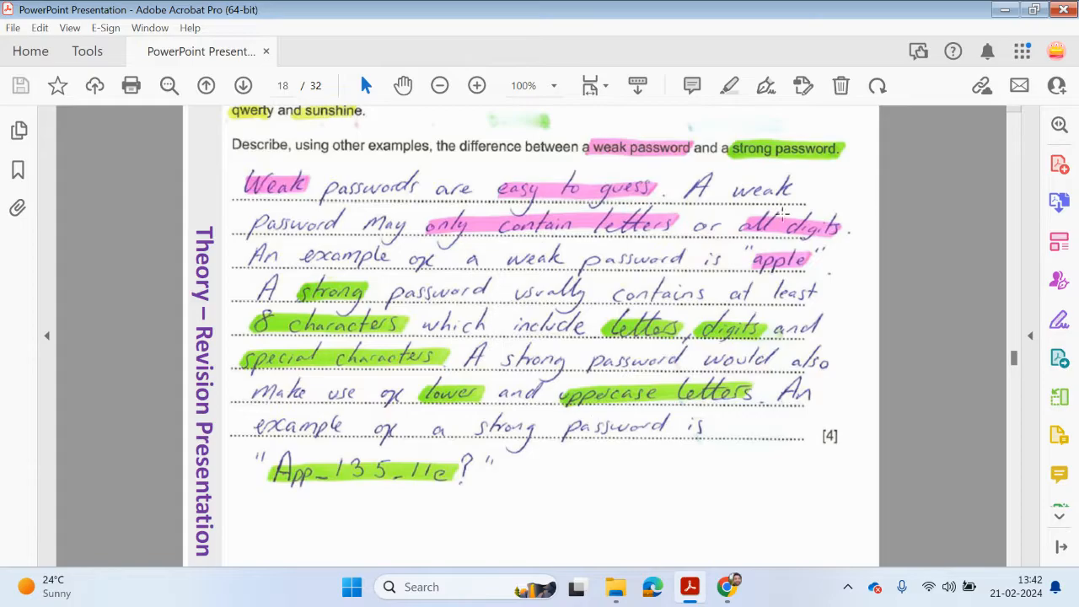
pyautogui.moveTo(624, 242)
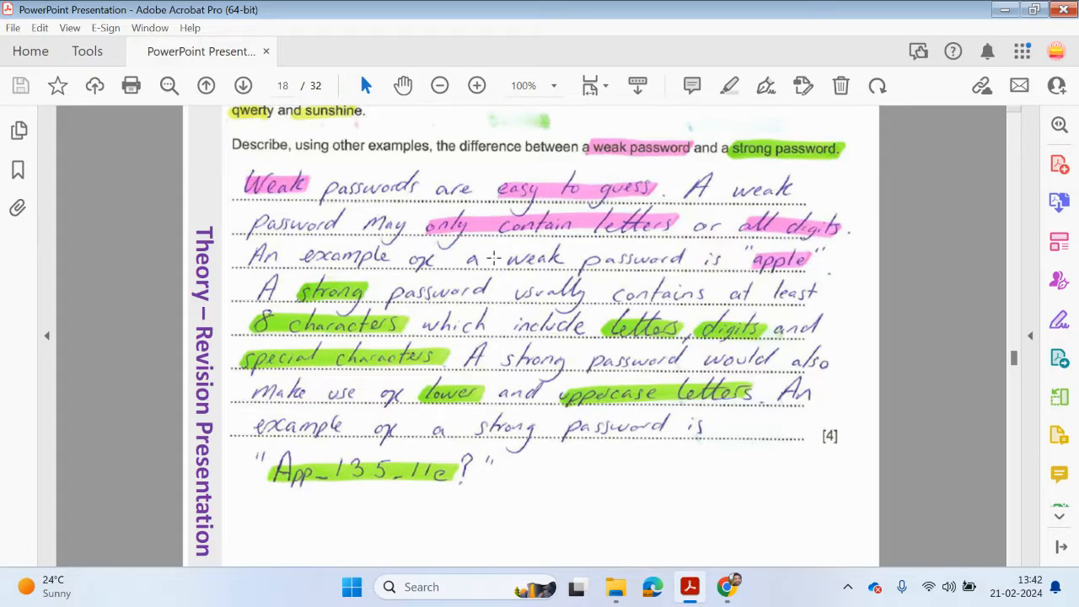
pyautogui.moveTo(305, 269)
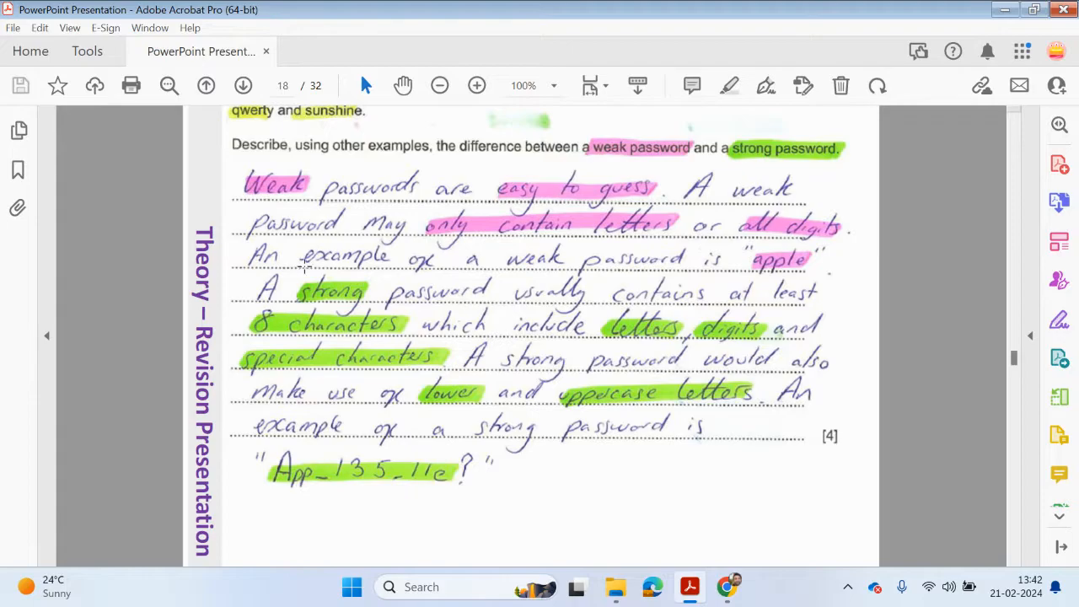
pyautogui.moveTo(768, 291)
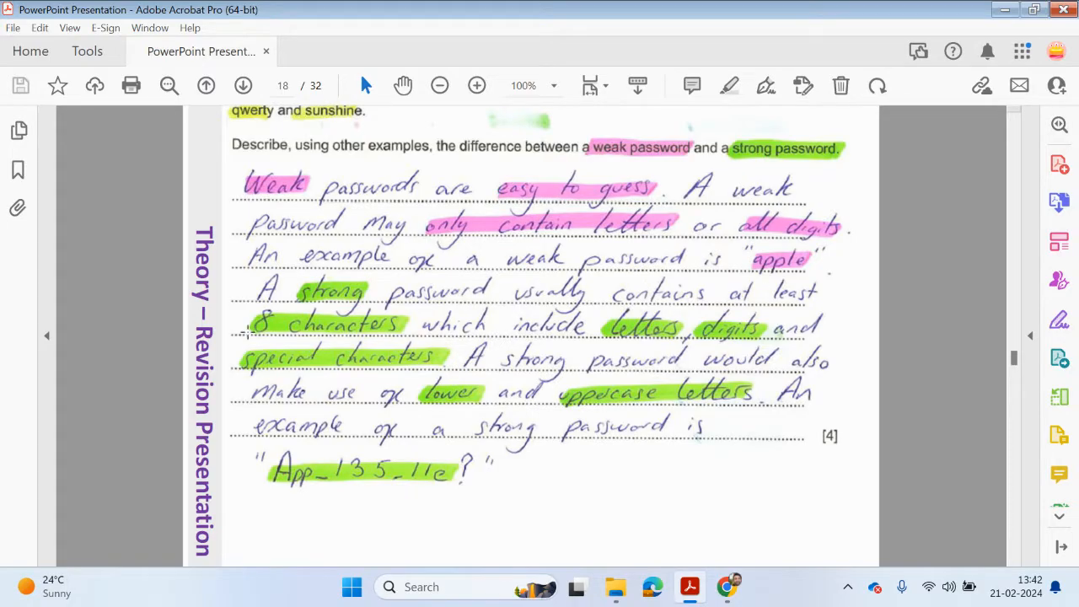
pyautogui.moveTo(440, 350)
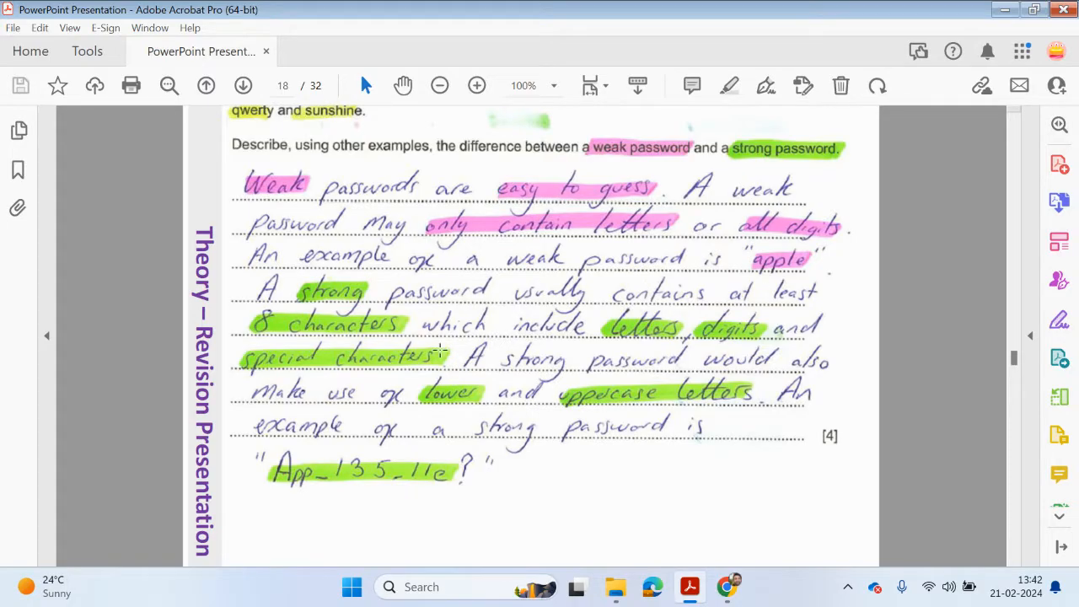
pyautogui.moveTo(750, 346)
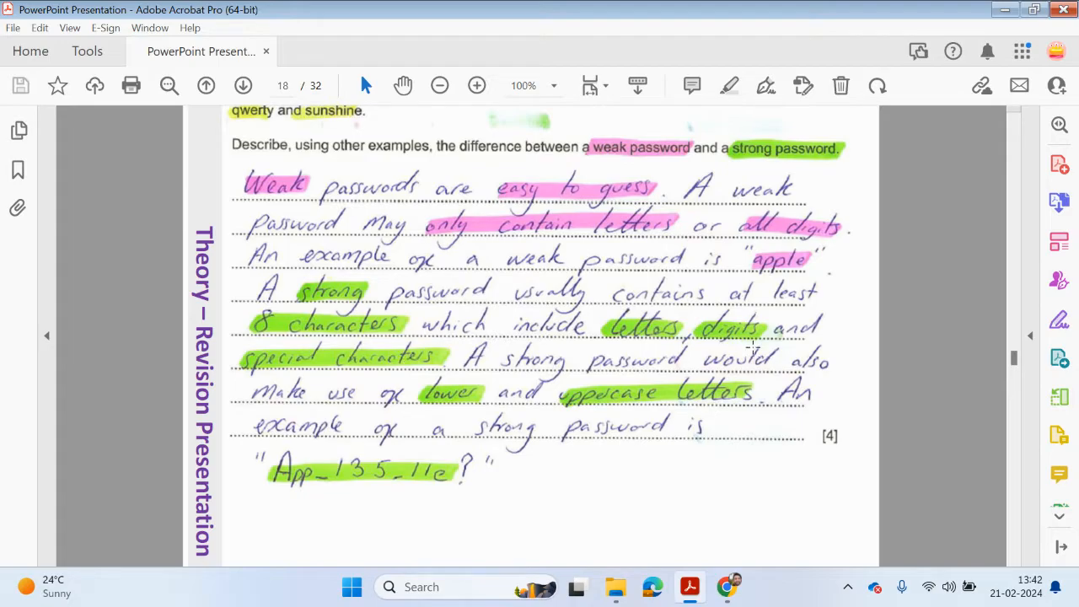
pyautogui.moveTo(432, 381)
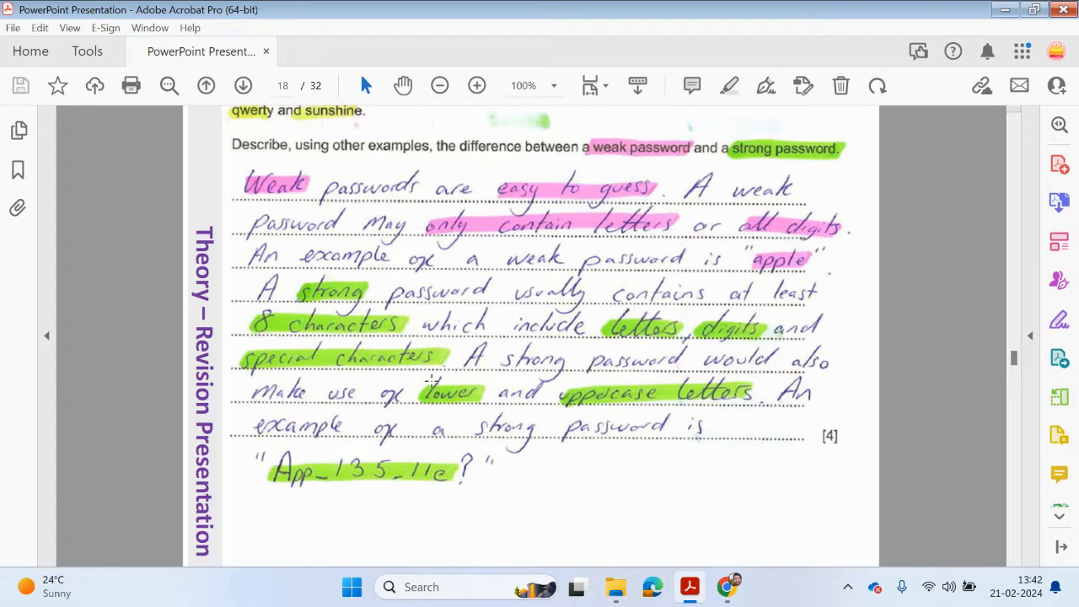
pyautogui.moveTo(392, 405)
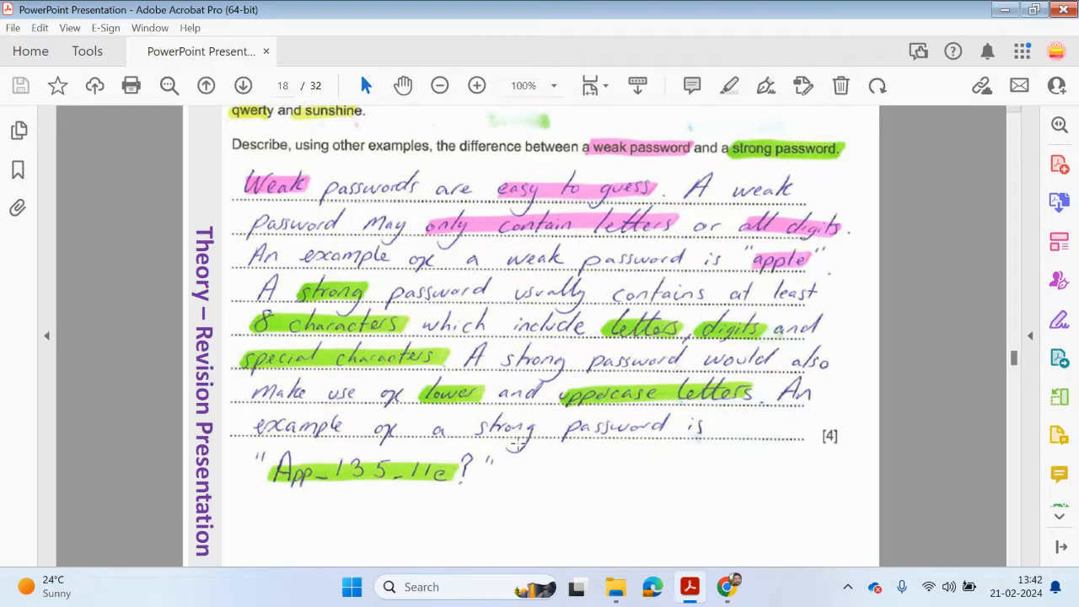
pyautogui.moveTo(648, 434)
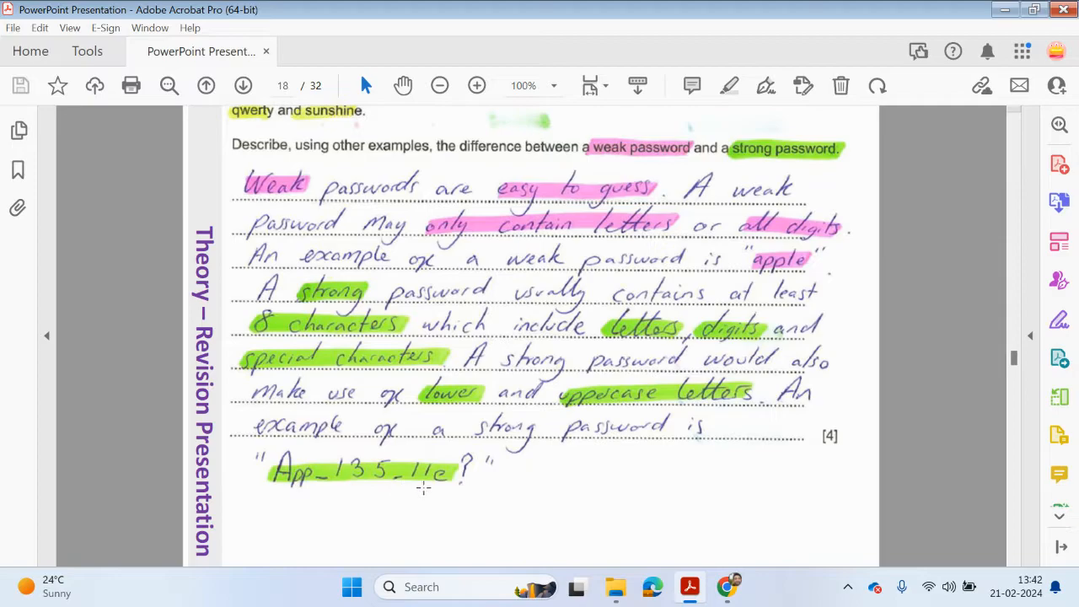
pyautogui.moveTo(501, 514)
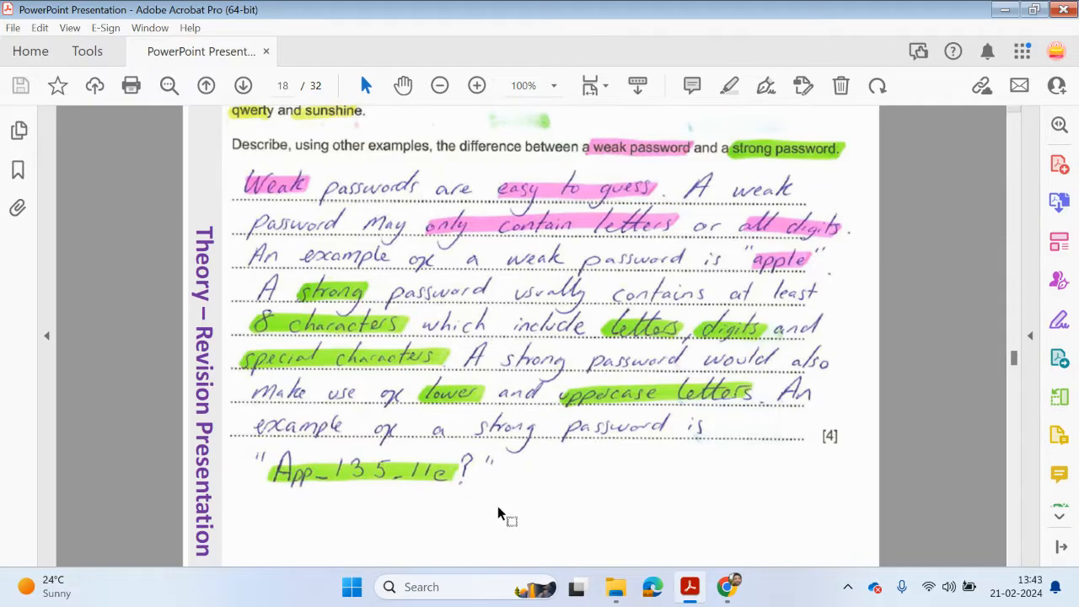
pyautogui.moveTo(421, 493)
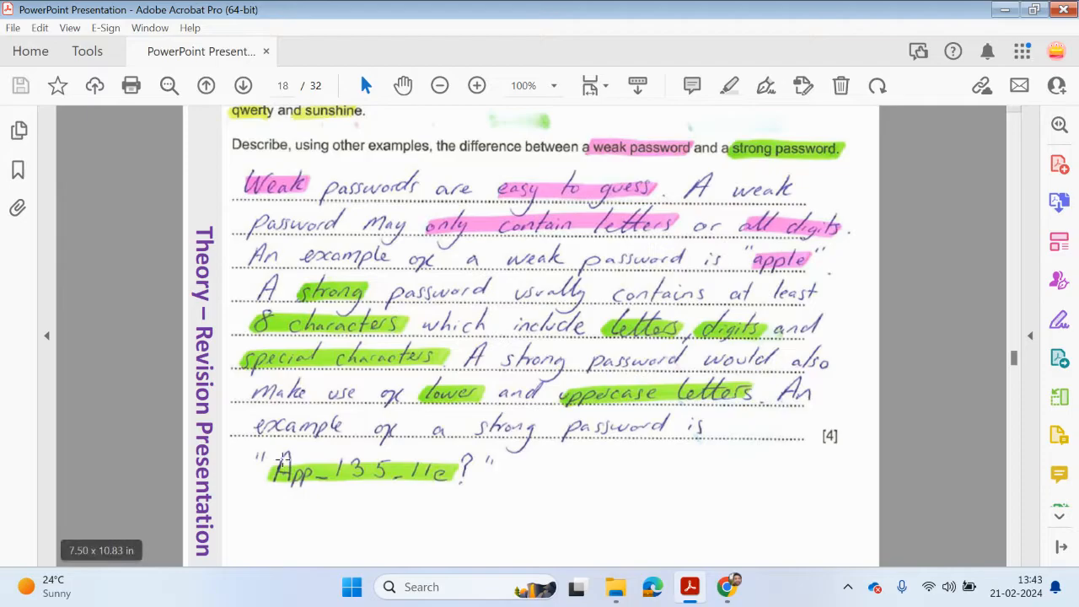
pyautogui.moveTo(322, 485)
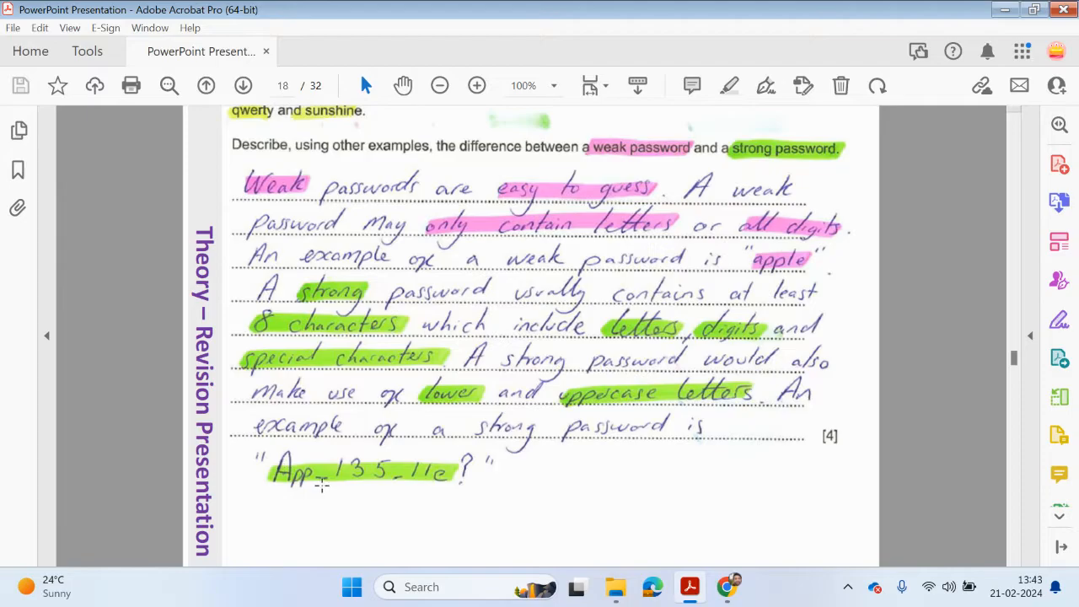
pyautogui.moveTo(430, 506)
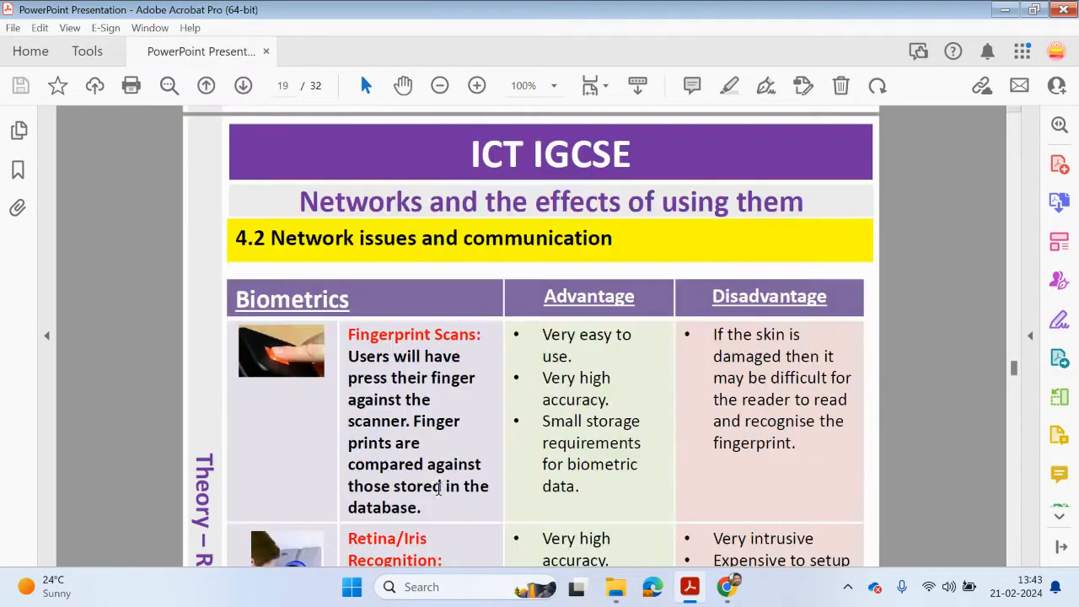
pyautogui.scroll(-3)
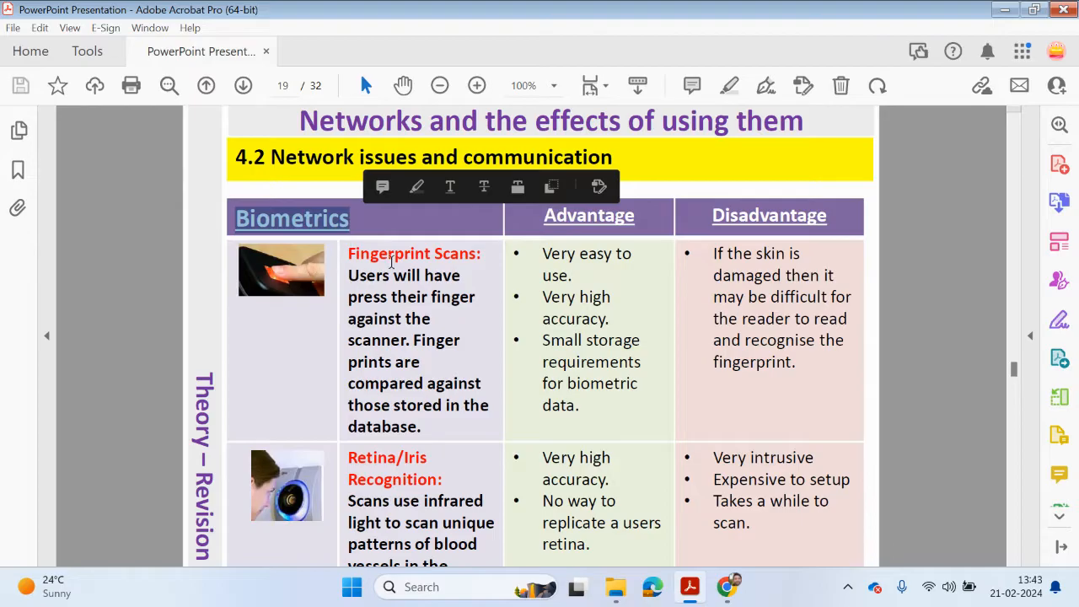
pyautogui.moveTo(449, 297)
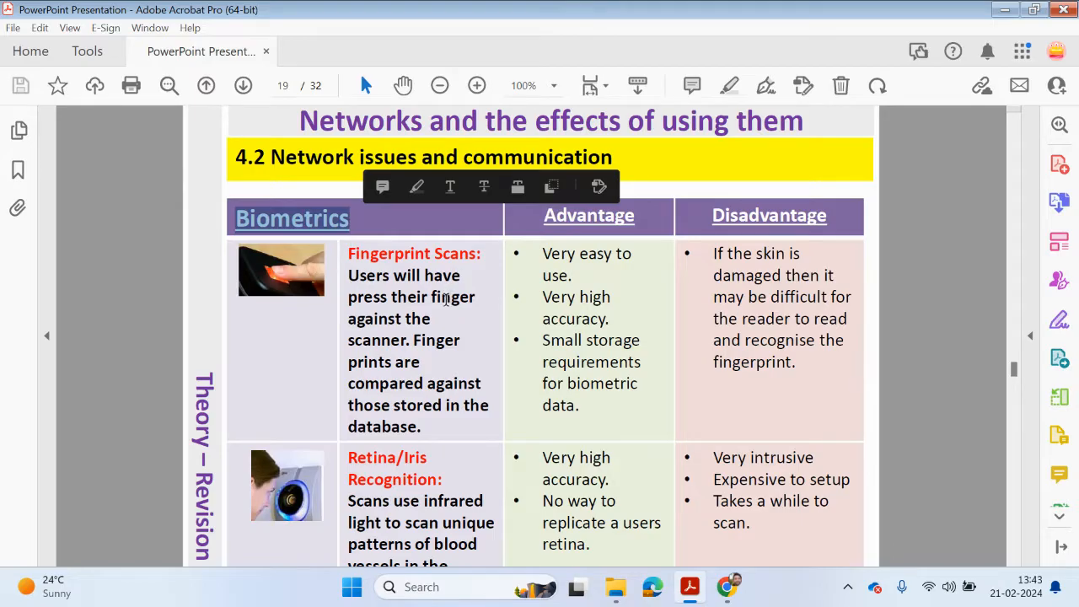
pyautogui.scroll(-3)
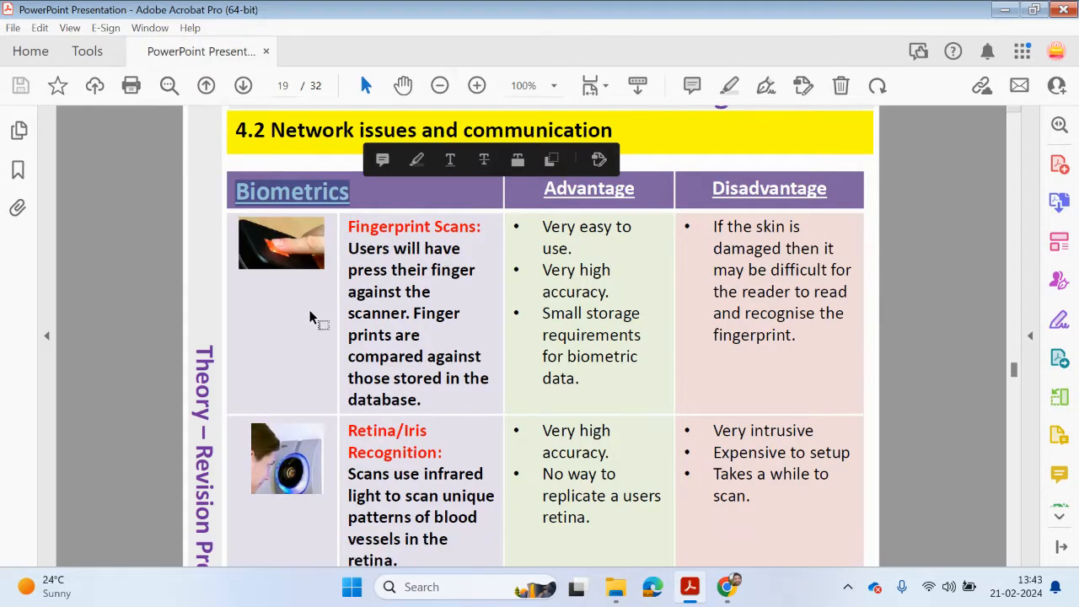
pyautogui.moveTo(359, 302)
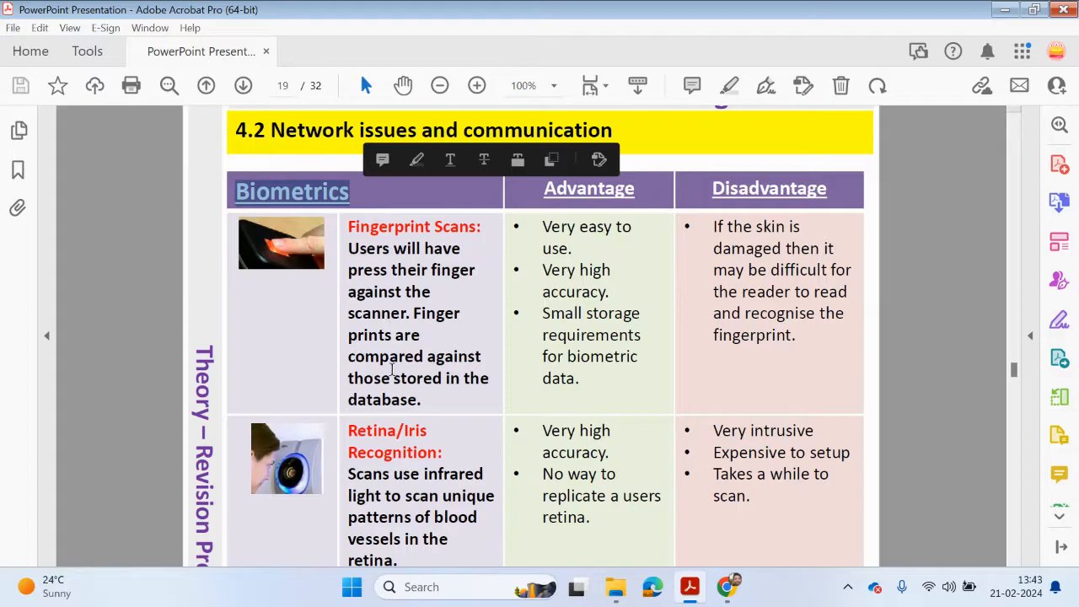
pyautogui.moveTo(375, 285)
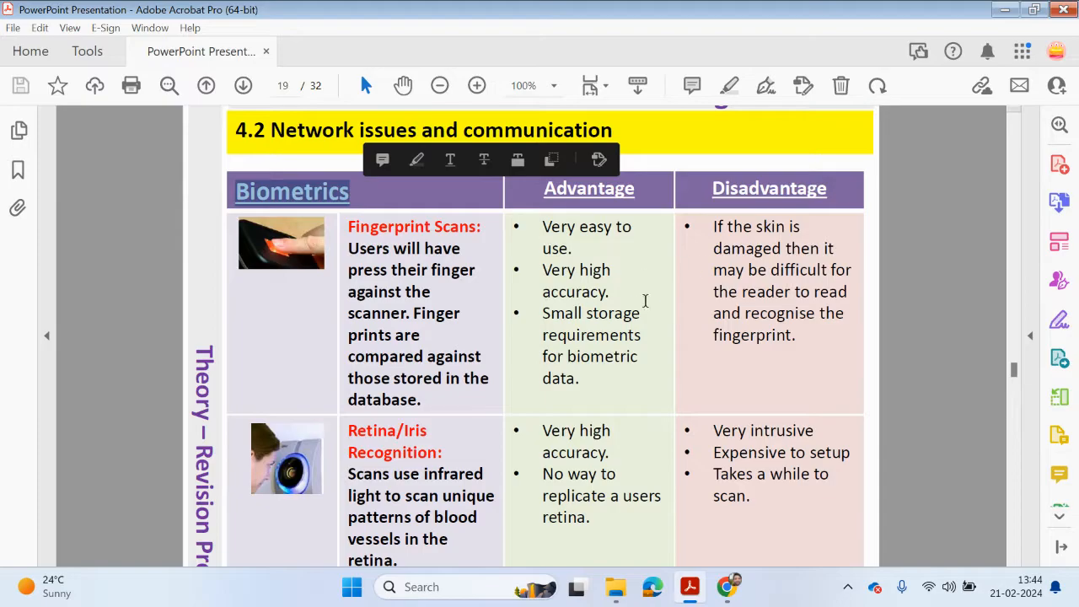
pyautogui.moveTo(636, 272)
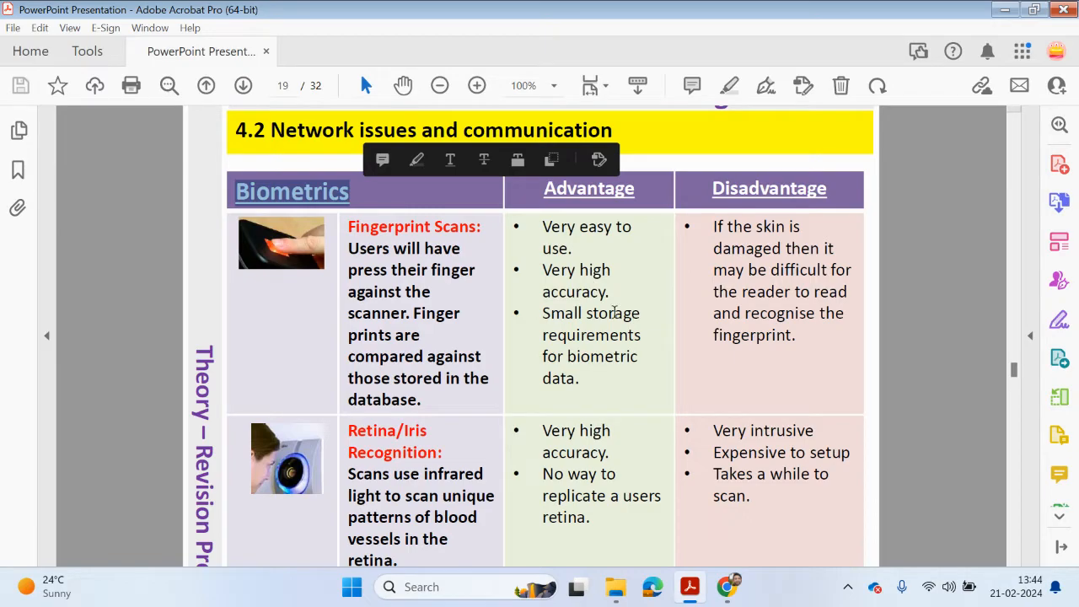
pyautogui.moveTo(602, 369)
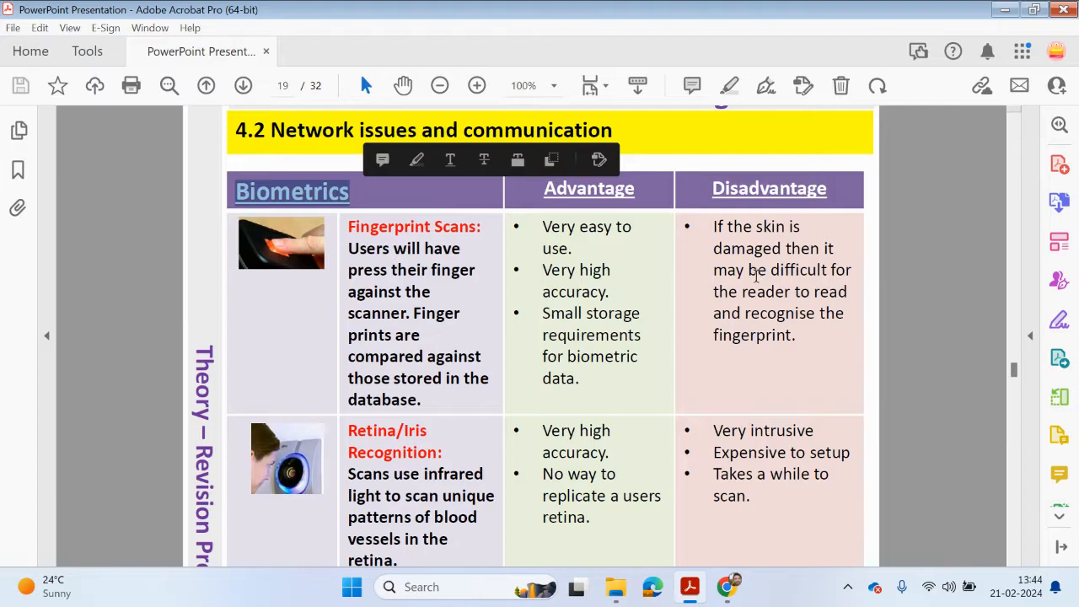
pyautogui.moveTo(721, 346)
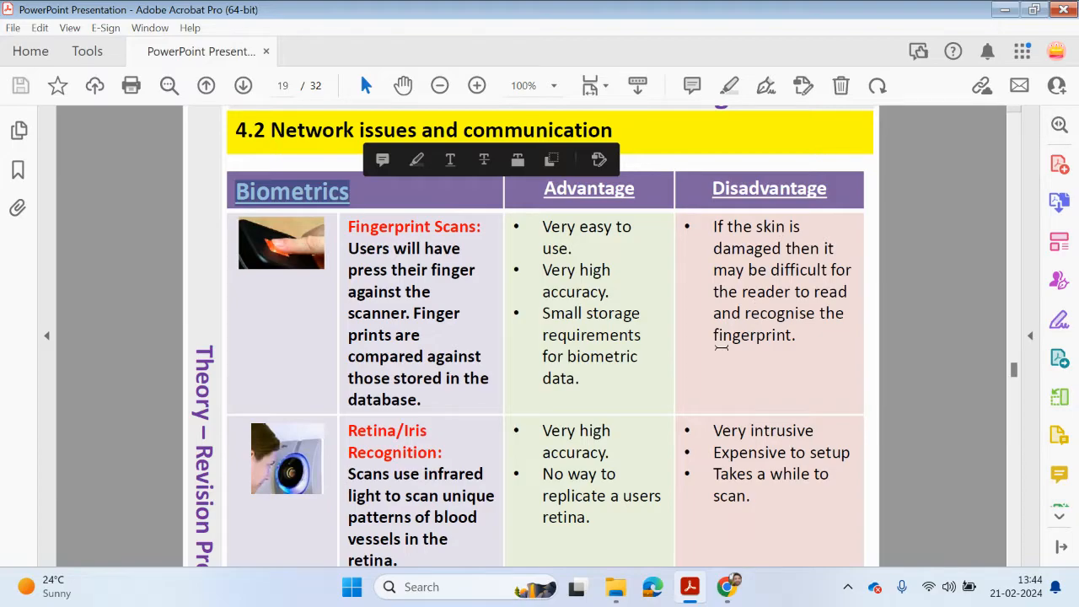
pyautogui.moveTo(724, 338)
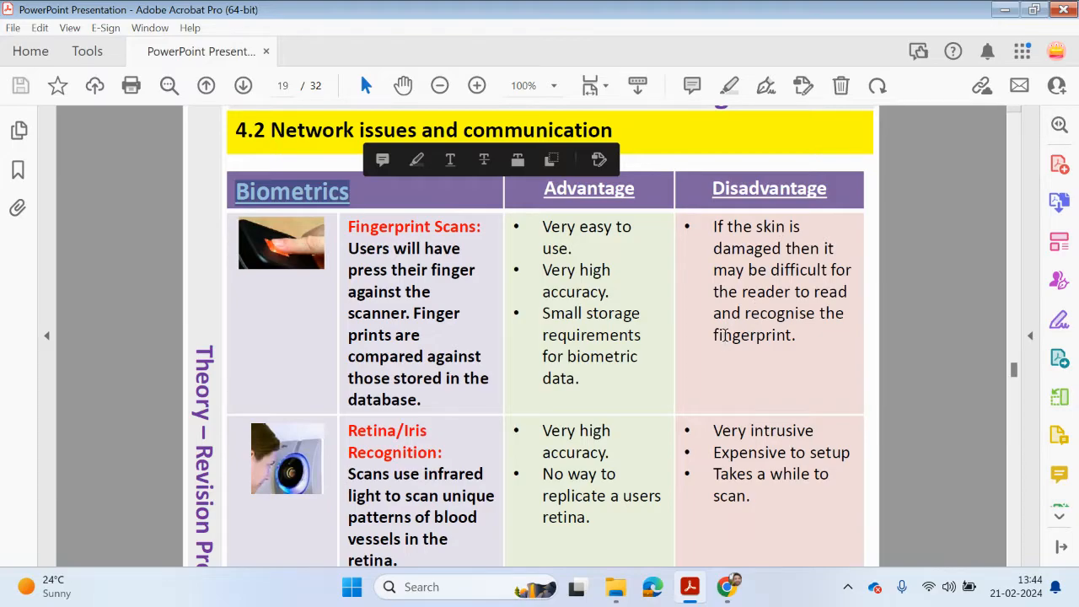
# Scroll to the face and voice recognition rows and select face recognition's disadvantage.
pyautogui.scroll(-3)
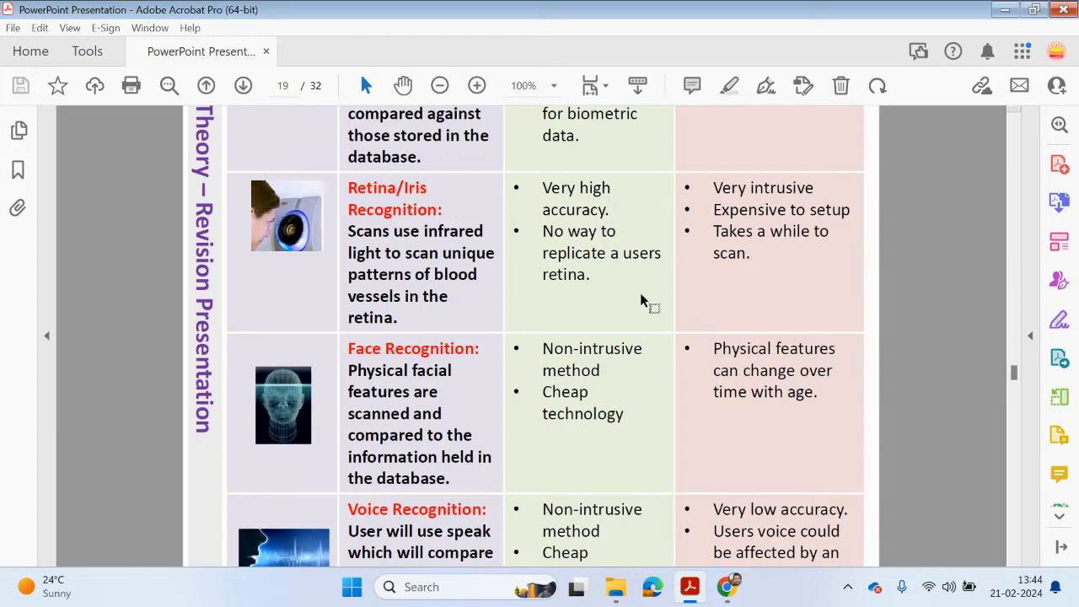
pyautogui.moveTo(408, 212)
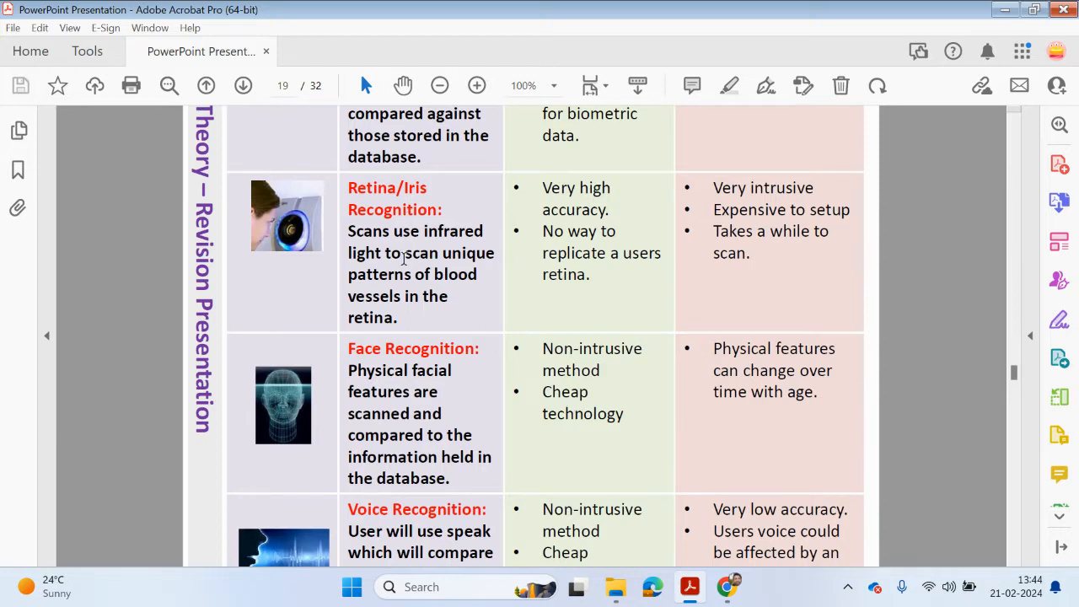
pyautogui.moveTo(405, 312)
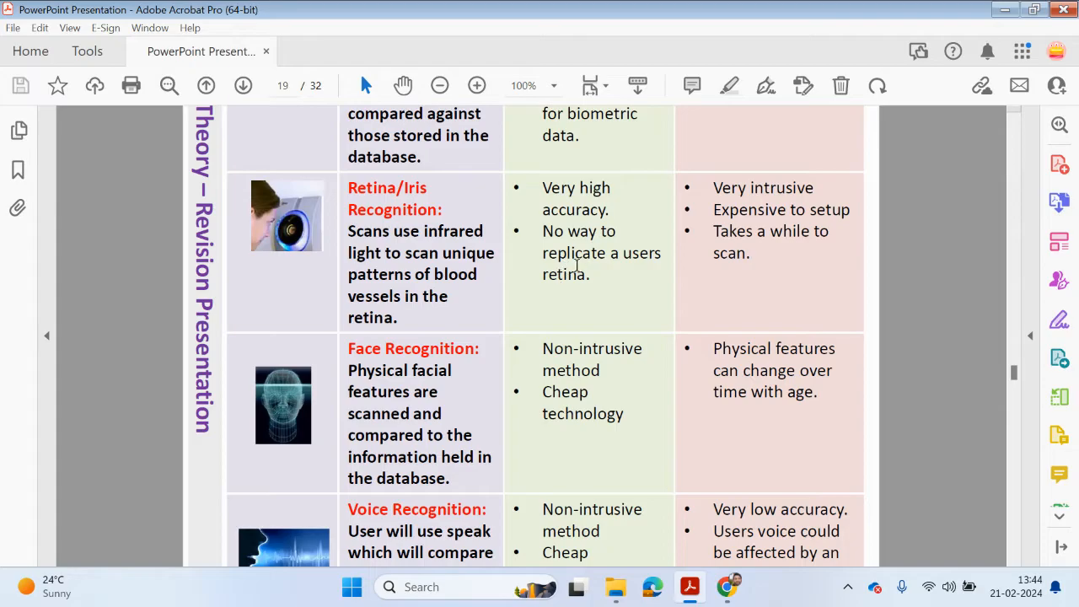
pyautogui.moveTo(746, 224)
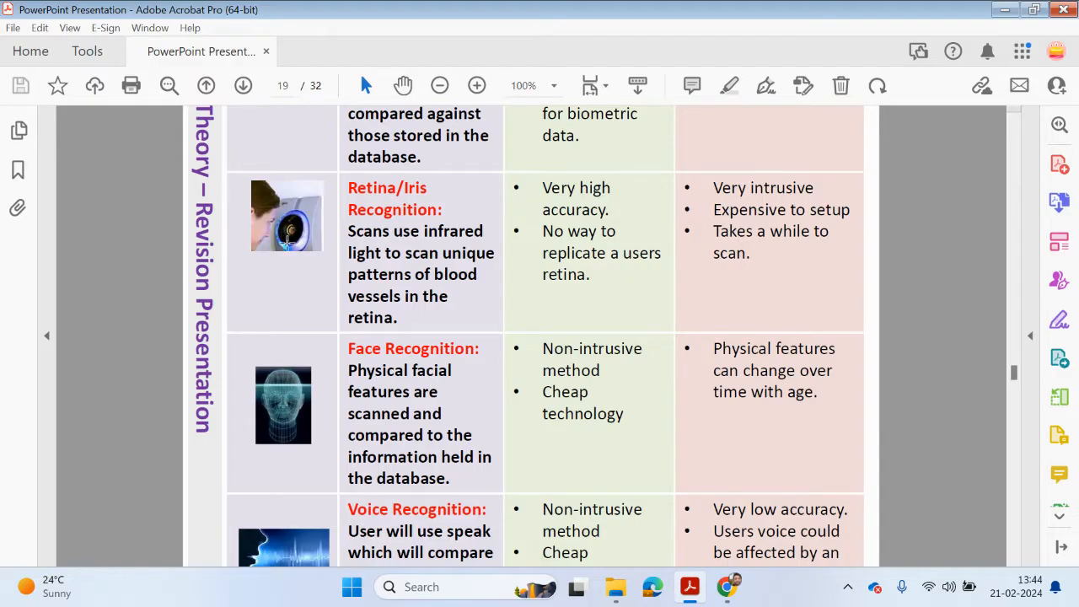
pyautogui.moveTo(524, 335)
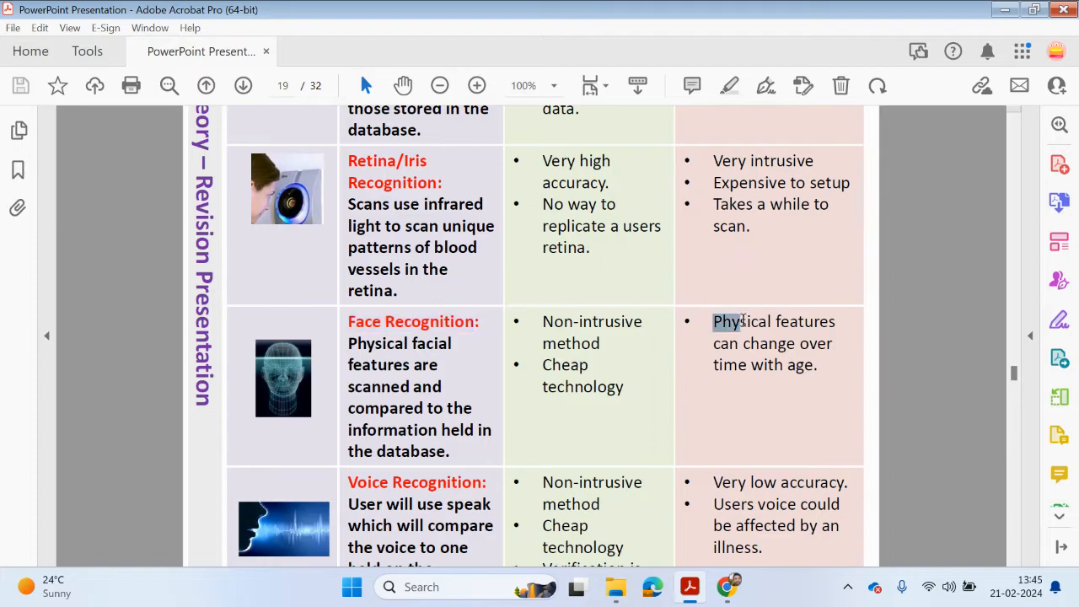
pyautogui.moveTo(714, 321); pyautogui.dragTo(817, 365)
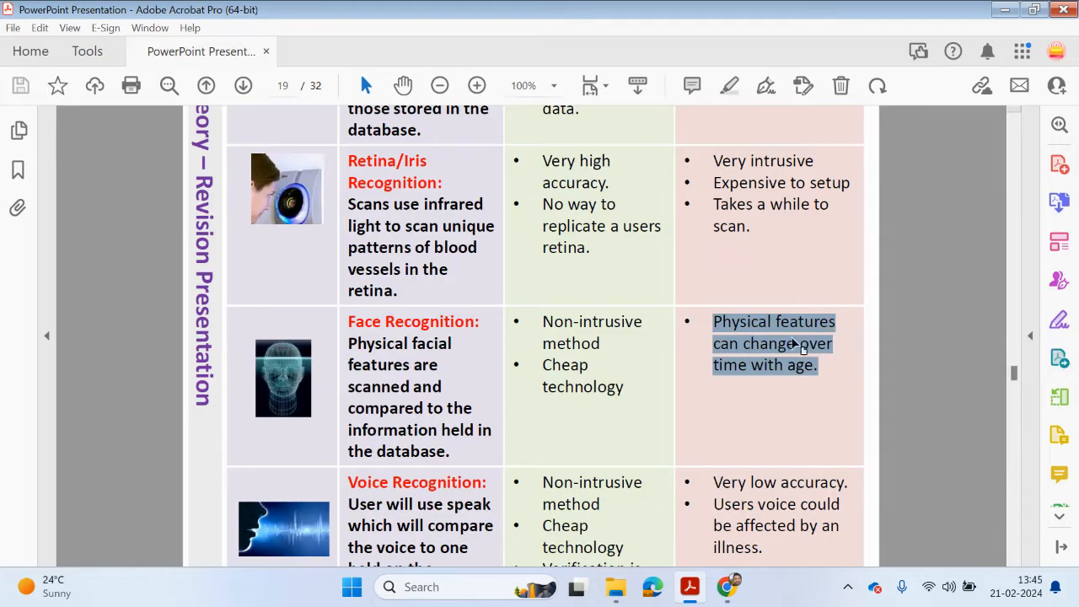
# Scroll past Voice Recognition to page 20's Networks 4.2 question on Arjun's insecure login.
pyautogui.scroll(-3)
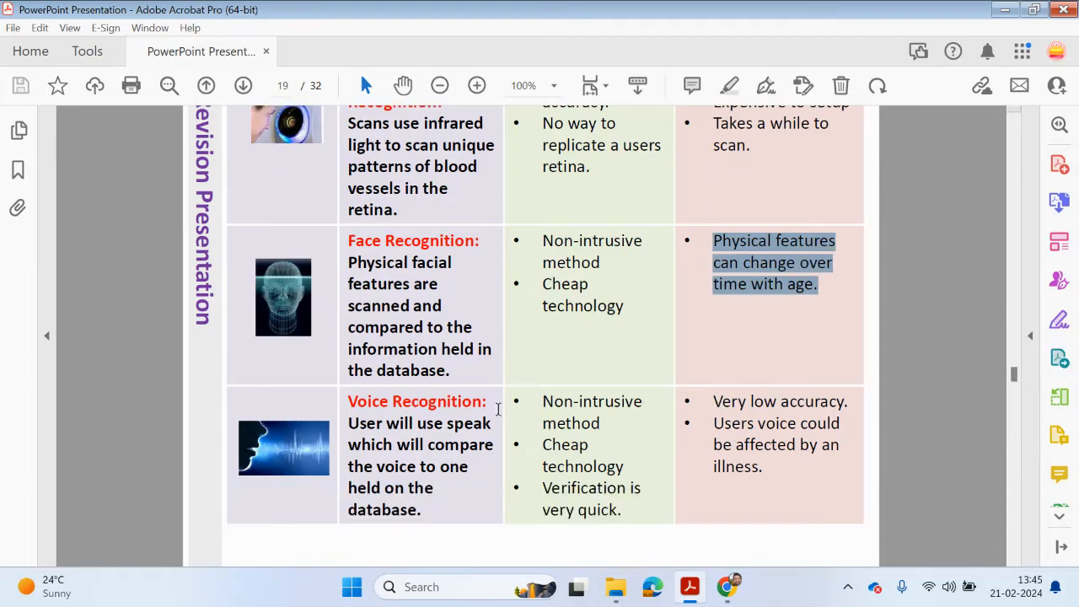
pyautogui.scroll(-3)
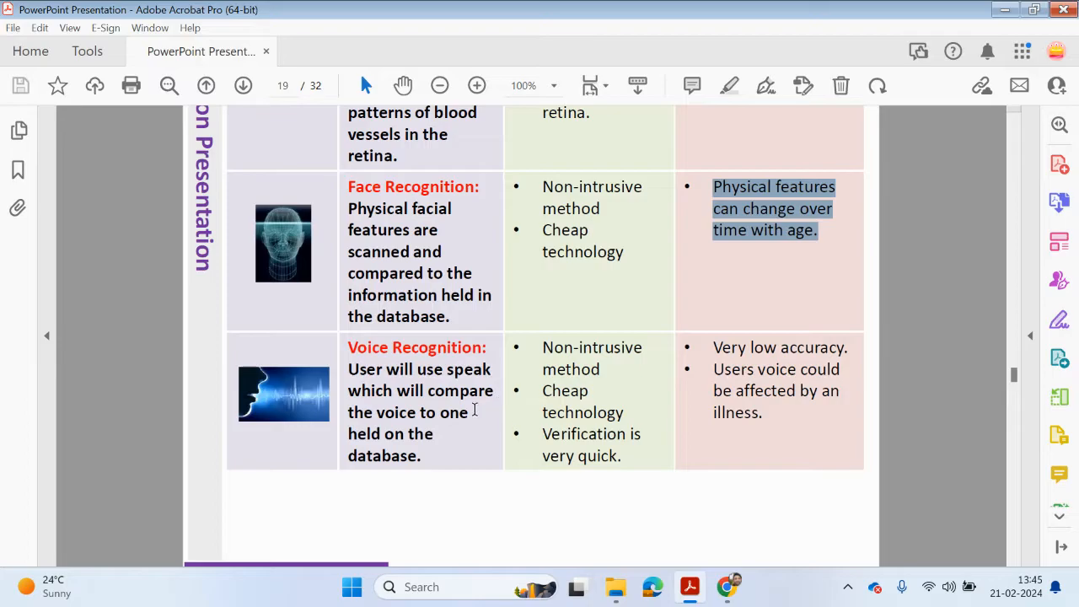
pyautogui.moveTo(458, 421)
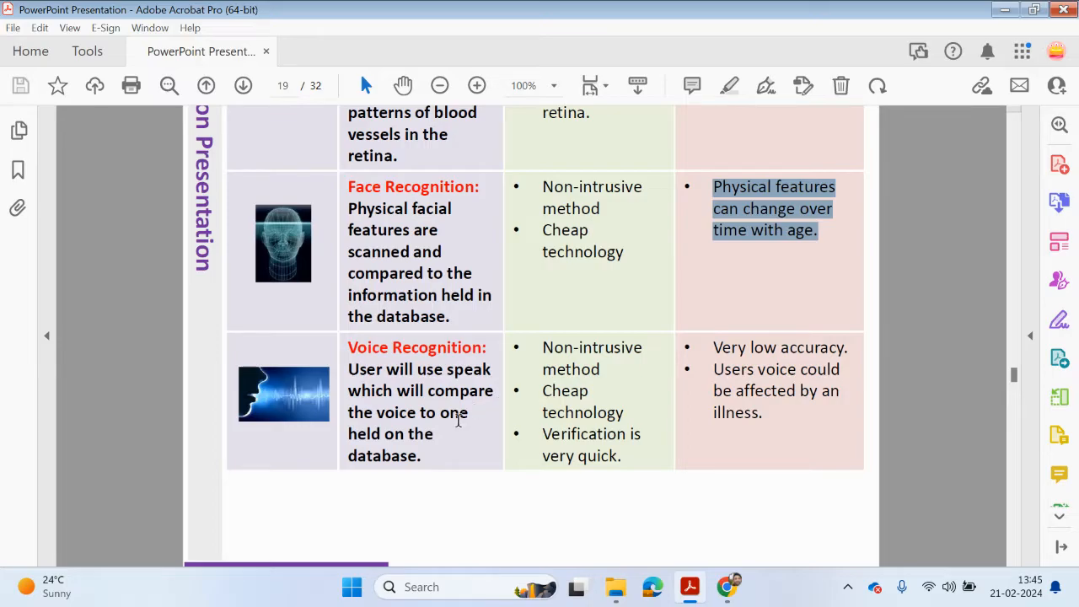
pyautogui.moveTo(439, 466)
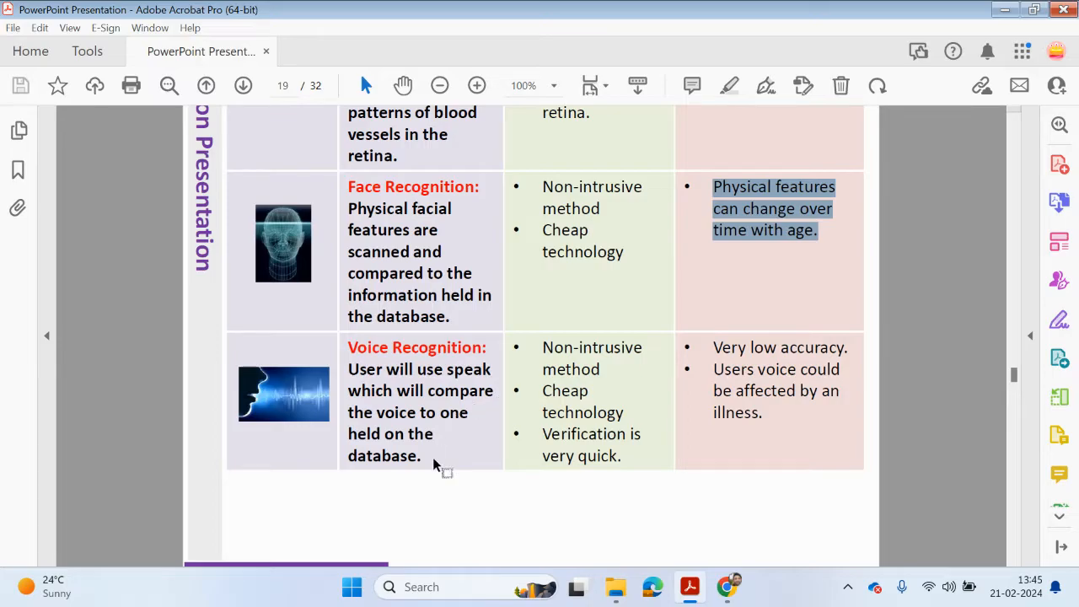
pyautogui.moveTo(415, 415)
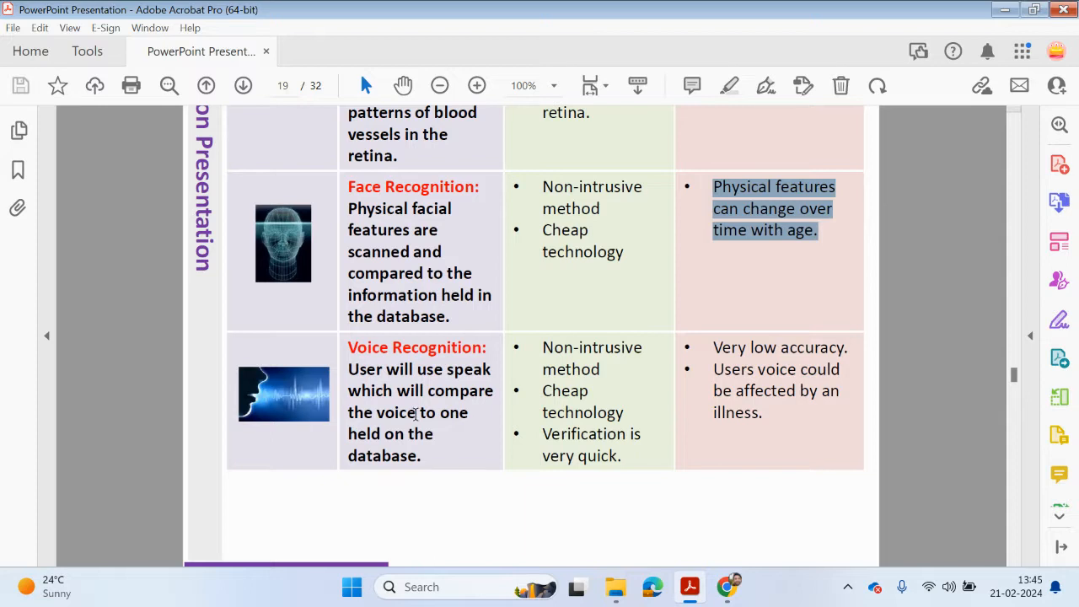
pyautogui.moveTo(401, 377)
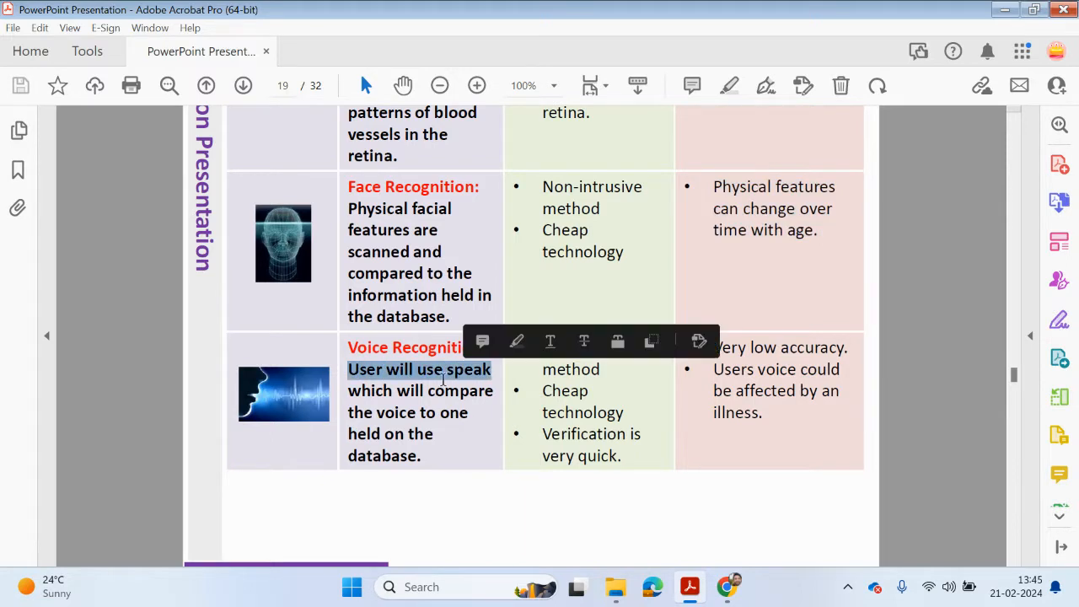
pyautogui.moveTo(454, 408)
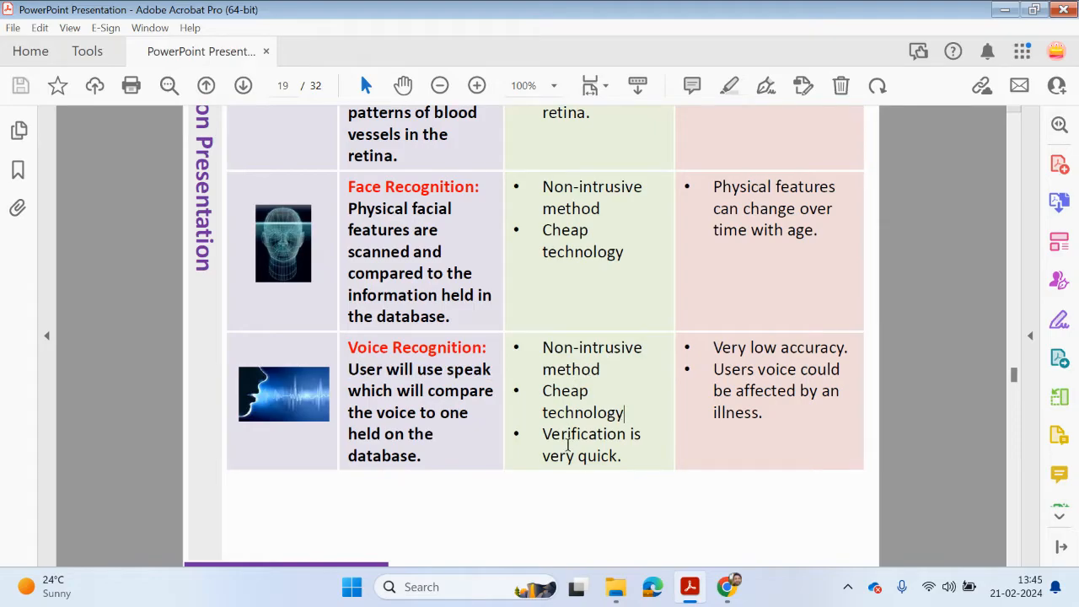
pyautogui.moveTo(740, 443)
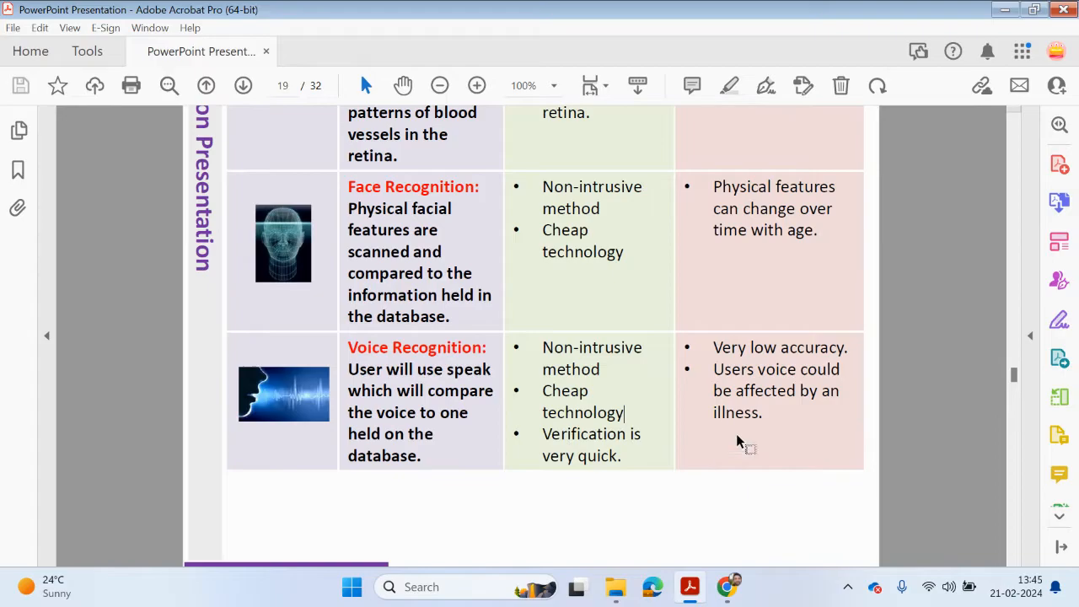
pyautogui.moveTo(772, 358)
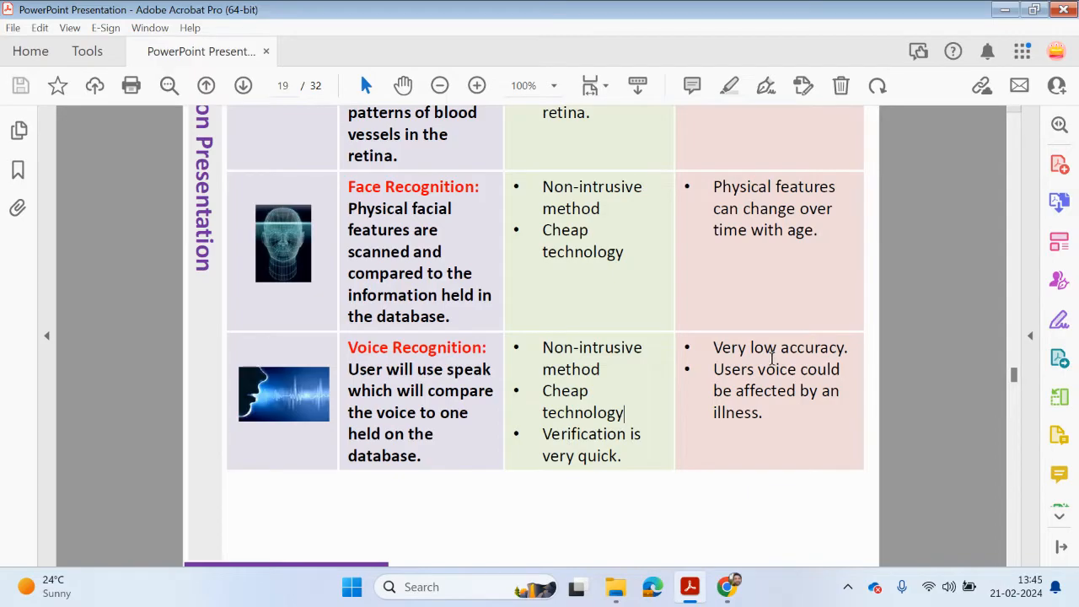
pyautogui.scroll(3)
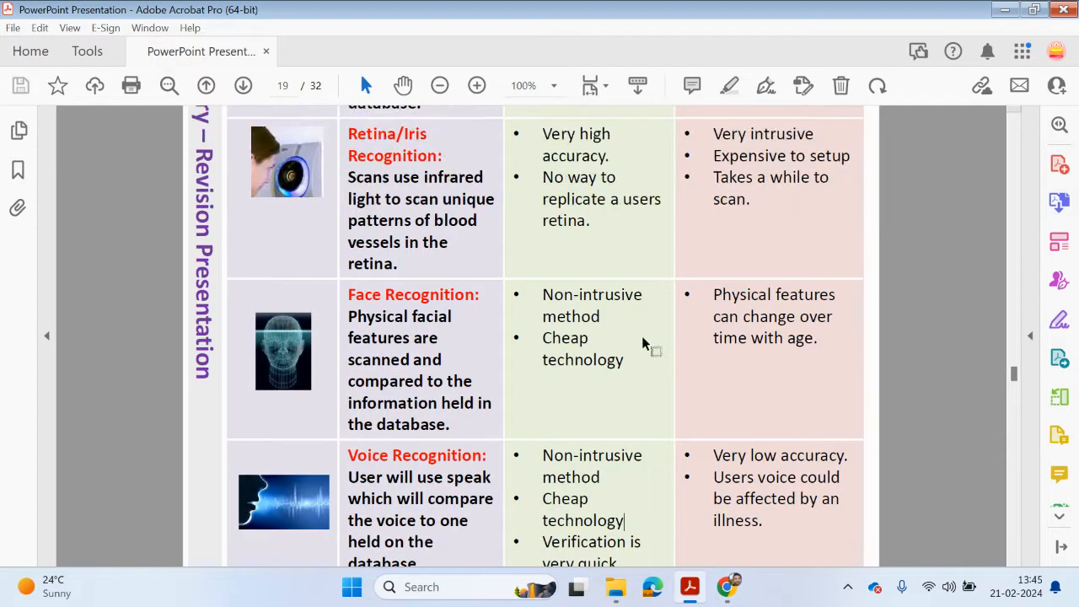
pyautogui.scroll(-3)
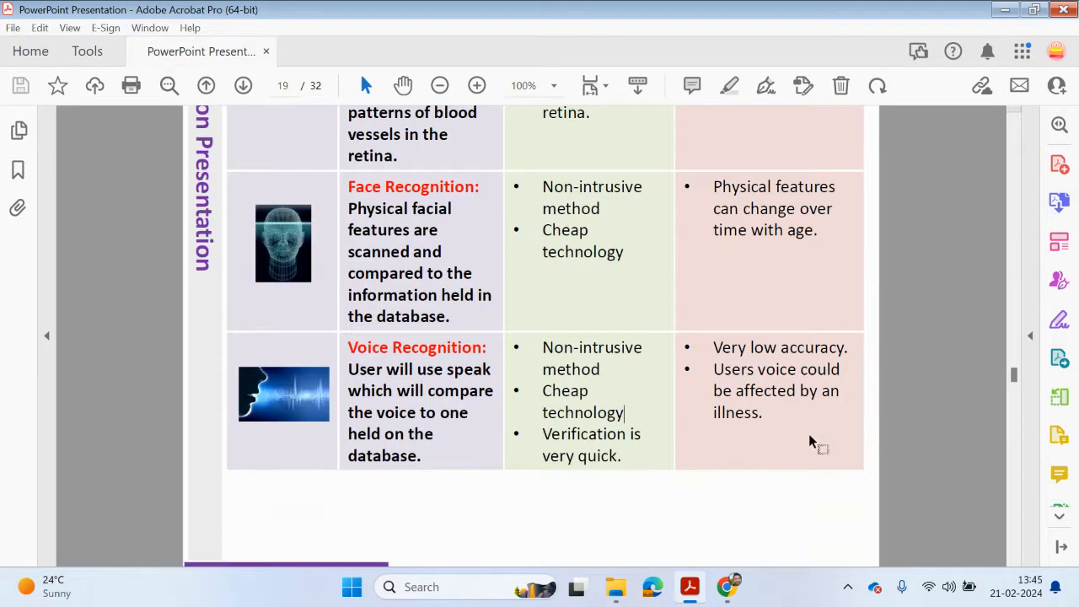
pyautogui.moveTo(797, 447)
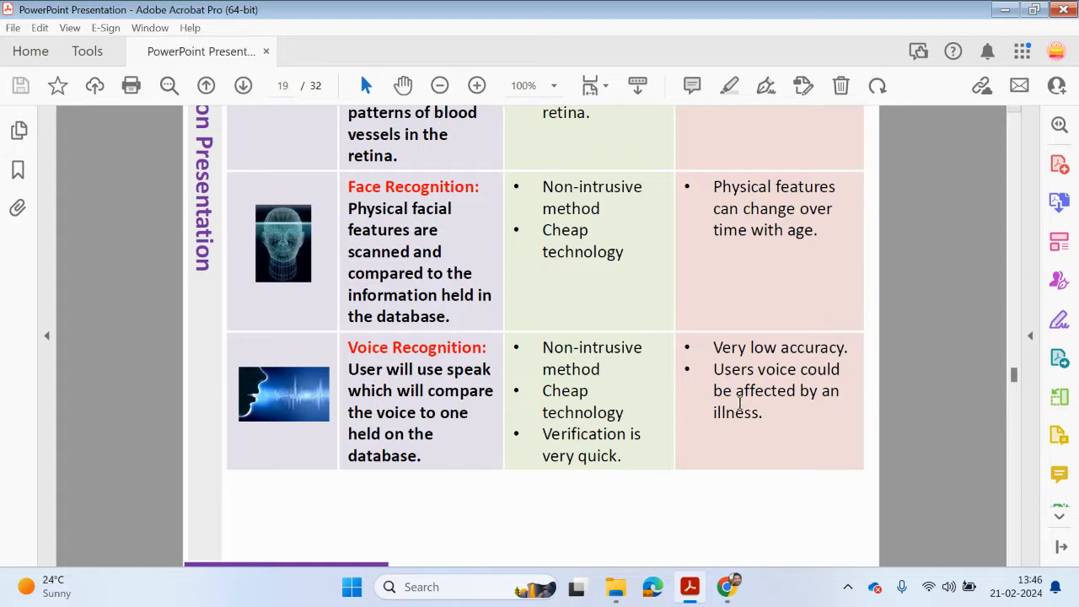
pyautogui.scroll(-3)
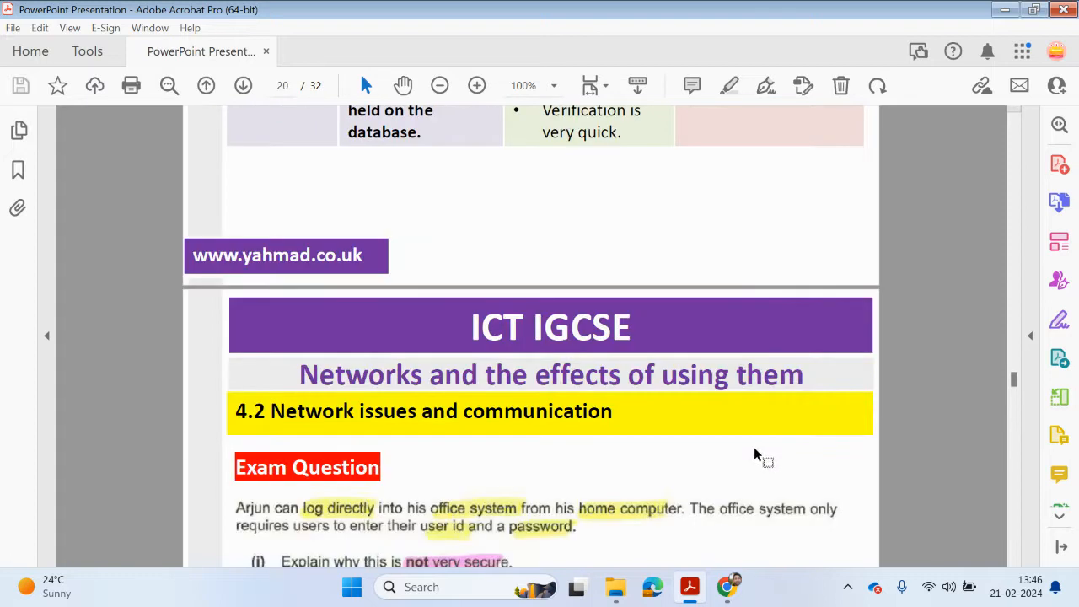
pyautogui.scroll(-3)
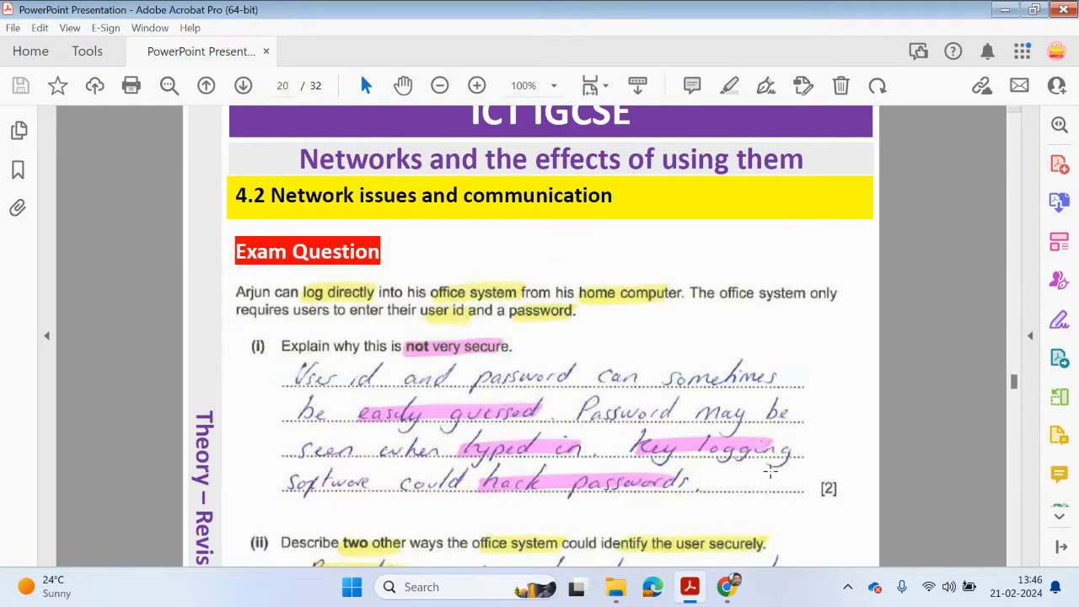
pyautogui.scroll(-3)
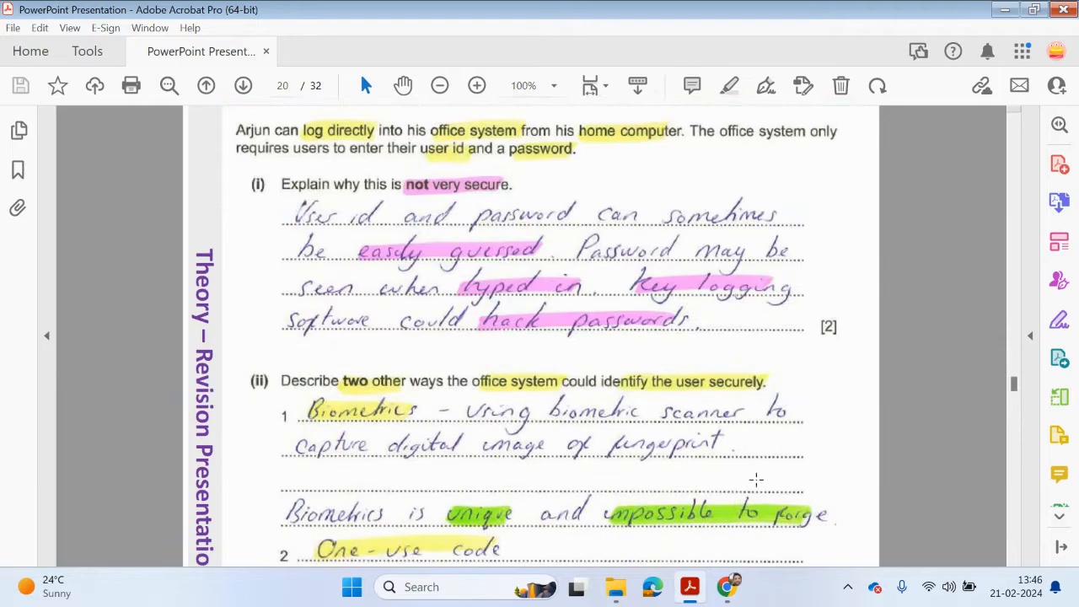
pyautogui.moveTo(339, 148)
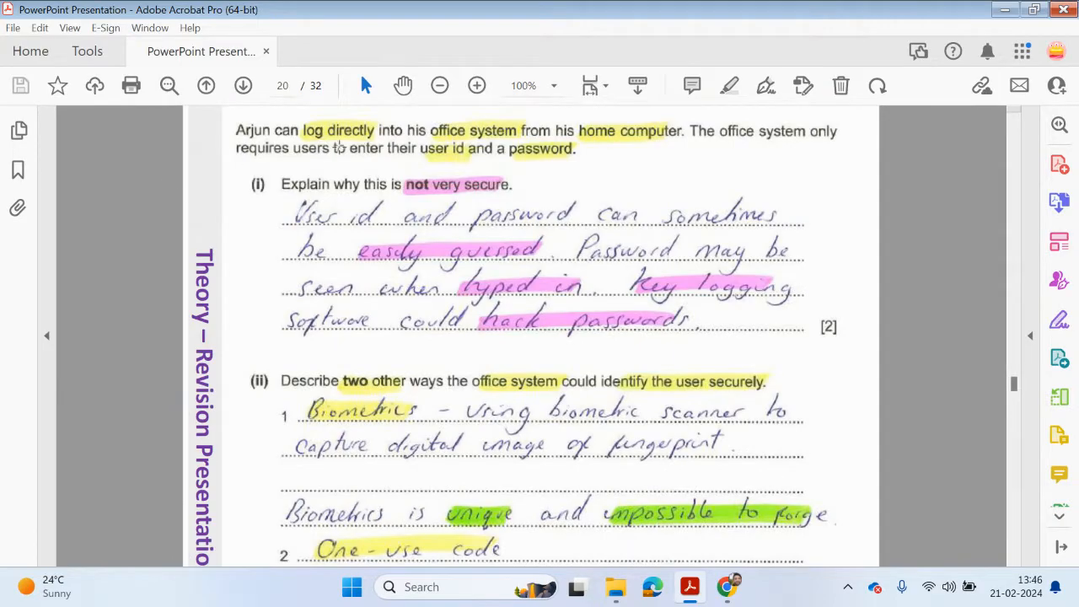
pyautogui.moveTo(622, 139)
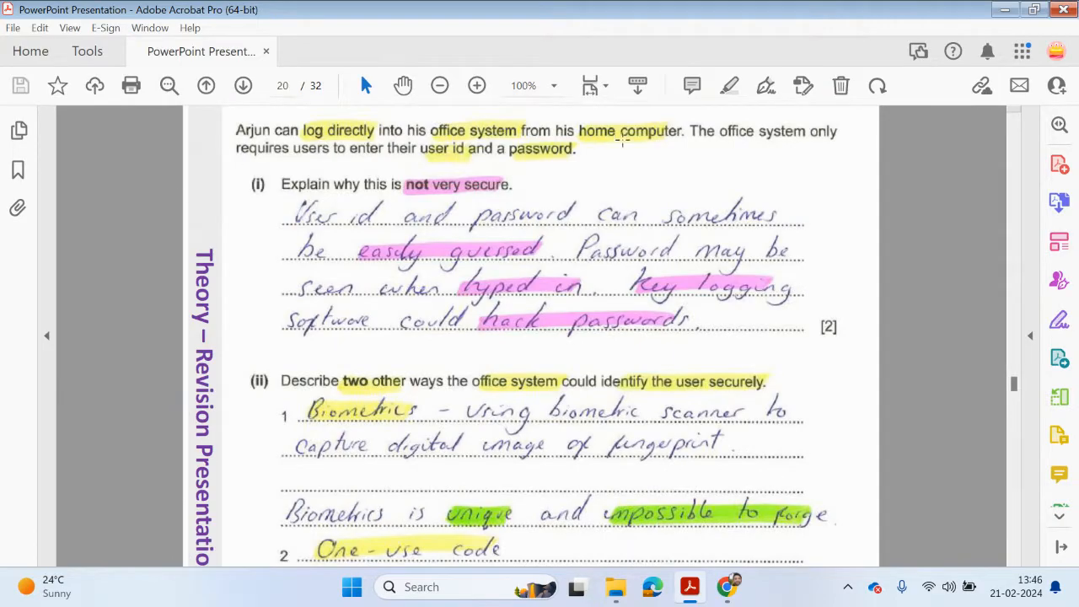
pyautogui.moveTo(704, 156)
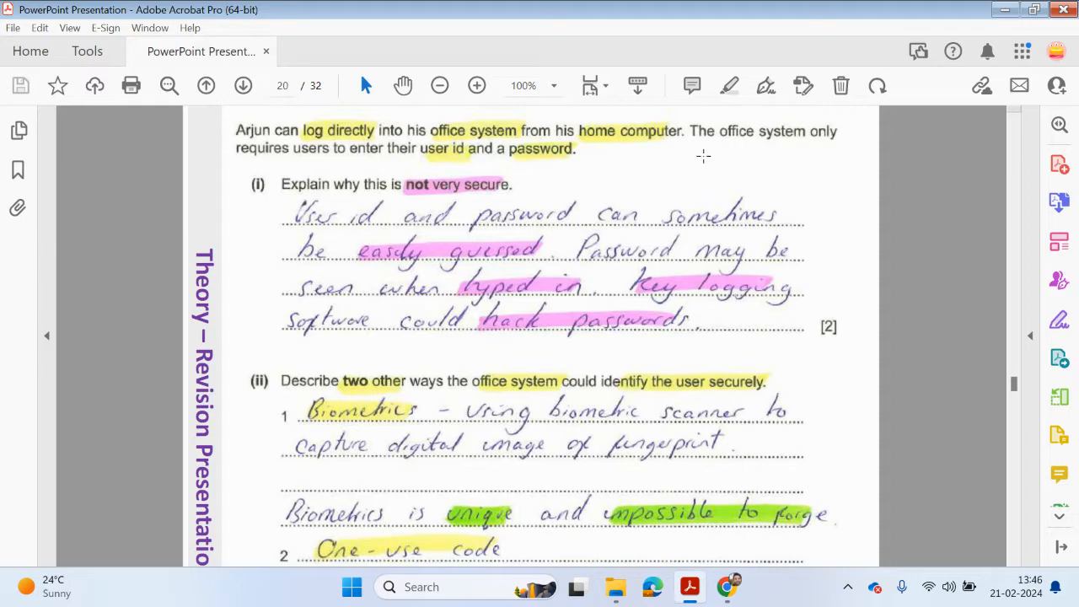
pyautogui.moveTo(436, 164)
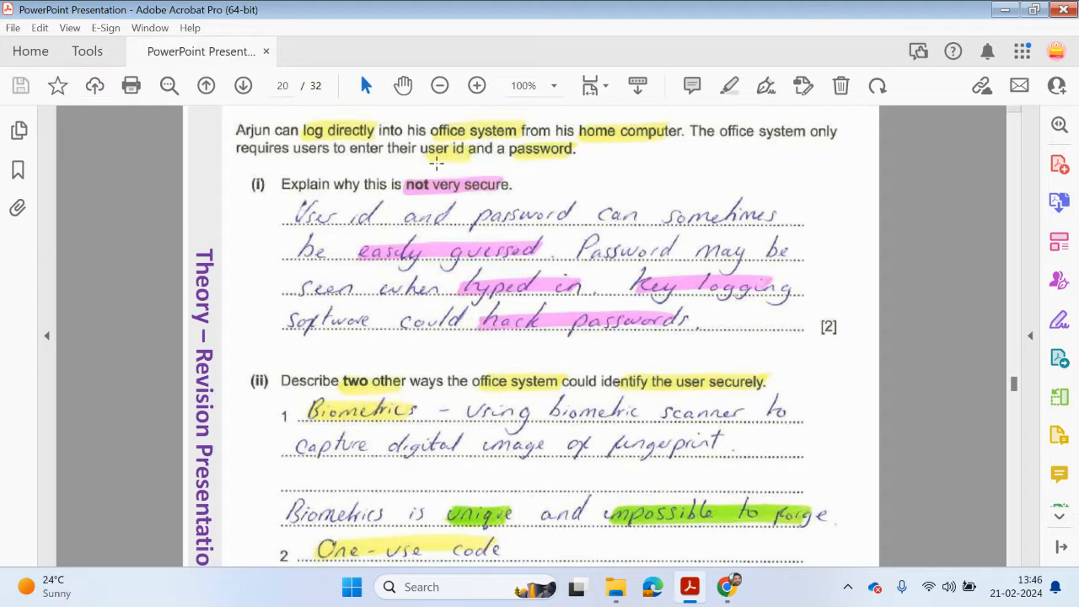
pyautogui.moveTo(537, 159)
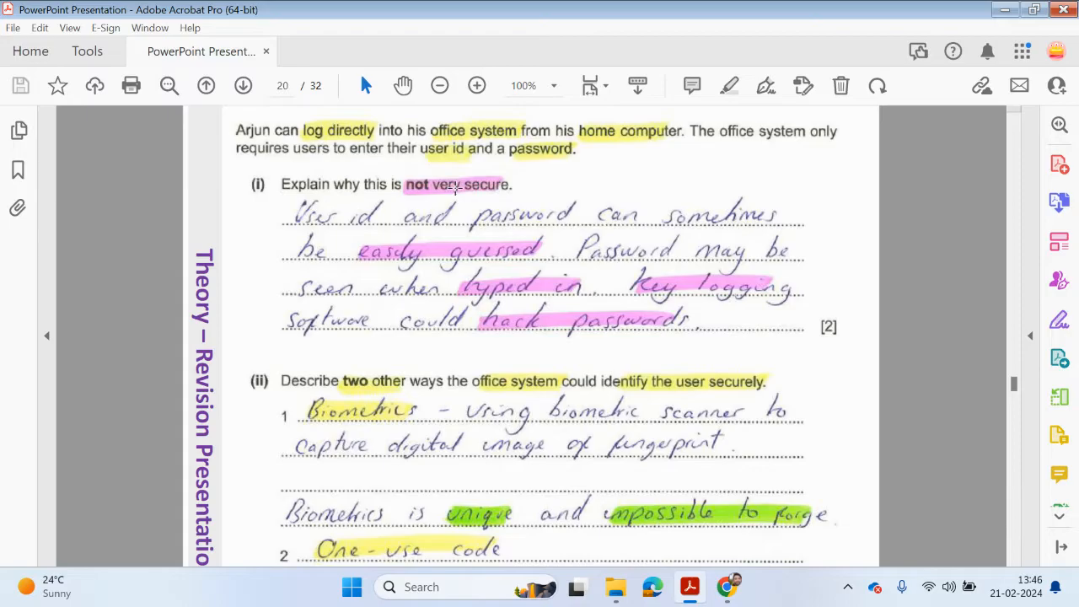
pyautogui.moveTo(391, 217)
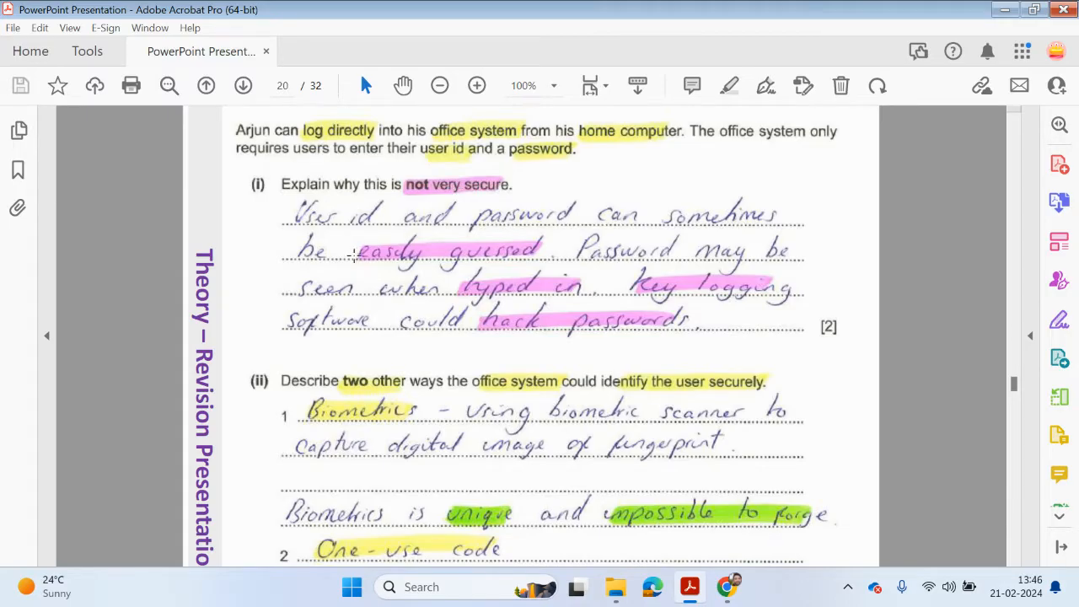
pyautogui.moveTo(343, 342)
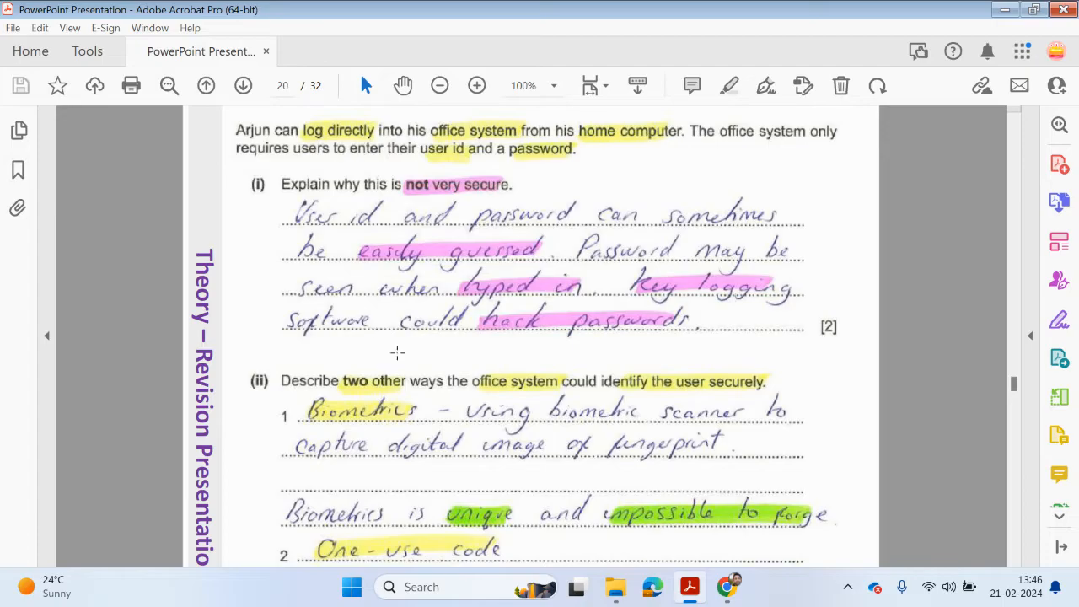
pyautogui.moveTo(632, 341)
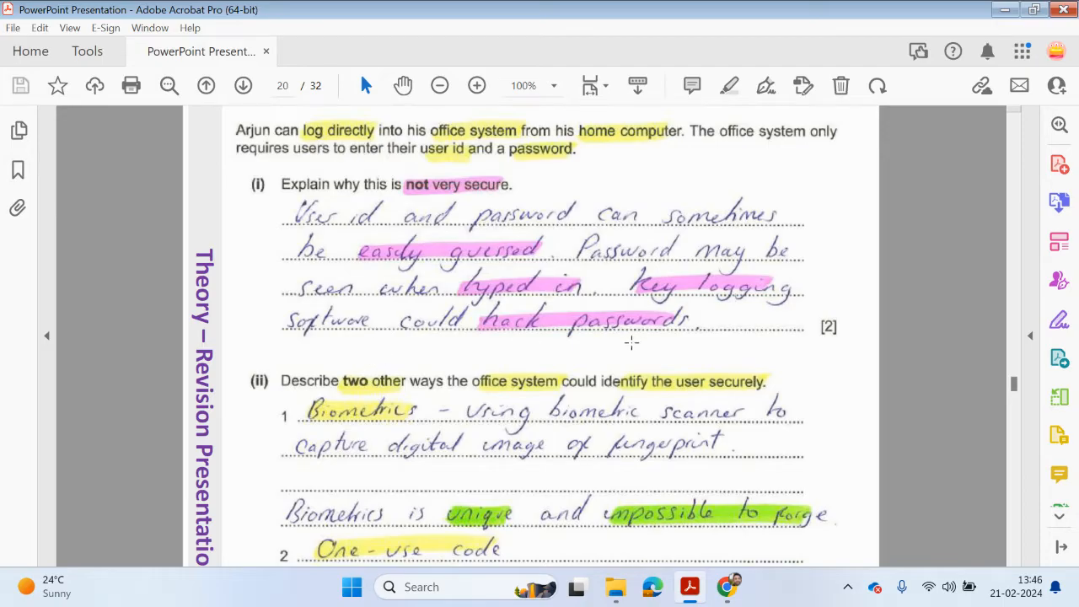
# Scroll to the one-use code time-limit point and the three biometric examples question.
pyautogui.scroll(-3)
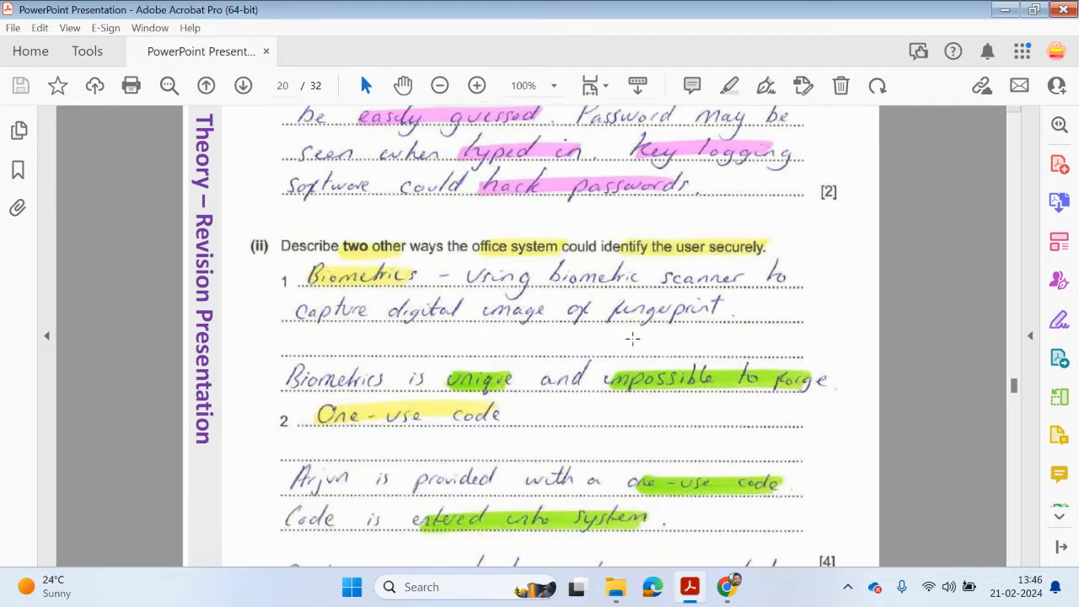
pyautogui.scroll(-3)
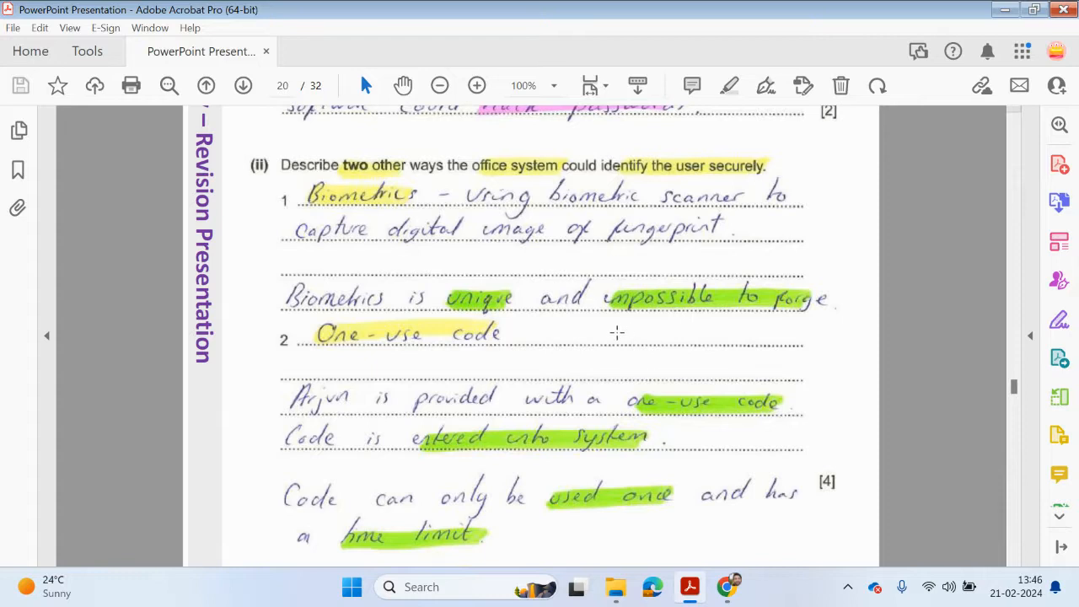
pyautogui.moveTo(495, 341)
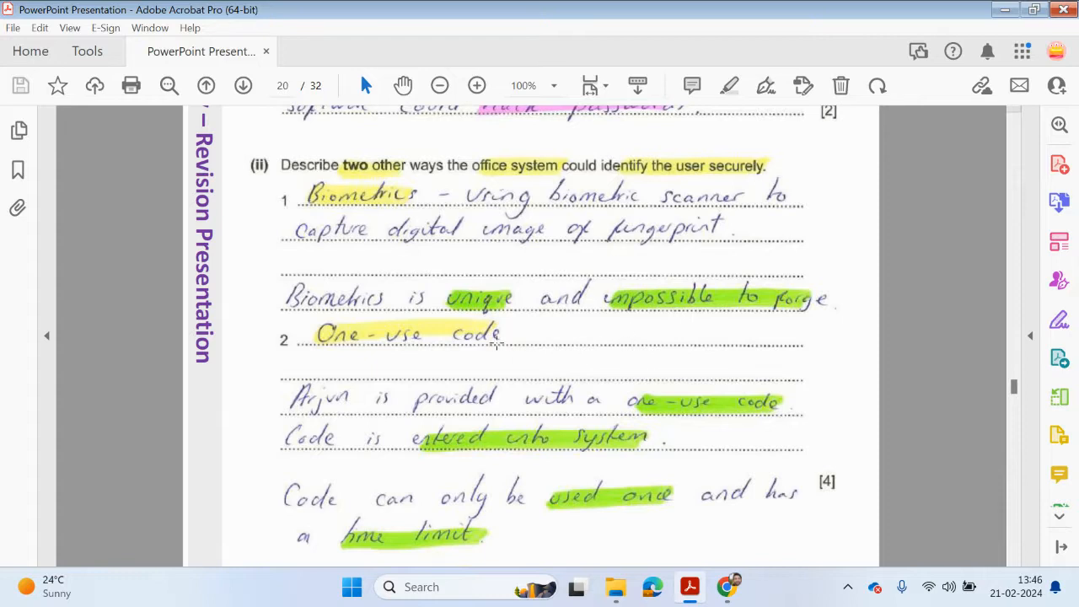
pyautogui.moveTo(630, 231)
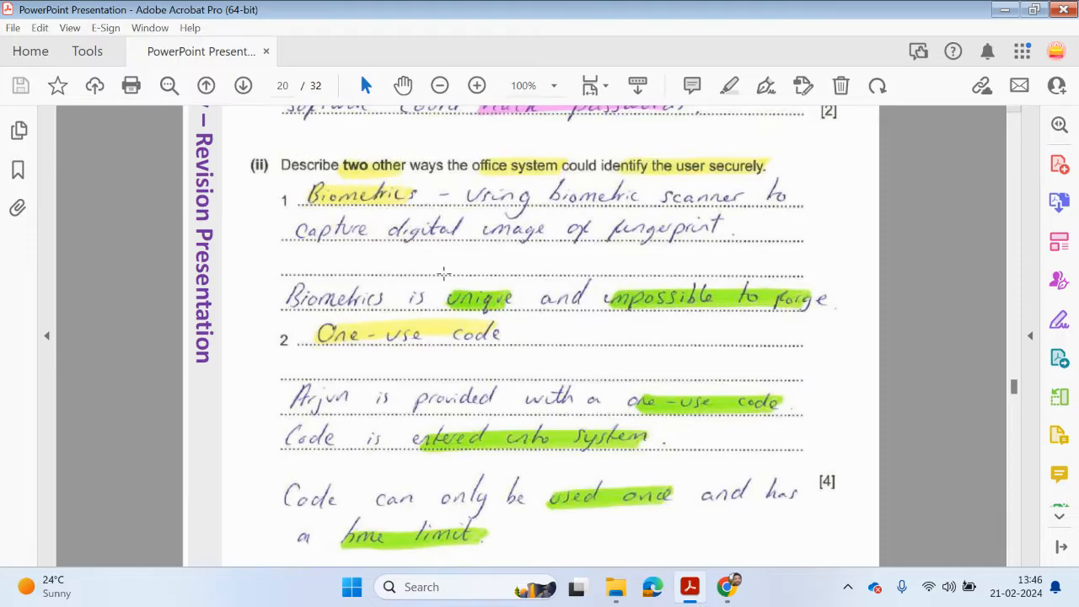
pyautogui.moveTo(683, 242)
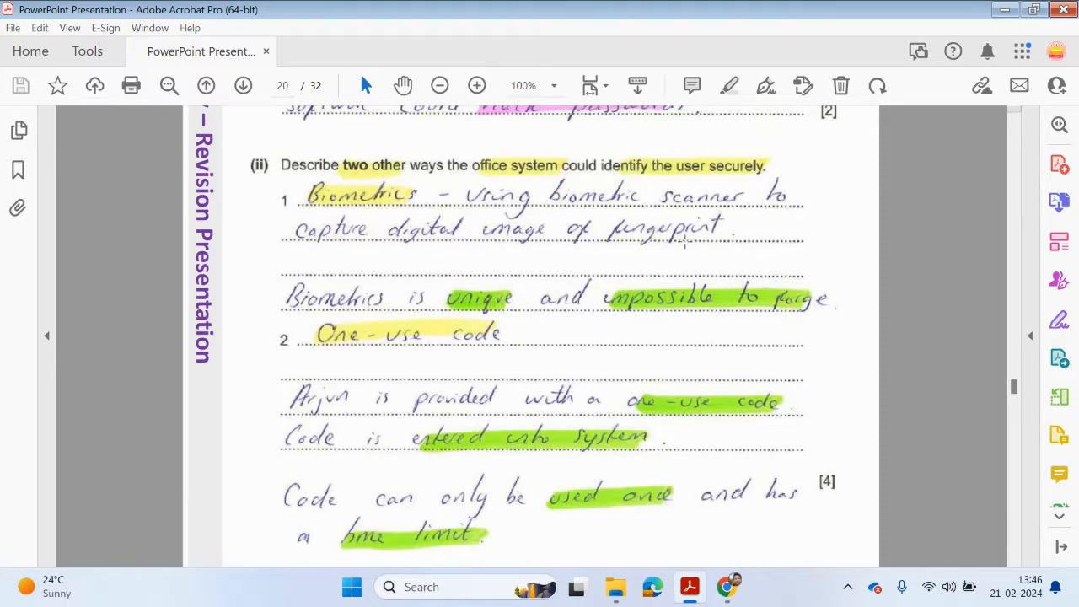
pyautogui.scroll(-3)
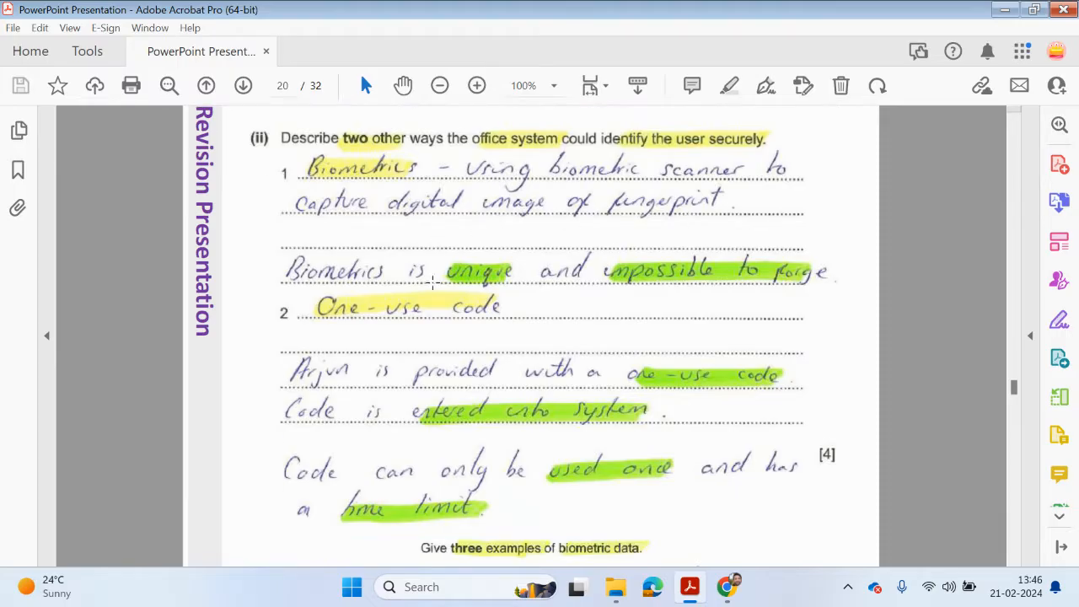
pyautogui.moveTo(731, 284)
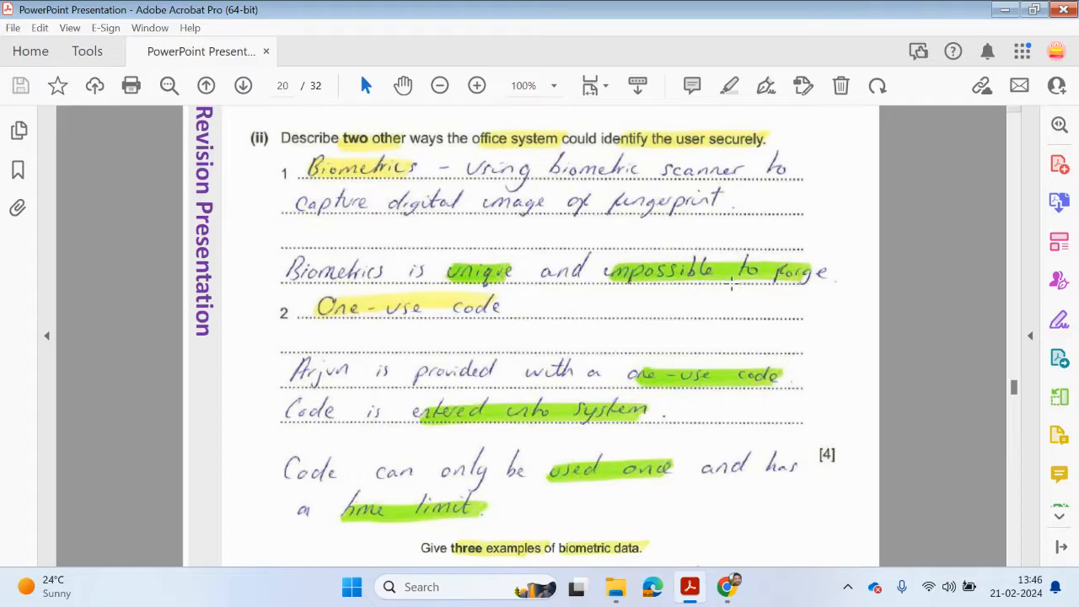
pyautogui.scroll(-3)
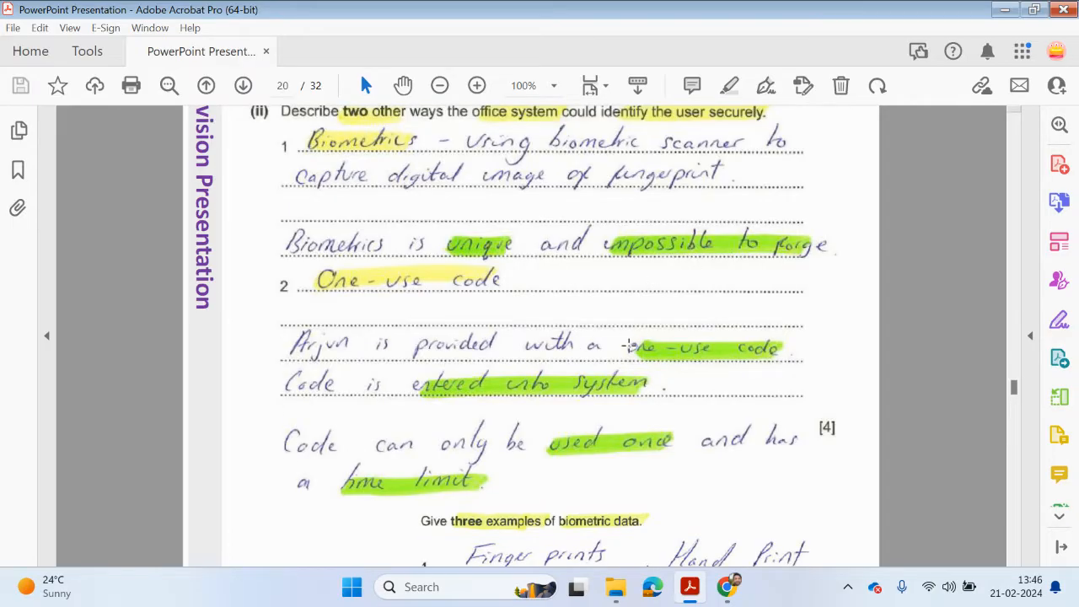
pyautogui.moveTo(675, 367)
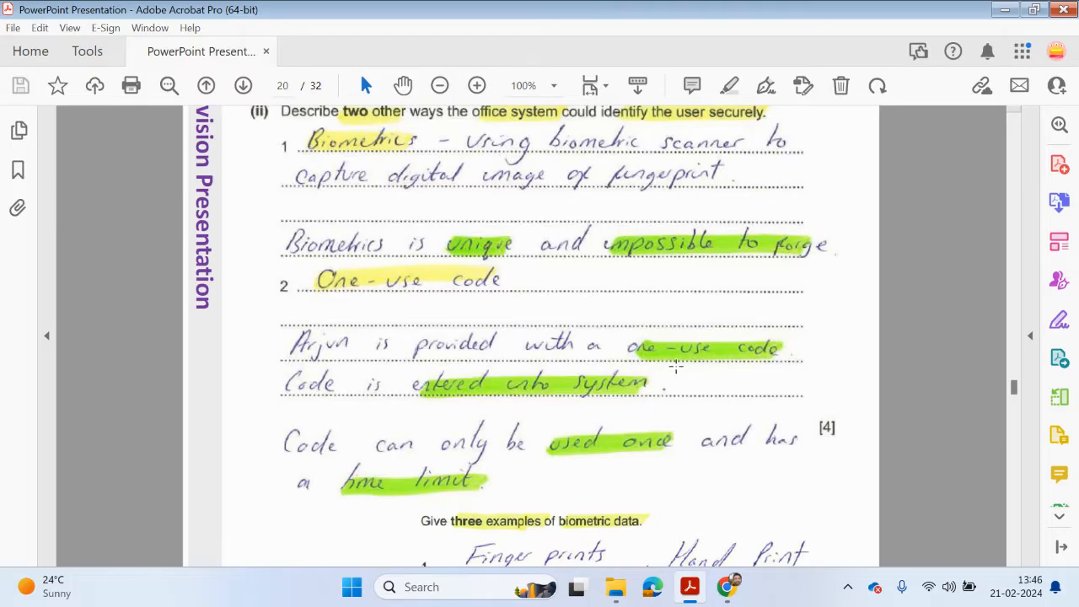
pyautogui.moveTo(411, 362)
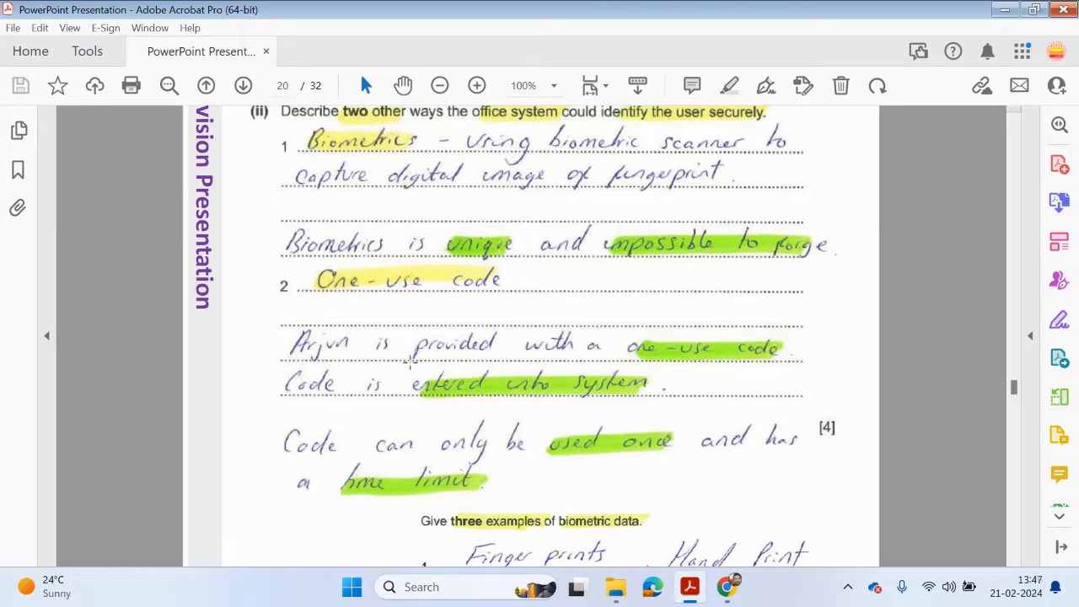
pyautogui.moveTo(327, 463)
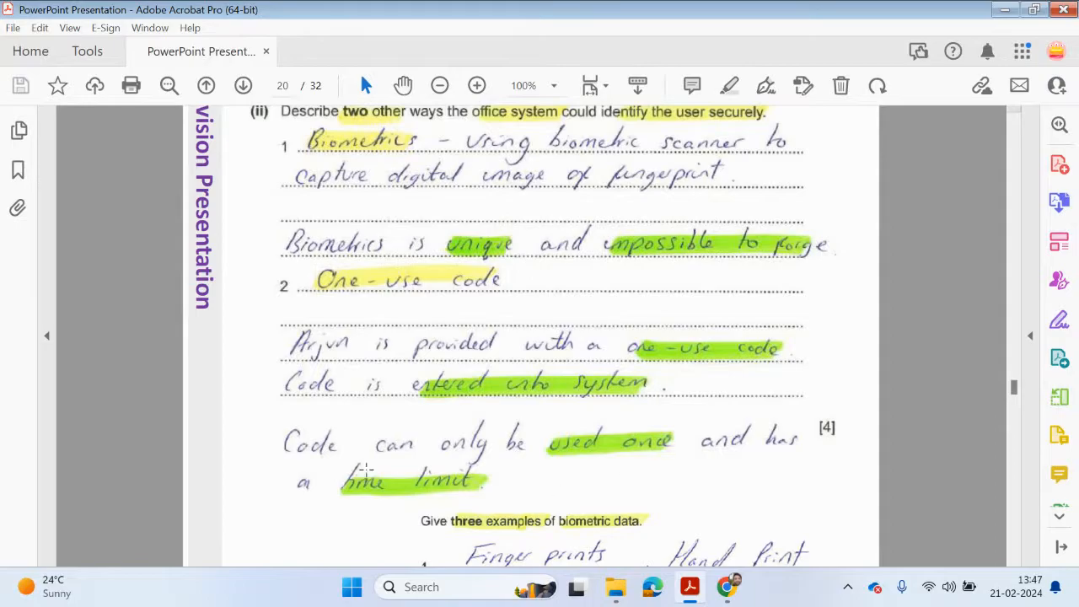
pyautogui.moveTo(638, 481)
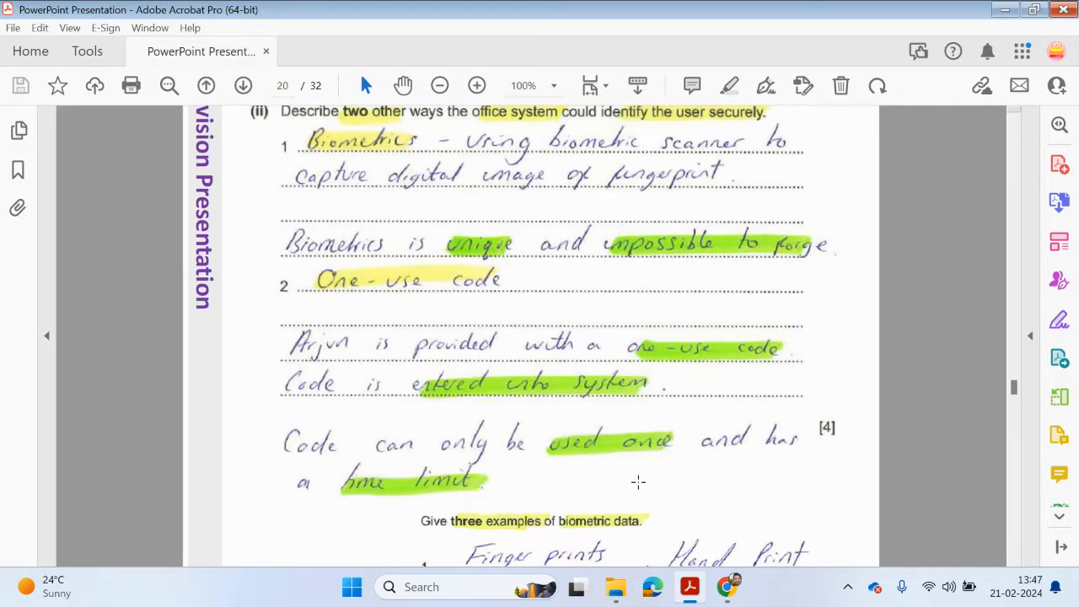
# Scroll down to show the fingerprint, retina/iris and voice biometric examples.
pyautogui.scroll(-3)
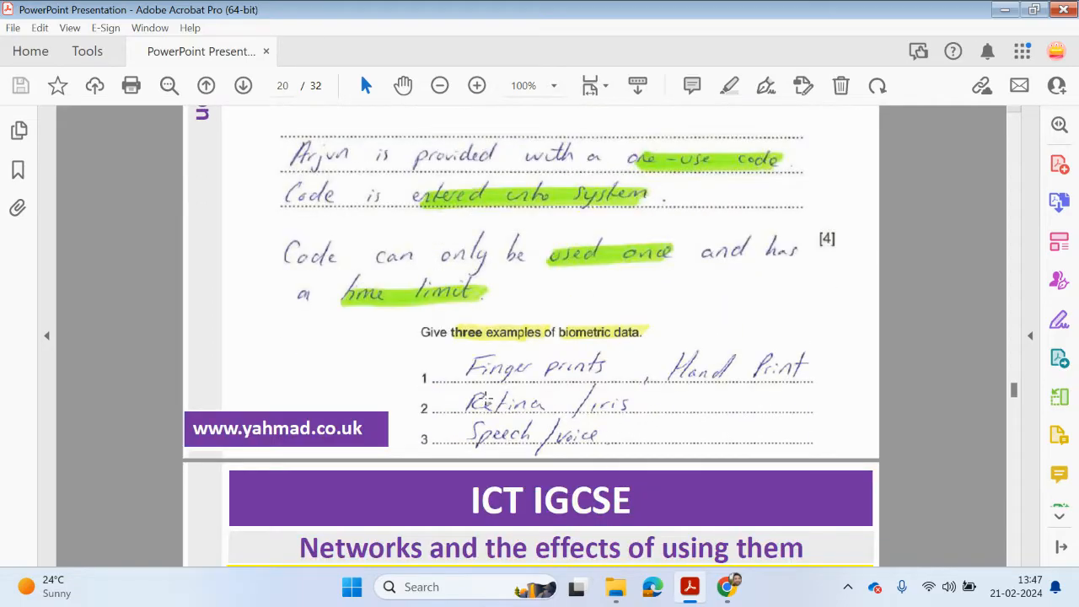
pyautogui.moveTo(729, 388)
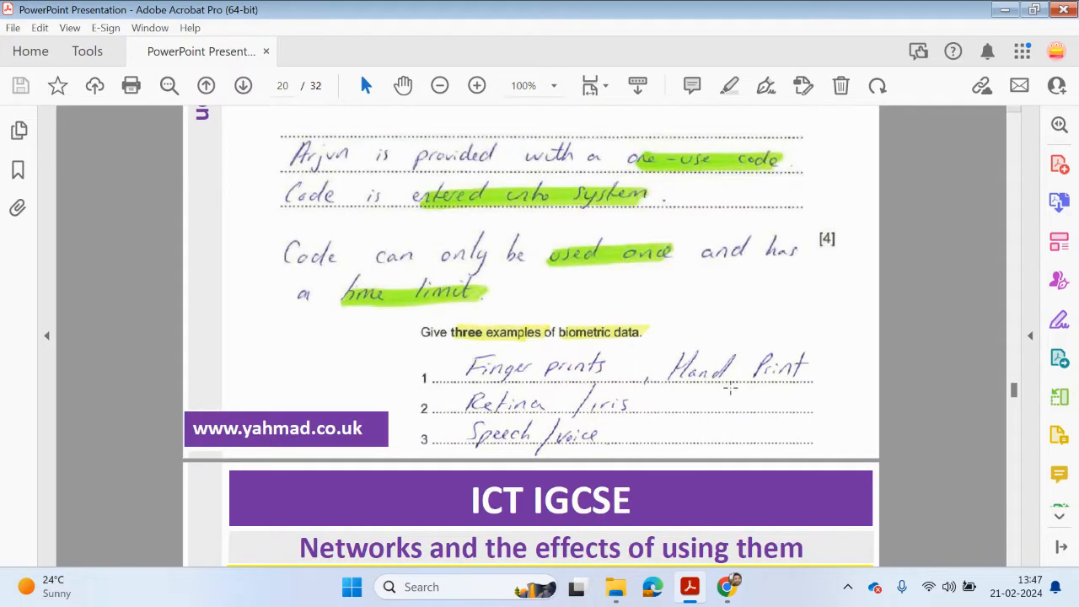
pyautogui.moveTo(587, 413)
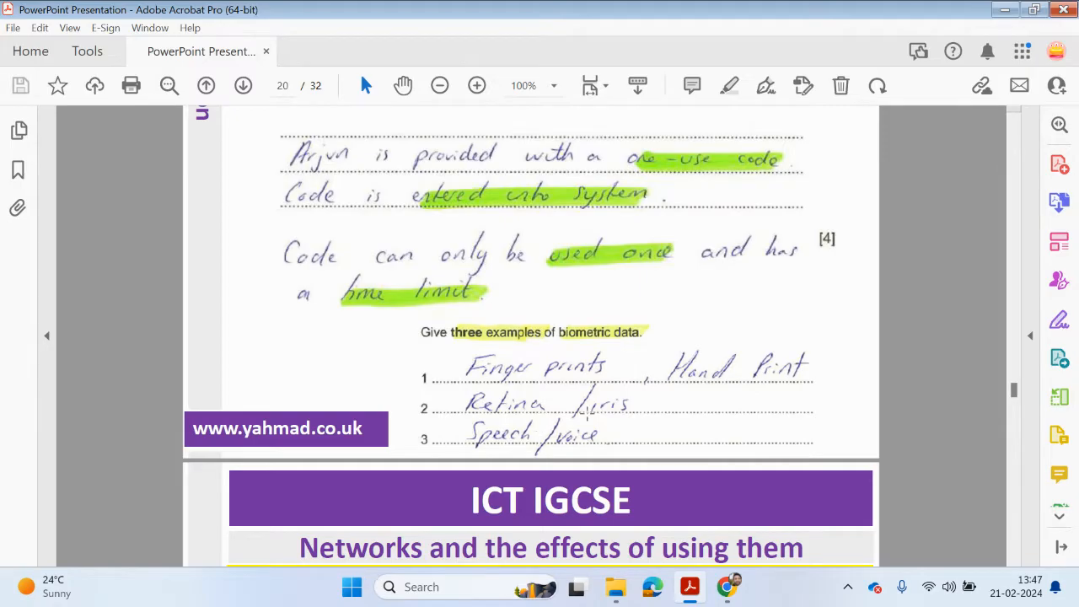
pyautogui.moveTo(514, 445)
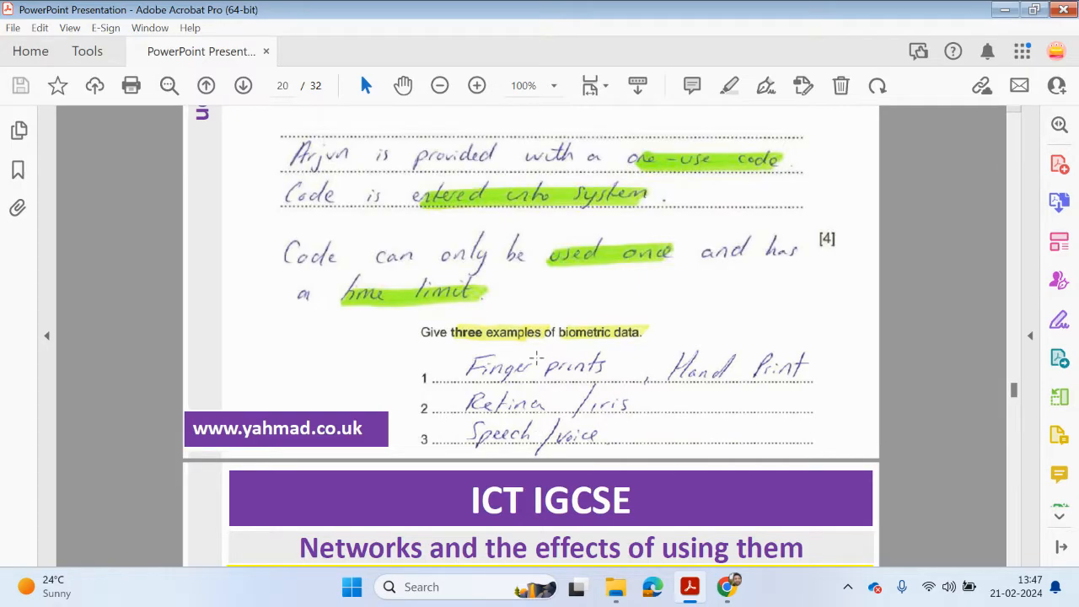
pyautogui.scroll(-3)
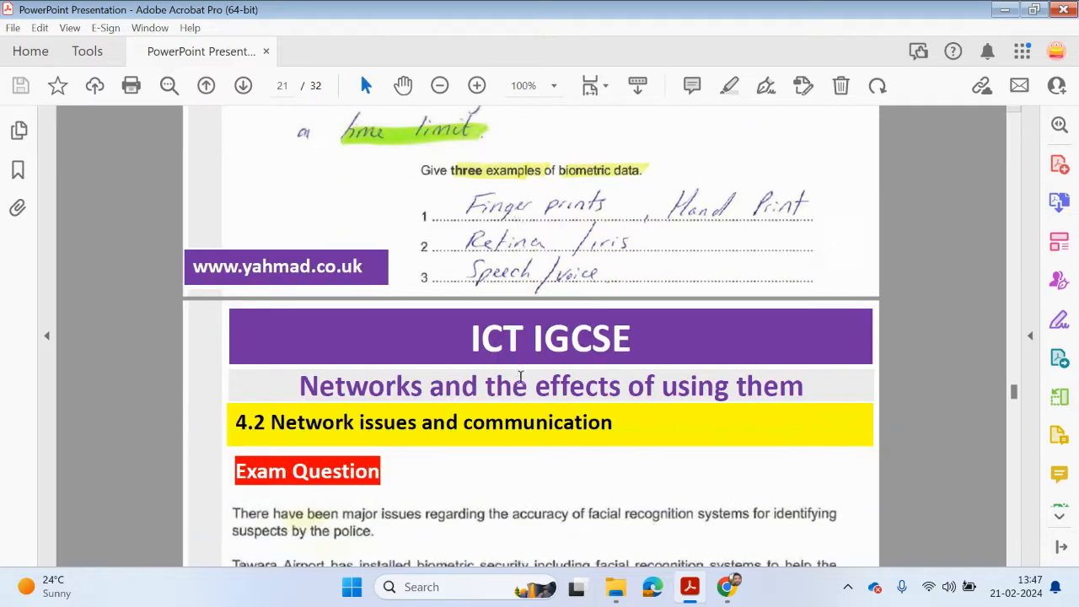
pyautogui.scroll(-3)
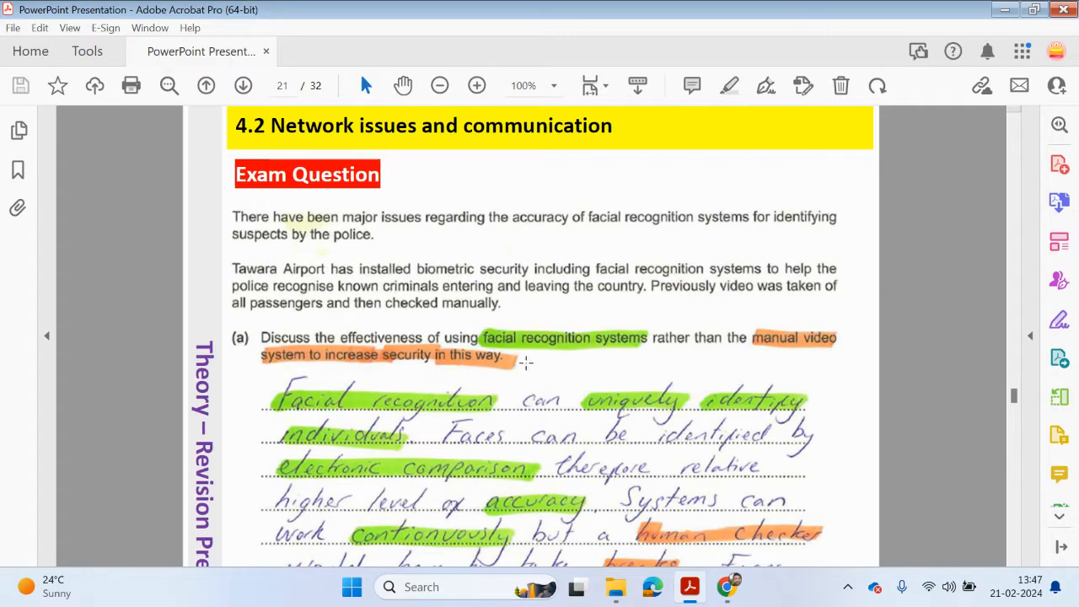
pyautogui.moveTo(582, 343)
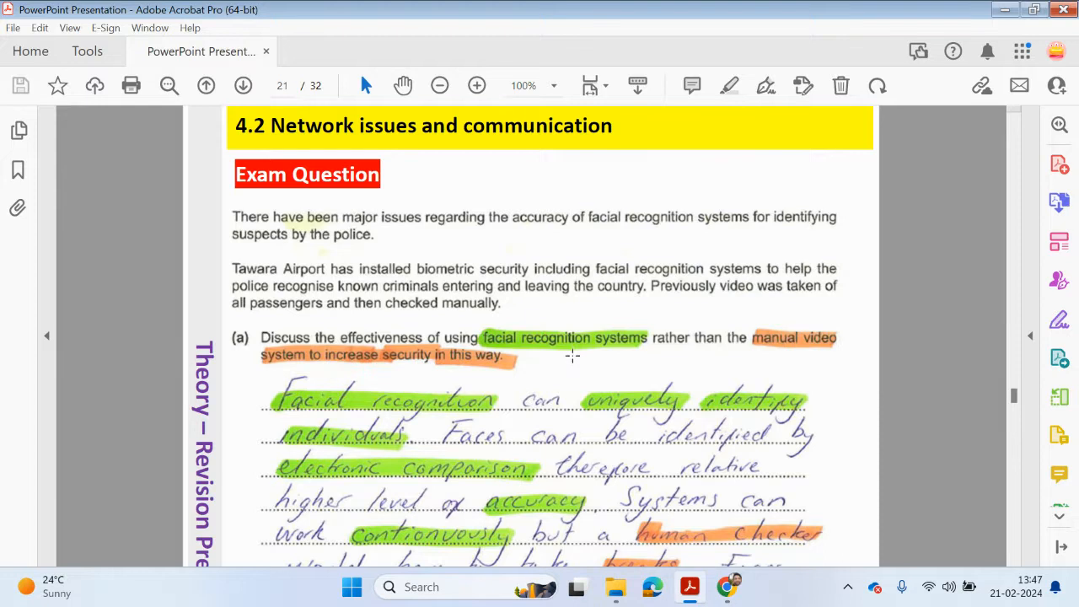
pyautogui.scroll(-3)
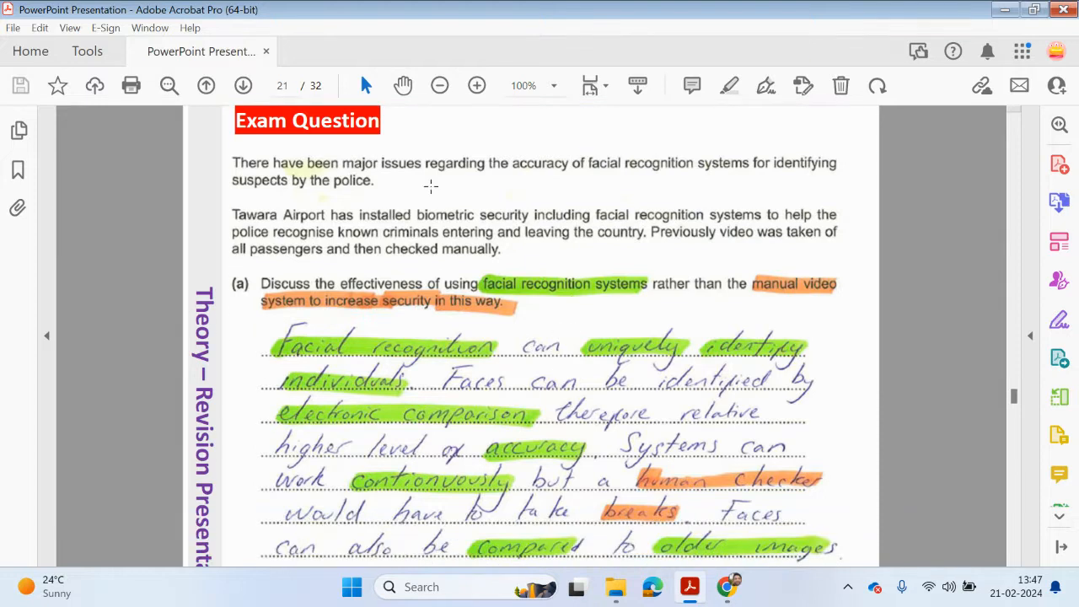
pyautogui.moveTo(689, 179)
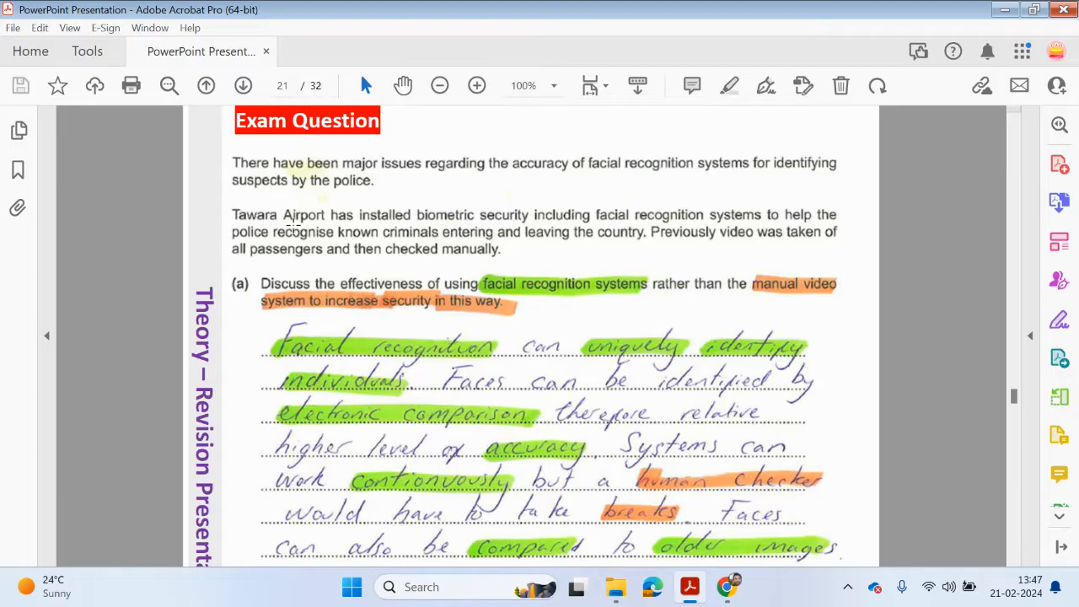
pyautogui.scroll(-3)
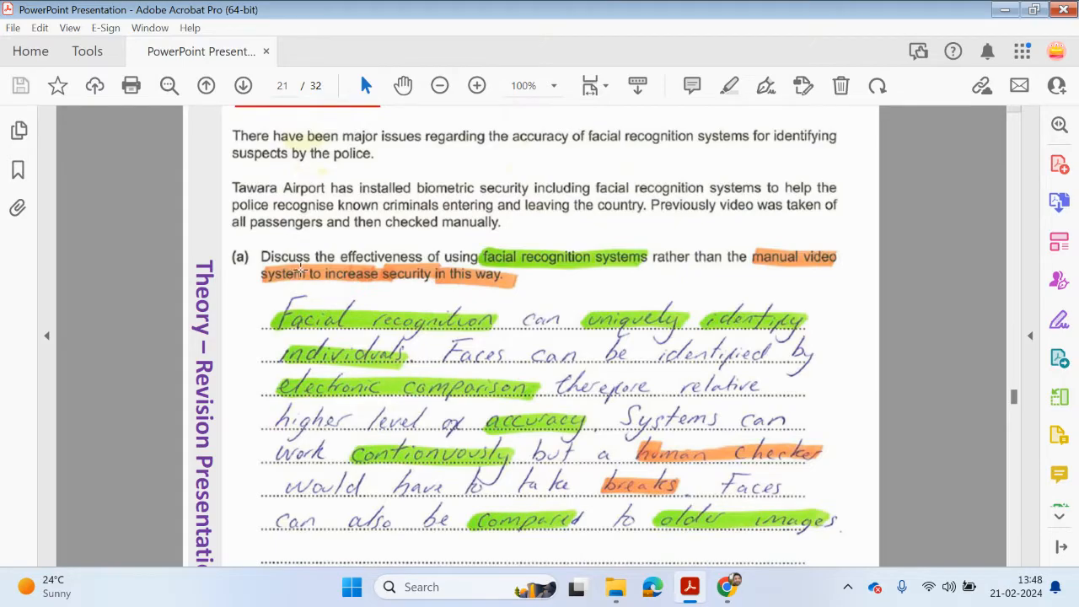
pyautogui.scroll(-3)
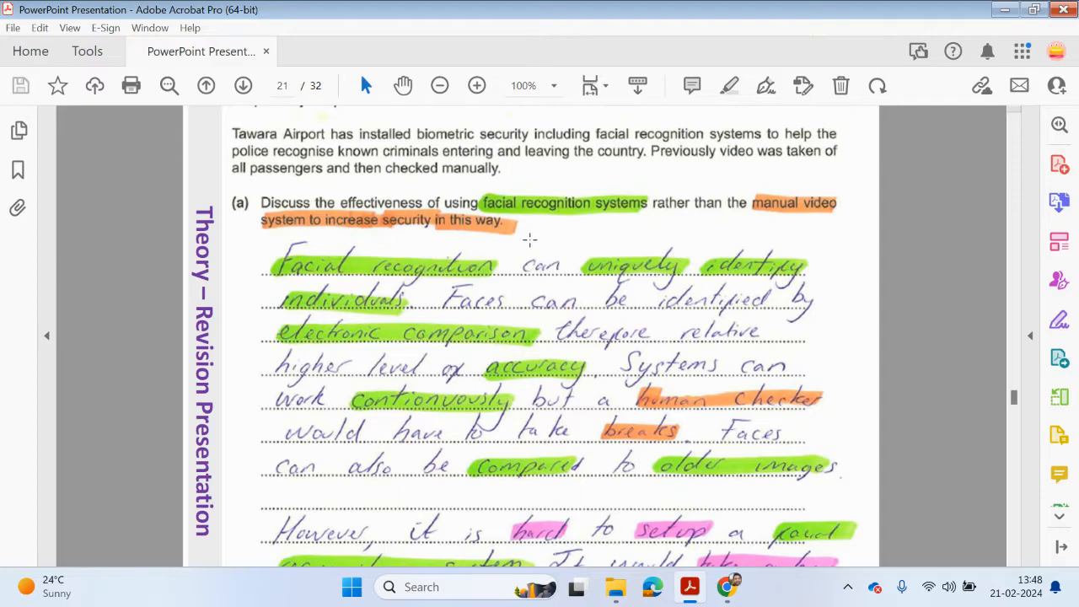
pyautogui.moveTo(510, 249)
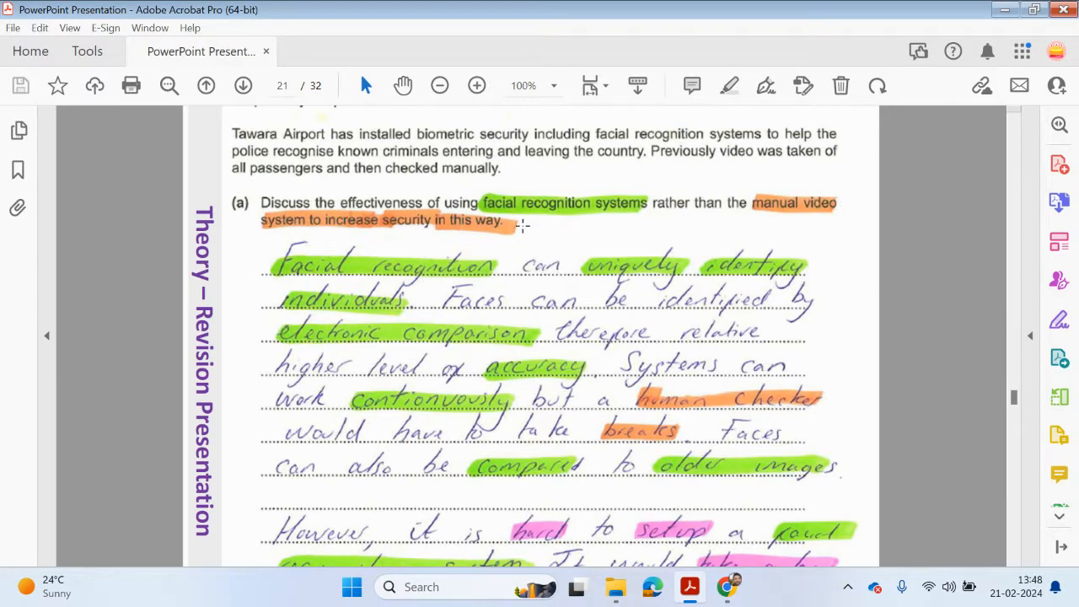
pyautogui.moveTo(504, 249)
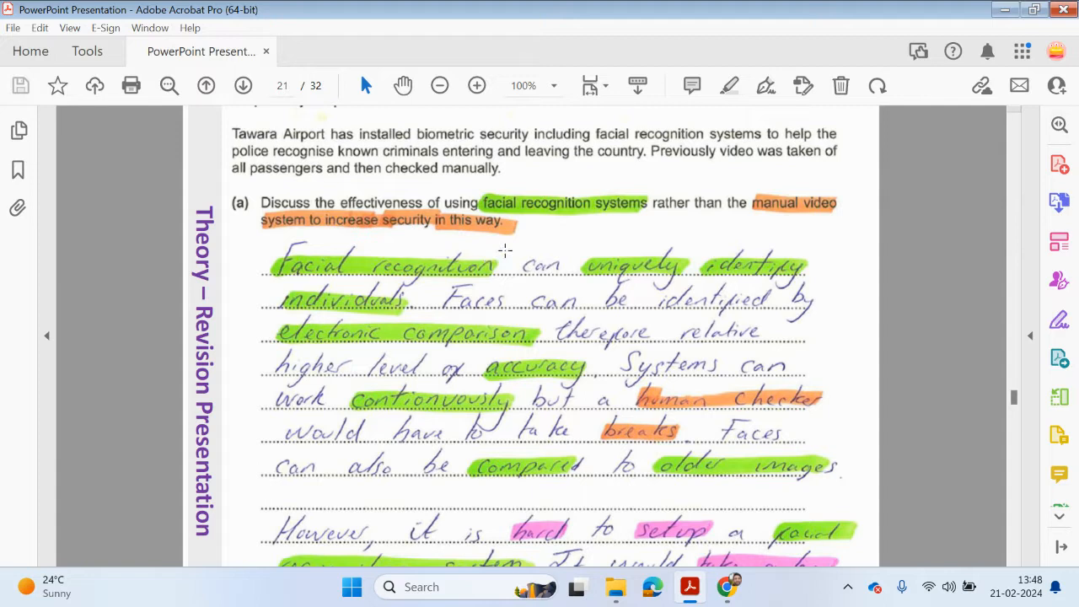
pyautogui.moveTo(496, 261)
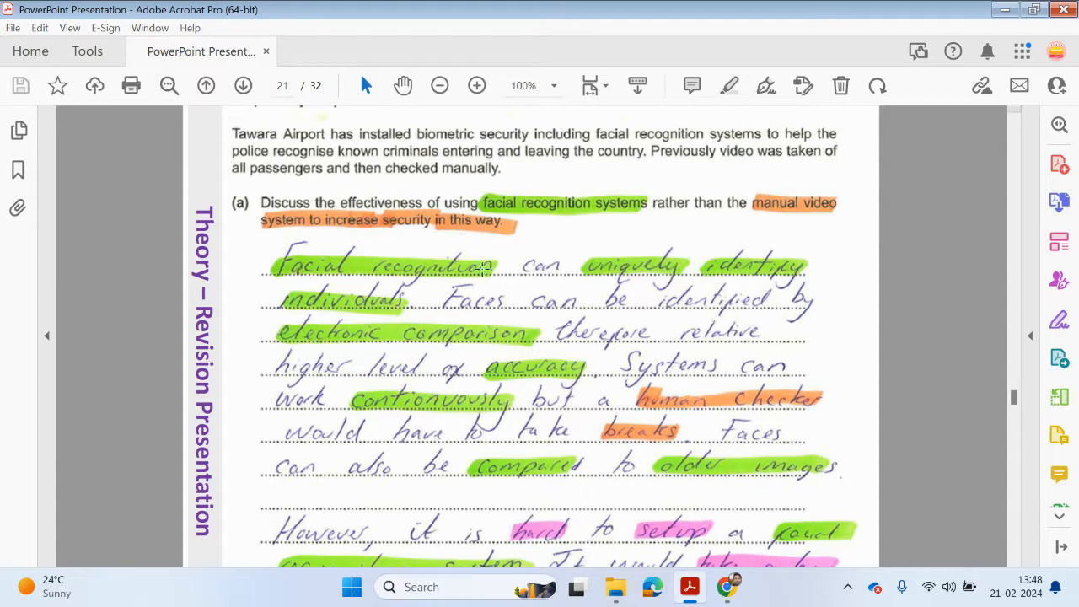
pyautogui.moveTo(508, 255)
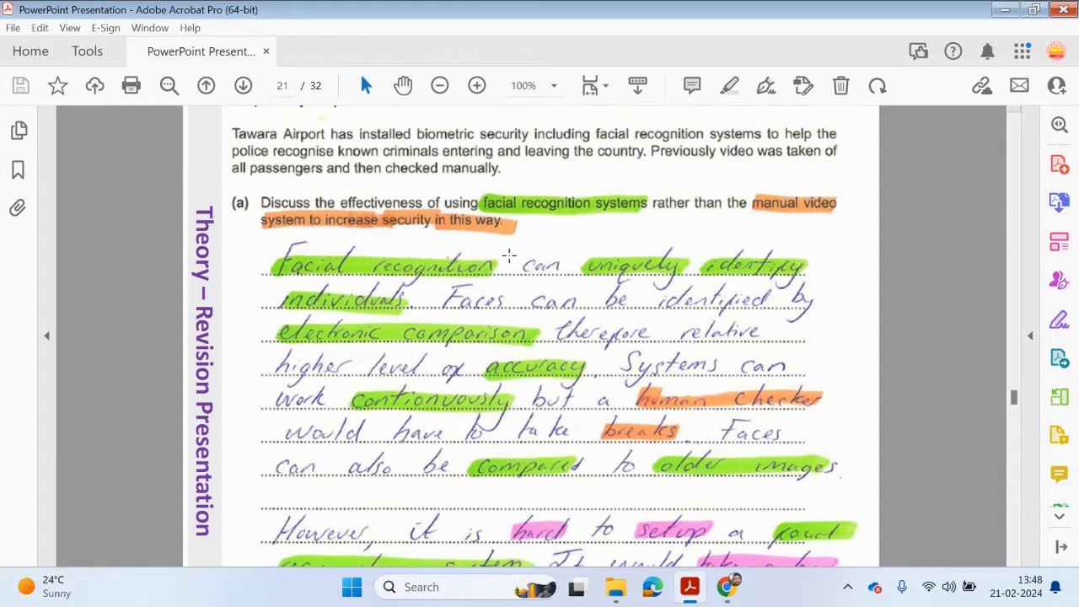
pyautogui.moveTo(504, 272)
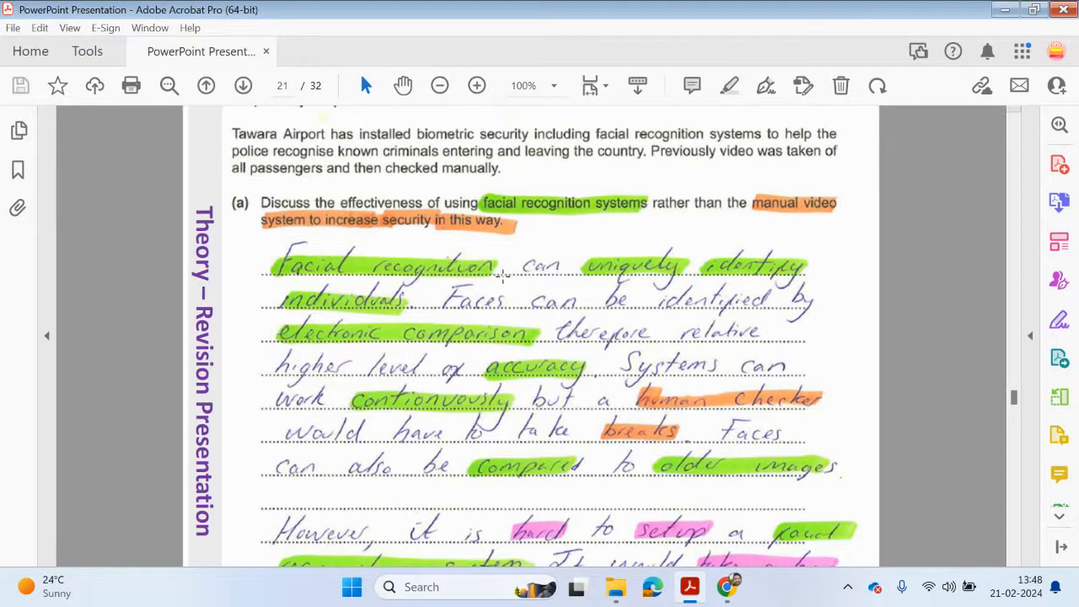
pyautogui.moveTo(590, 235)
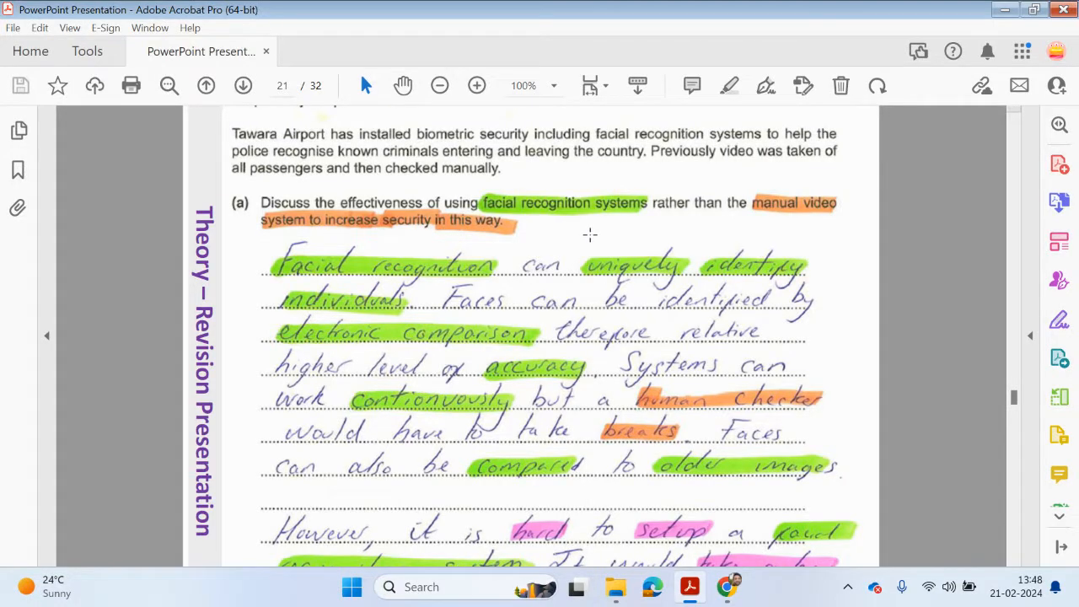
pyautogui.moveTo(316, 218)
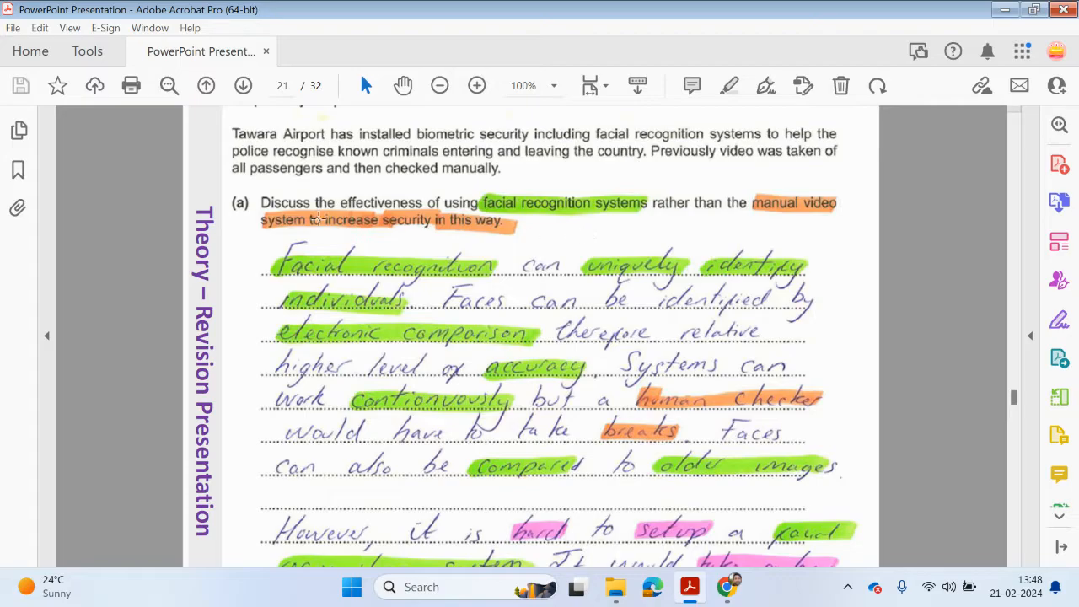
pyautogui.moveTo(394, 216)
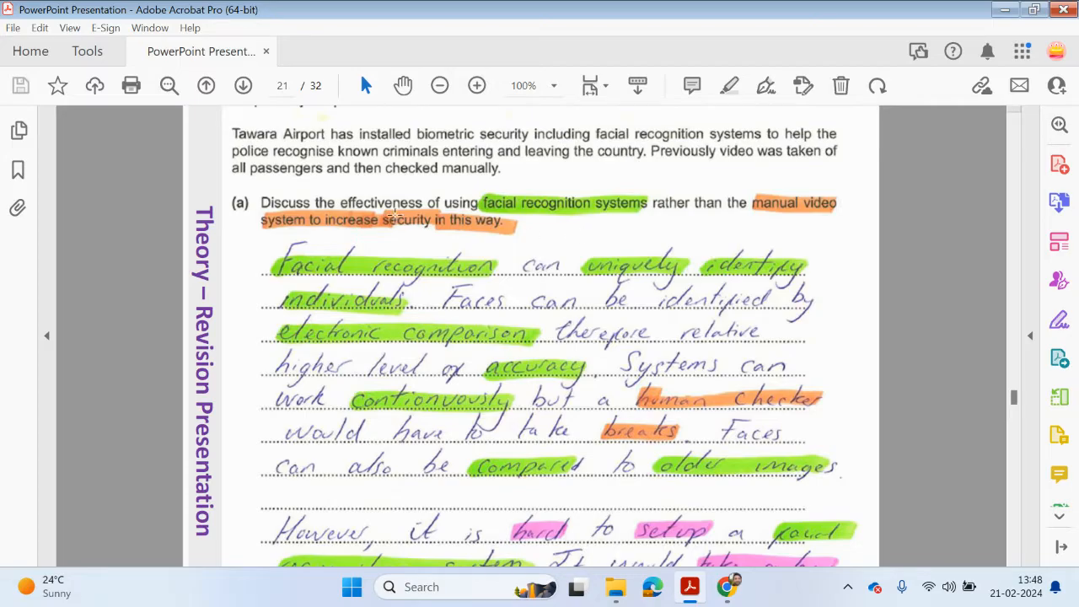
pyautogui.moveTo(605, 212)
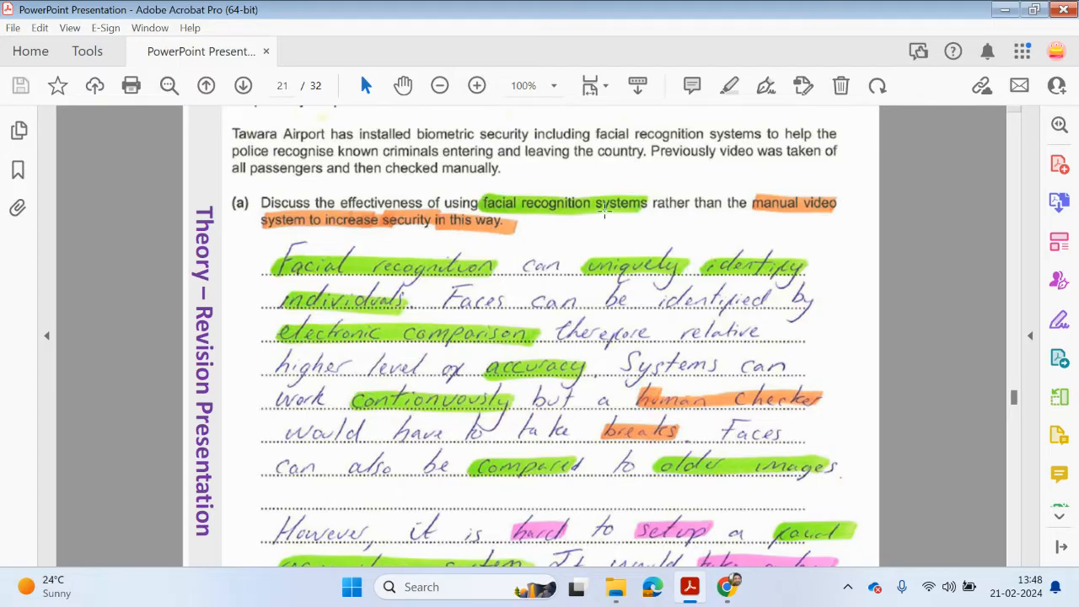
pyautogui.moveTo(649, 223)
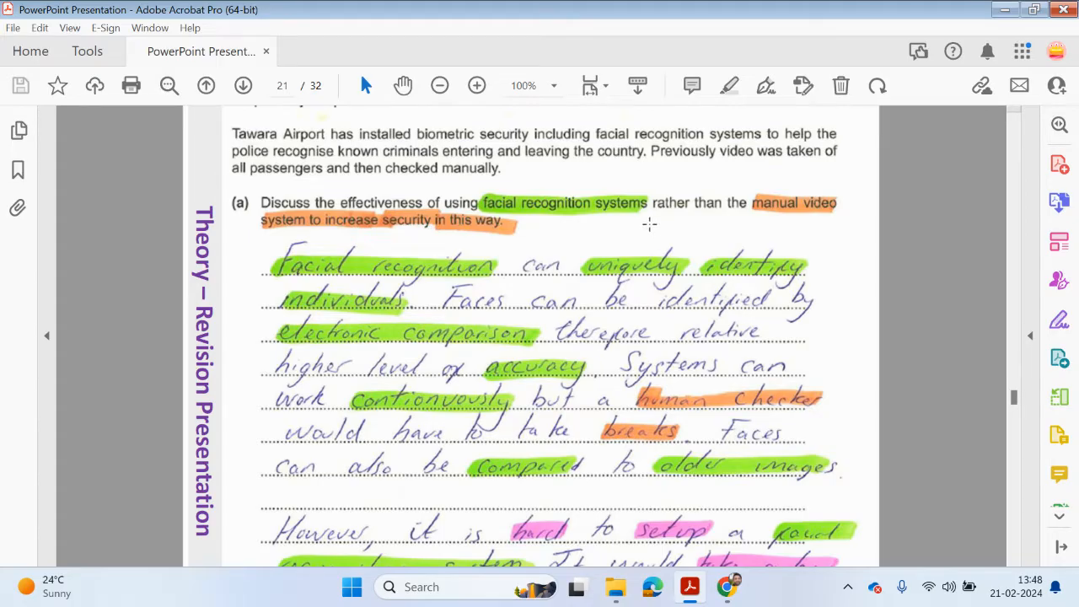
pyautogui.moveTo(404, 244)
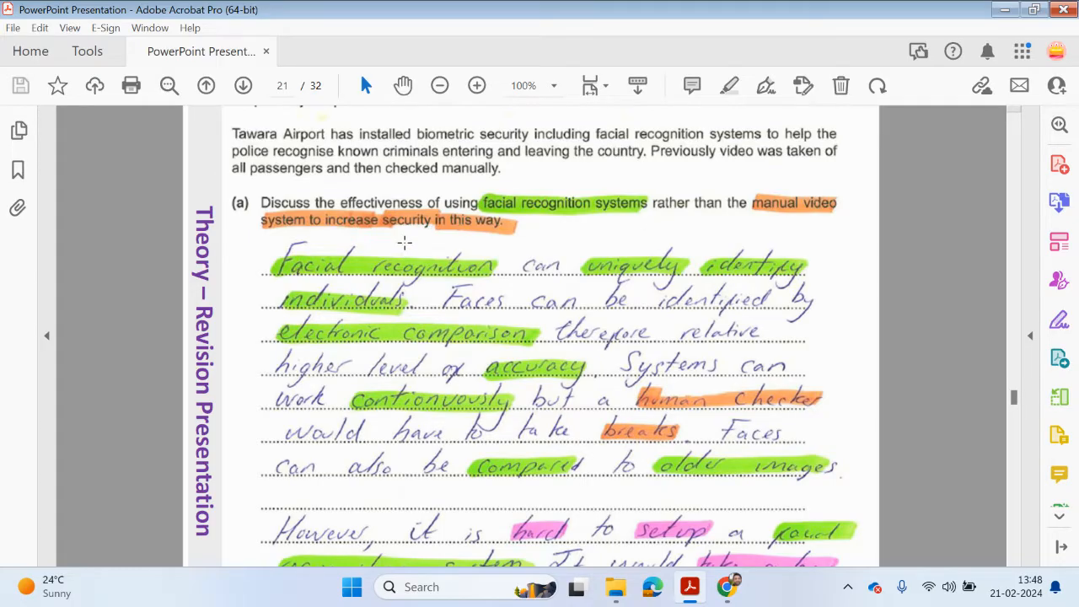
# Scroll to the 'However...' paragraph on facial recognition failing with masks or glasses.
pyautogui.scroll(-3)
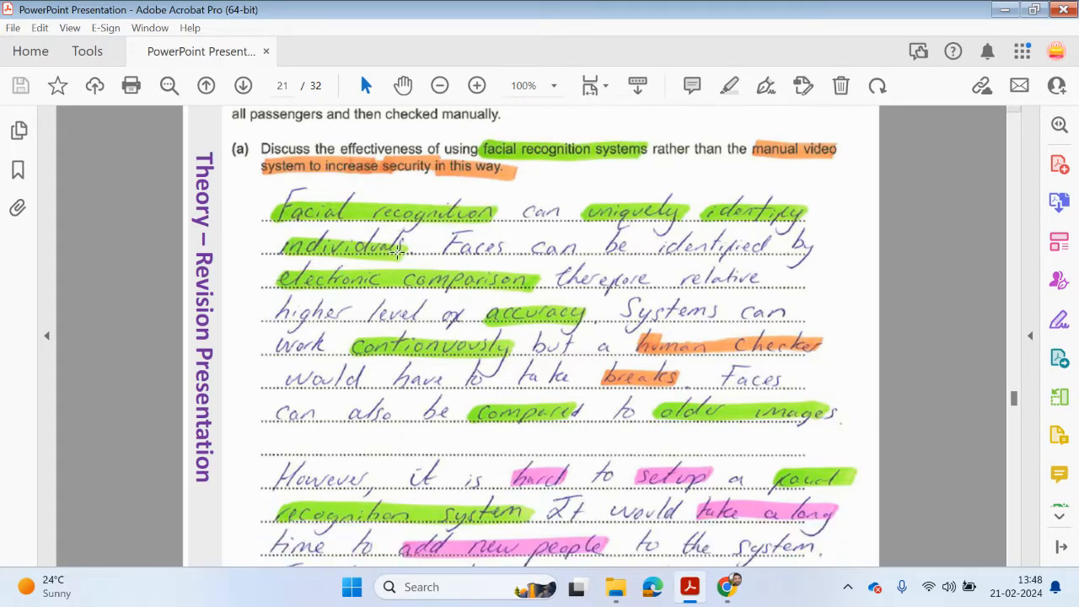
pyautogui.moveTo(523, 245)
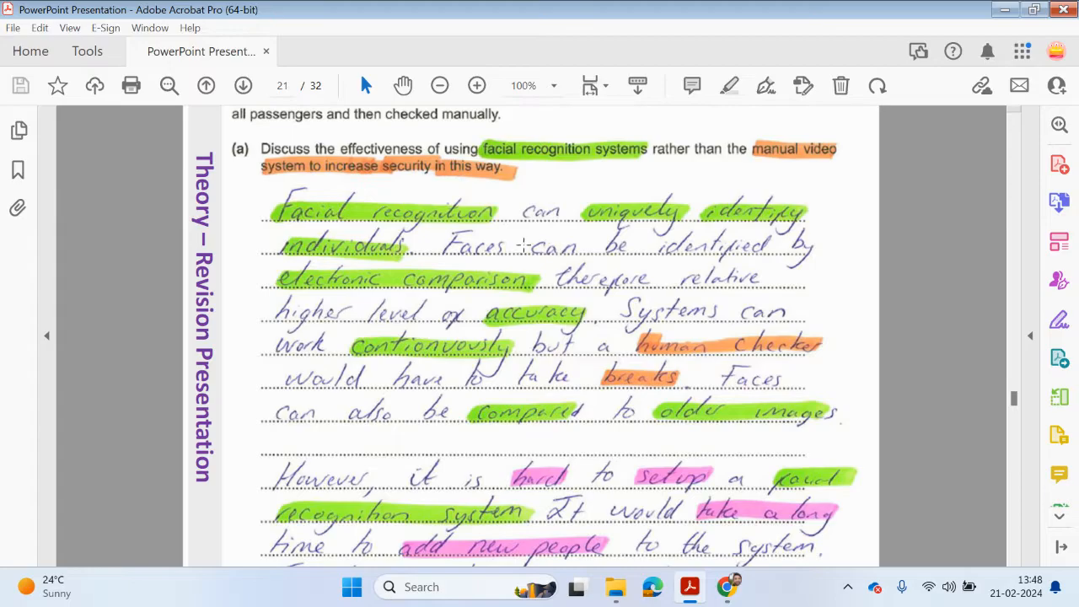
pyautogui.moveTo(434, 259)
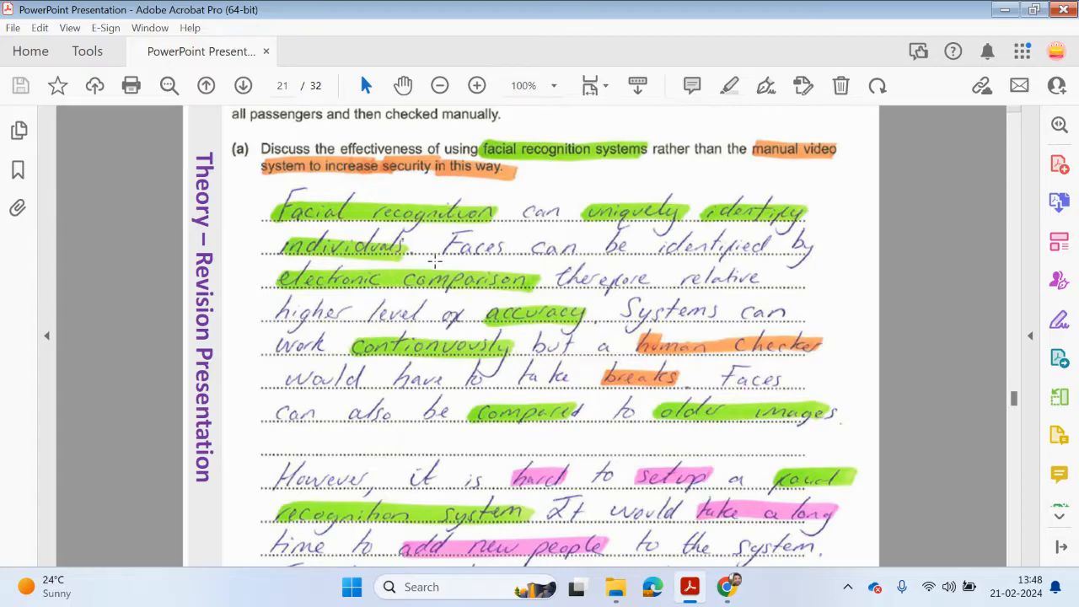
pyautogui.moveTo(776, 265)
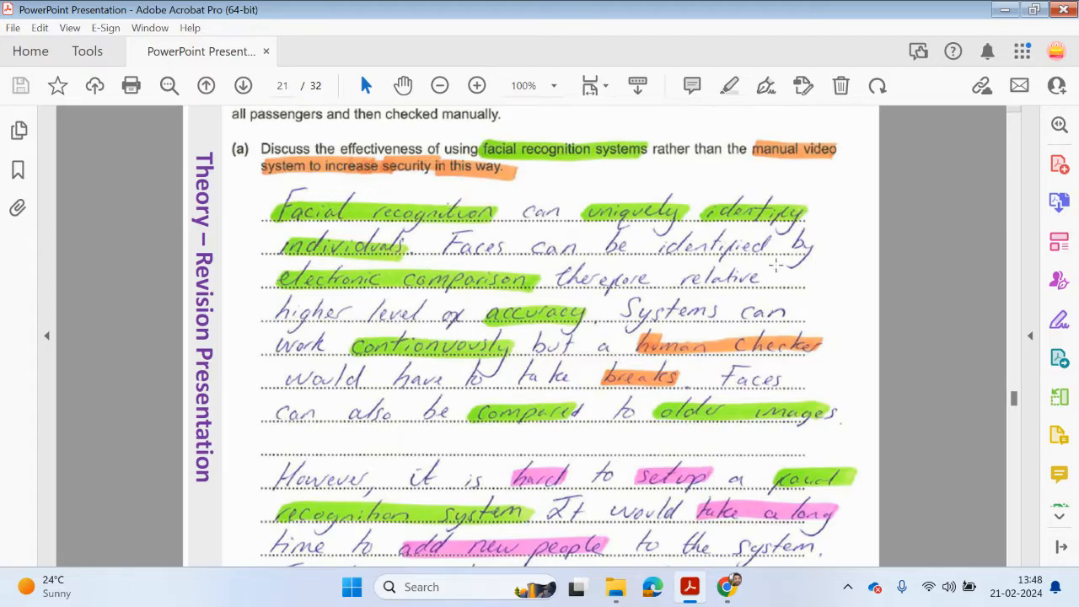
pyautogui.moveTo(518, 295)
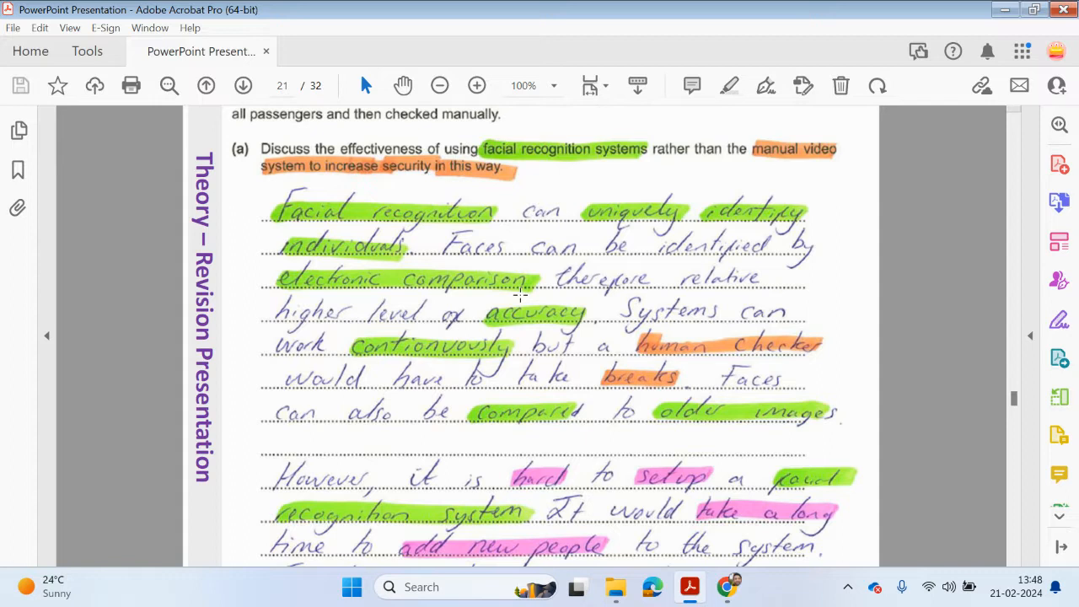
pyautogui.moveTo(352, 328)
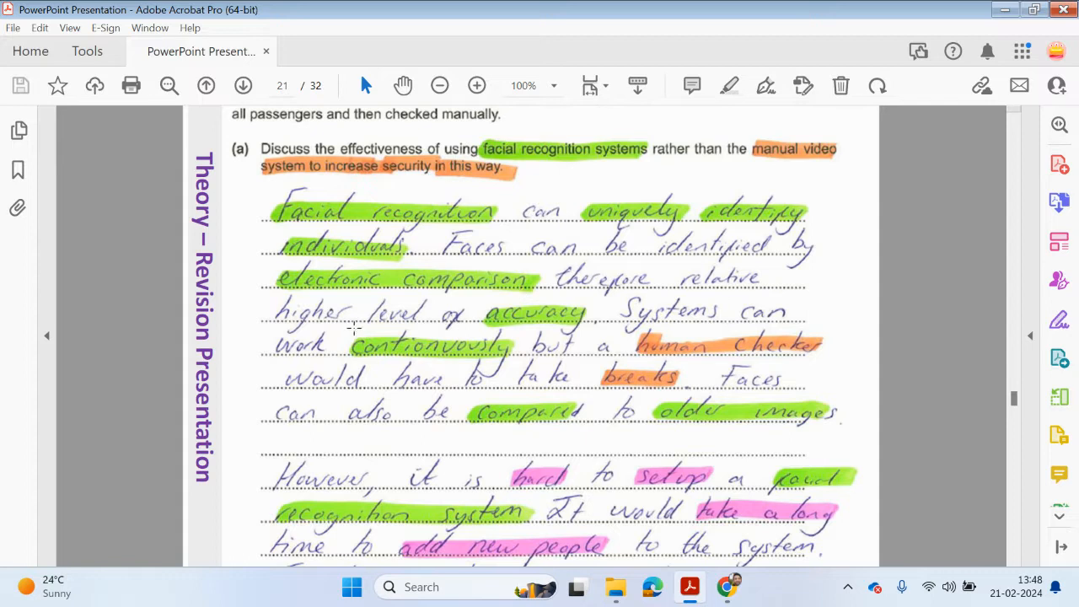
pyautogui.moveTo(573, 336)
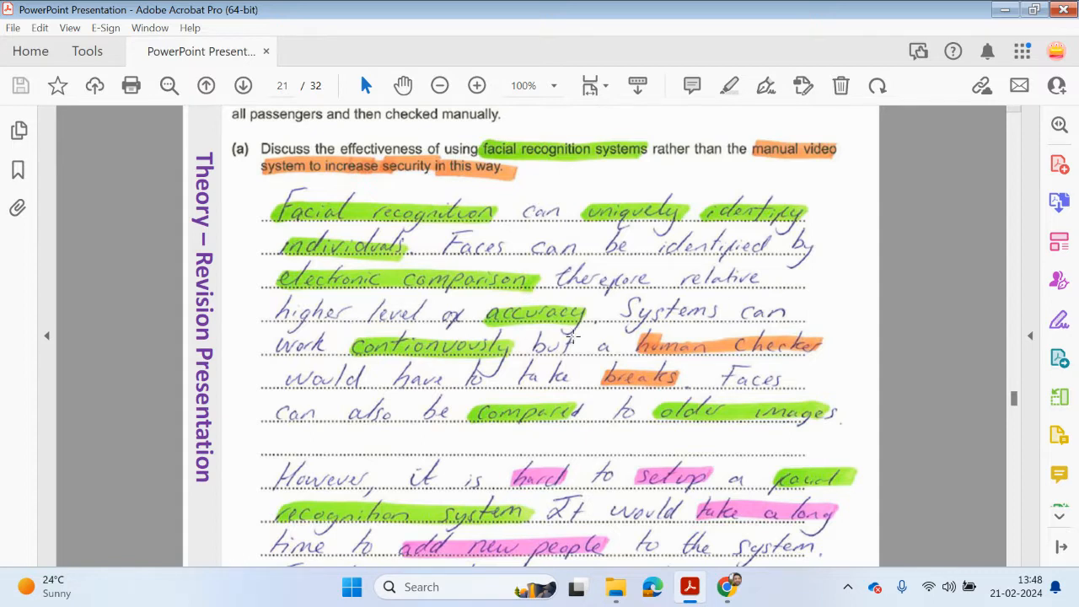
pyautogui.moveTo(404, 354)
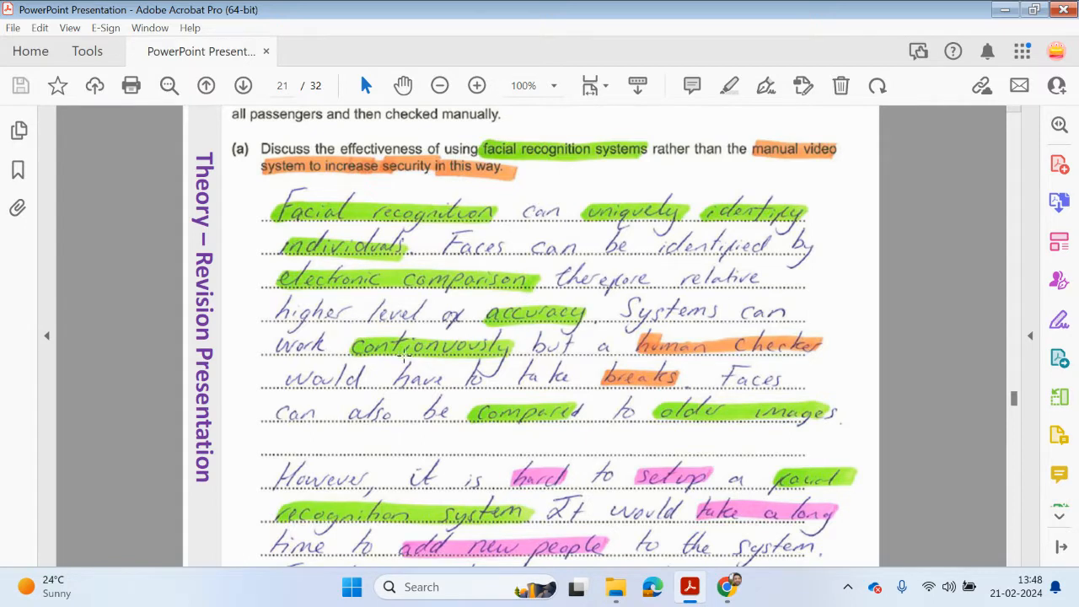
pyautogui.moveTo(658, 338)
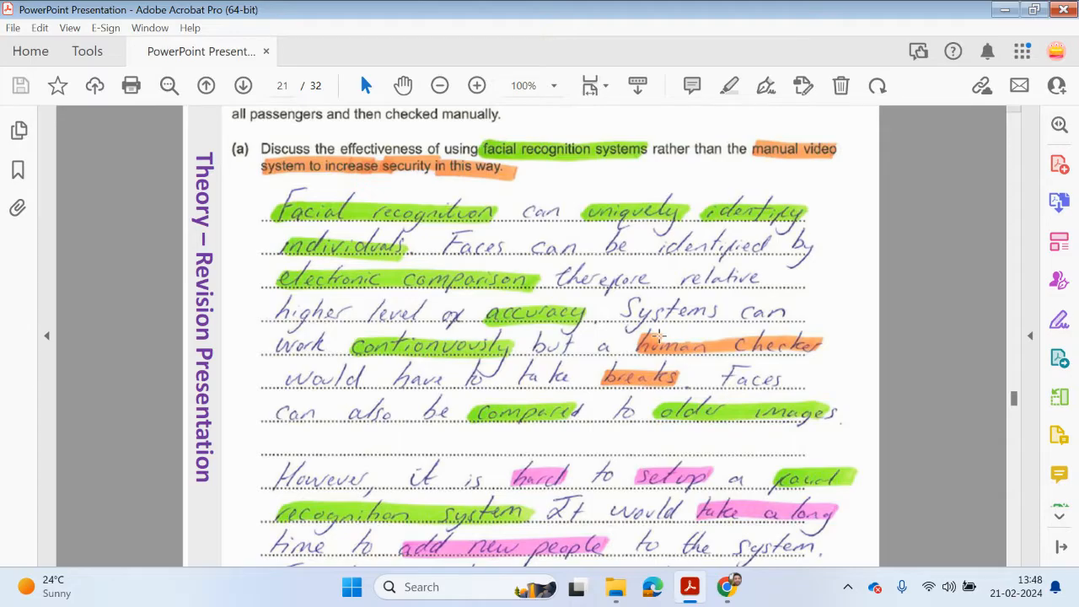
pyautogui.moveTo(440, 342)
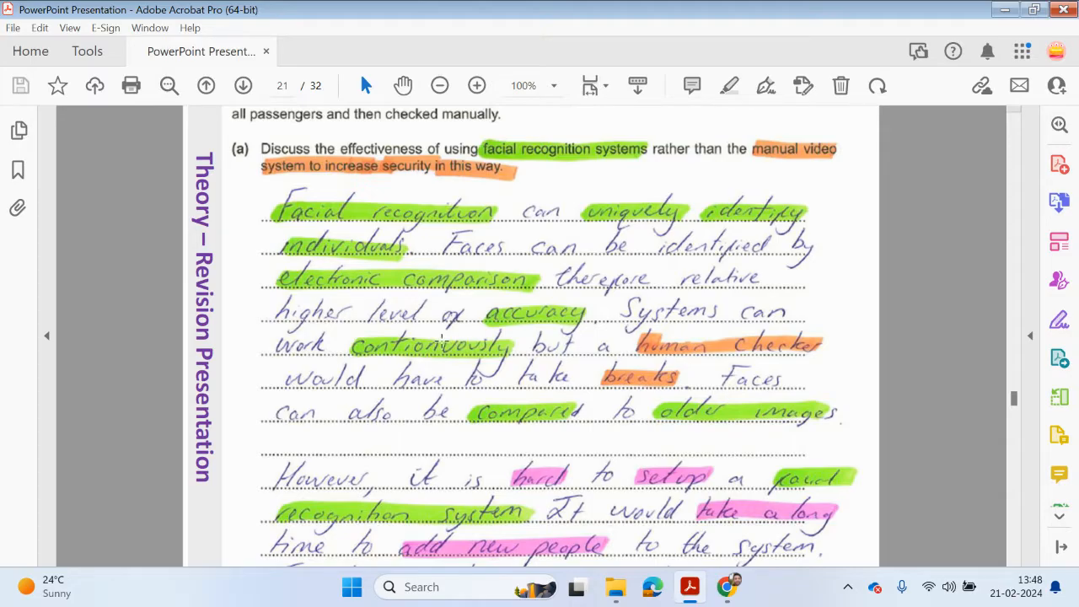
pyautogui.moveTo(700, 263)
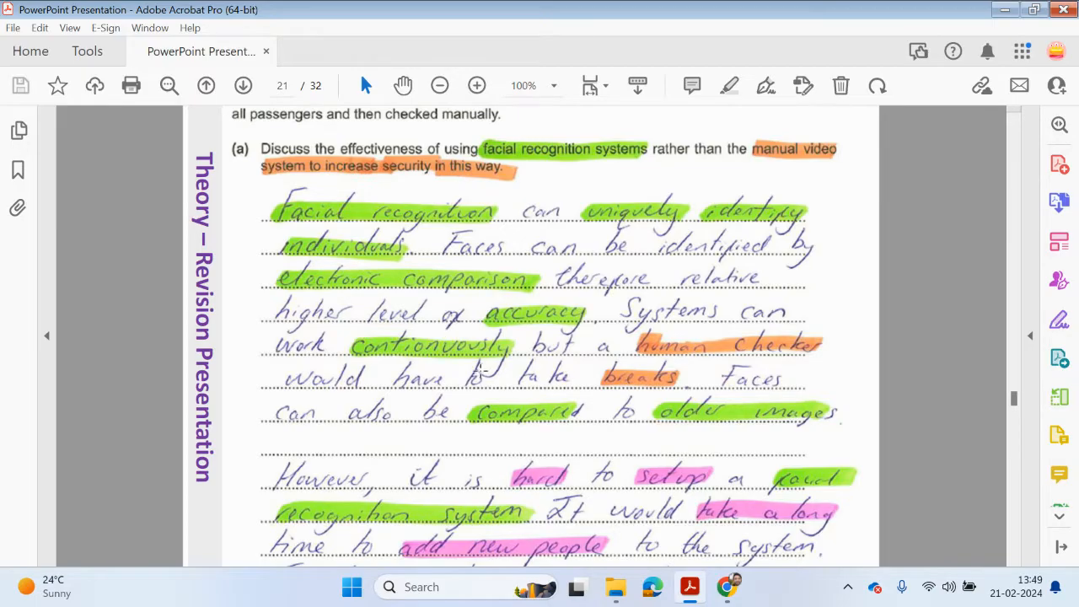
pyautogui.scroll(-3)
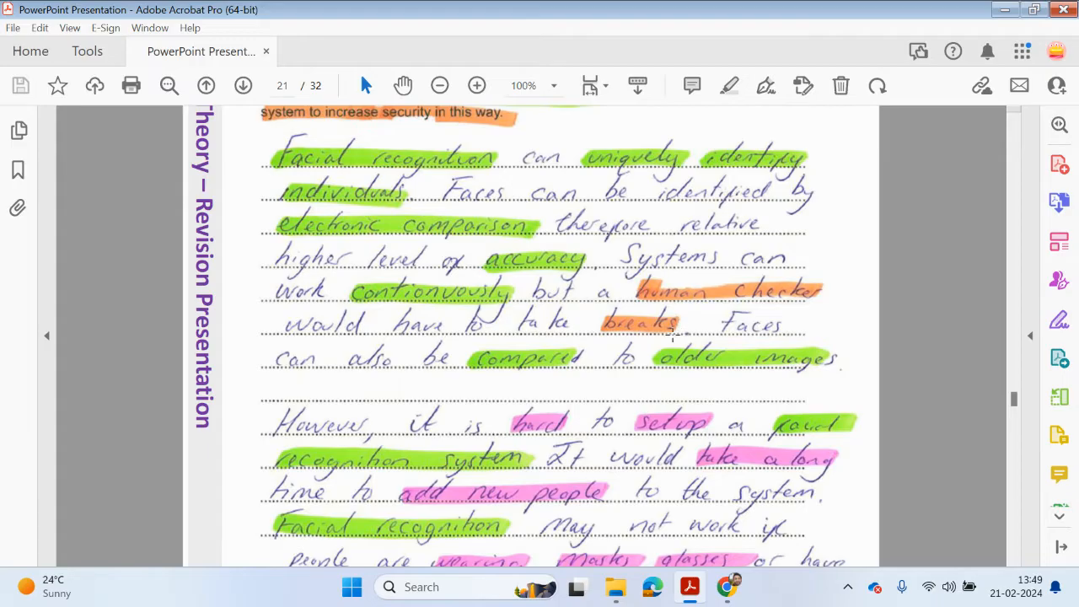
pyautogui.moveTo(788, 376)
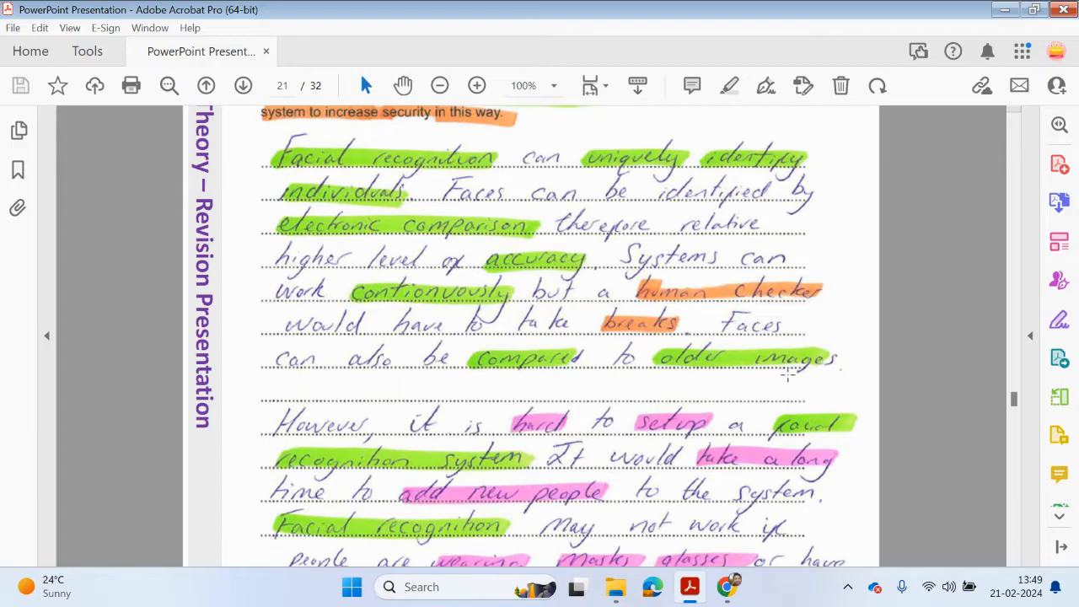
# Scroll past the end of page 21 to page 22's biometric exam question.
pyautogui.scroll(-3)
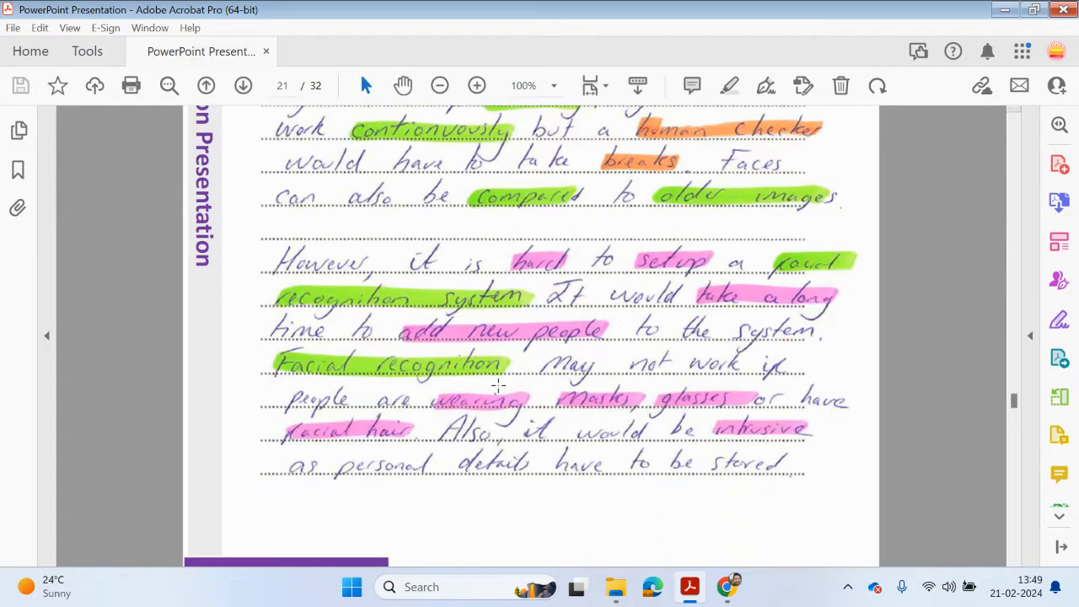
pyautogui.moveTo(714, 296)
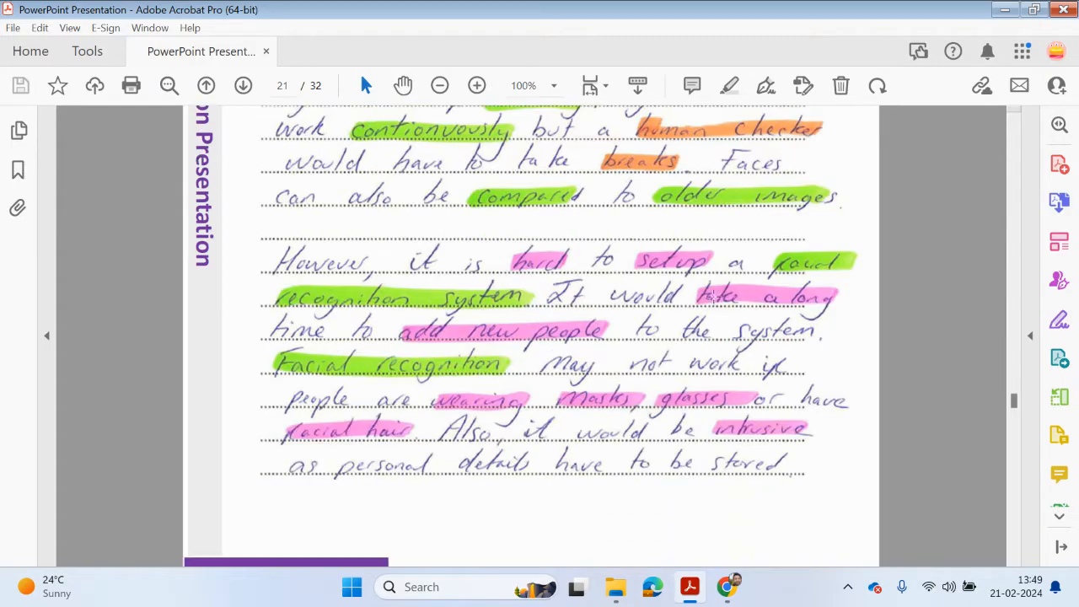
pyautogui.moveTo(641, 307)
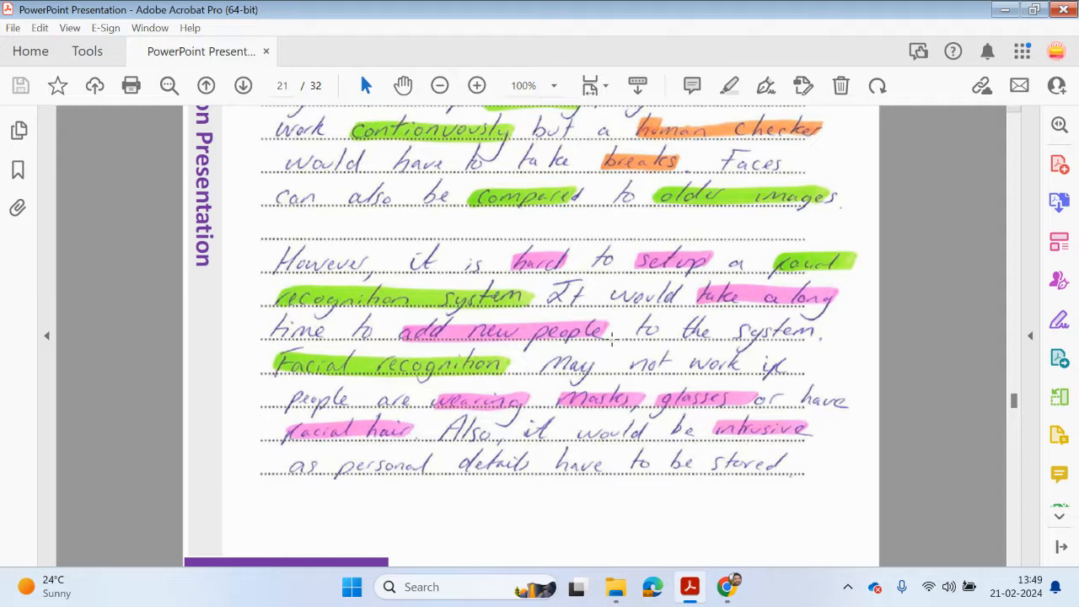
pyautogui.moveTo(366, 386)
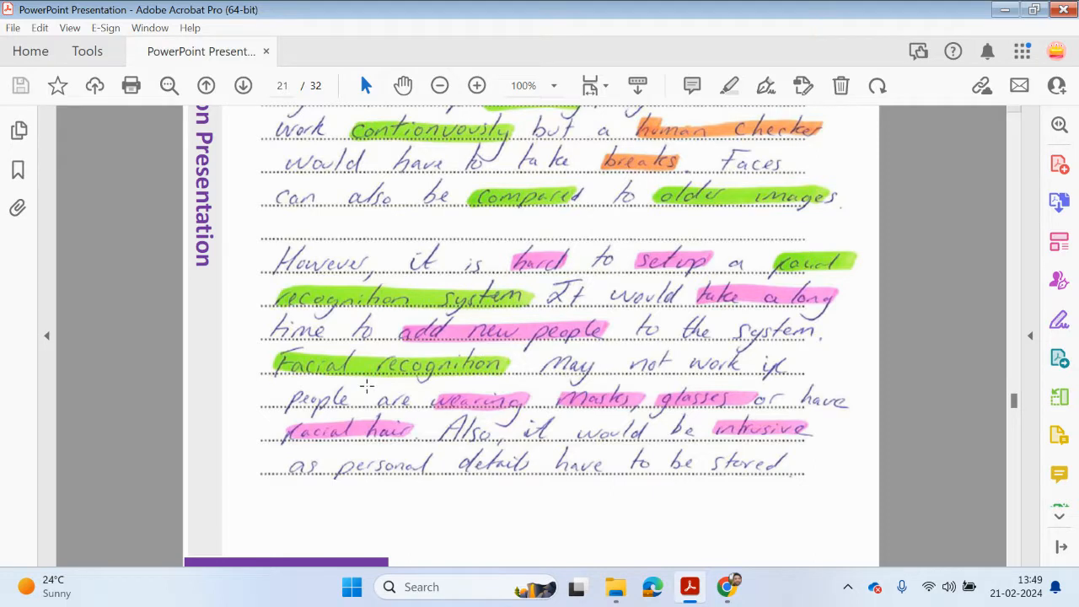
pyautogui.moveTo(468, 420)
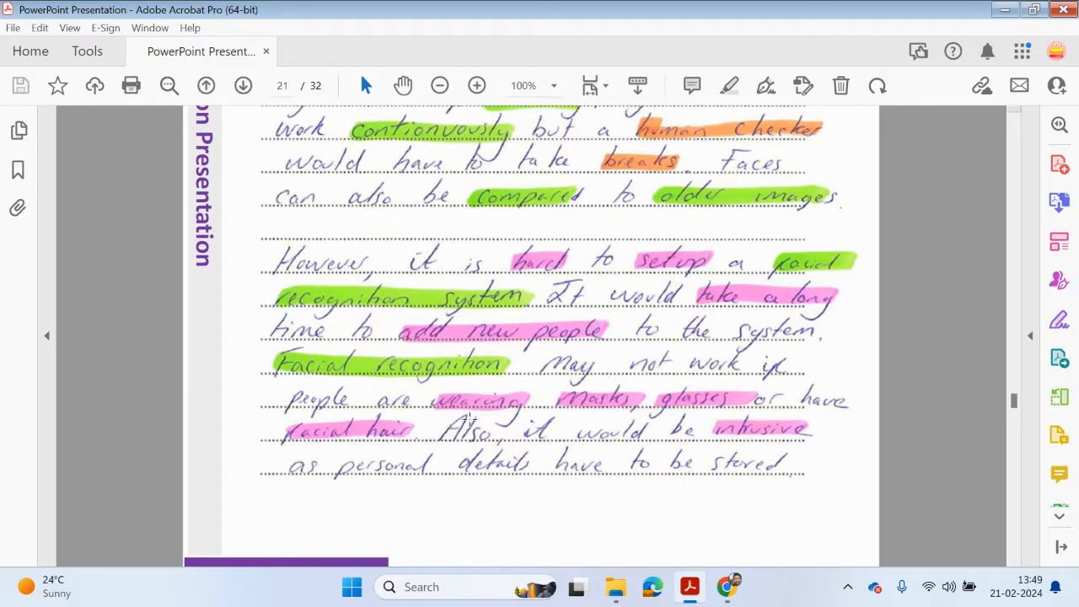
pyautogui.moveTo(315, 466)
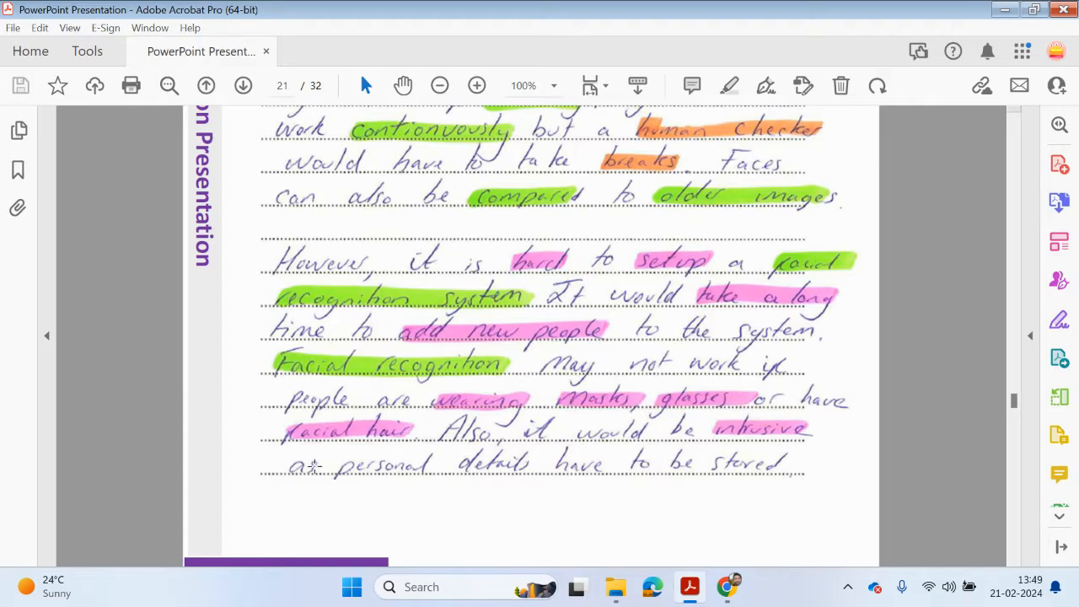
pyautogui.moveTo(542, 456)
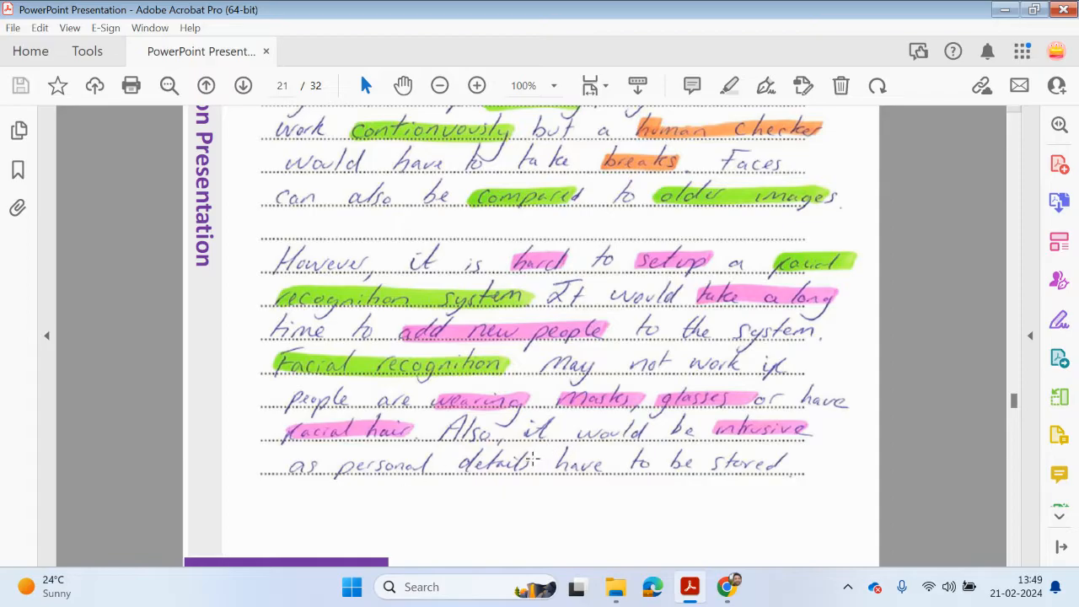
pyautogui.moveTo(470, 477)
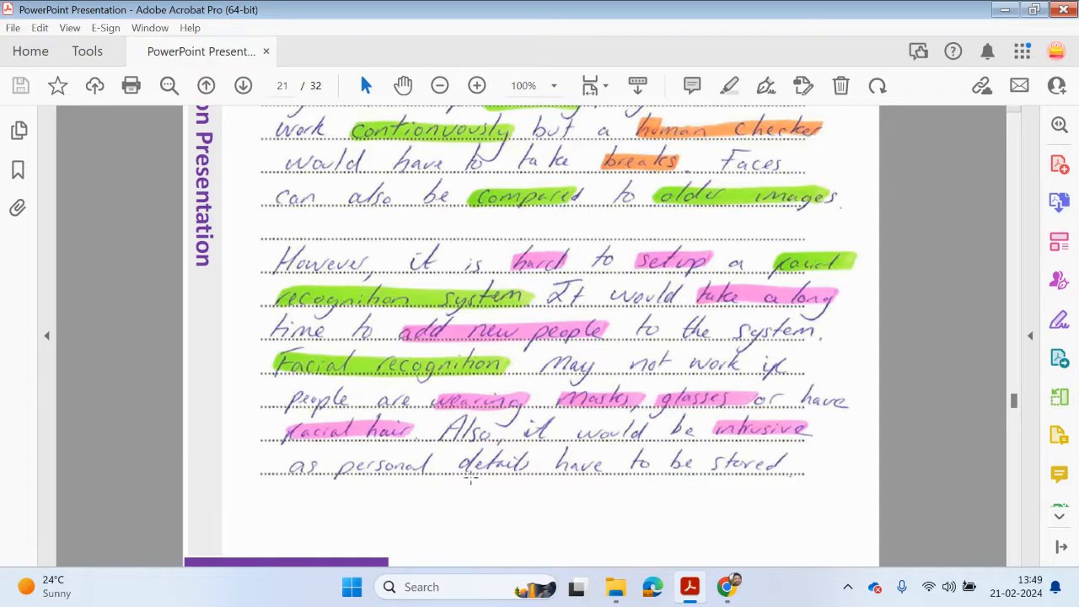
pyautogui.scroll(-3)
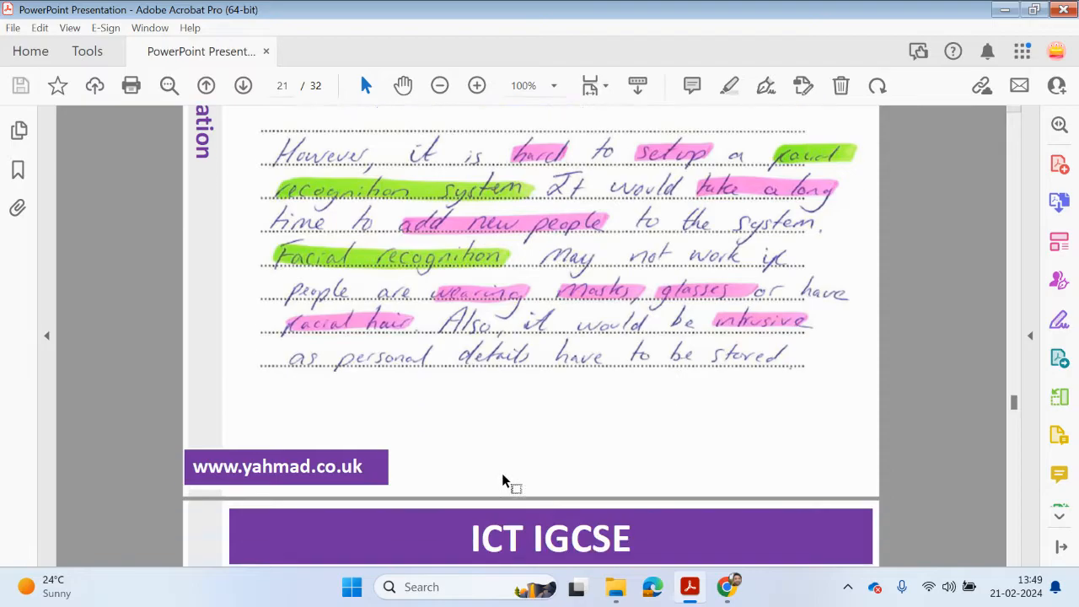
pyautogui.moveTo(724, 375)
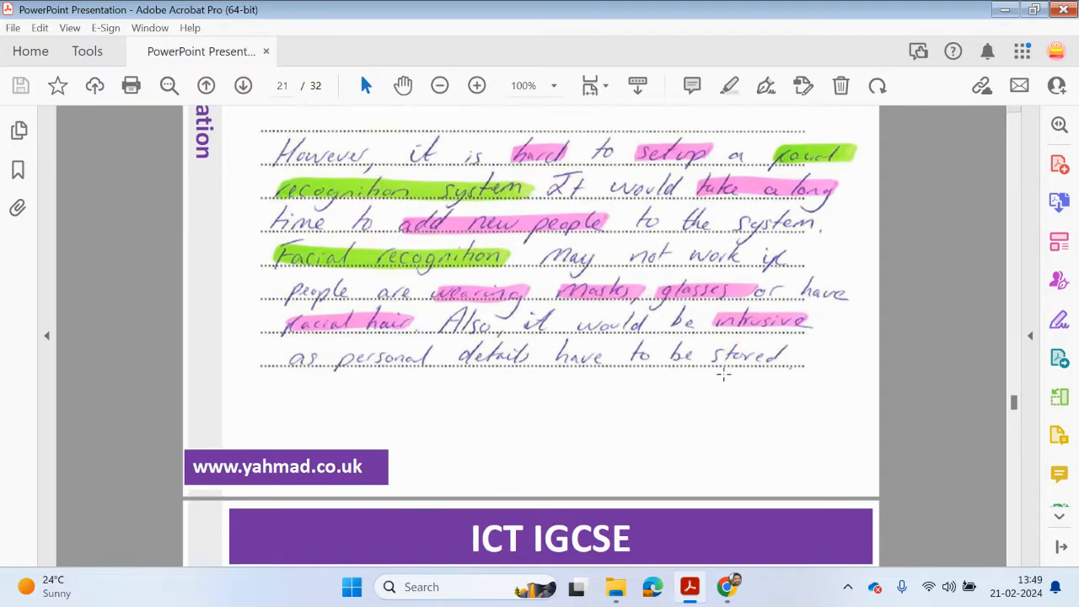
pyautogui.moveTo(725, 396)
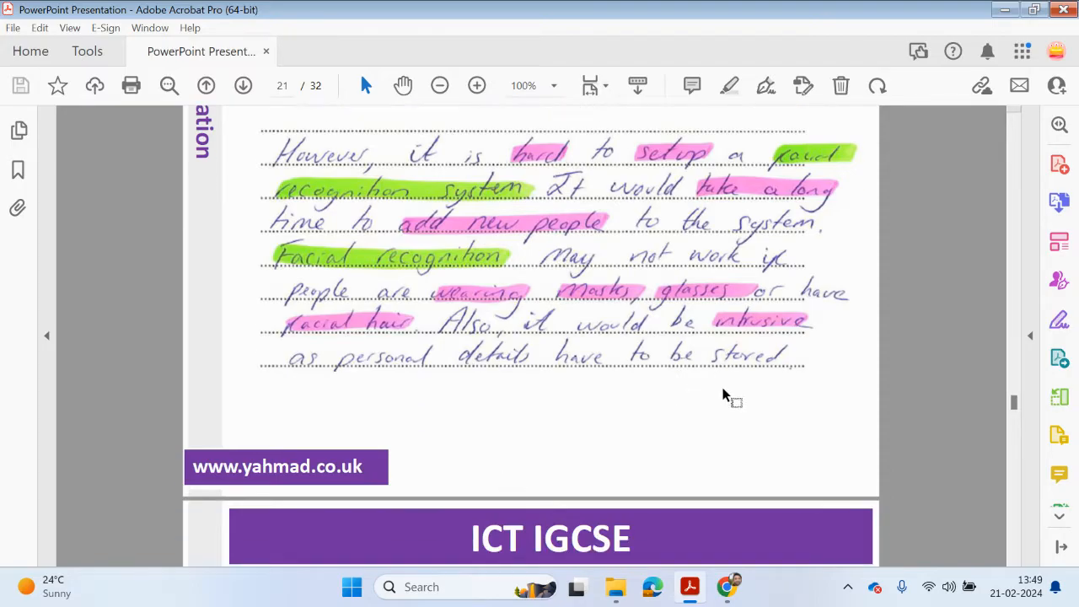
pyautogui.moveTo(661, 375)
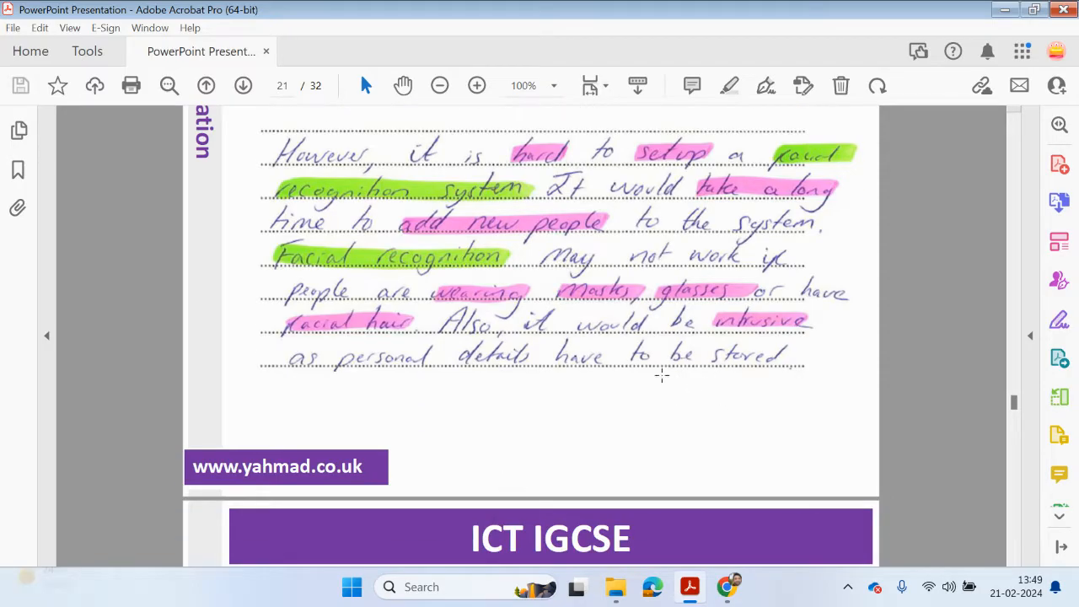
pyautogui.scroll(-3)
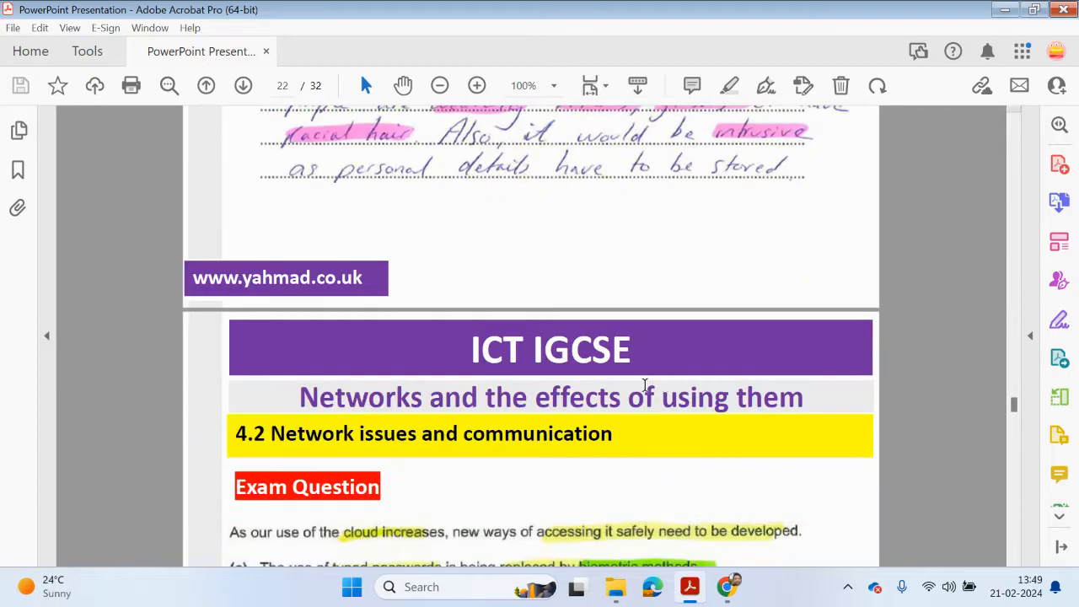
pyautogui.moveTo(675, 253)
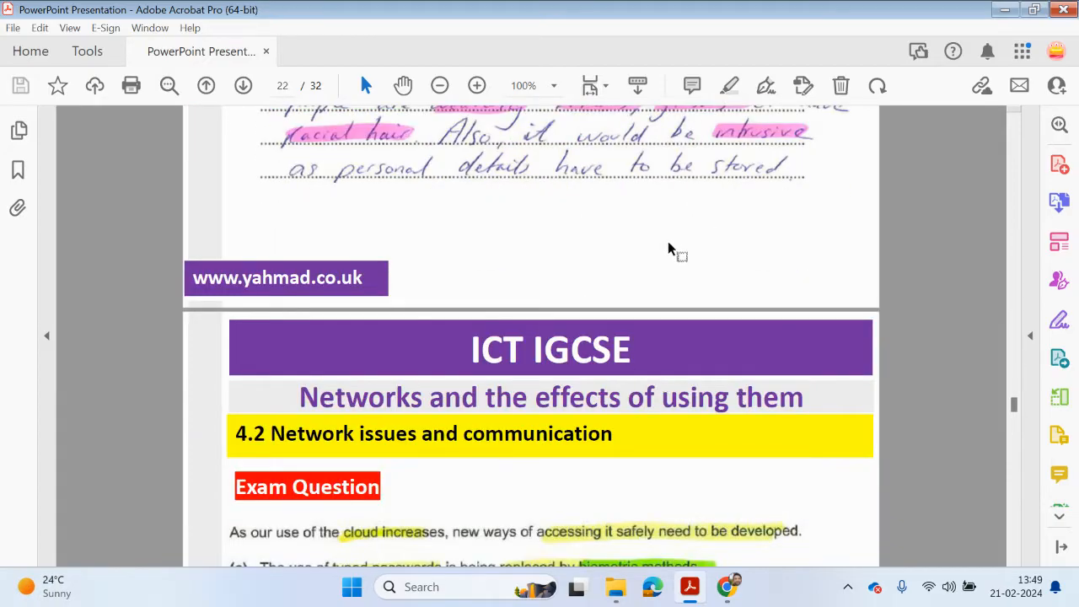
# Bring page 22's answer on biometric expense, enrolment difficulty and privacy invasion into view.
pyautogui.scroll(-3)
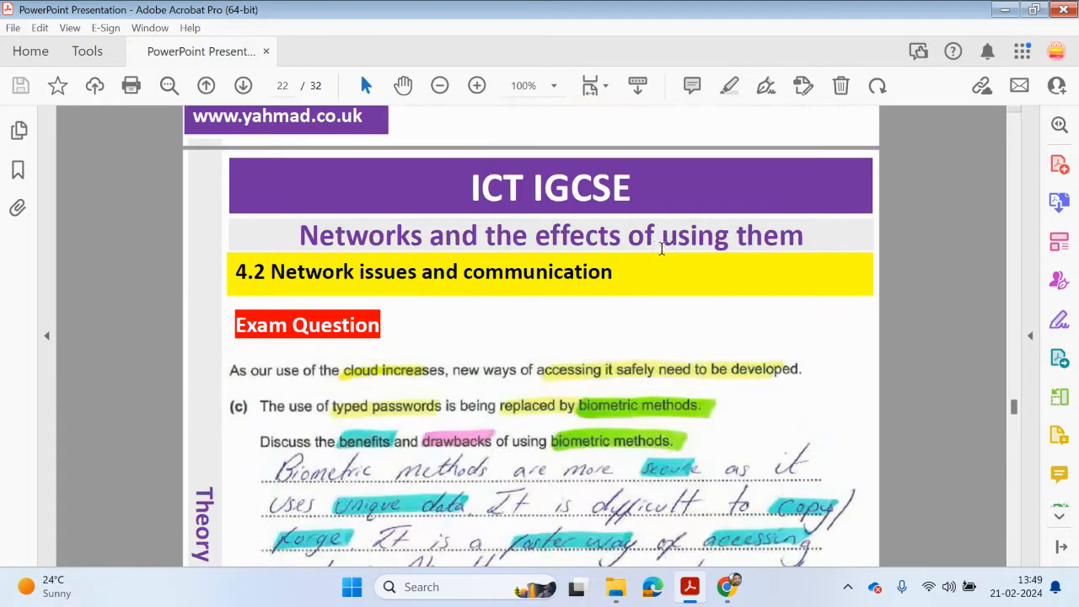
pyautogui.scroll(-3)
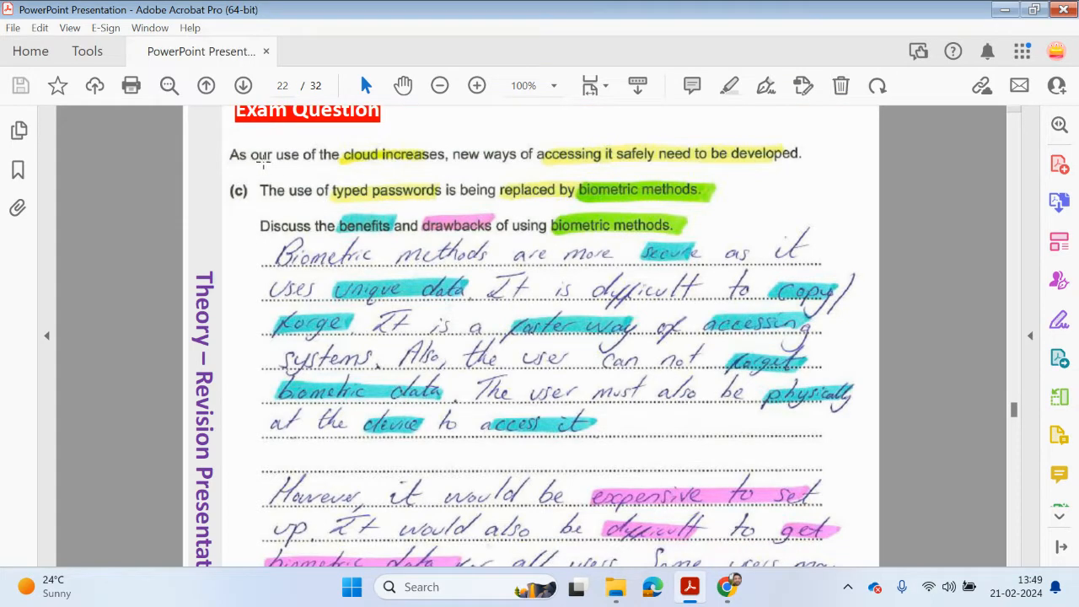
pyautogui.moveTo(472, 167)
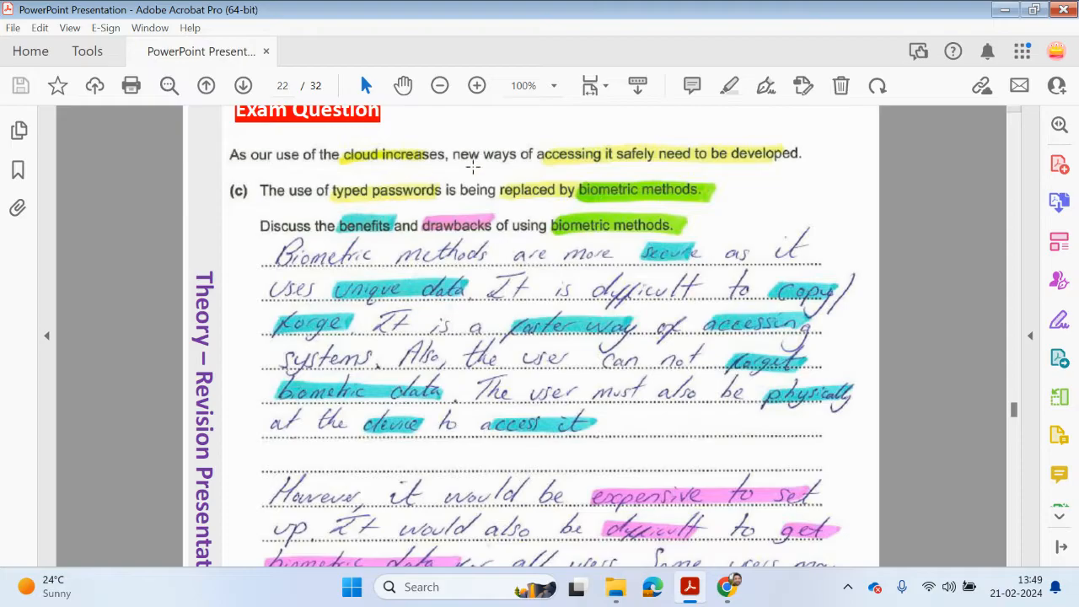
pyautogui.moveTo(715, 166)
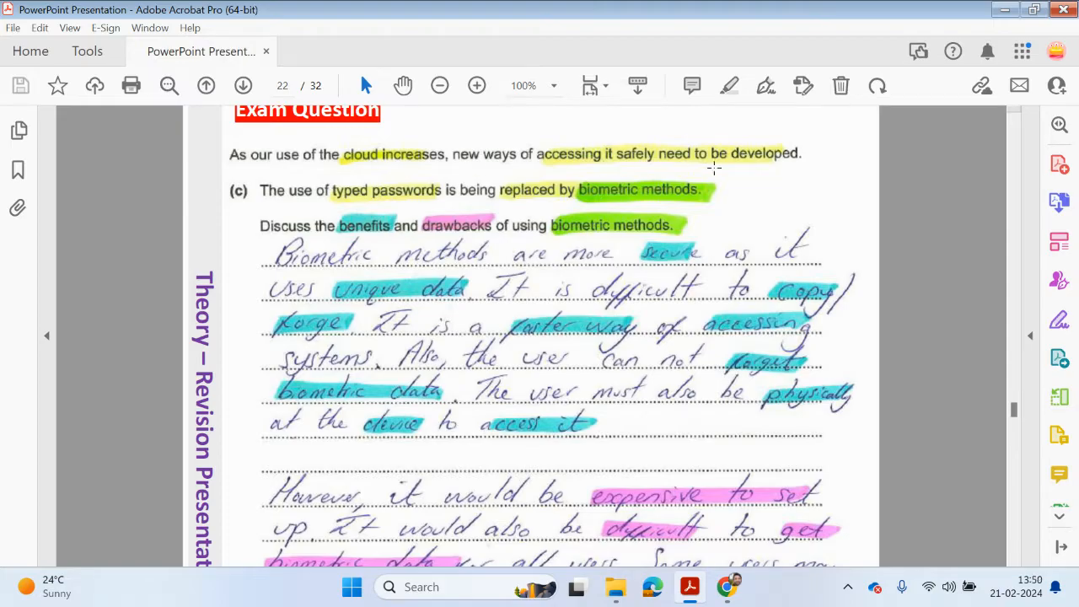
pyautogui.moveTo(343, 209)
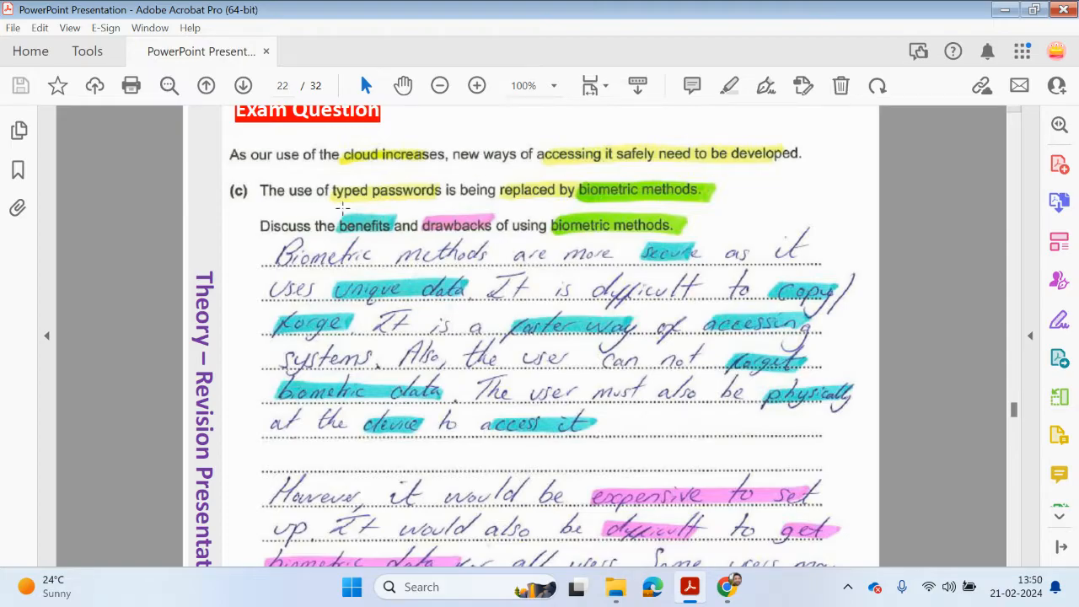
pyautogui.moveTo(662, 209)
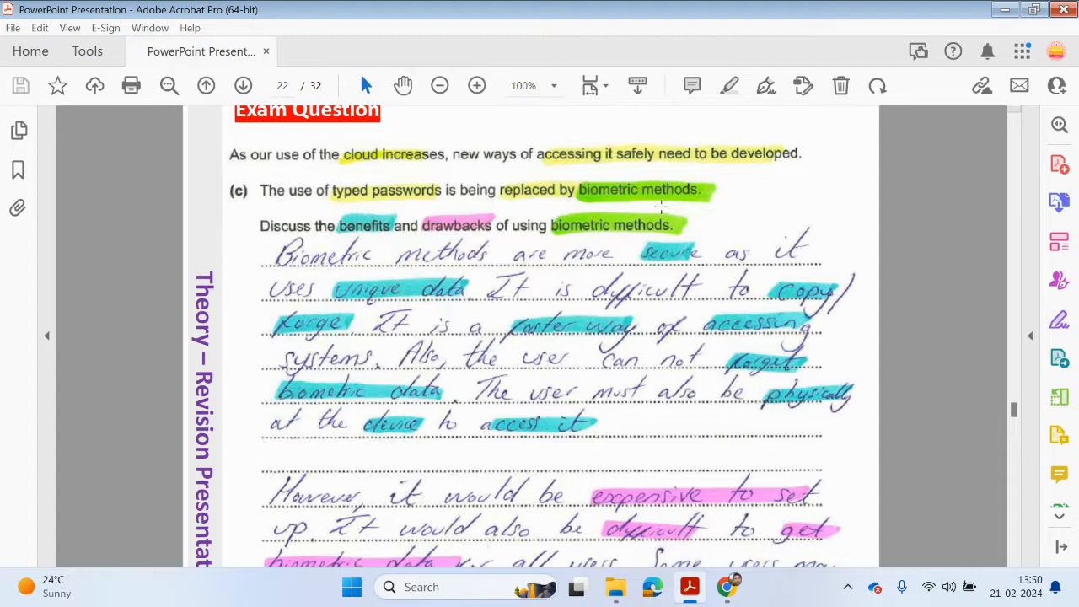
pyautogui.scroll(-3)
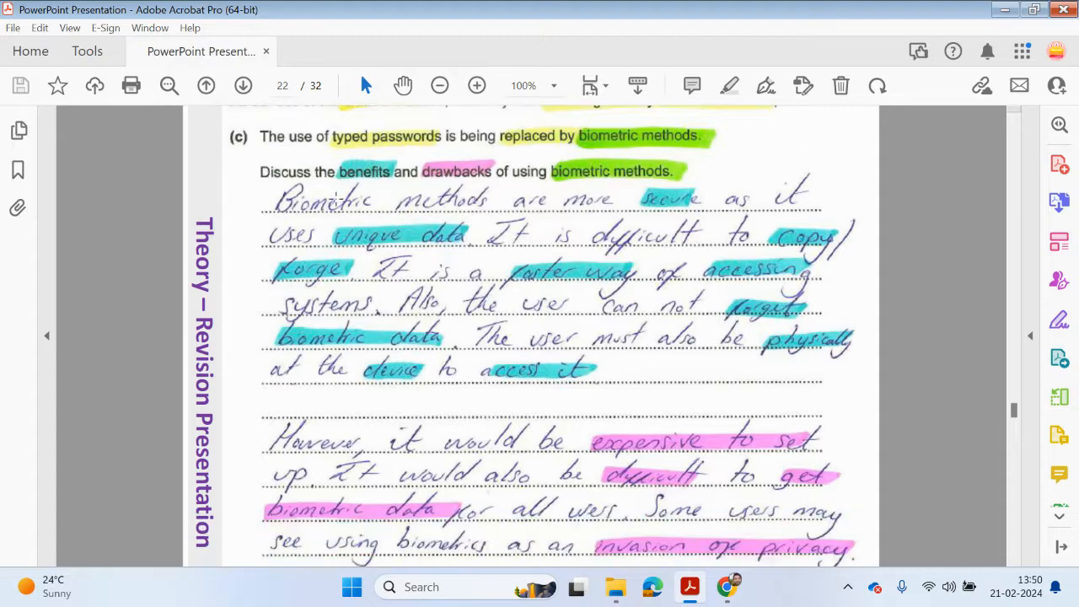
pyautogui.moveTo(646, 186)
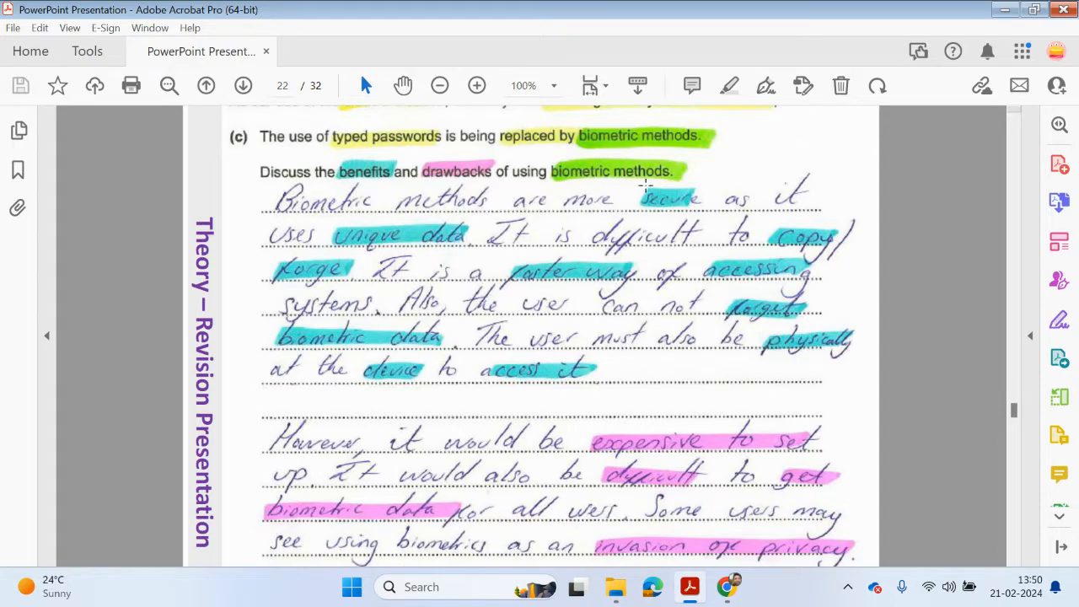
pyautogui.moveTo(323, 257)
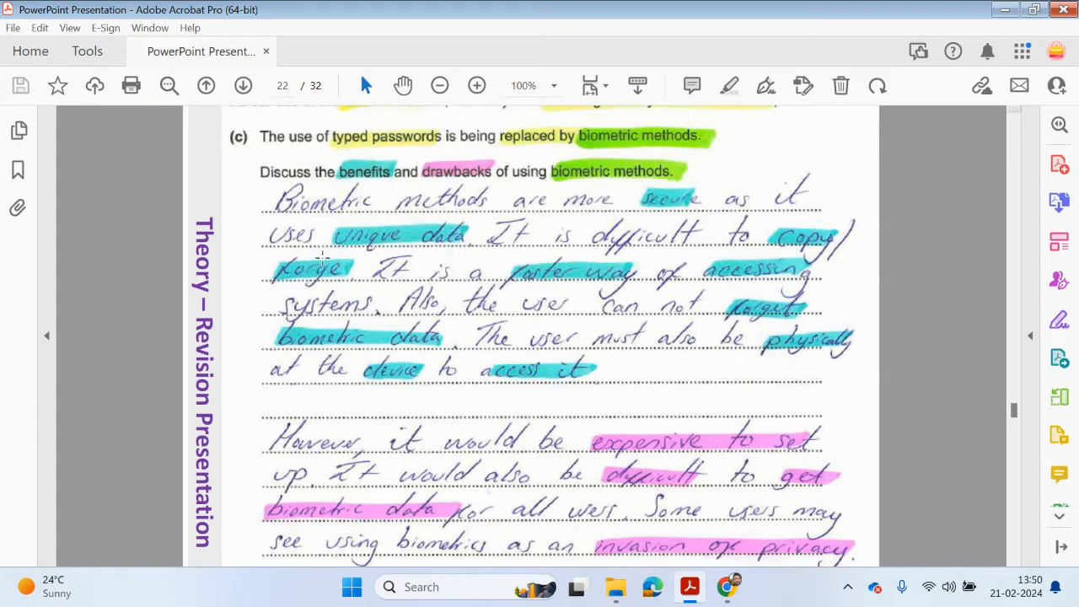
pyautogui.moveTo(669, 212)
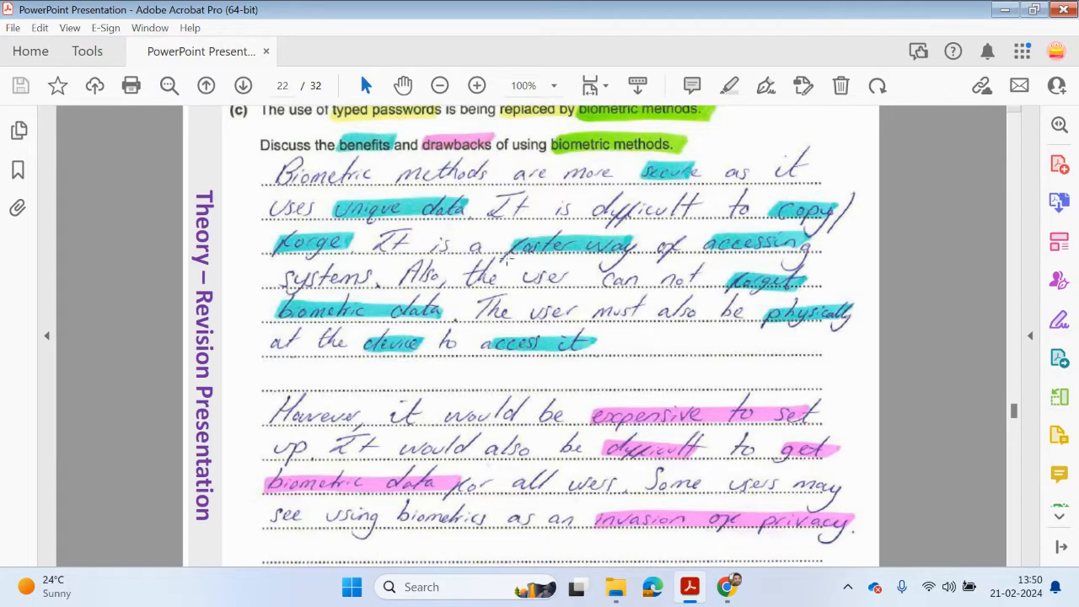
pyautogui.moveTo(405, 262)
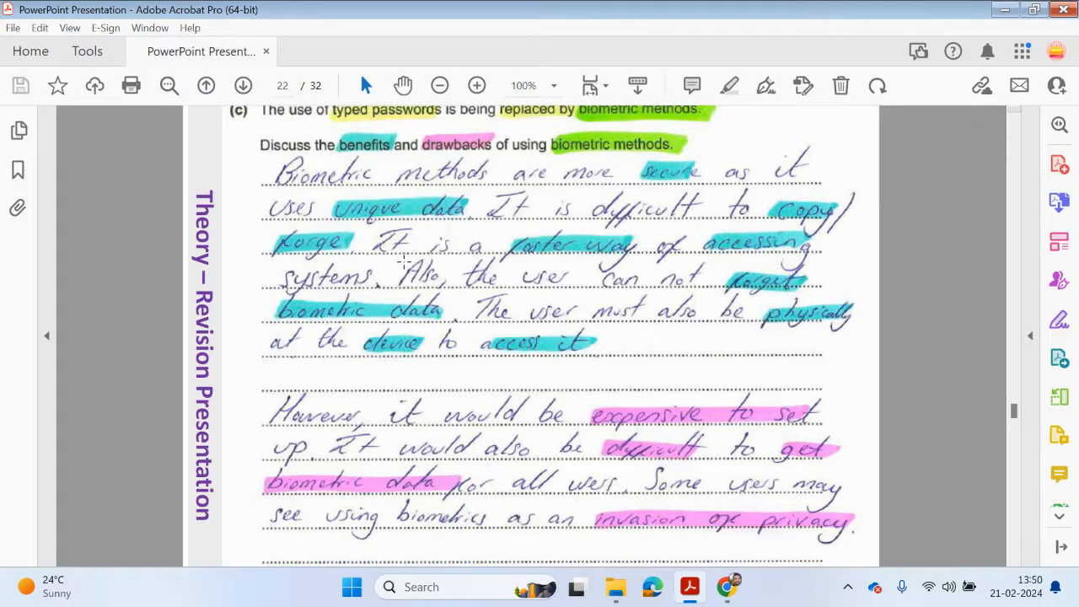
pyautogui.moveTo(403, 306)
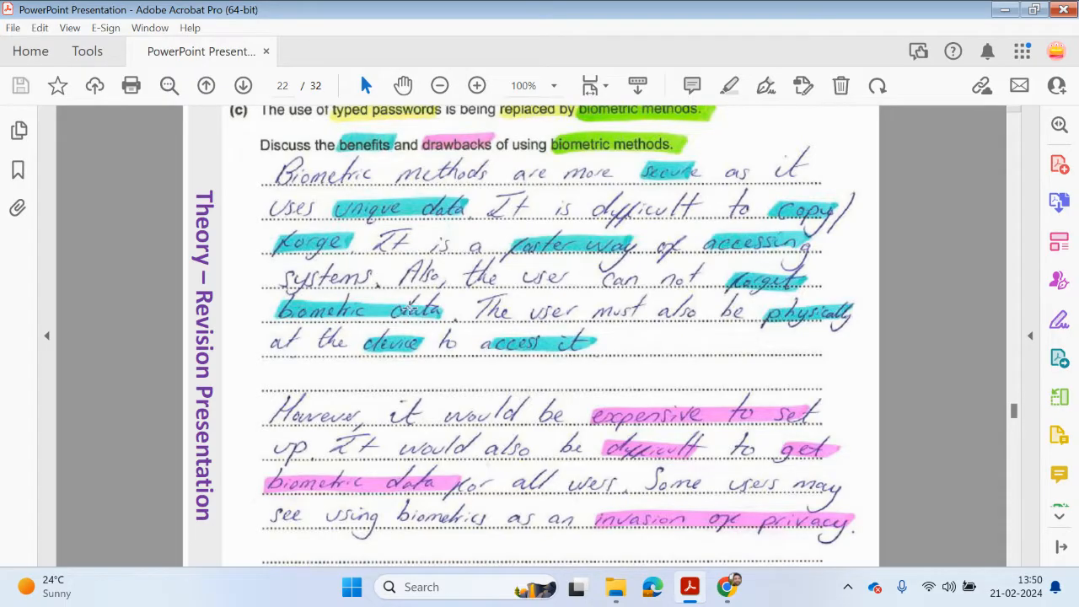
pyautogui.moveTo(662, 296)
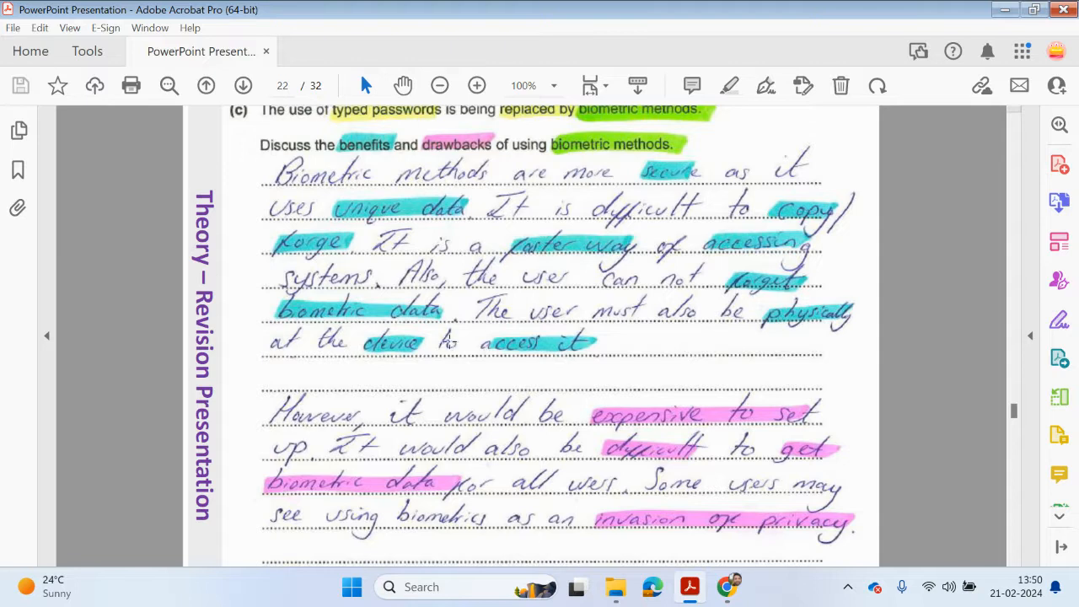
pyautogui.moveTo(541, 342)
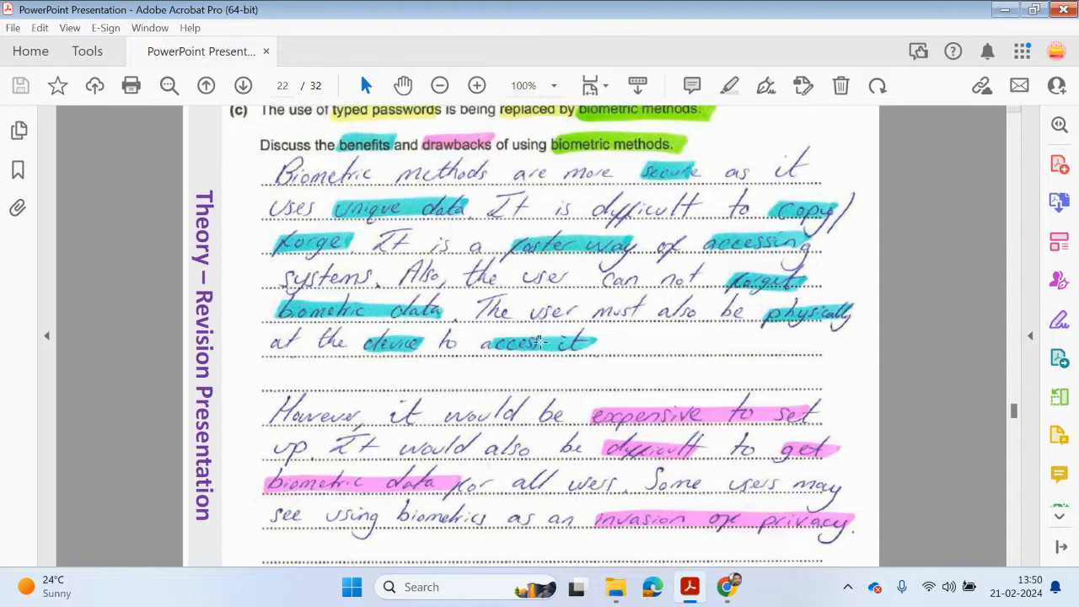
# Scroll to page 23's table on magnetic swipe cards, zero login and smart cards.
pyautogui.scroll(-3)
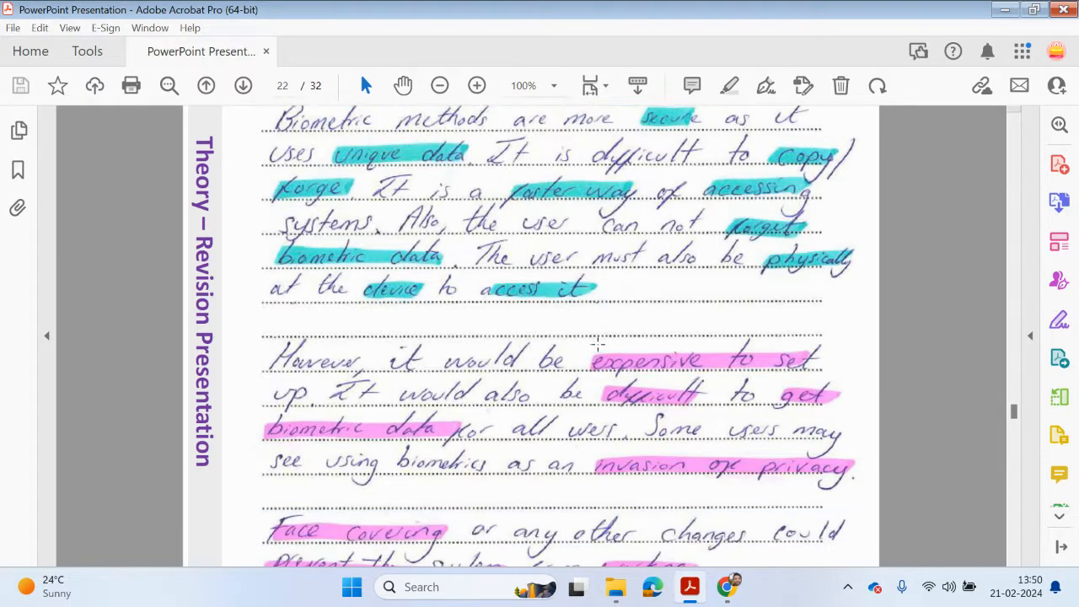
pyautogui.scroll(-3)
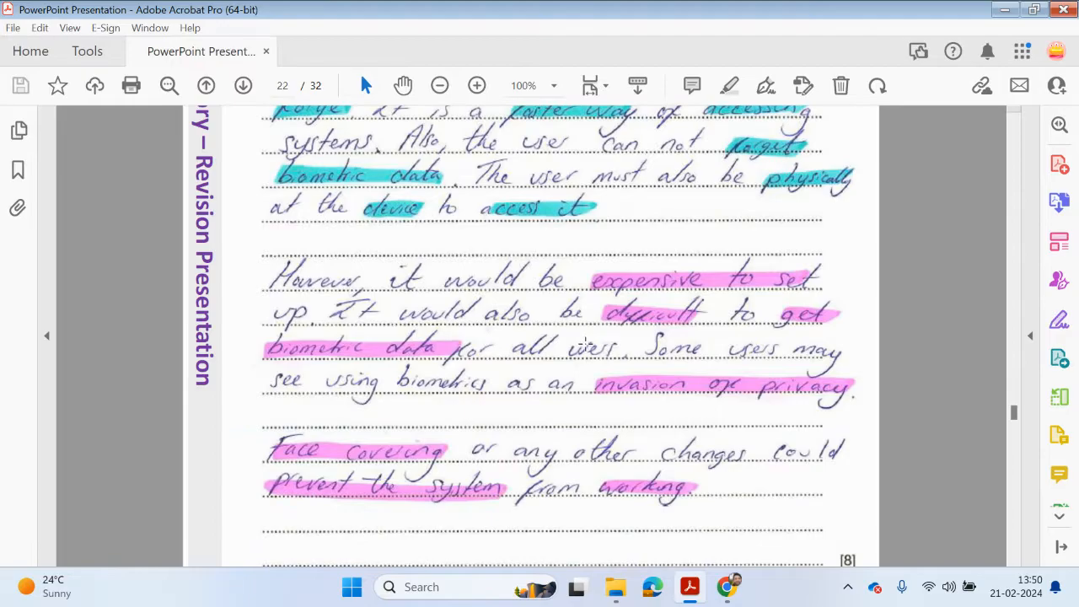
pyautogui.moveTo(661, 328)
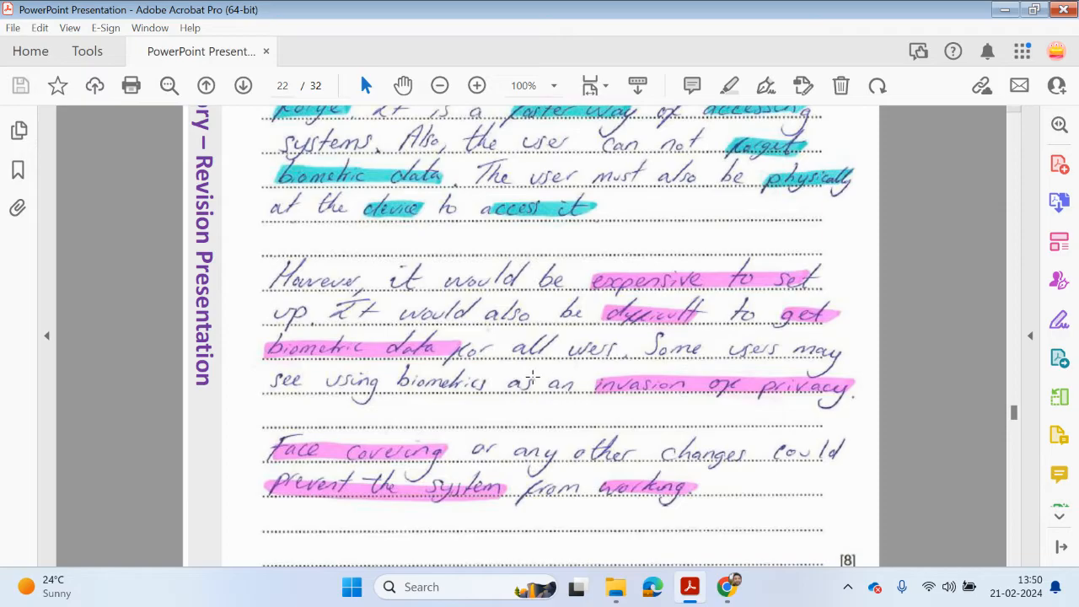
pyautogui.moveTo(420, 397)
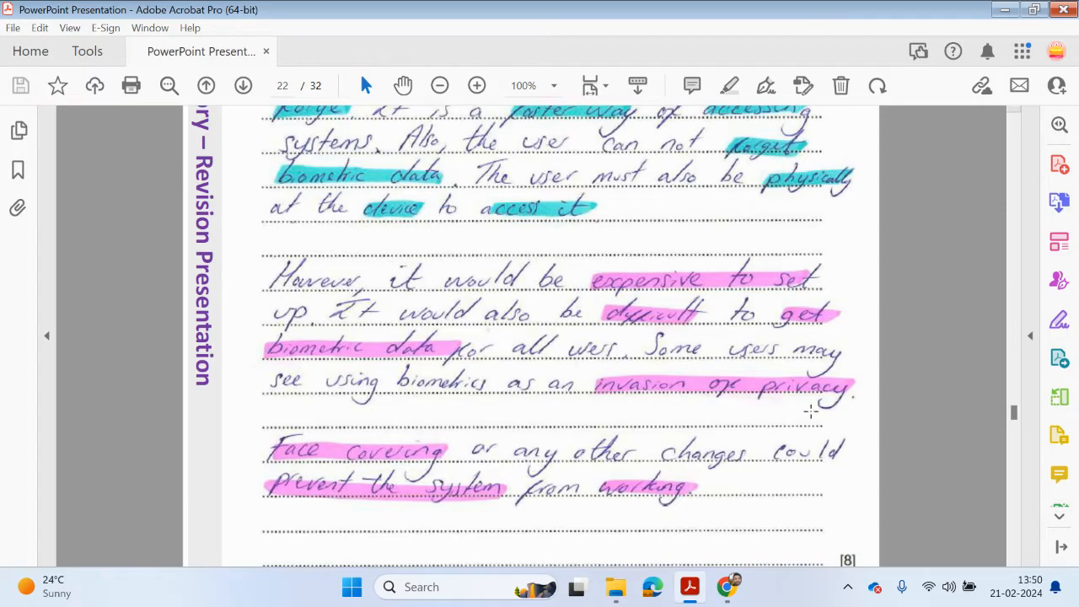
pyautogui.scroll(-3)
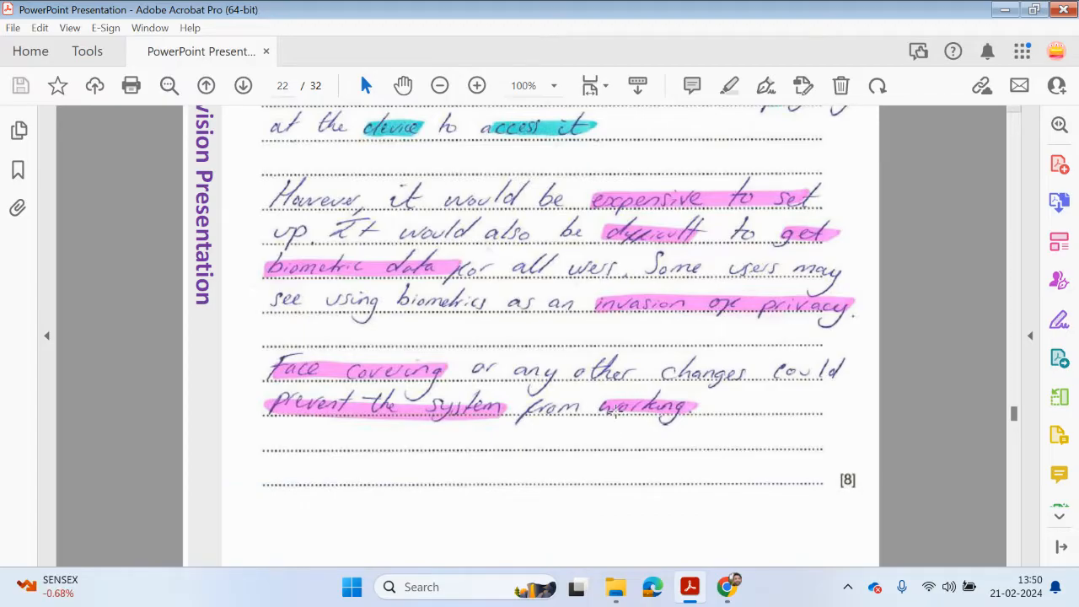
pyautogui.scroll(-3)
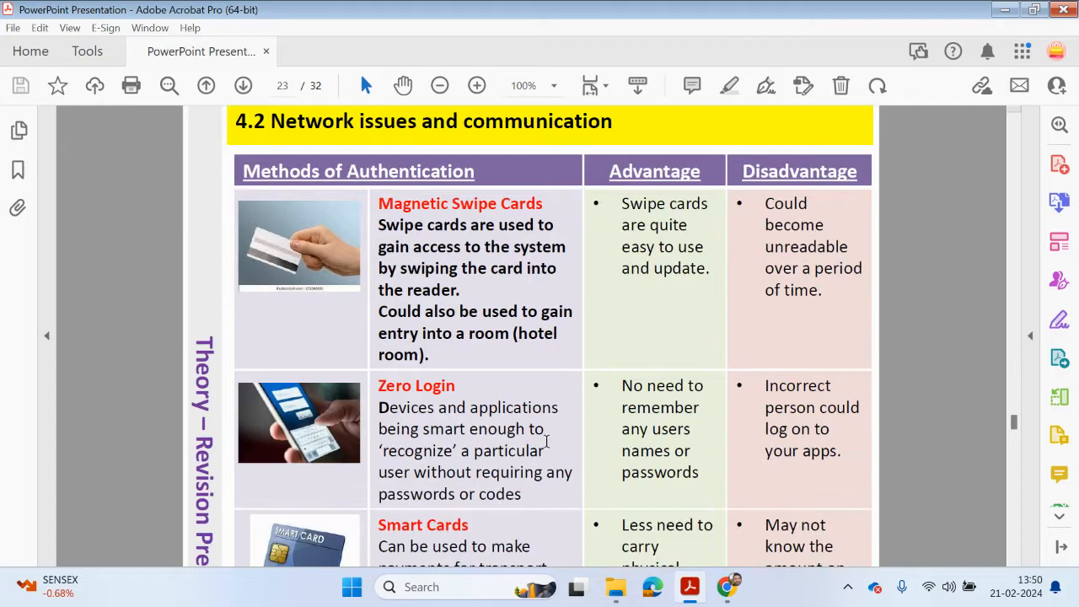
pyautogui.scroll(-3)
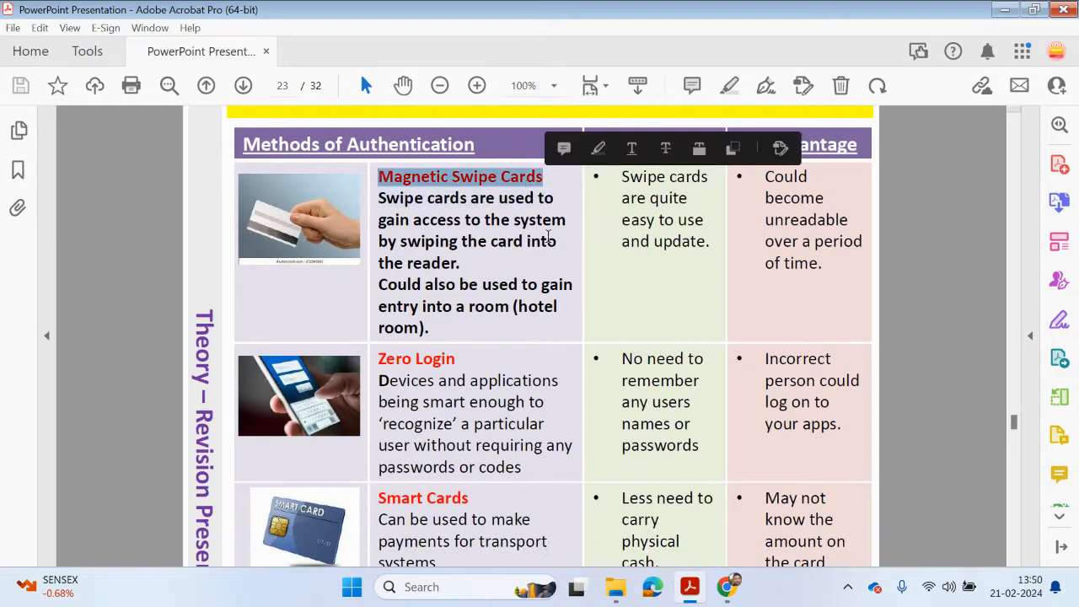
pyautogui.moveTo(578, 272)
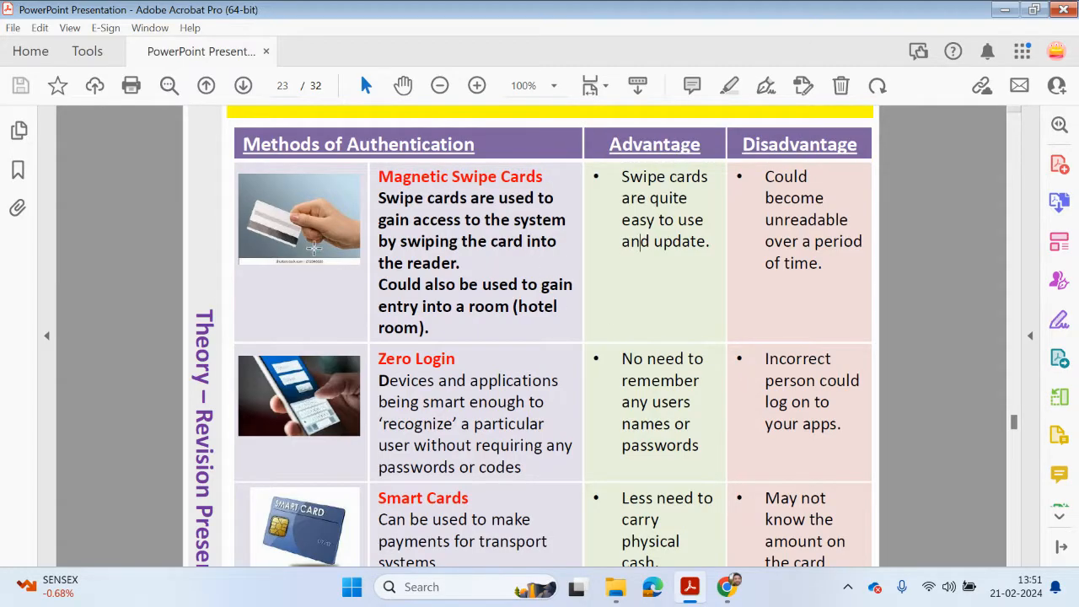
pyautogui.moveTo(730, 257)
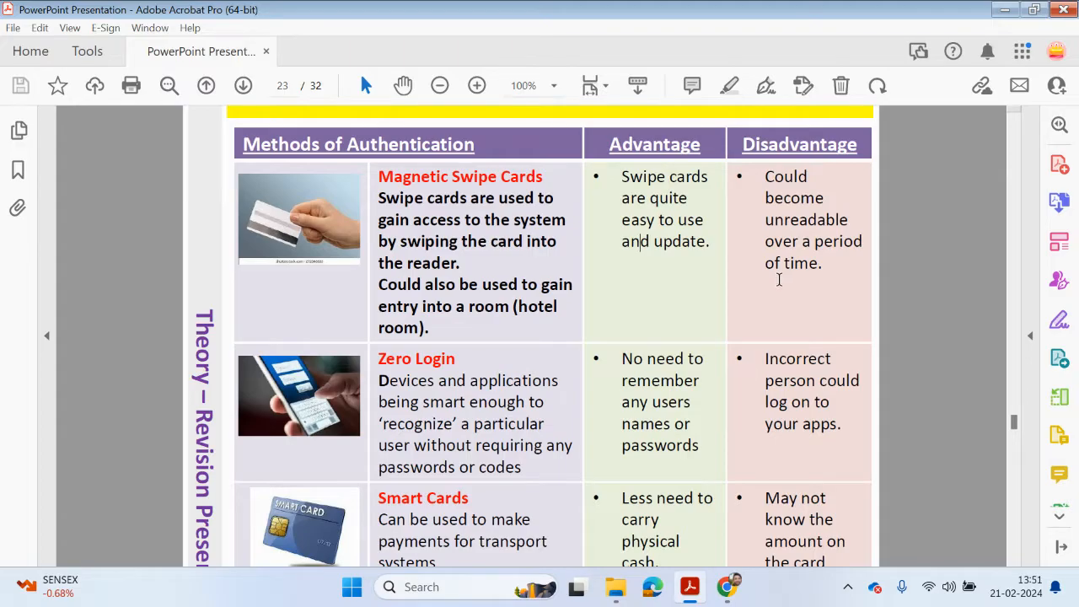
# Scroll down page 23 and select the smart card disadvantage text.
pyautogui.scroll(-3)
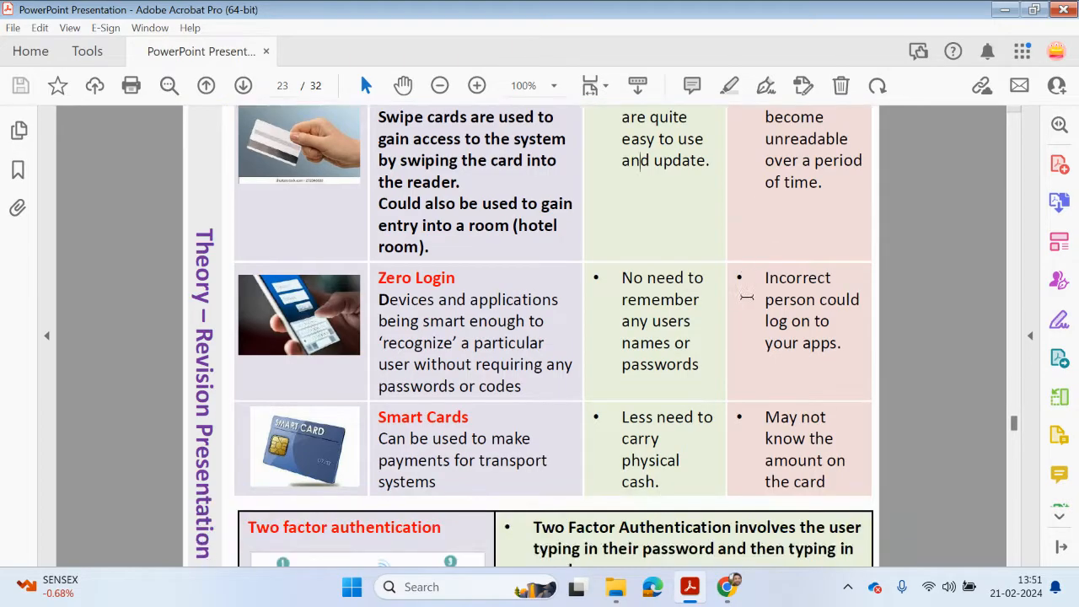
pyautogui.scroll(-3)
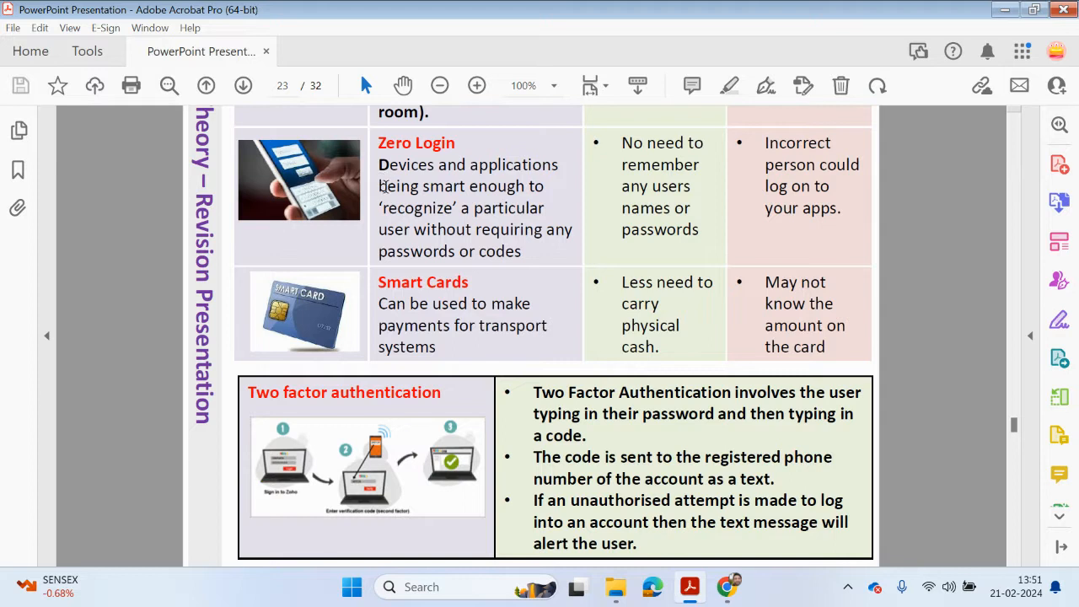
pyautogui.moveTo(417, 221)
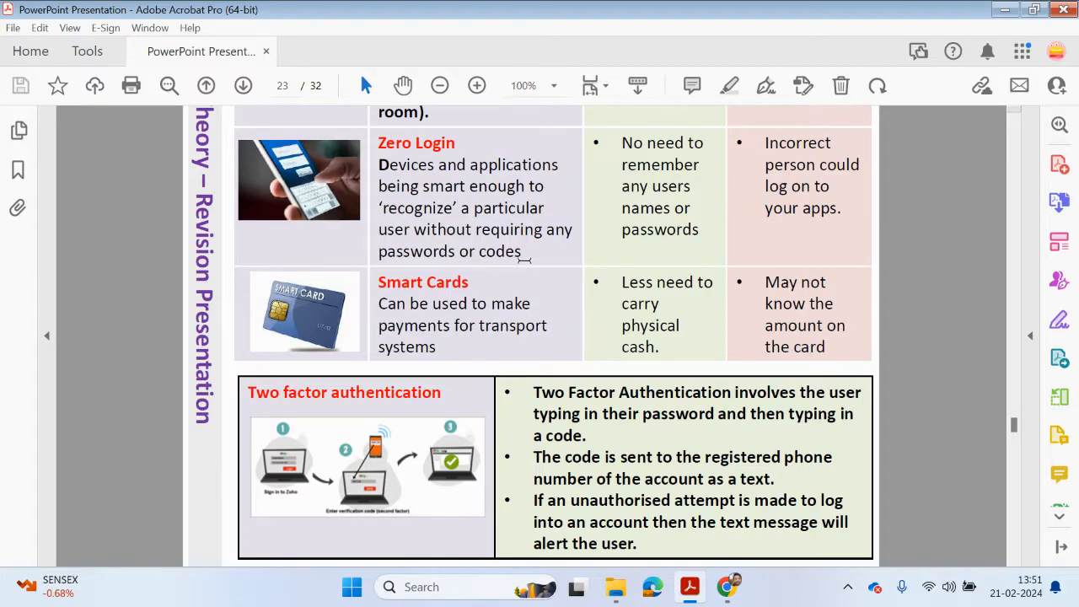
pyautogui.scroll(-3)
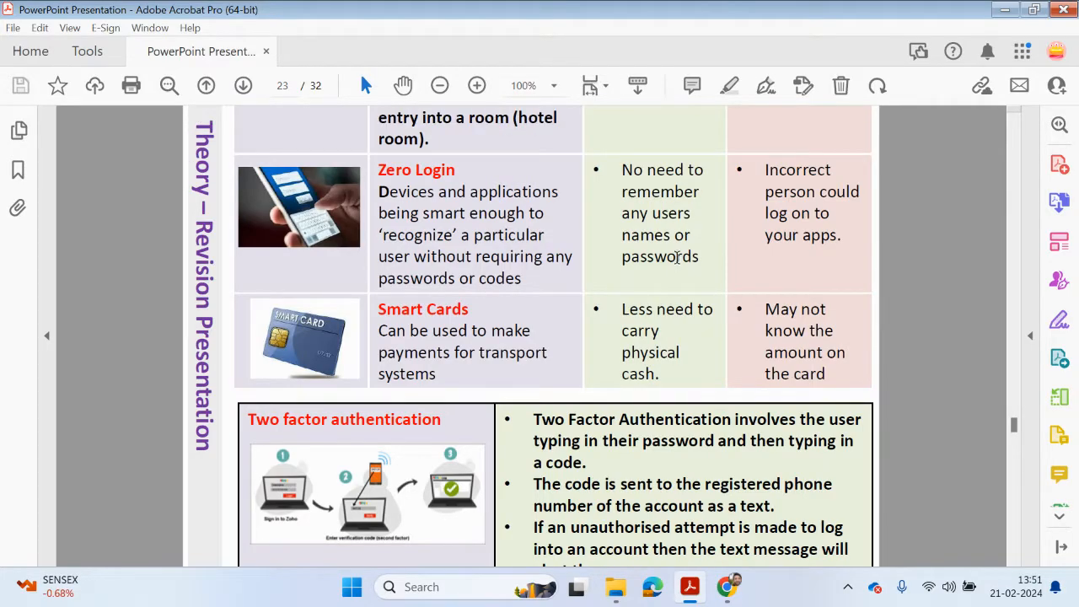
pyautogui.moveTo(767, 173)
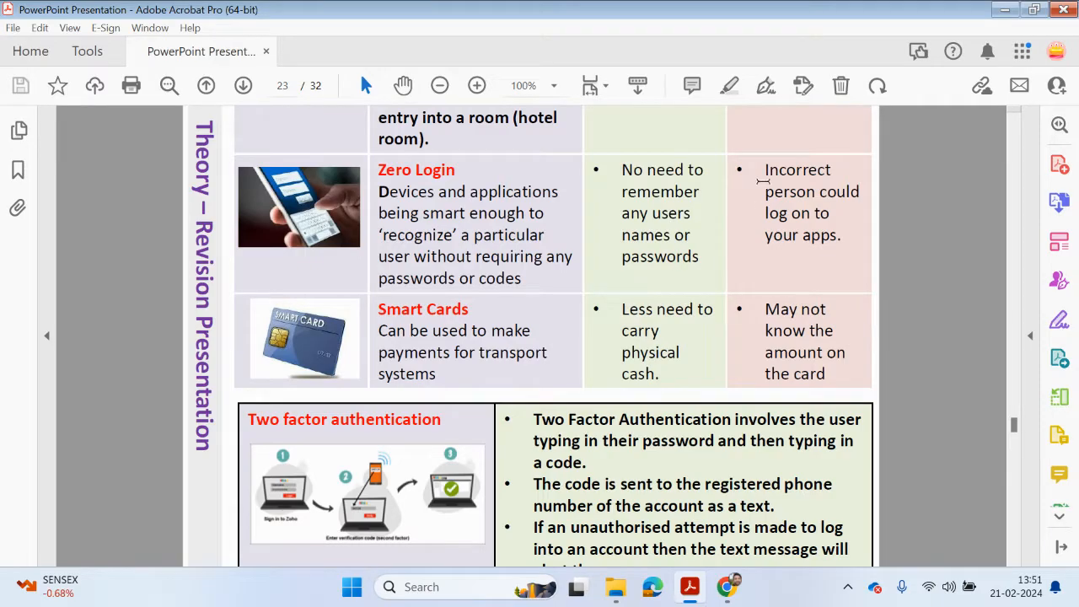
pyautogui.moveTo(519, 325)
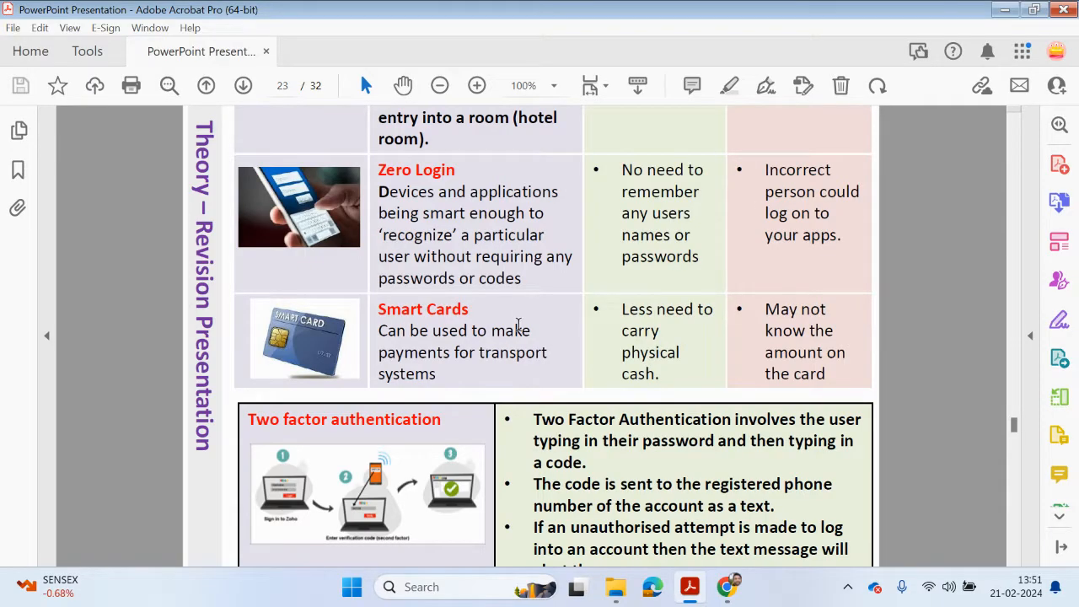
pyautogui.moveTo(461, 381)
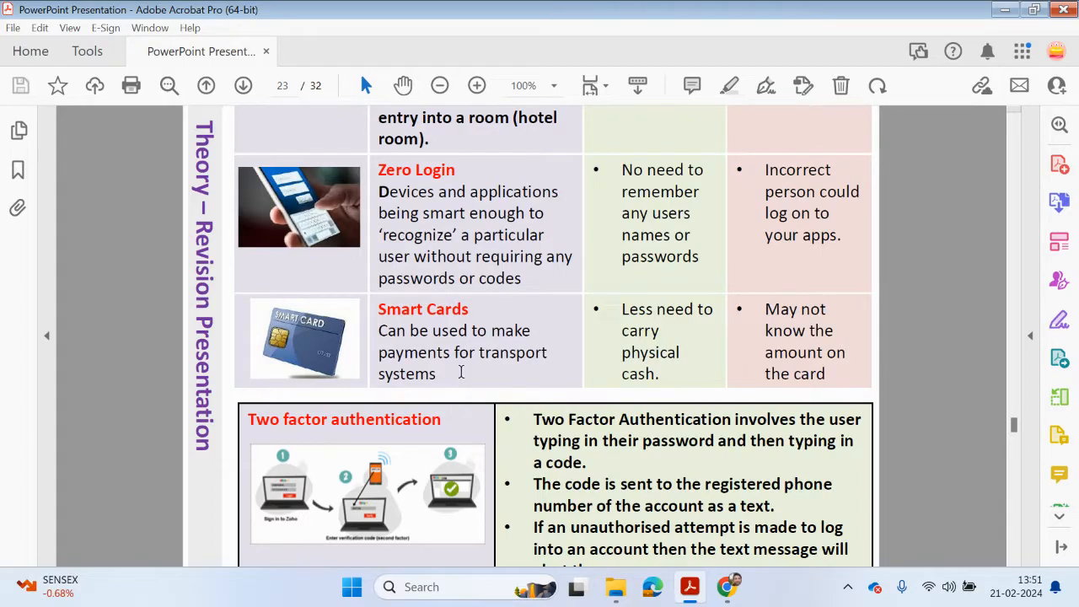
pyautogui.moveTo(464, 381)
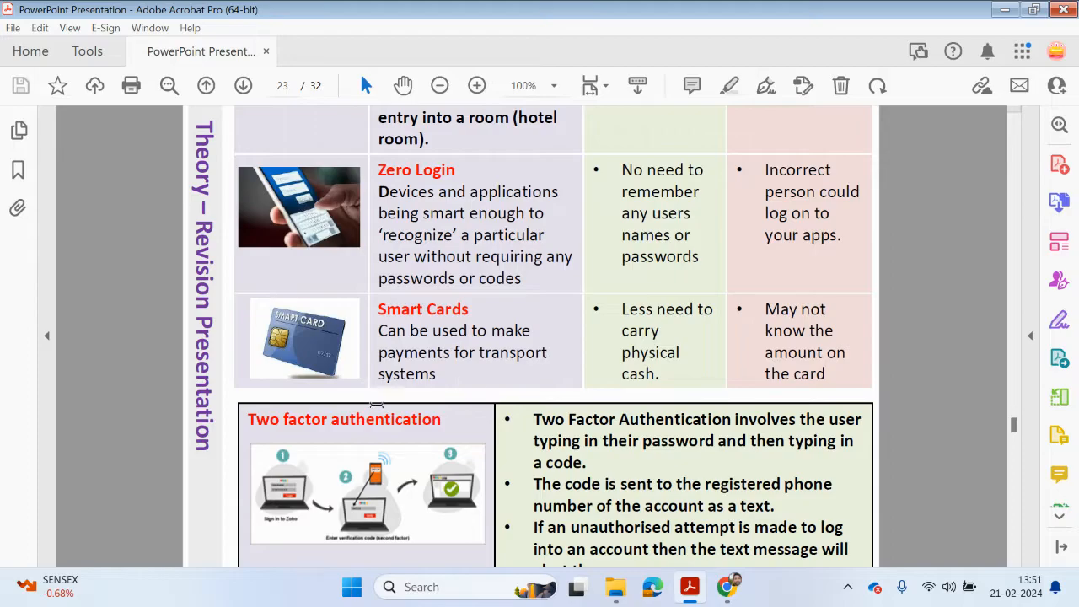
pyautogui.moveTo(424, 385)
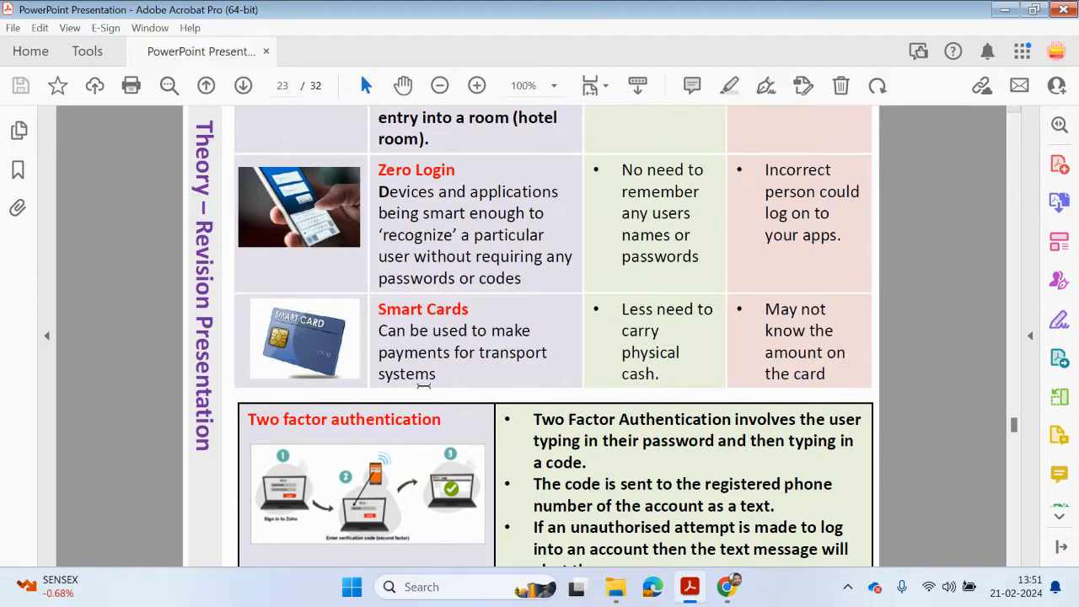
pyautogui.moveTo(388, 341)
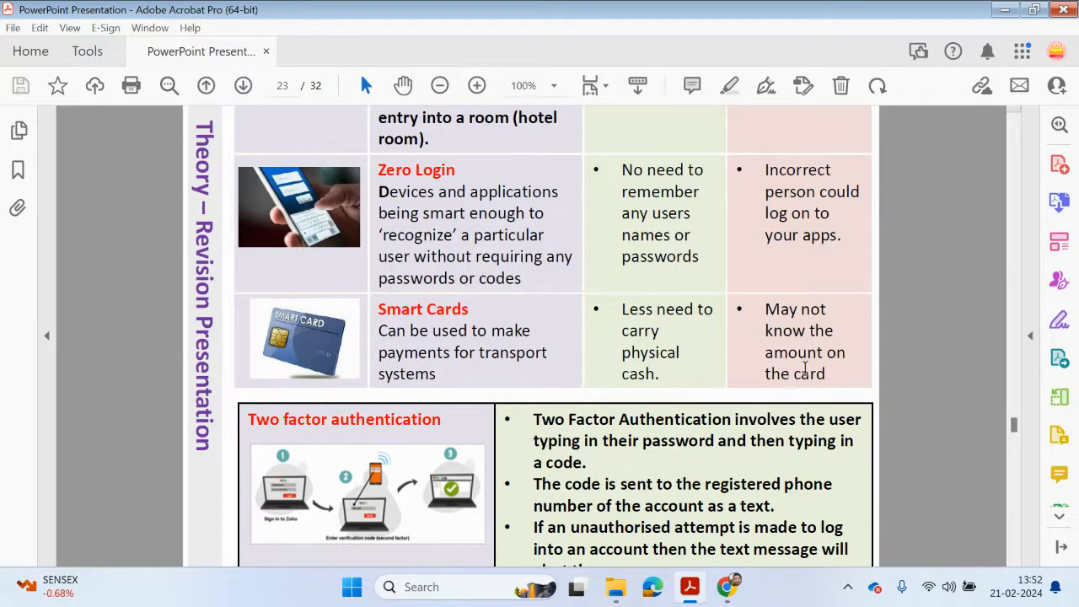
pyautogui.moveTo(765, 330); pyautogui.dragTo(827, 374)
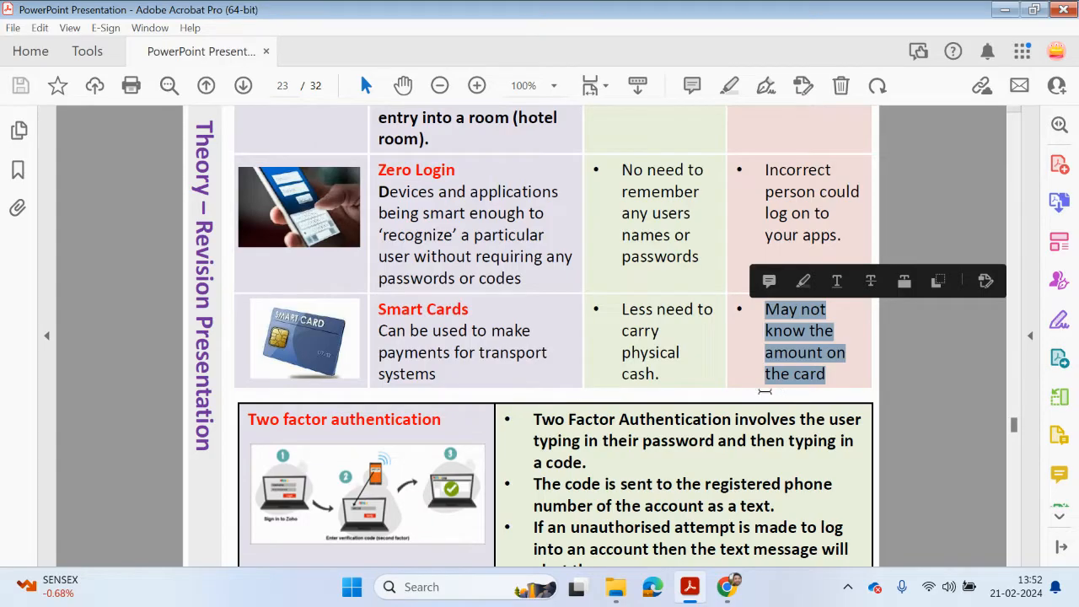
pyautogui.moveTo(744, 417)
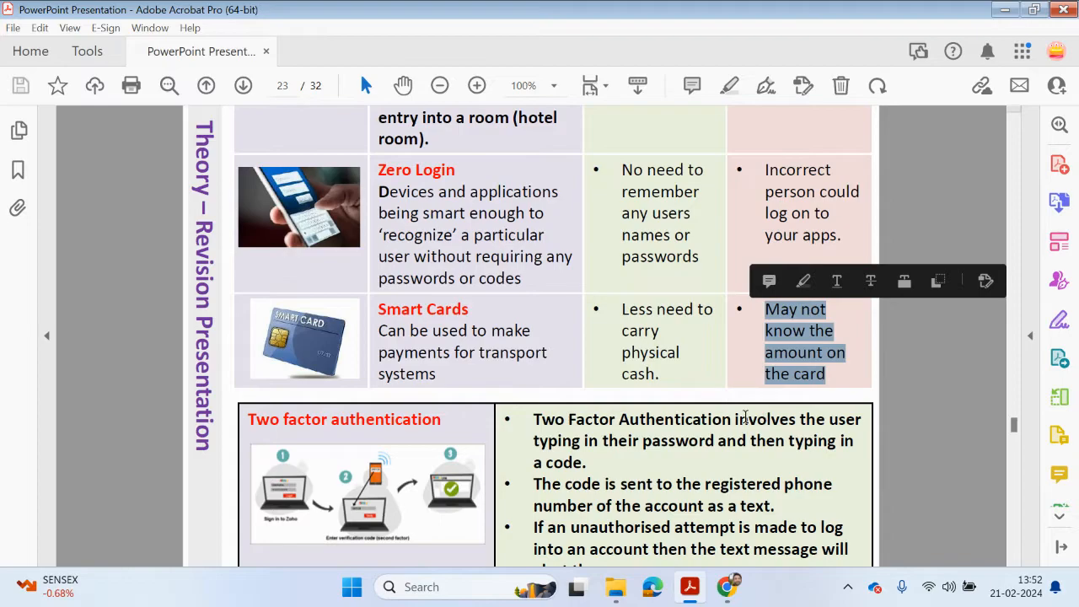
pyautogui.moveTo(818, 401)
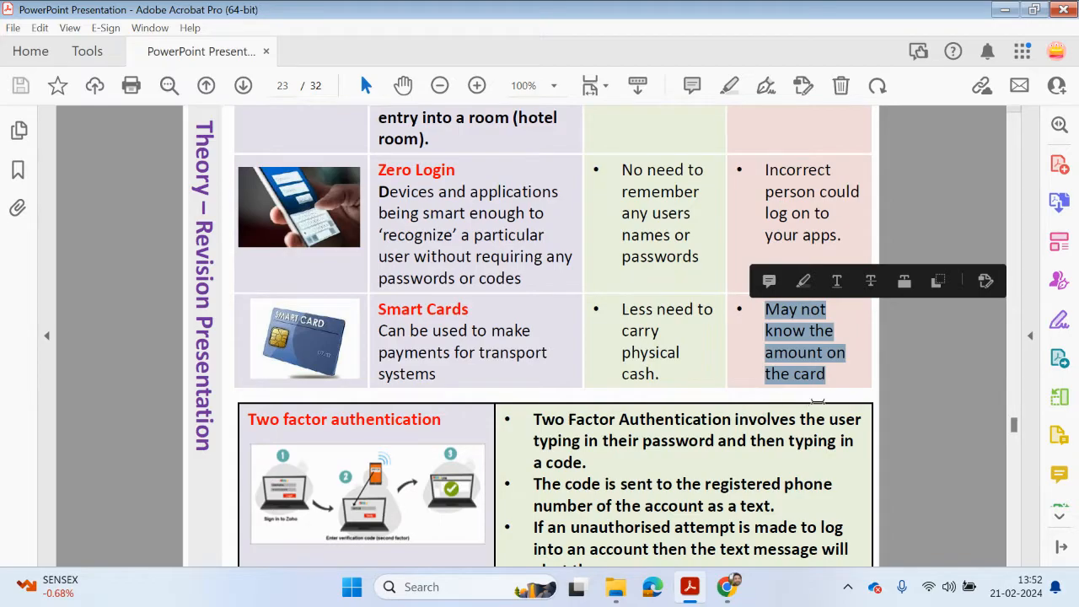
pyautogui.moveTo(780, 379)
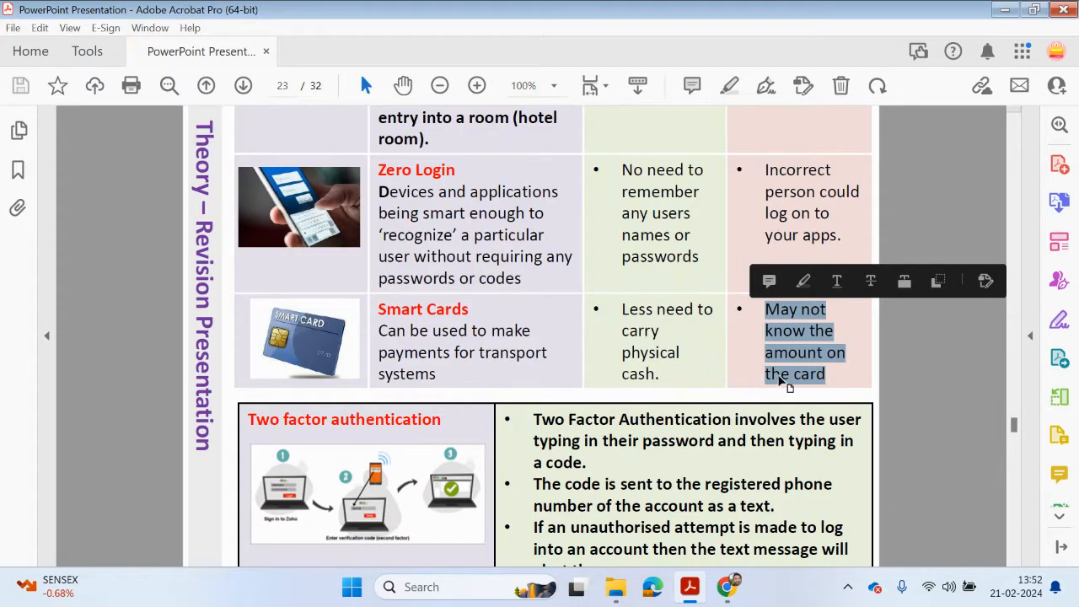
# Scroll to the Two factor authentication and Tokens sections and mark the heading.
pyautogui.scroll(-3)
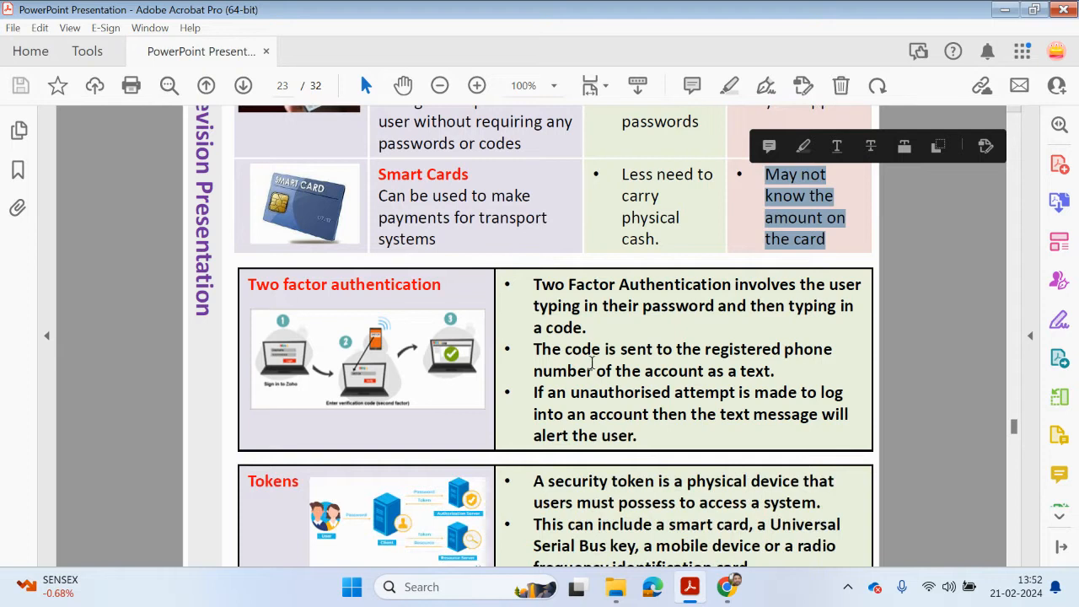
pyautogui.scroll(-3)
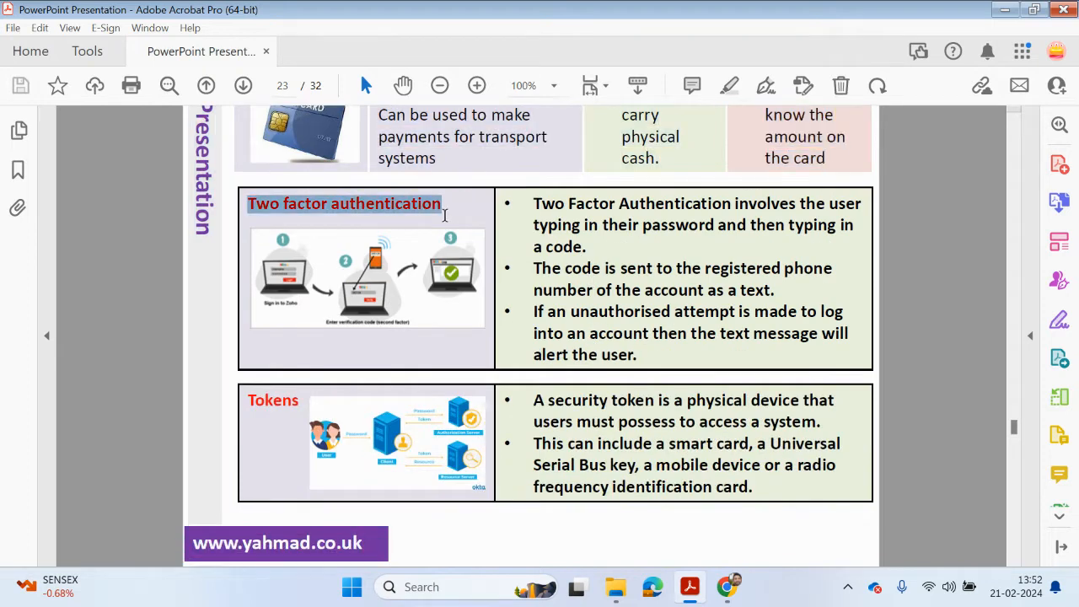
pyautogui.click(343, 203)
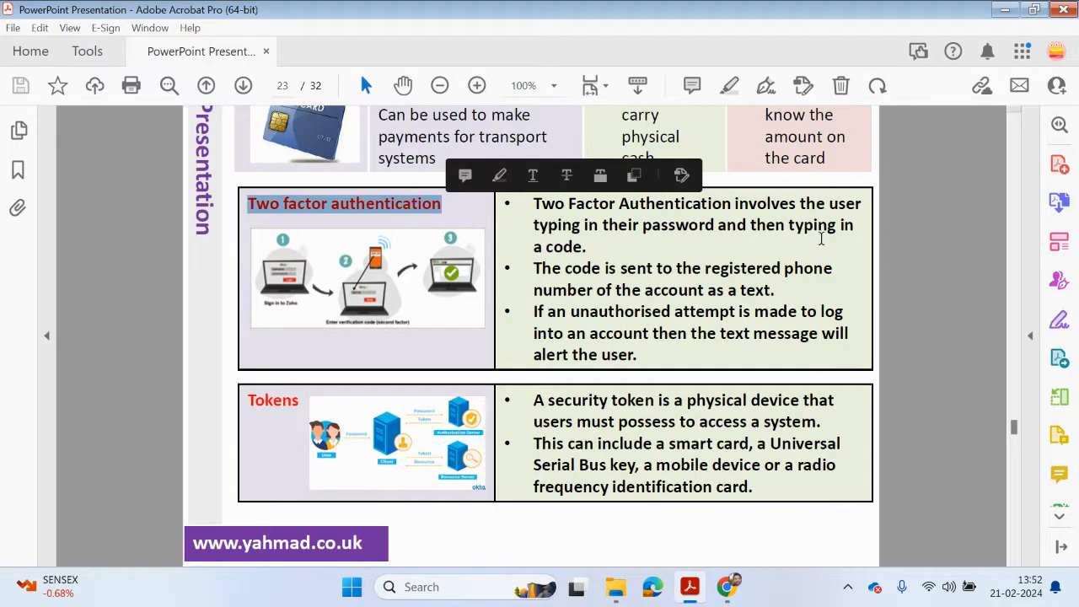
pyautogui.moveTo(706, 264)
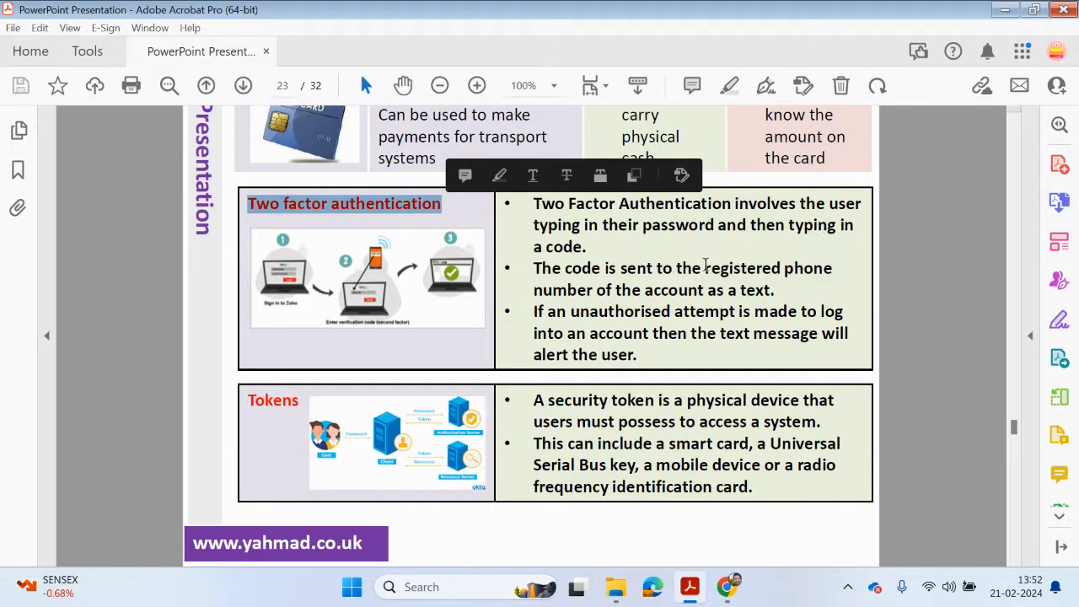
pyautogui.moveTo(645, 293)
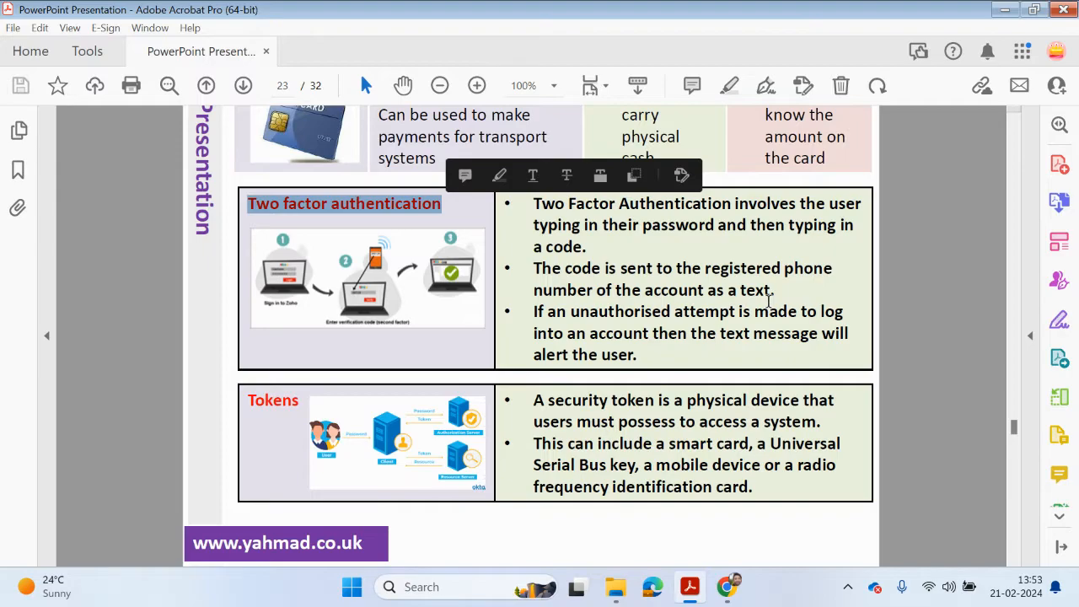
pyautogui.moveTo(658, 324)
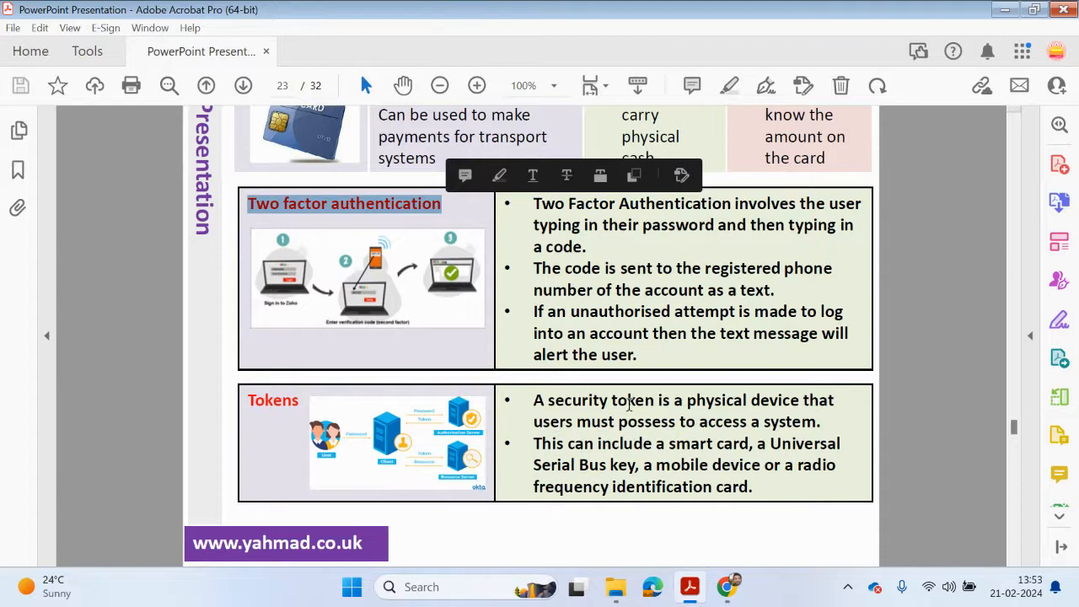
pyautogui.moveTo(727, 433)
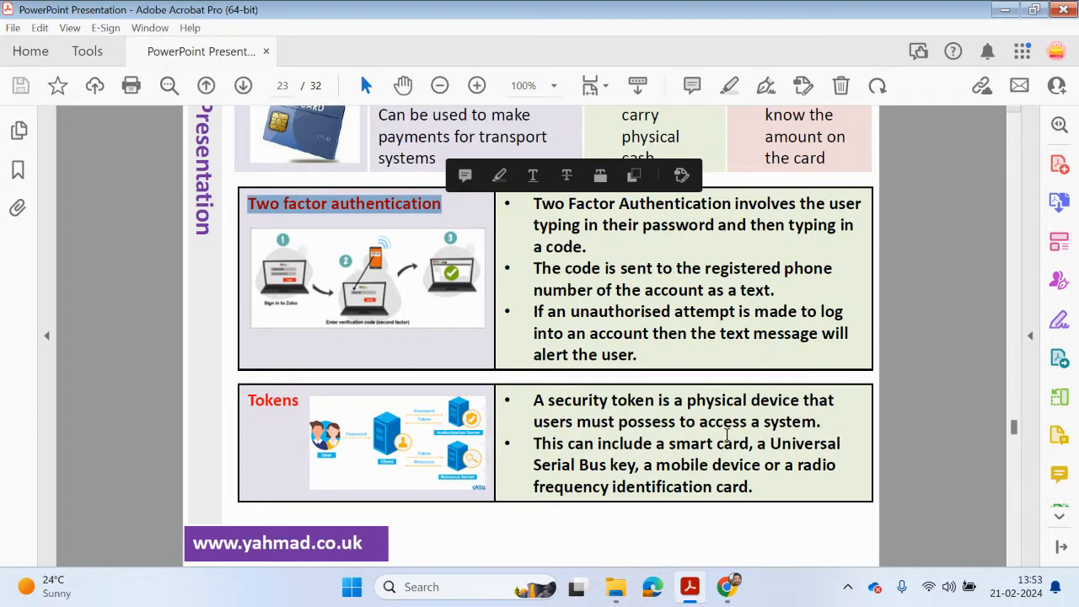
pyautogui.moveTo(631, 464)
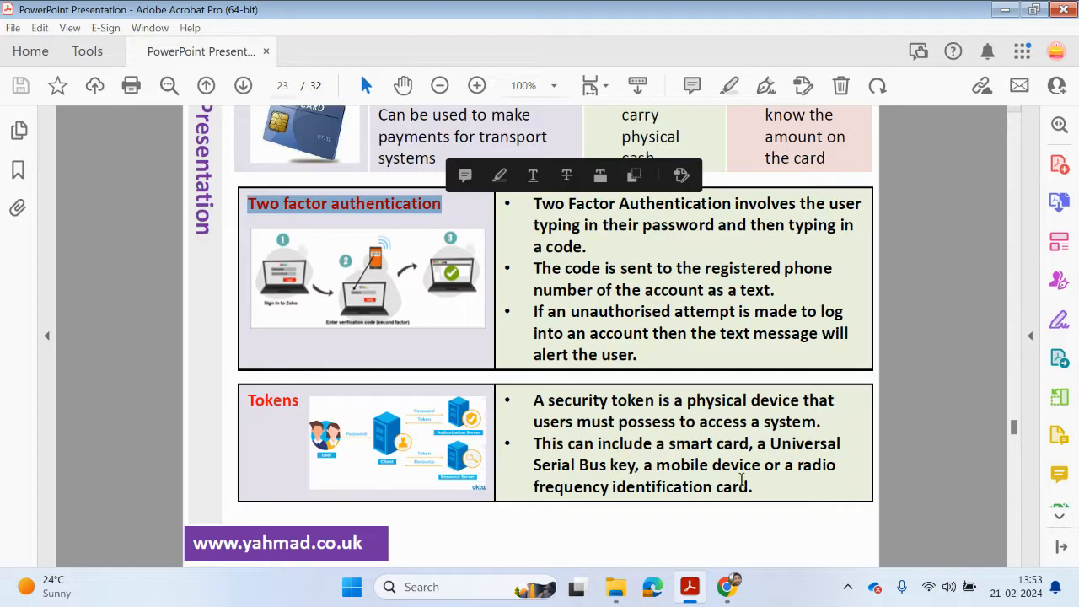
pyautogui.moveTo(715, 515)
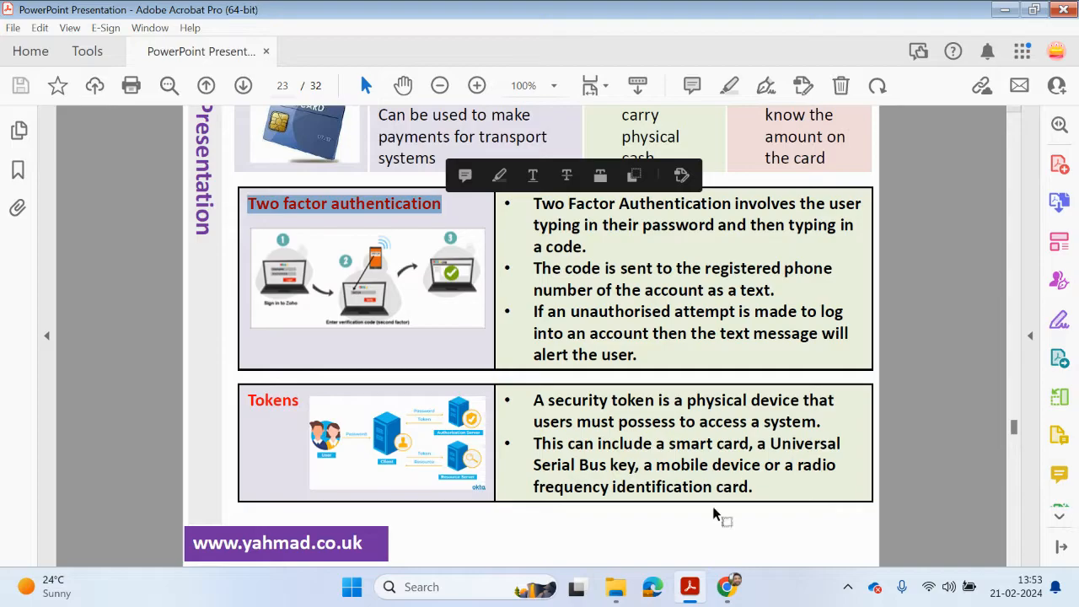
pyautogui.moveTo(506, 450)
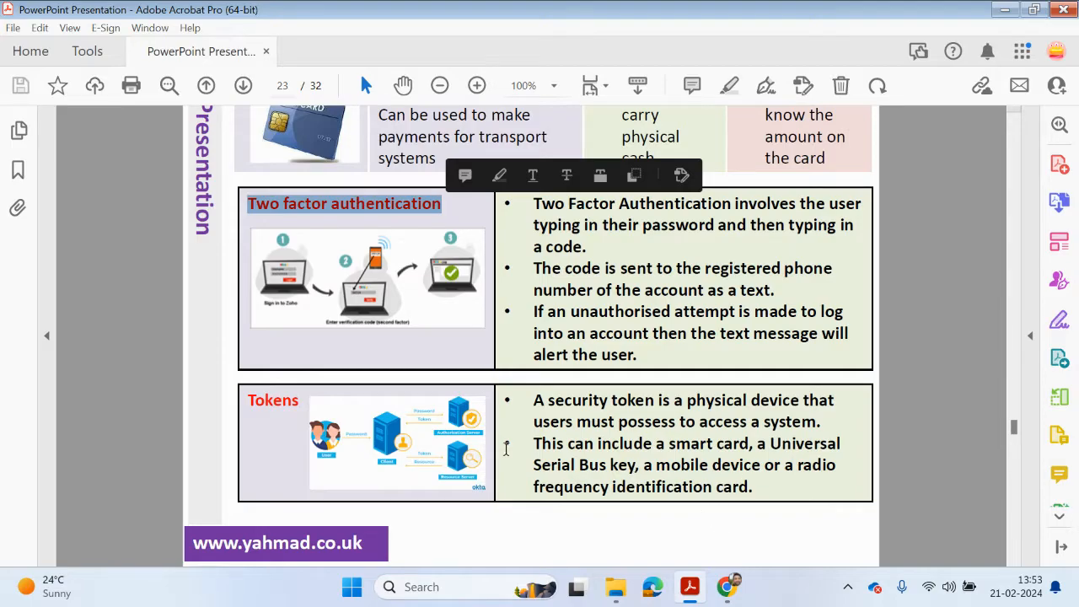
pyautogui.moveTo(354, 463)
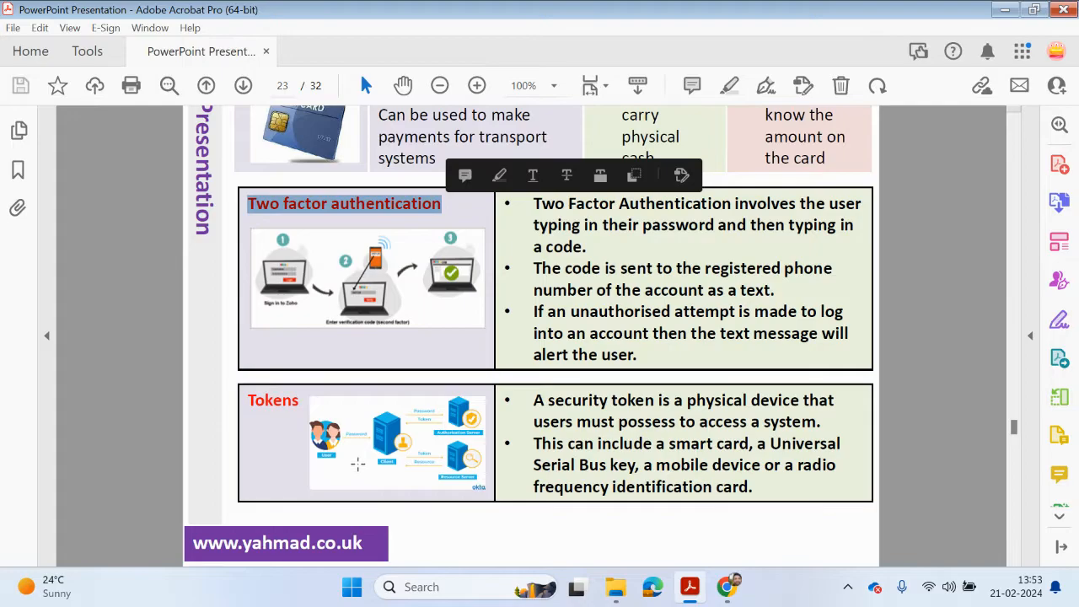
pyautogui.moveTo(707, 428)
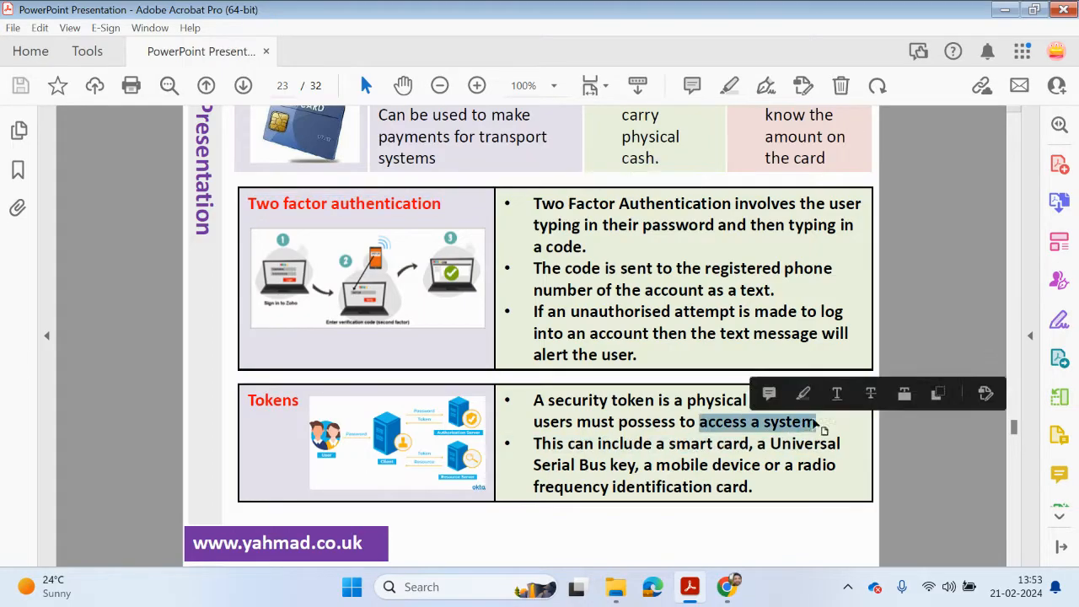
pyautogui.click(243, 85)
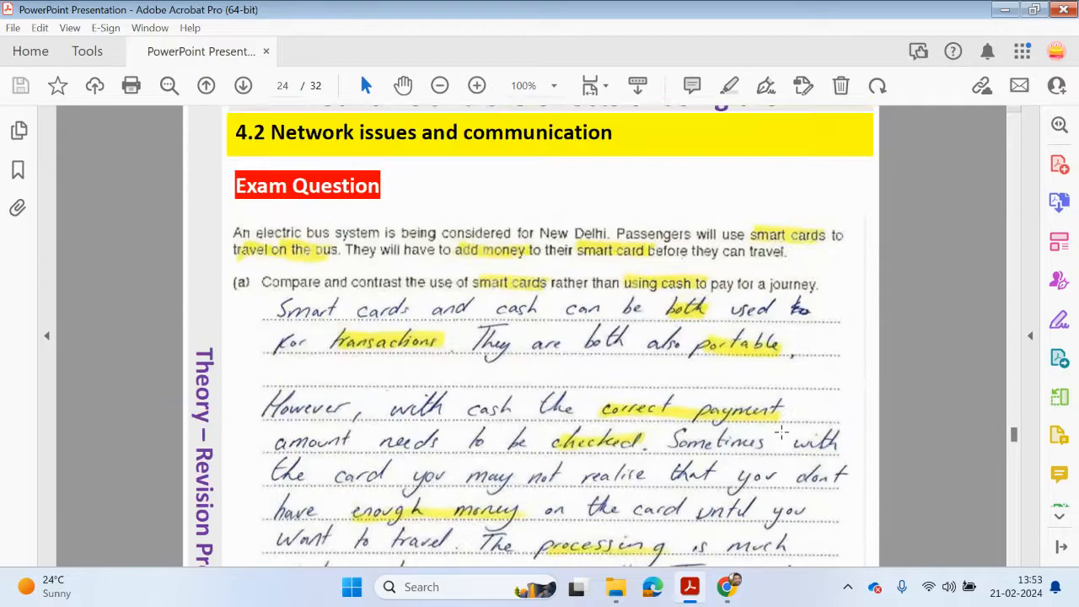
# Scroll through page 24's smart card answer to its less-theft point.
pyautogui.scroll(-3)
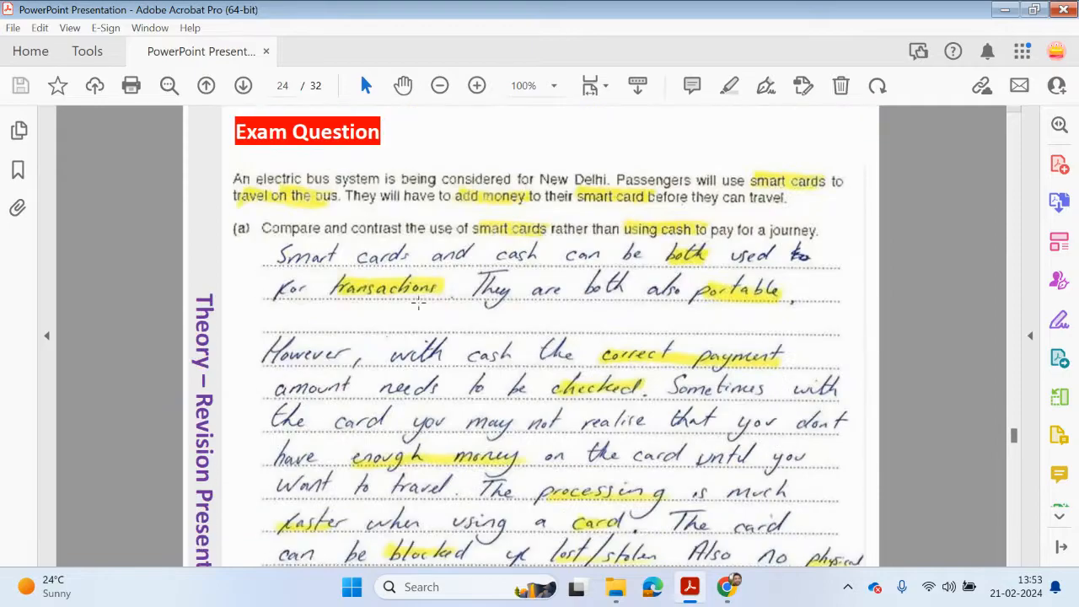
pyautogui.moveTo(400, 224)
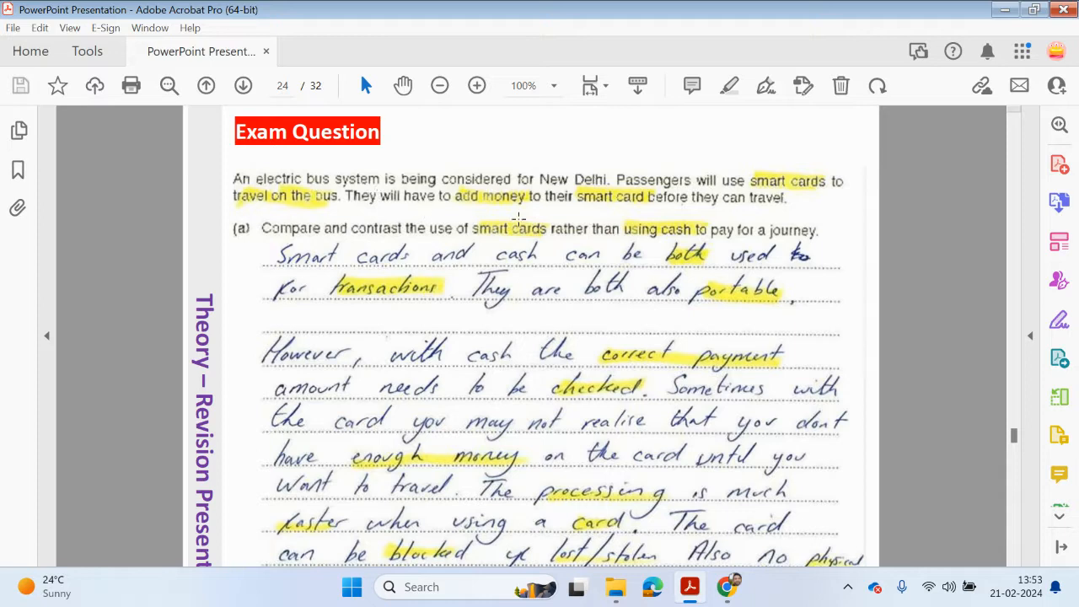
pyautogui.moveTo(636, 218)
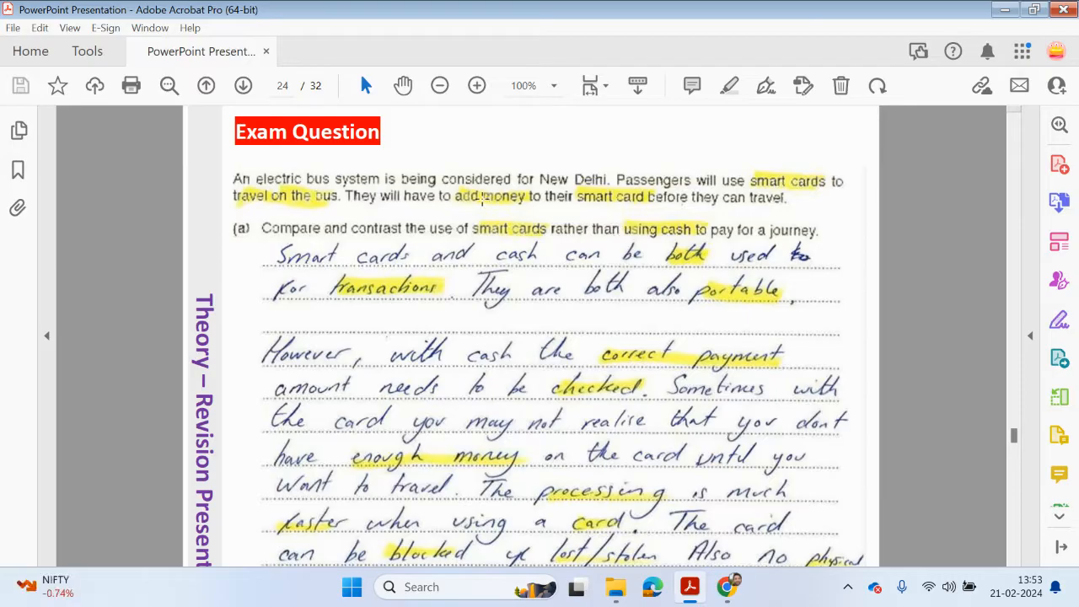
pyautogui.scroll(-3)
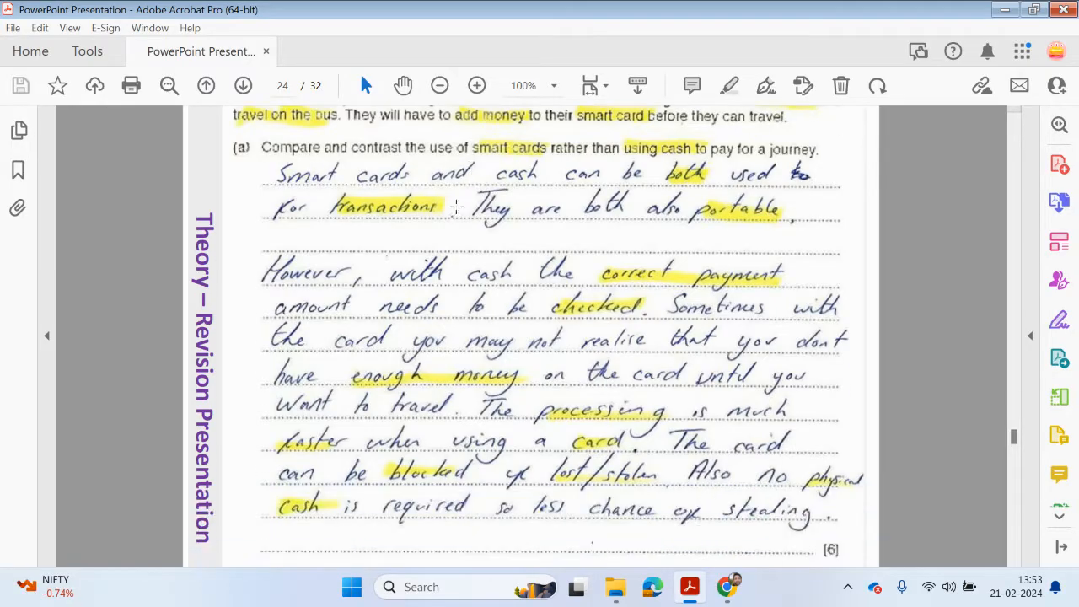
pyautogui.moveTo(510, 179)
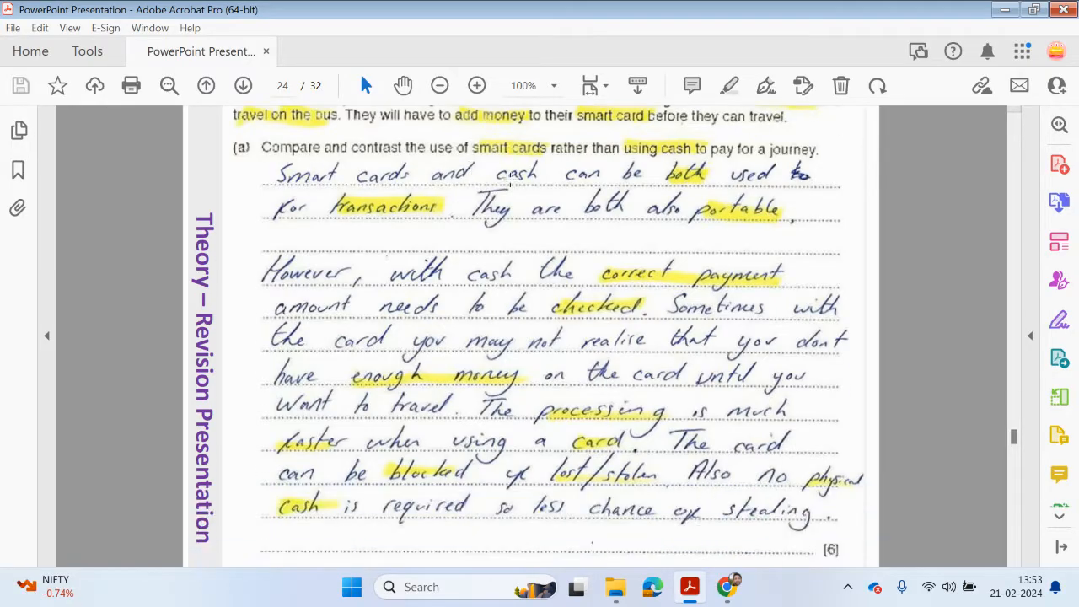
pyautogui.moveTo(527, 215)
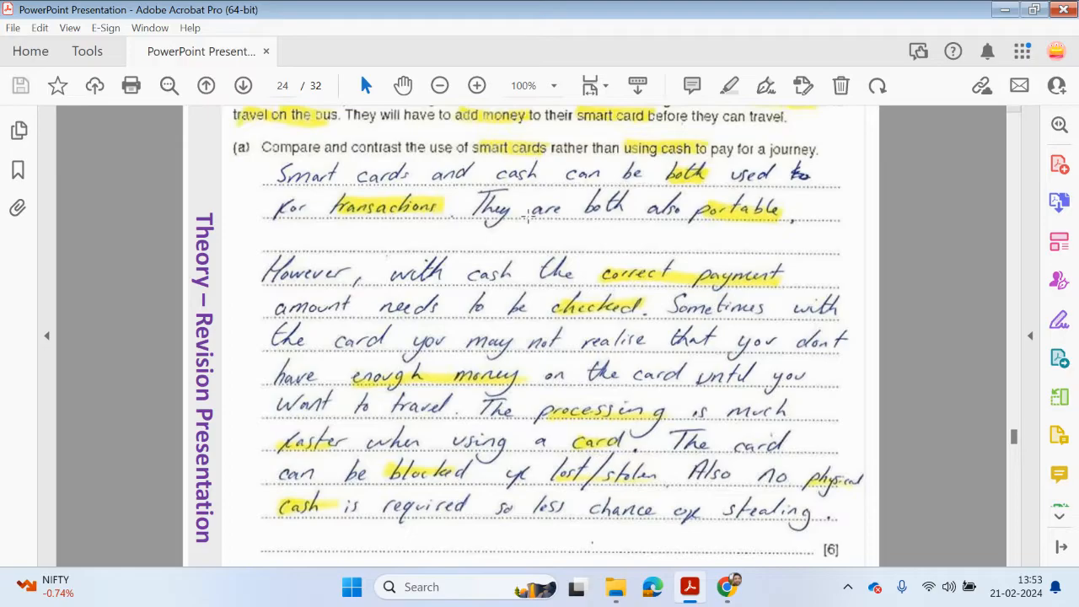
pyautogui.moveTo(323, 172)
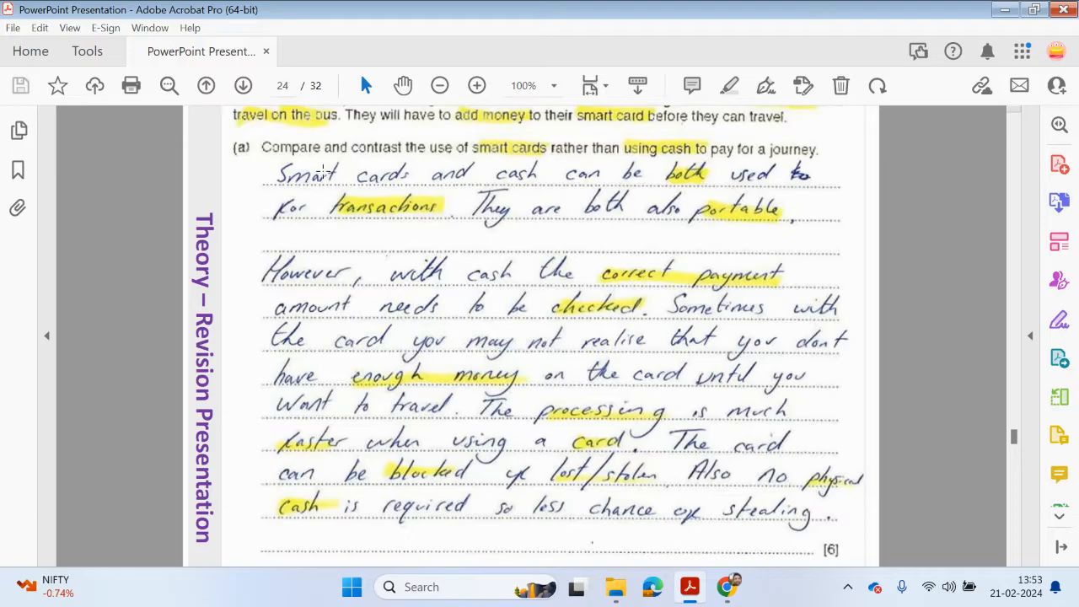
pyautogui.moveTo(688, 195)
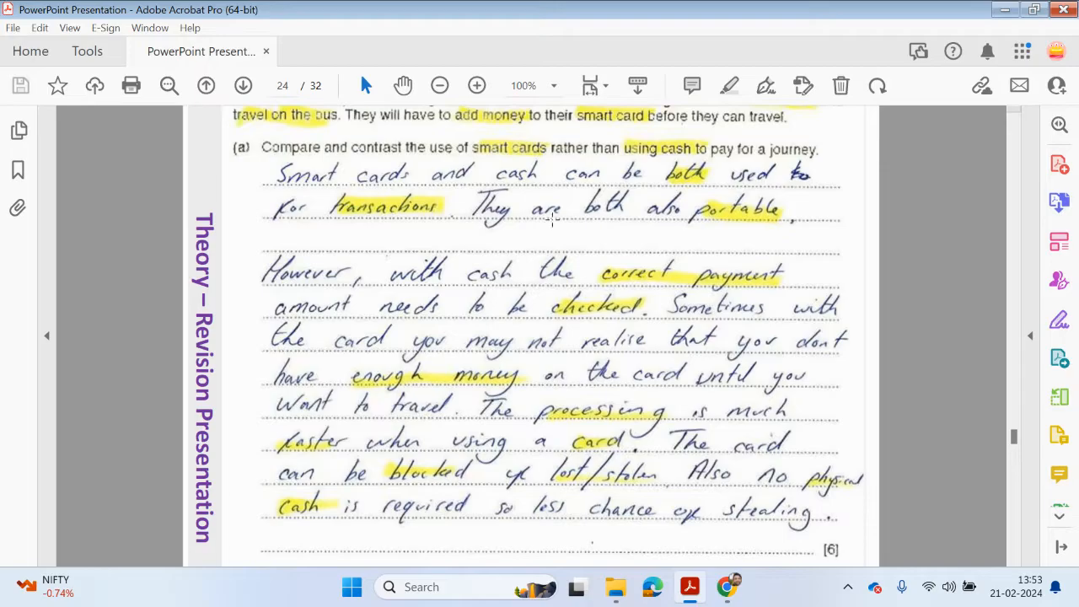
pyautogui.moveTo(412, 270)
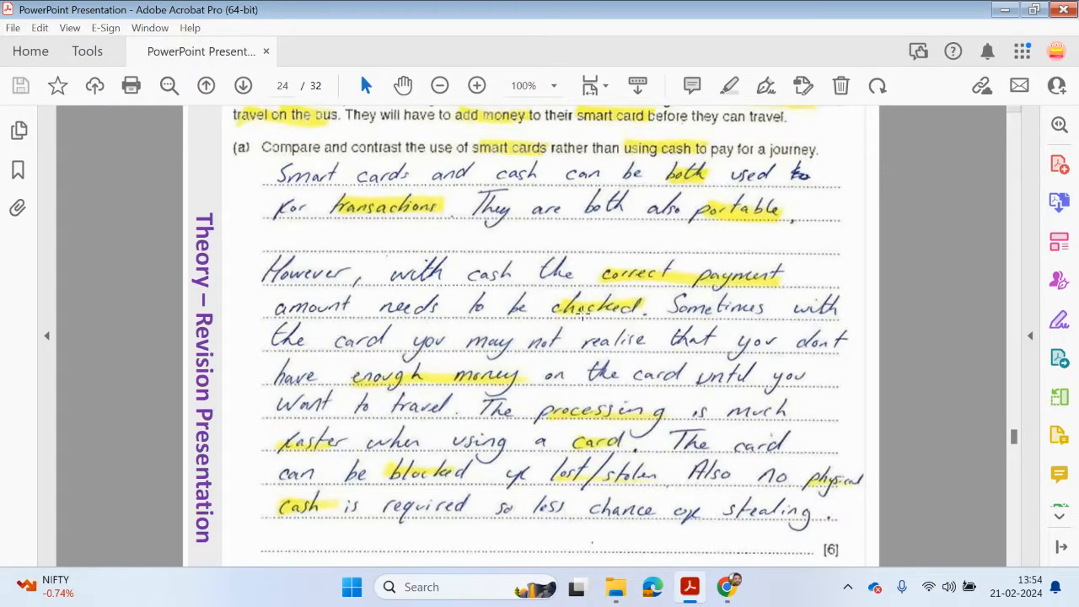
pyautogui.moveTo(514, 355)
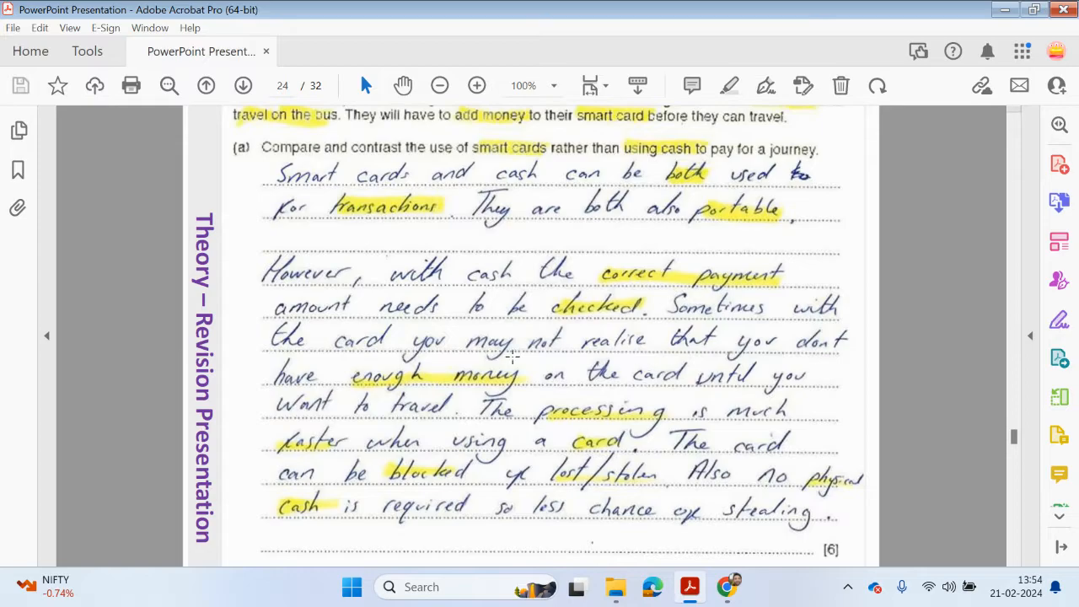
pyautogui.moveTo(693, 344)
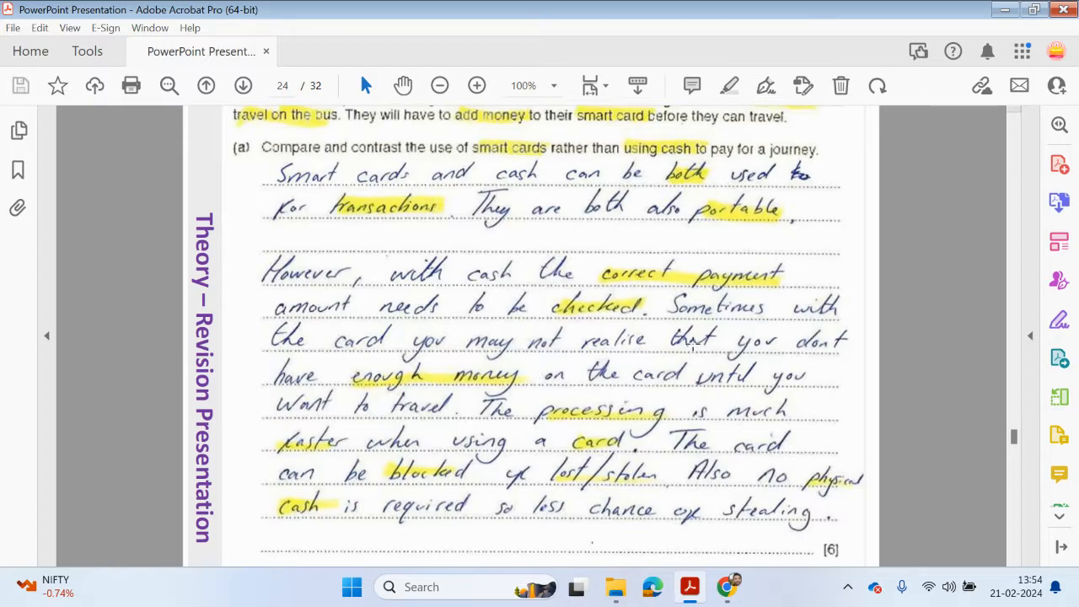
pyautogui.moveTo(518, 383)
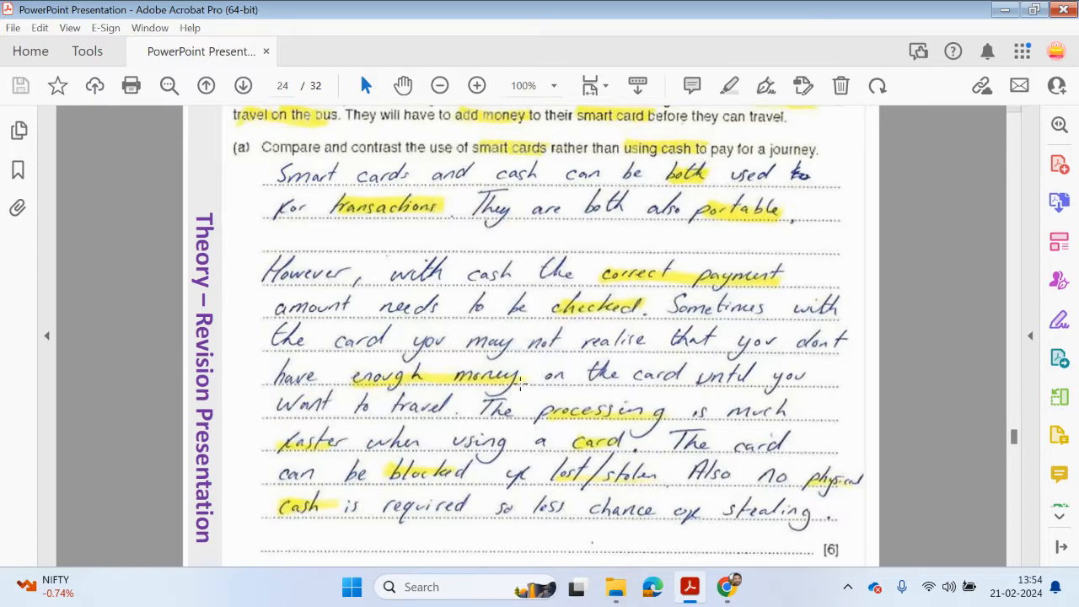
pyautogui.moveTo(471, 425)
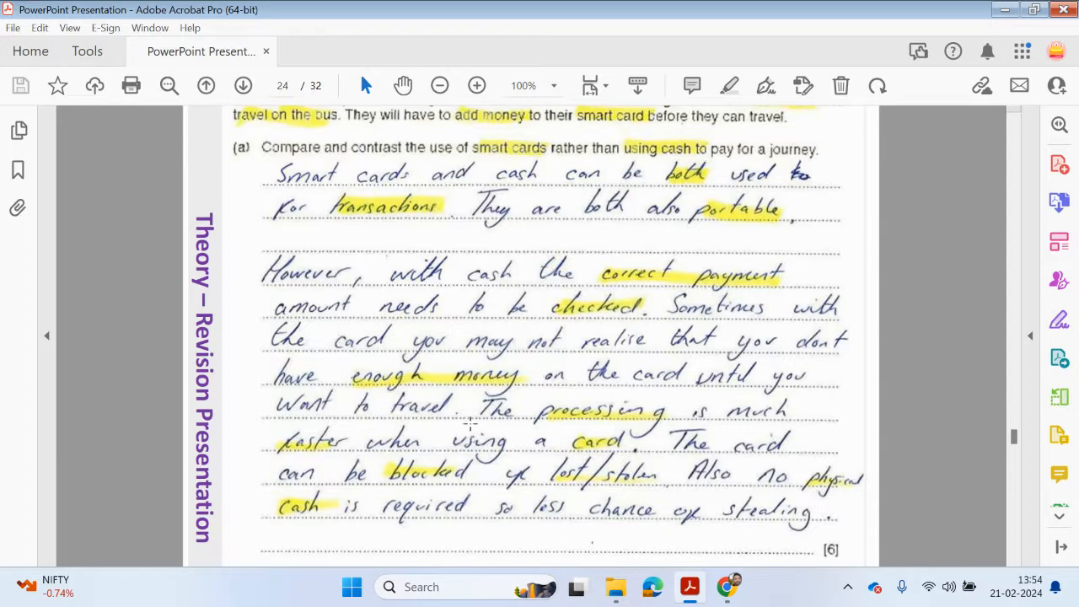
pyautogui.scroll(-3)
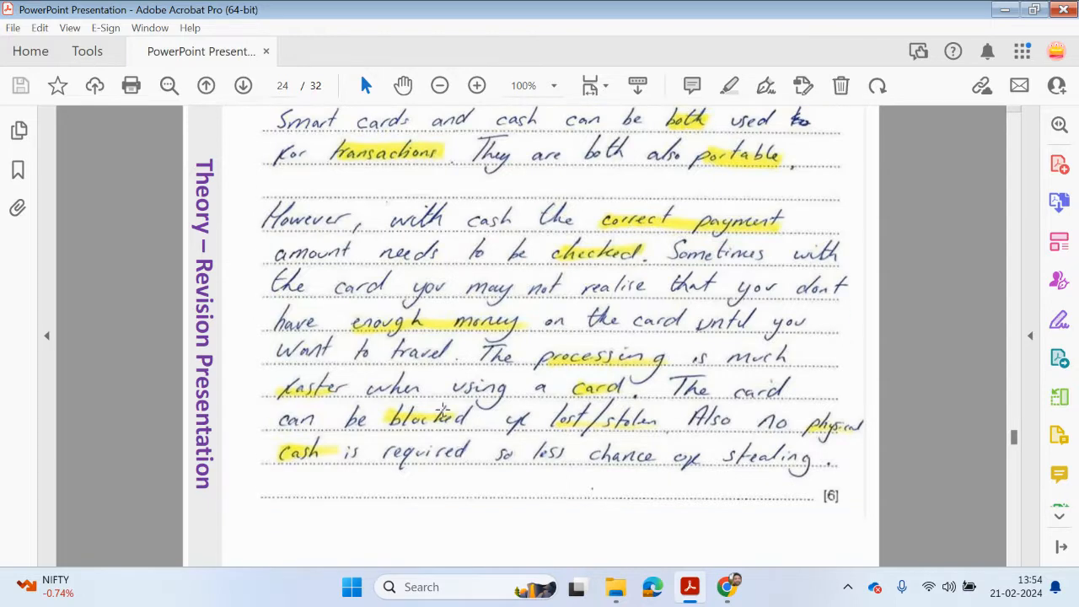
pyautogui.moveTo(562, 422)
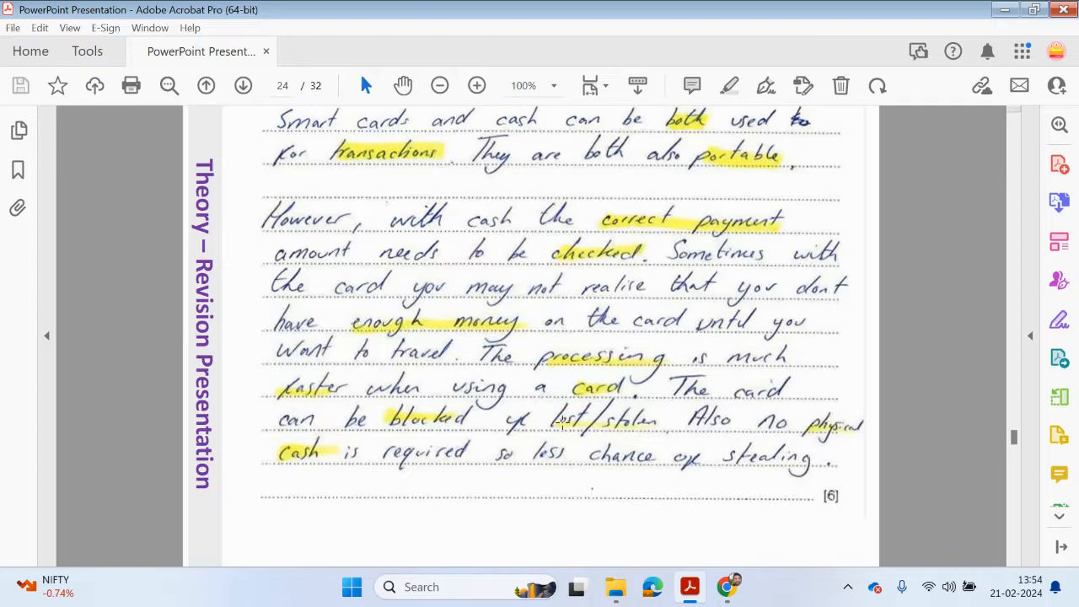
pyautogui.moveTo(501, 455)
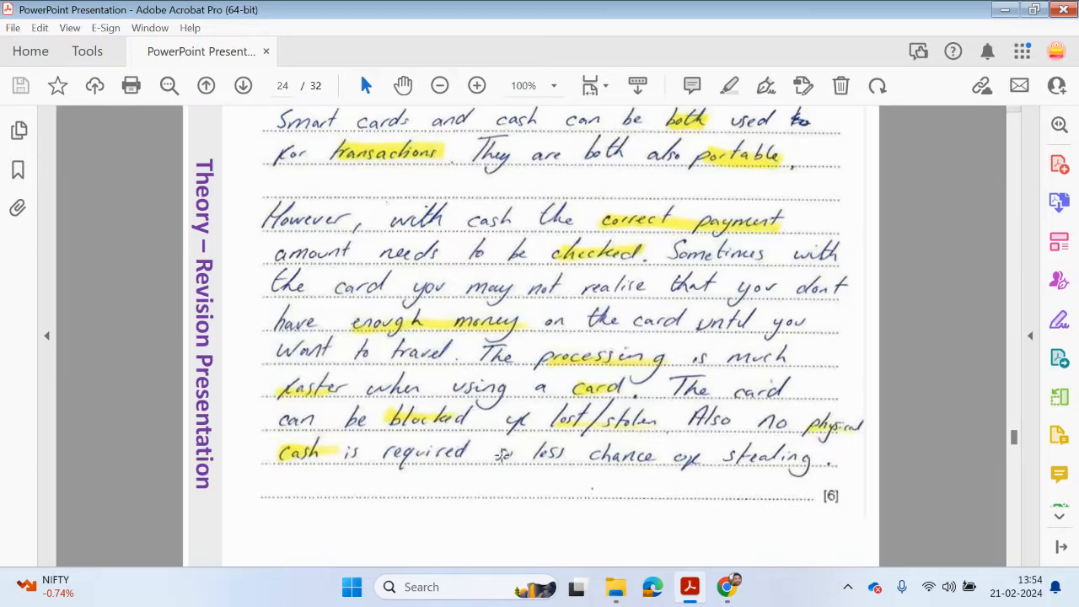
pyautogui.moveTo(582, 478)
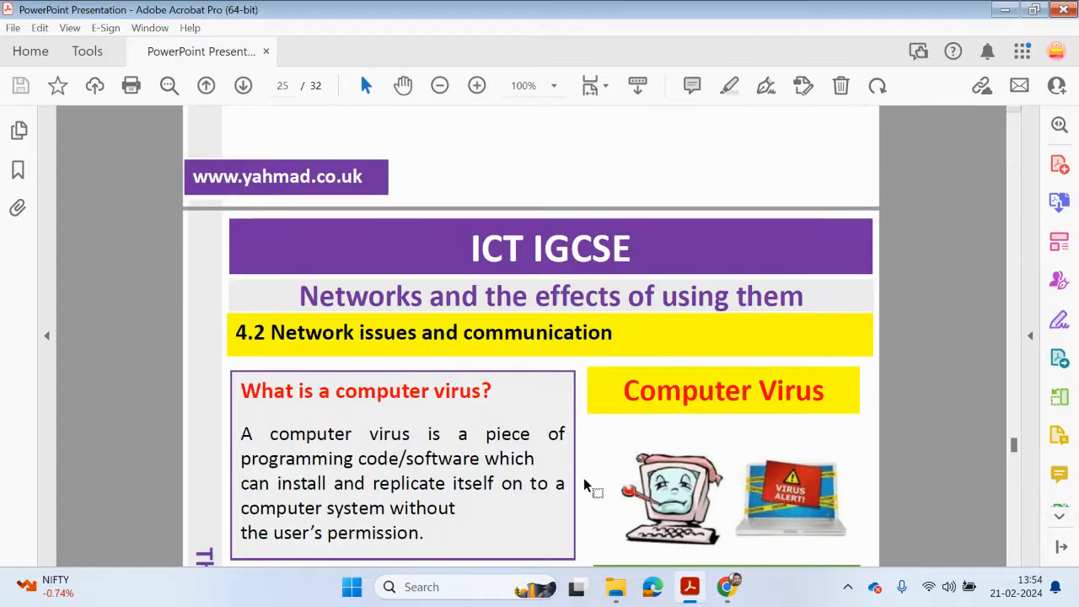
pyautogui.scroll(-3)
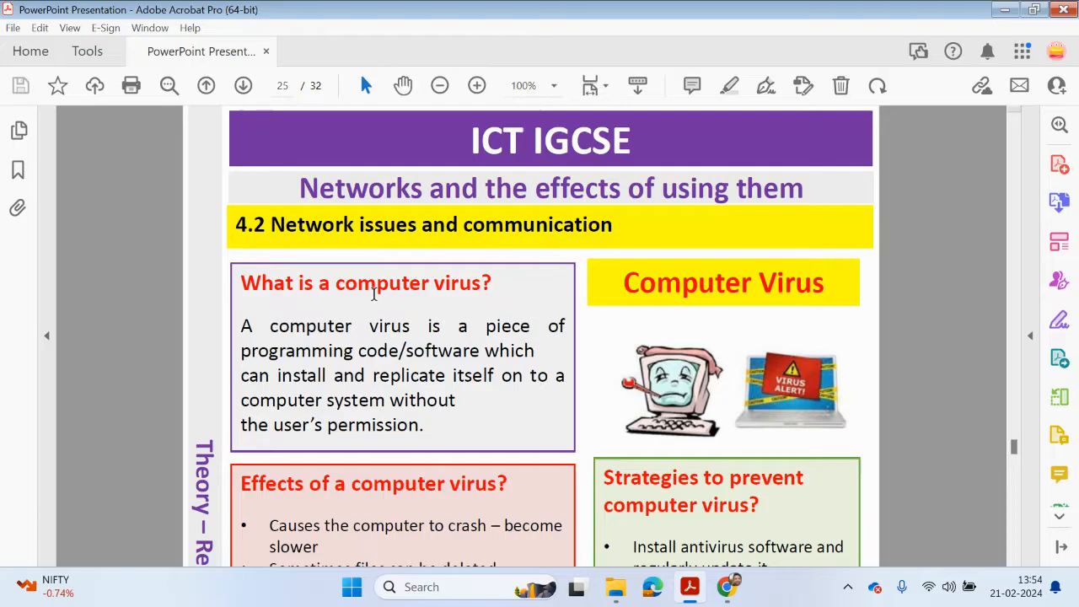
pyautogui.scroll(-3)
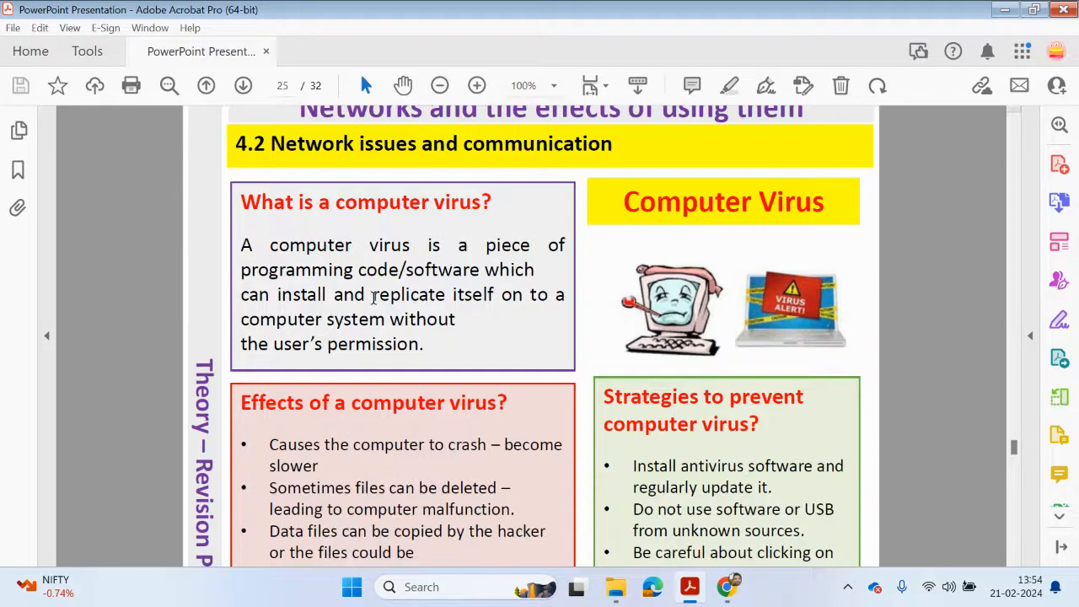
pyautogui.click(242, 85)
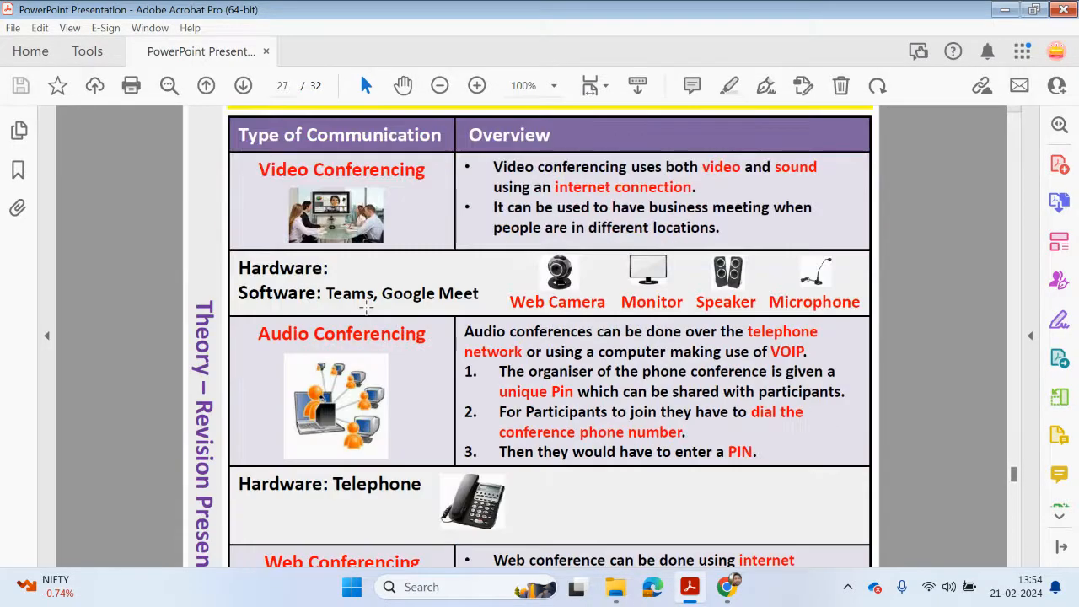
pyautogui.scroll(3)
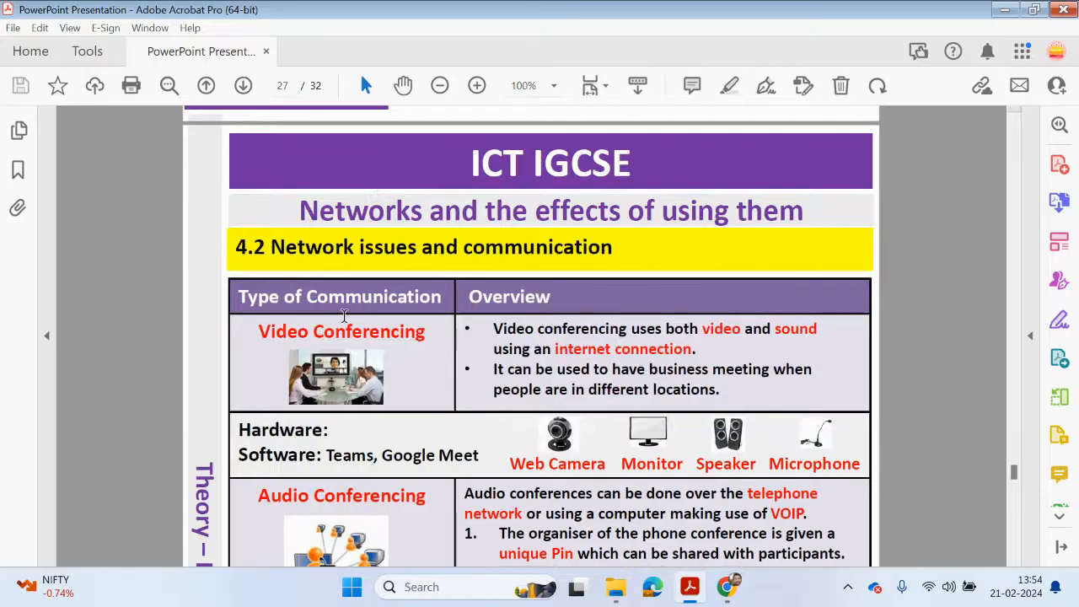
pyautogui.scroll(-3)
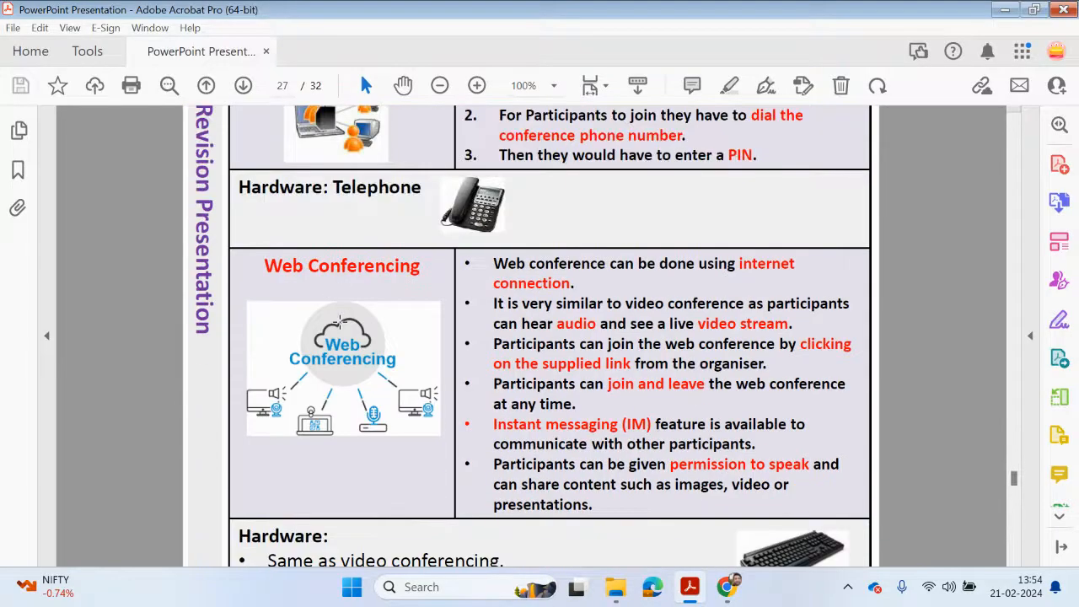
pyautogui.click(206, 85)
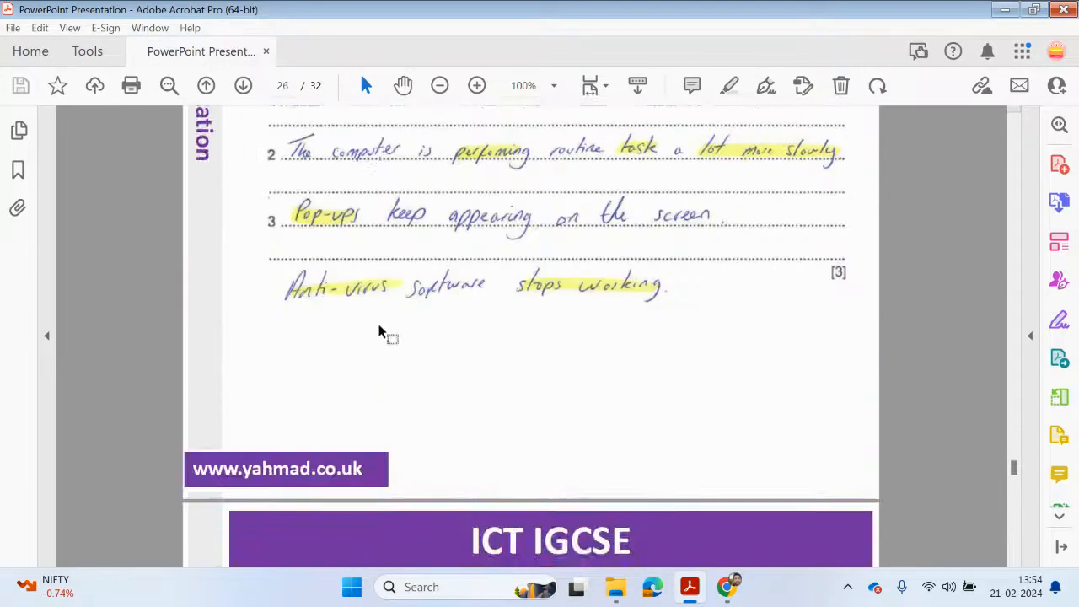
pyautogui.click(206, 85)
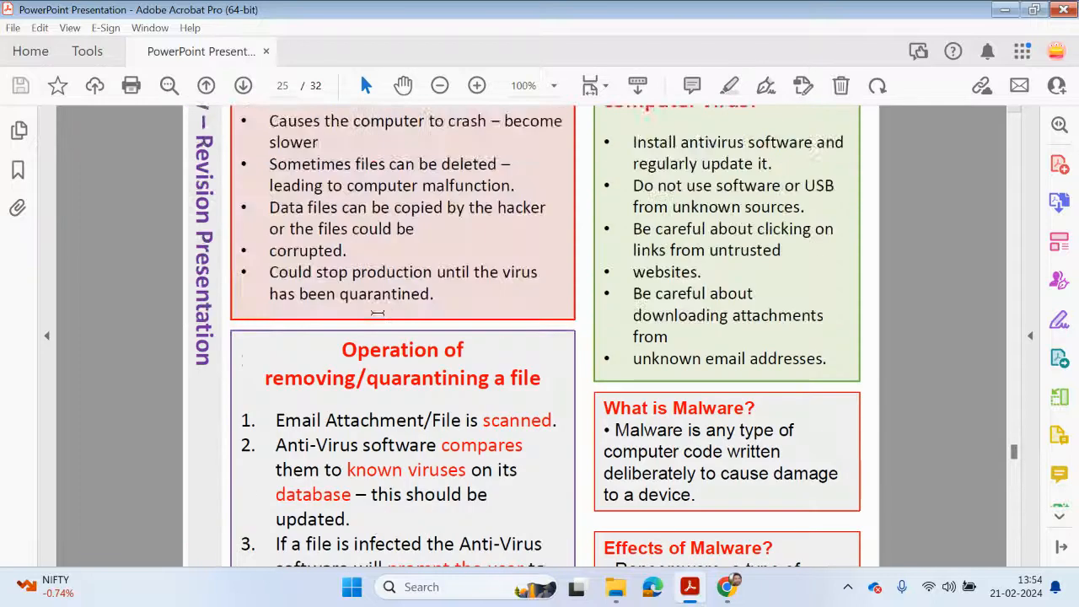
pyautogui.scroll(3)
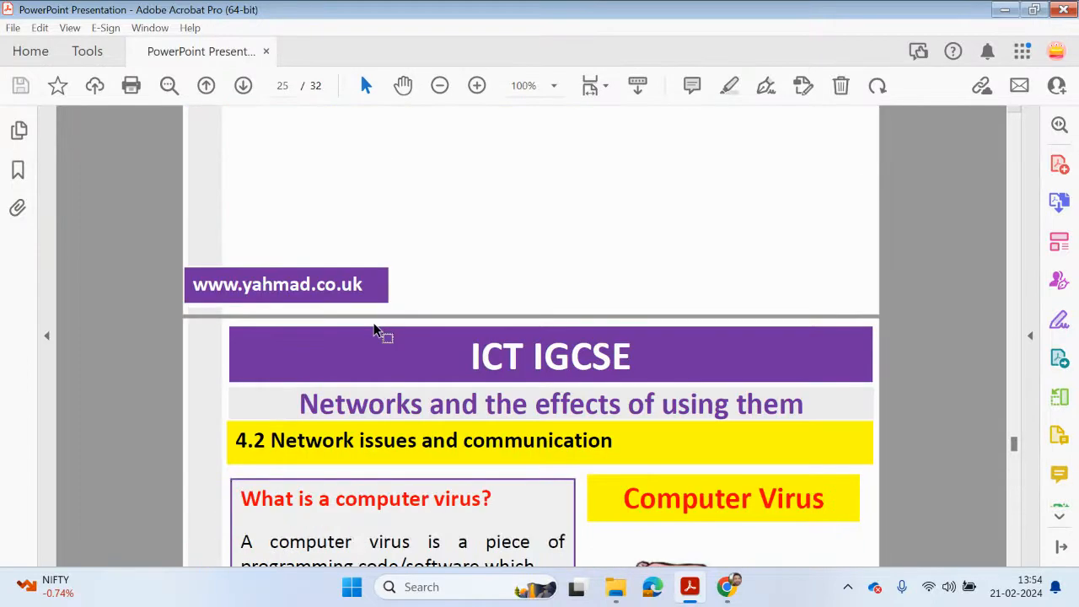
pyautogui.moveTo(394, 336)
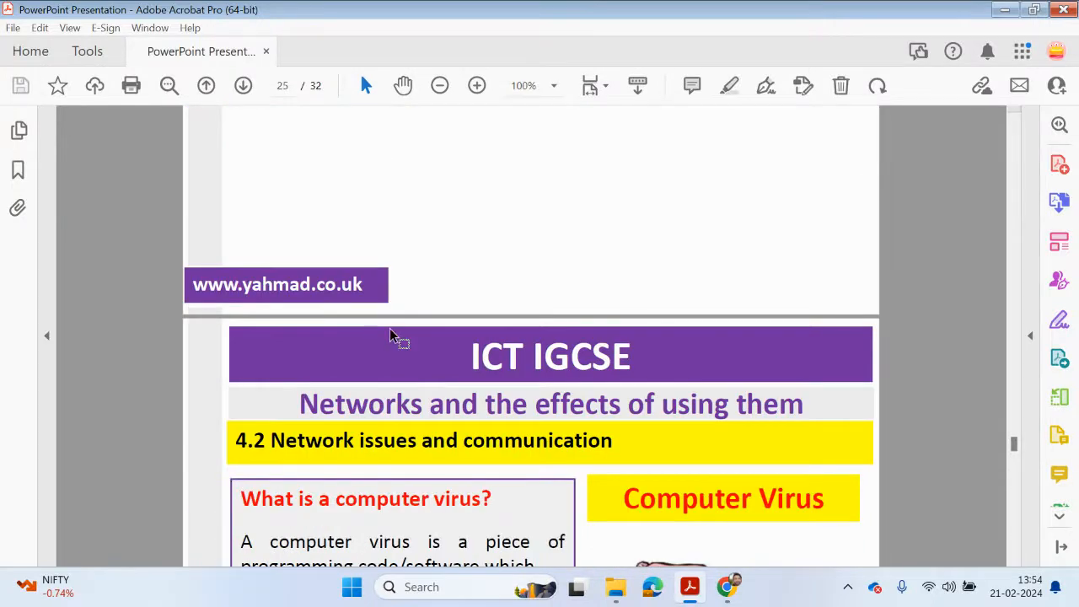